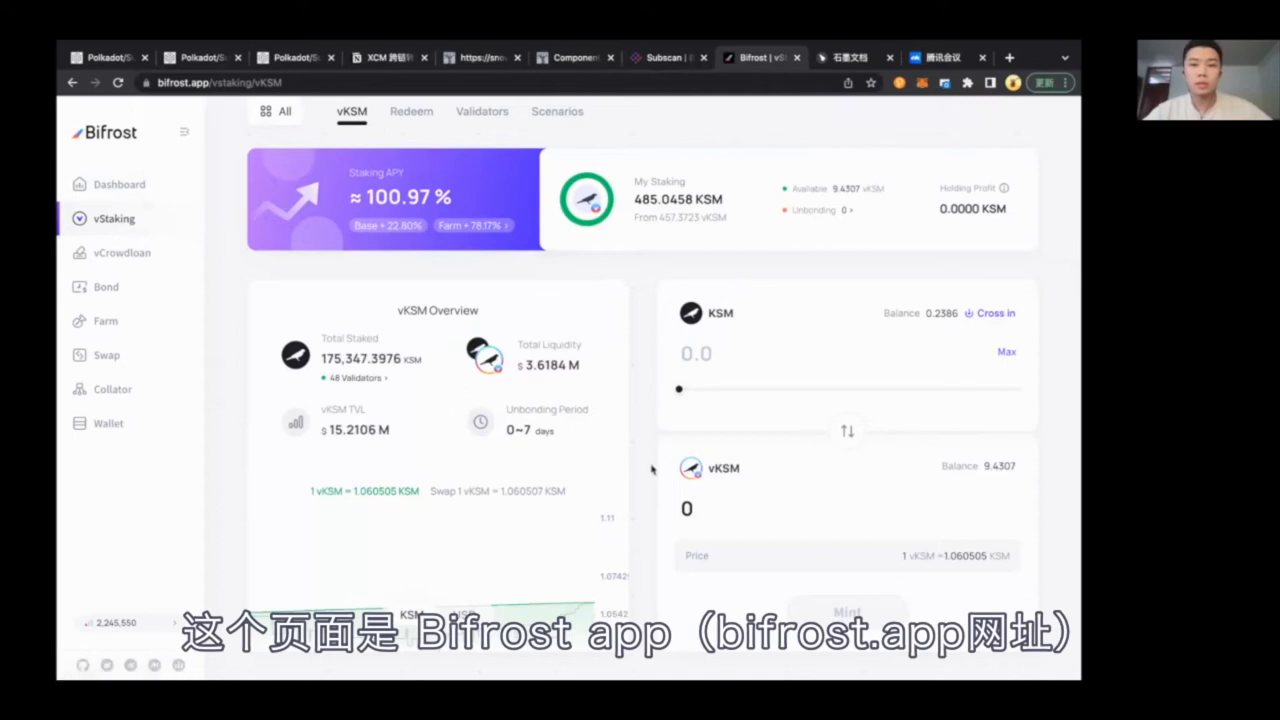
mouse_move(466, 208)
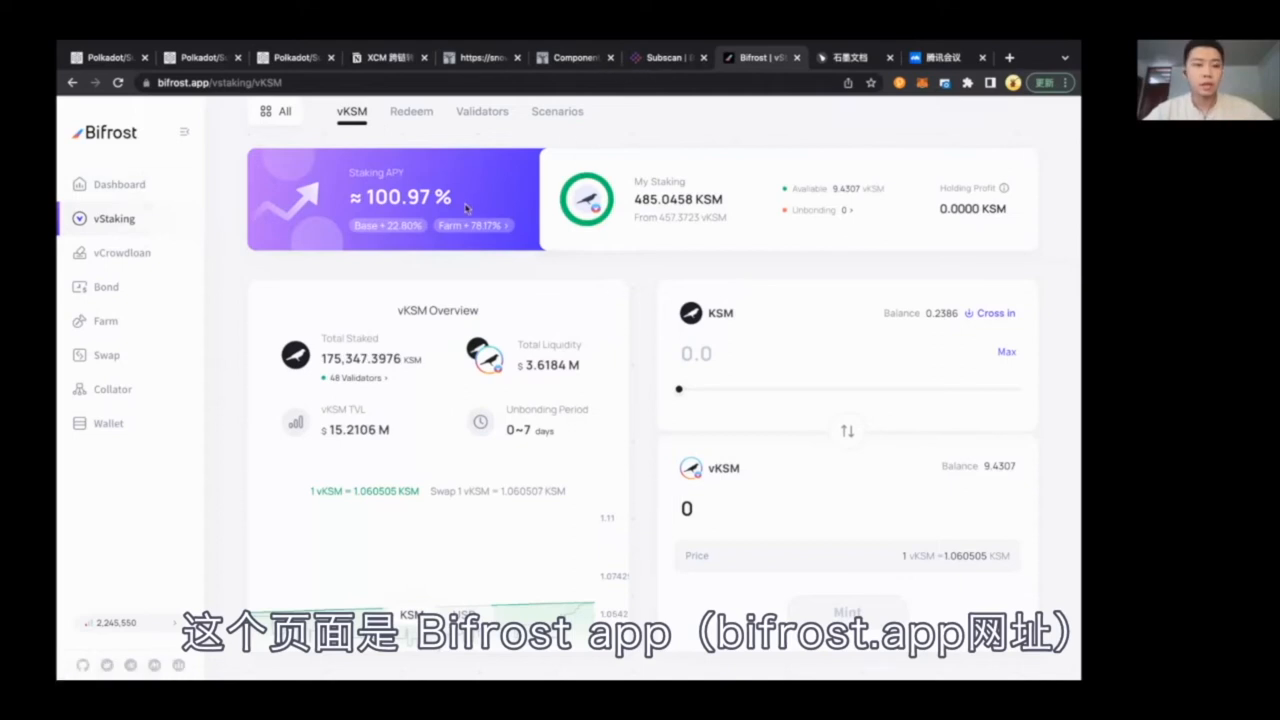
mouse_move(256, 152)
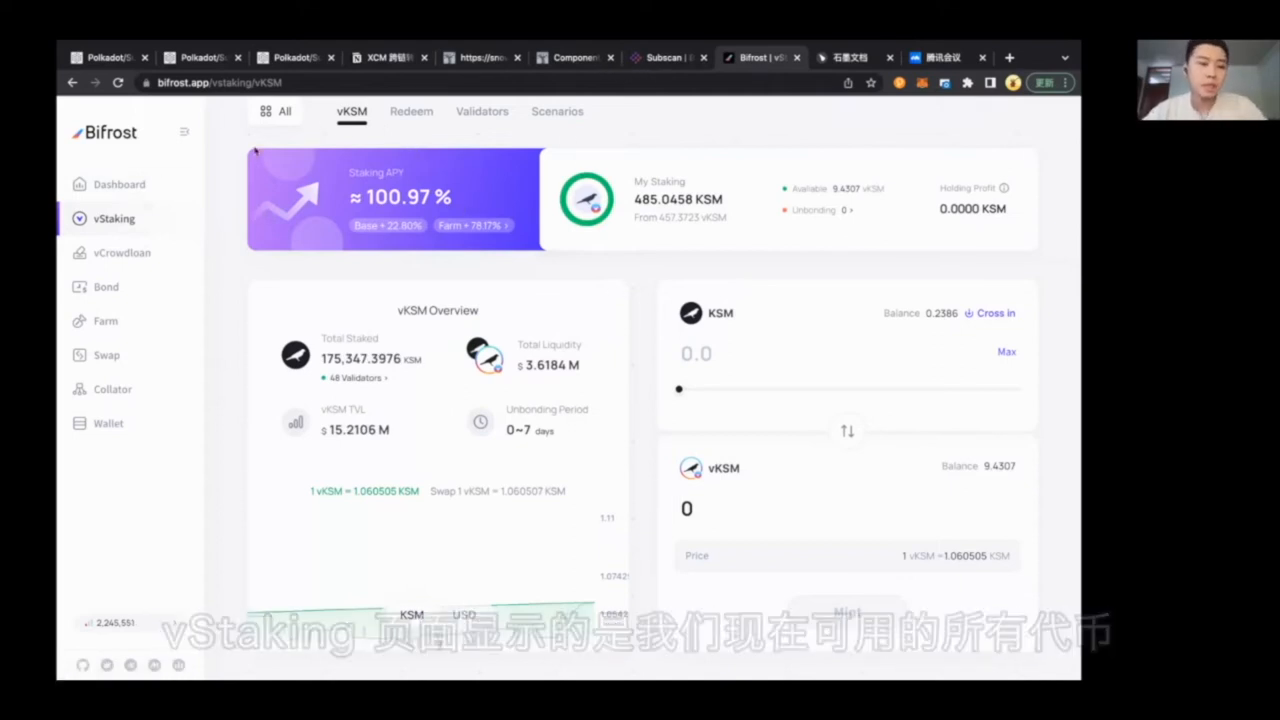
mouse_move(324, 224)
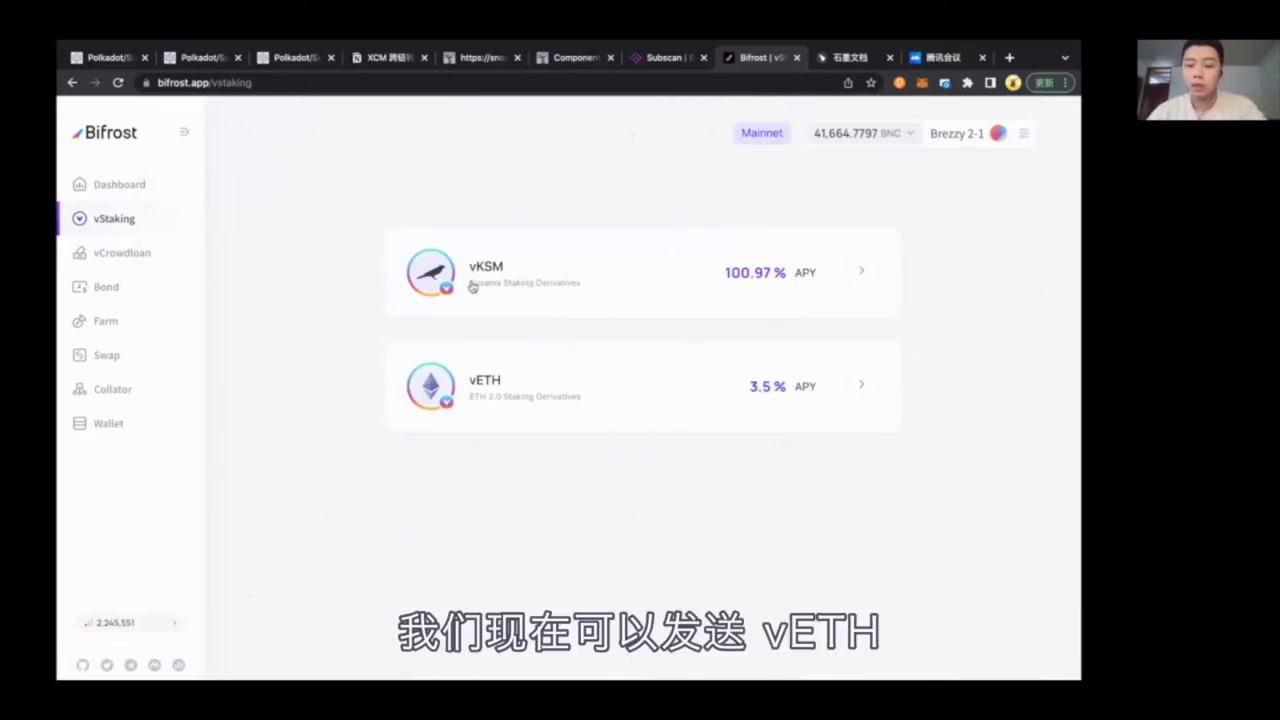
mouse_move(828, 448)
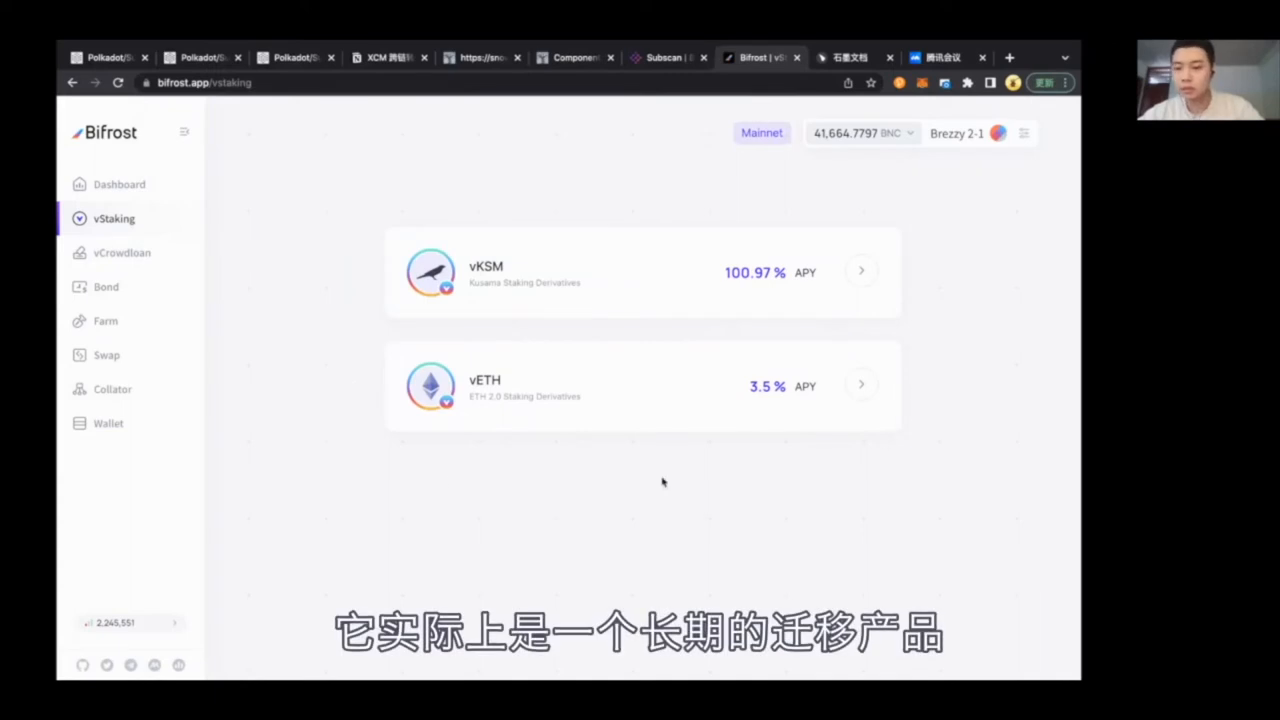
mouse_move(436, 428)
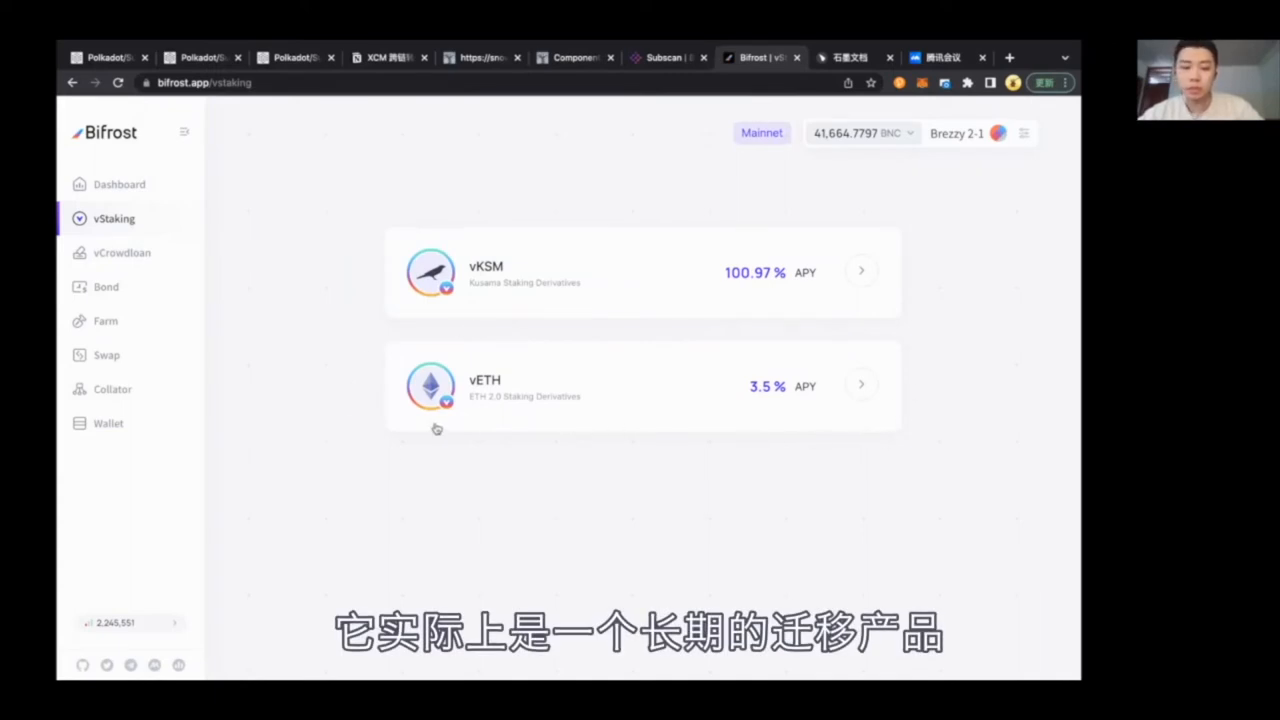
mouse_move(388, 410)
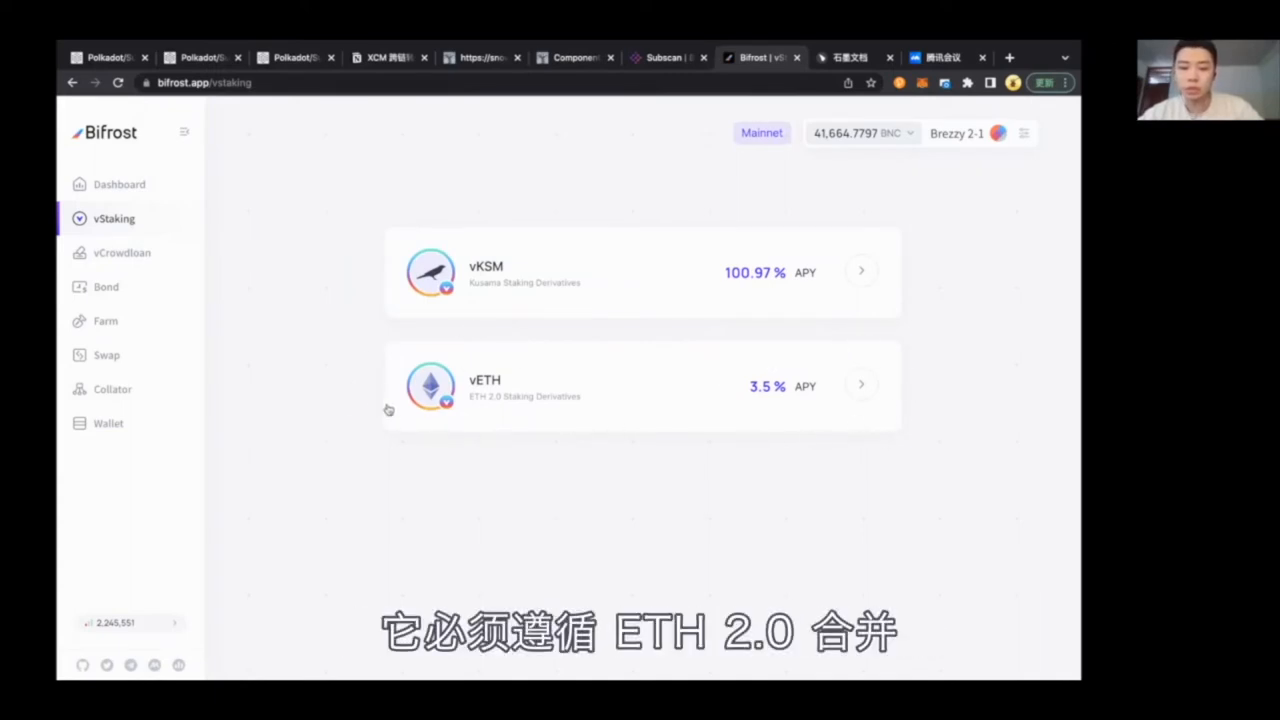
mouse_move(864, 272)
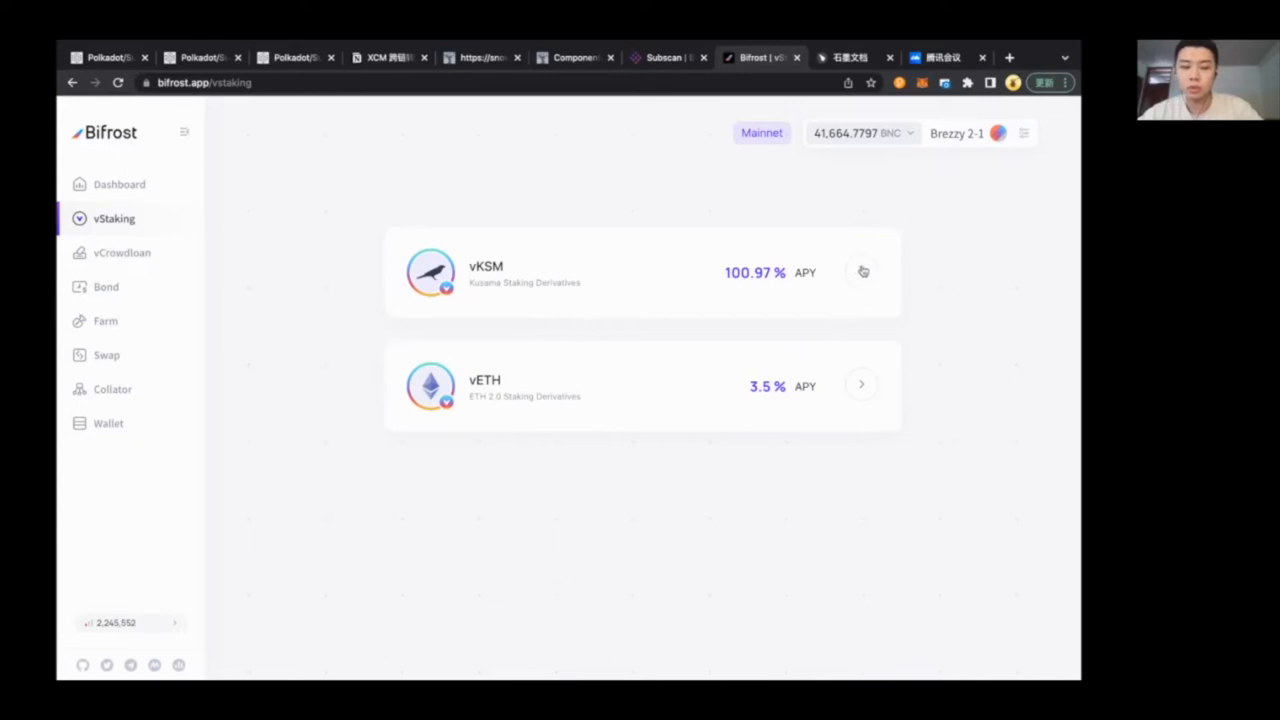
mouse_move(700, 256)
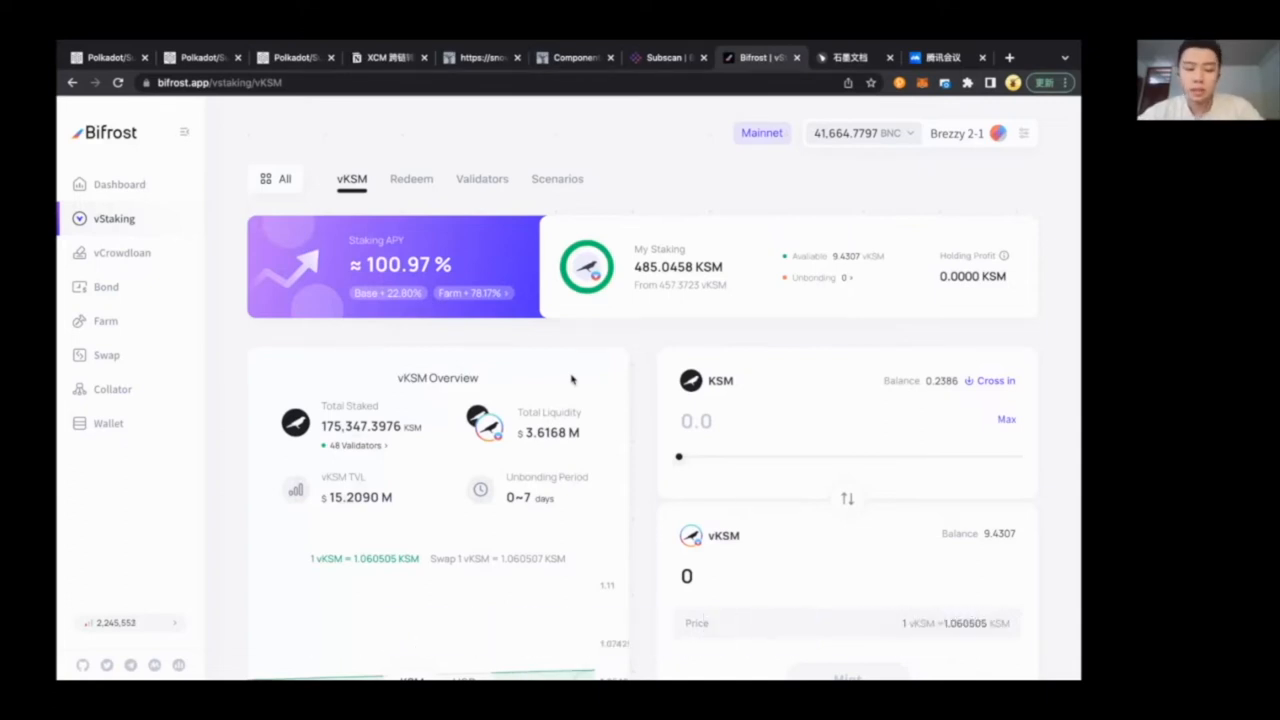
mouse_move(502, 384)
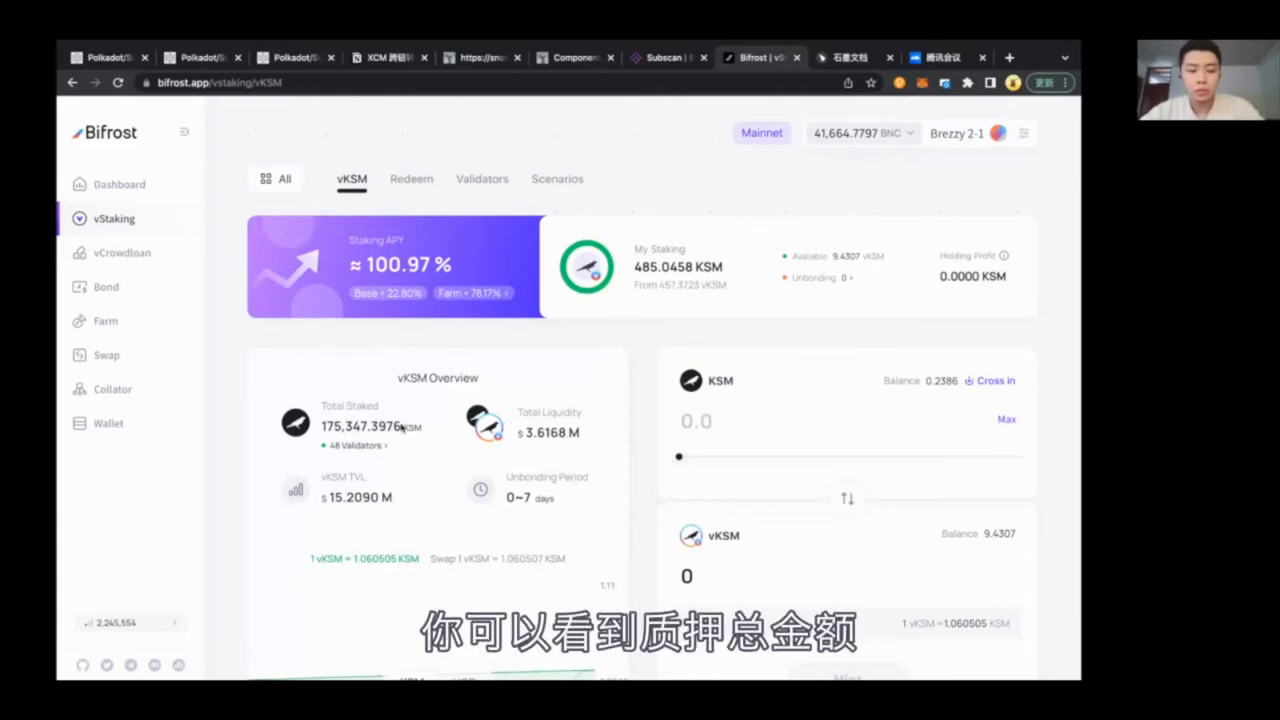
- Open the vKSM staking page showing ~175,355 KSM staked, $15.2M TVL and 0–7-day unbonding
double_click(362, 426)
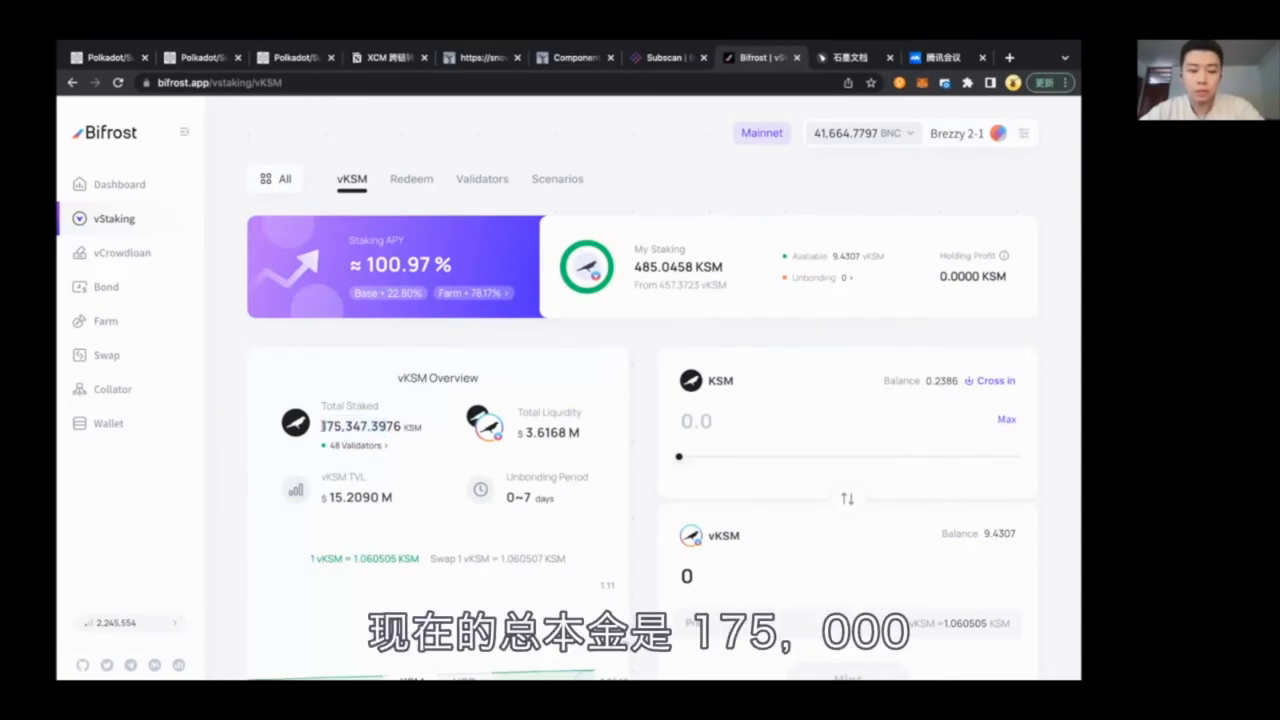
double_click(360, 426)
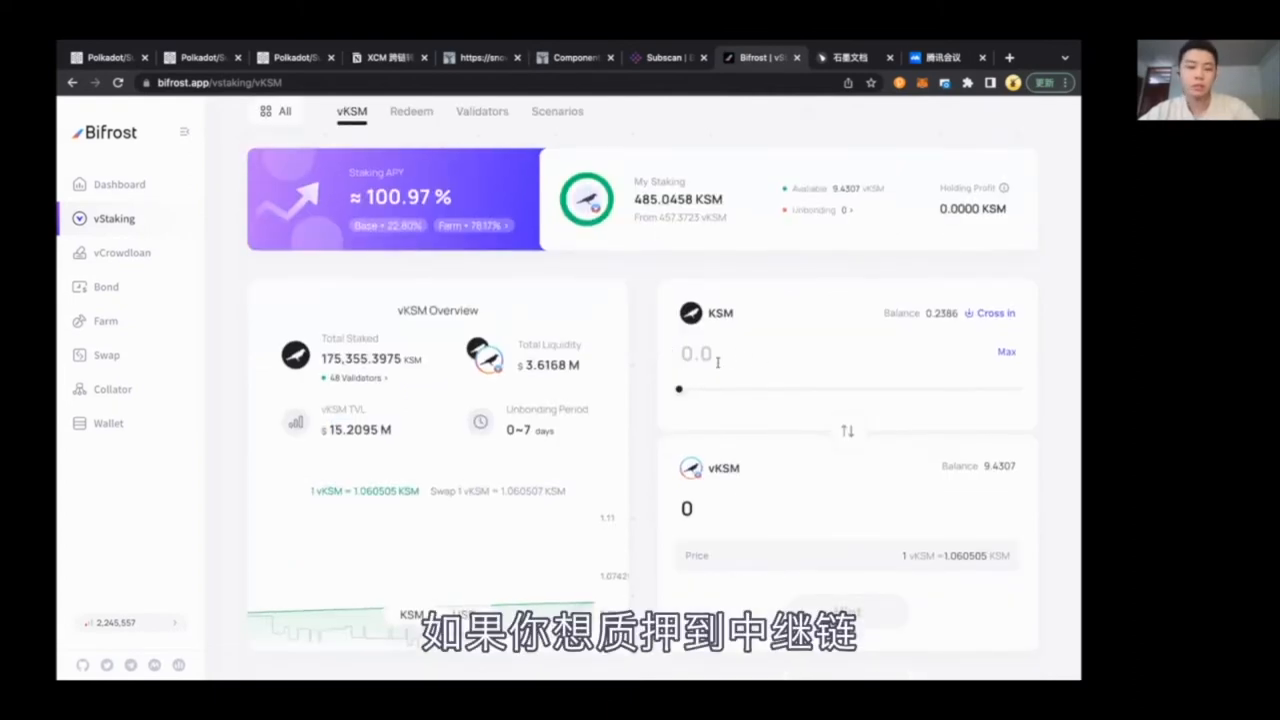
- Enter 10 KSM in the mint form, yielding about 9.4295 vKSM at 1 vKSM ≈ 1.0605 KSM
text(10)
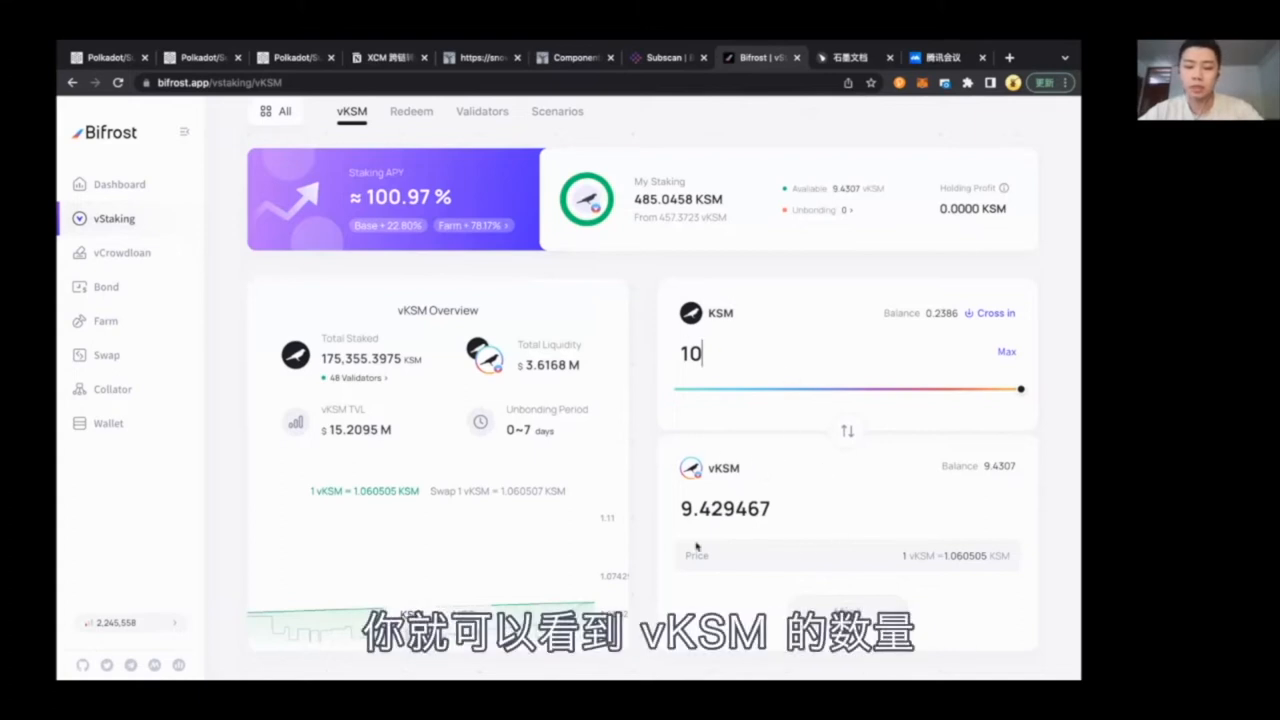
mouse_move(824, 488)
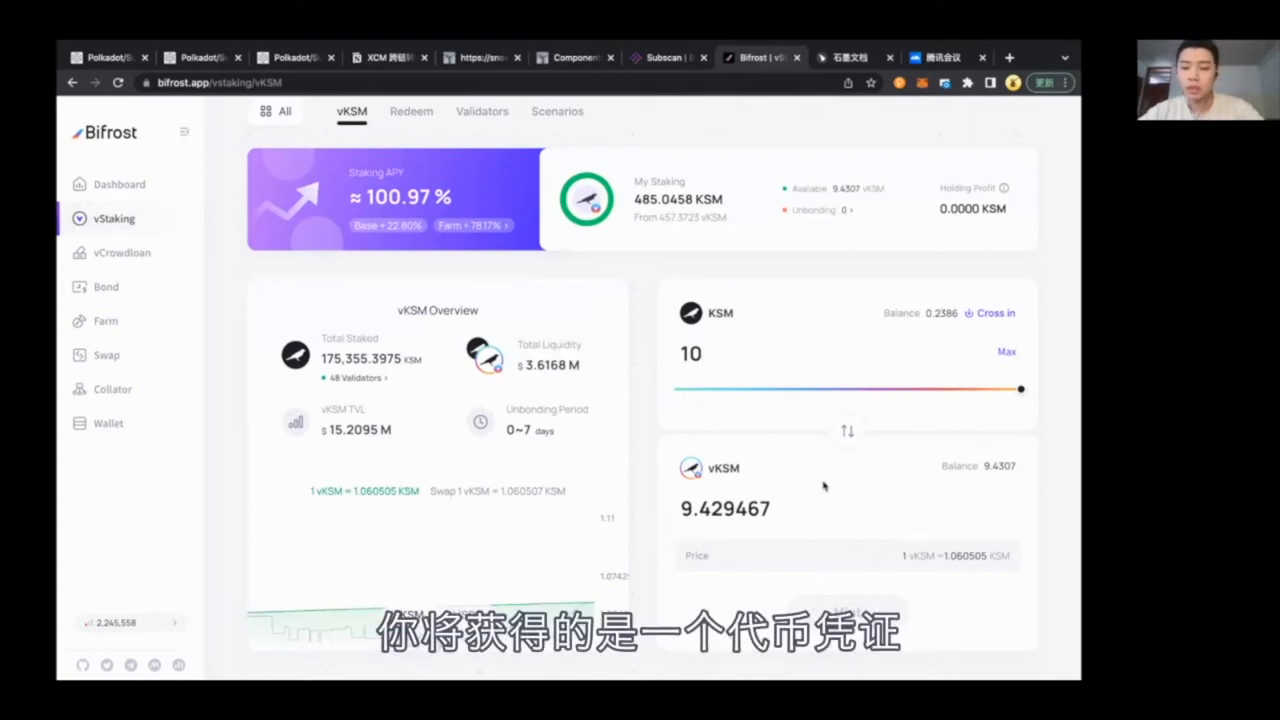
mouse_move(728, 478)
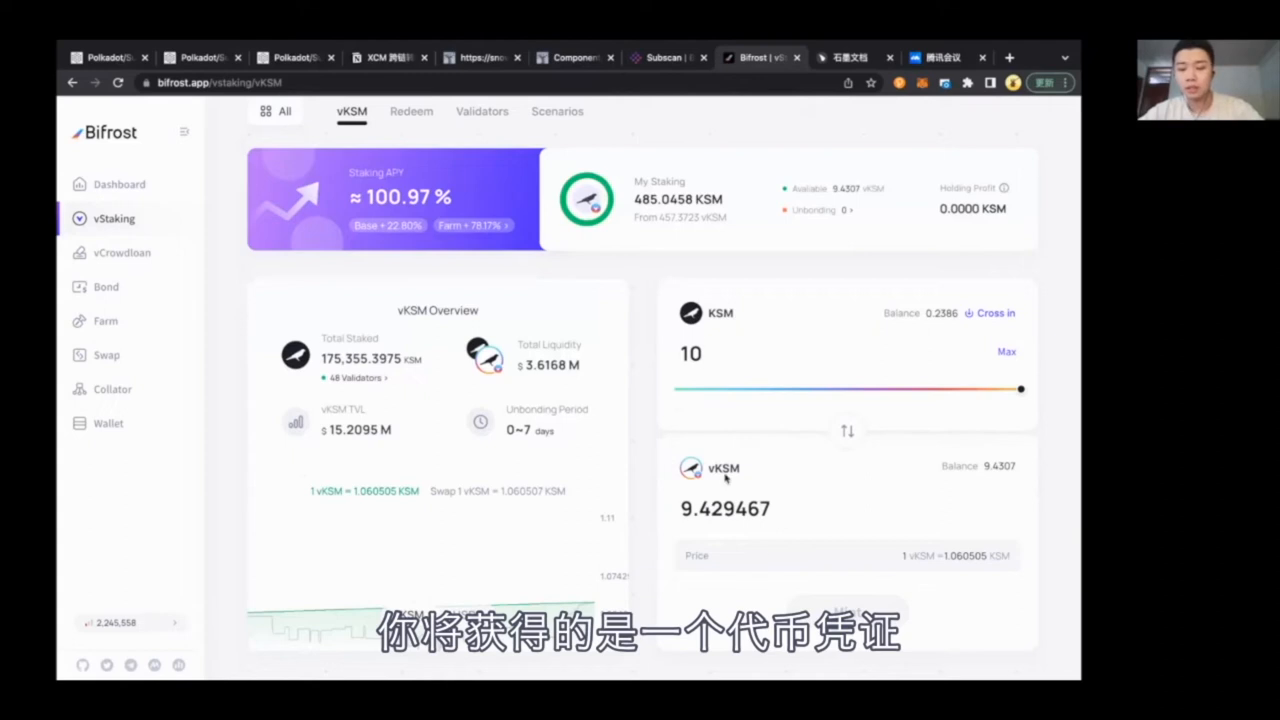
click(690, 352)
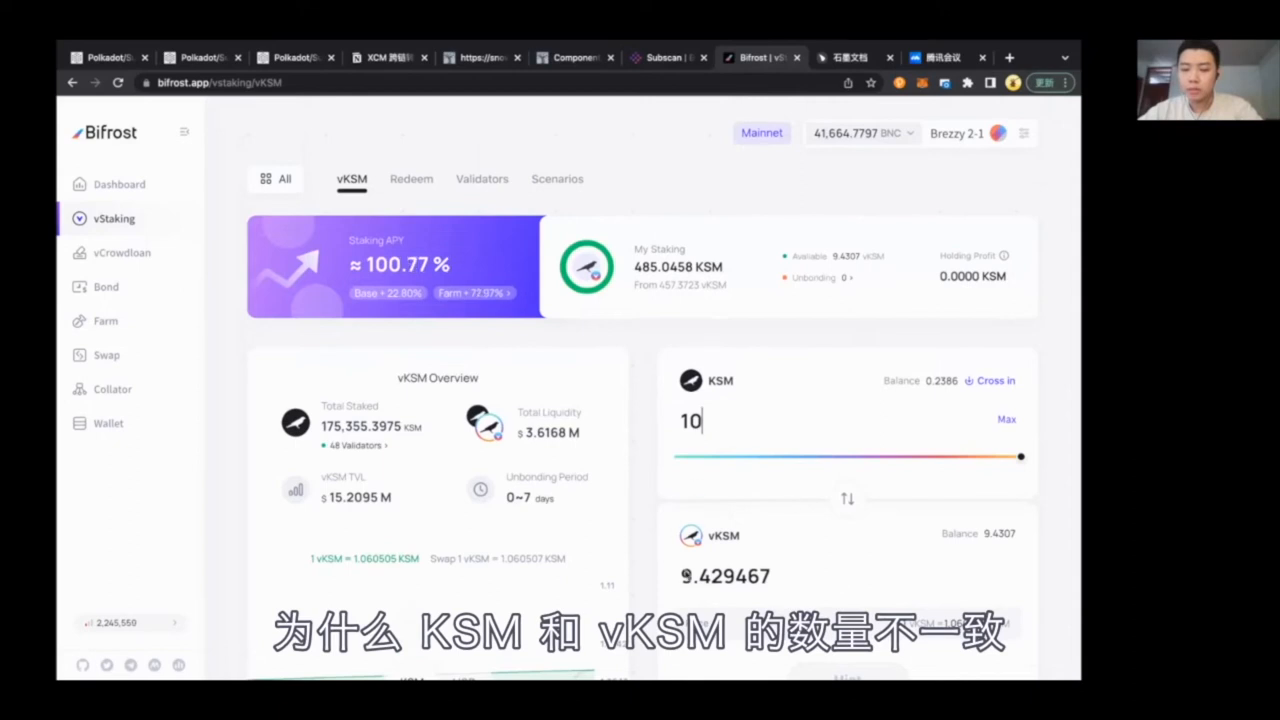
mouse_move(852, 338)
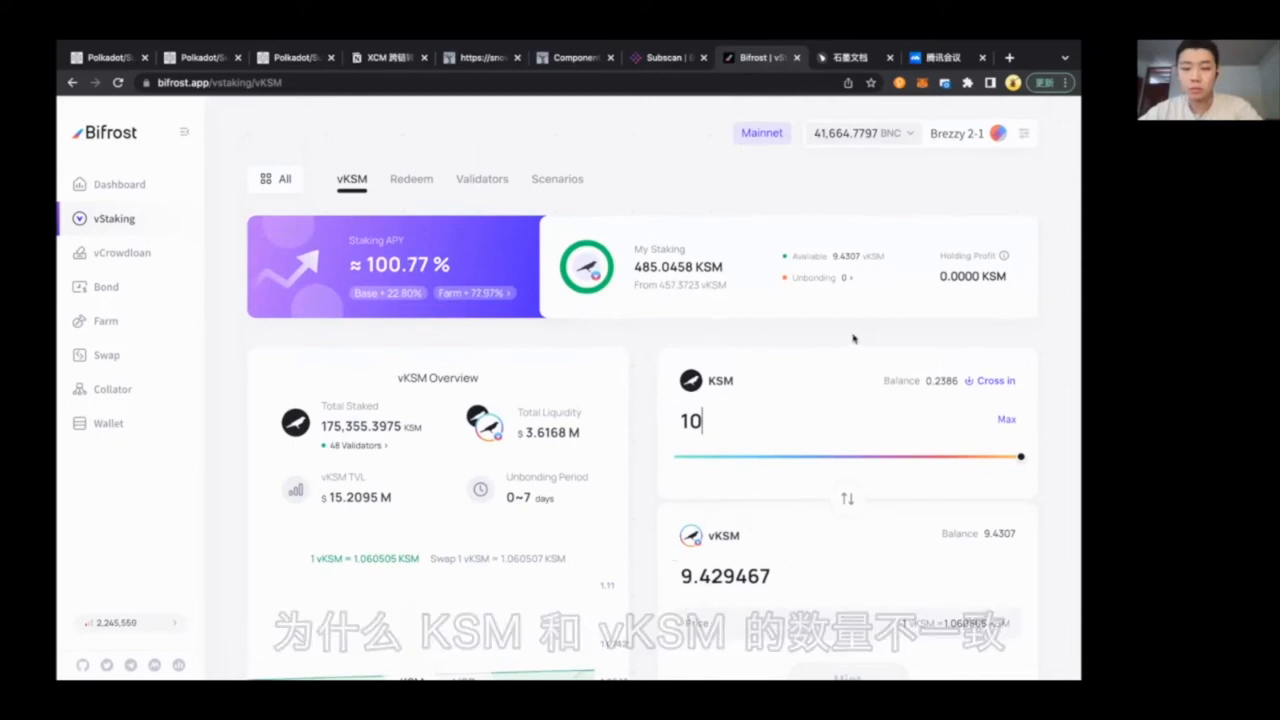
mouse_move(700, 300)
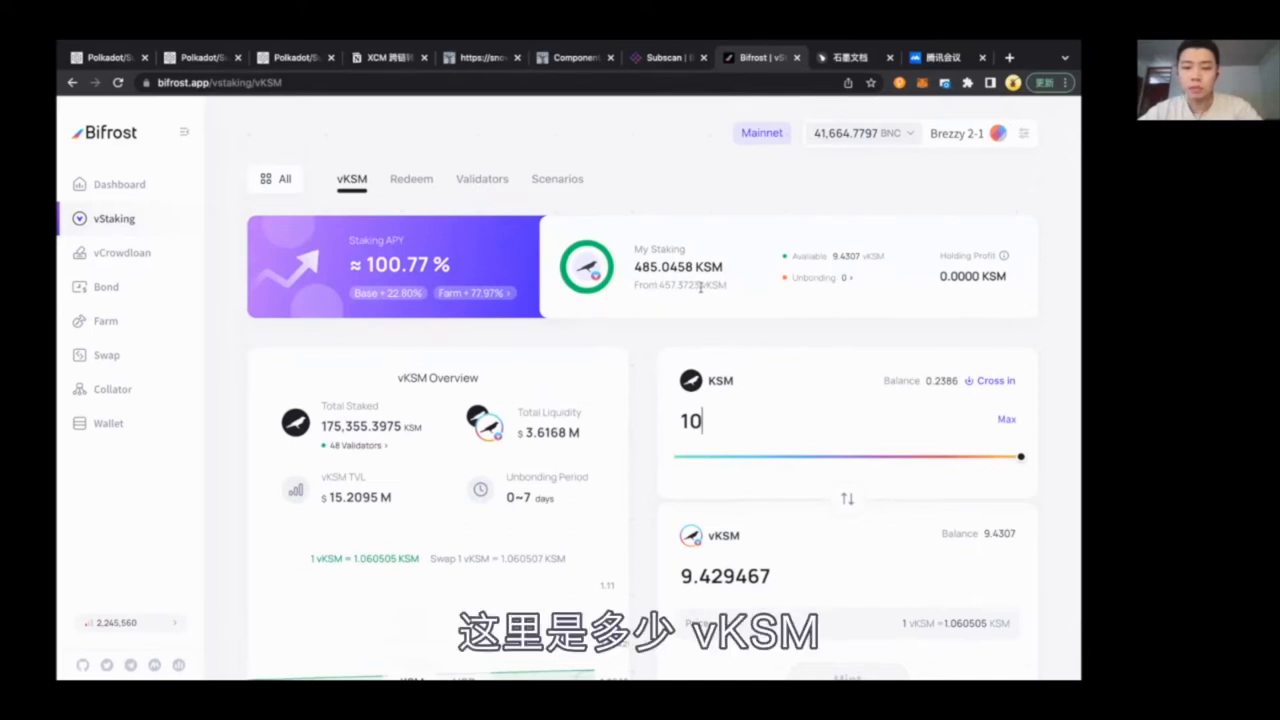
click(796, 420)
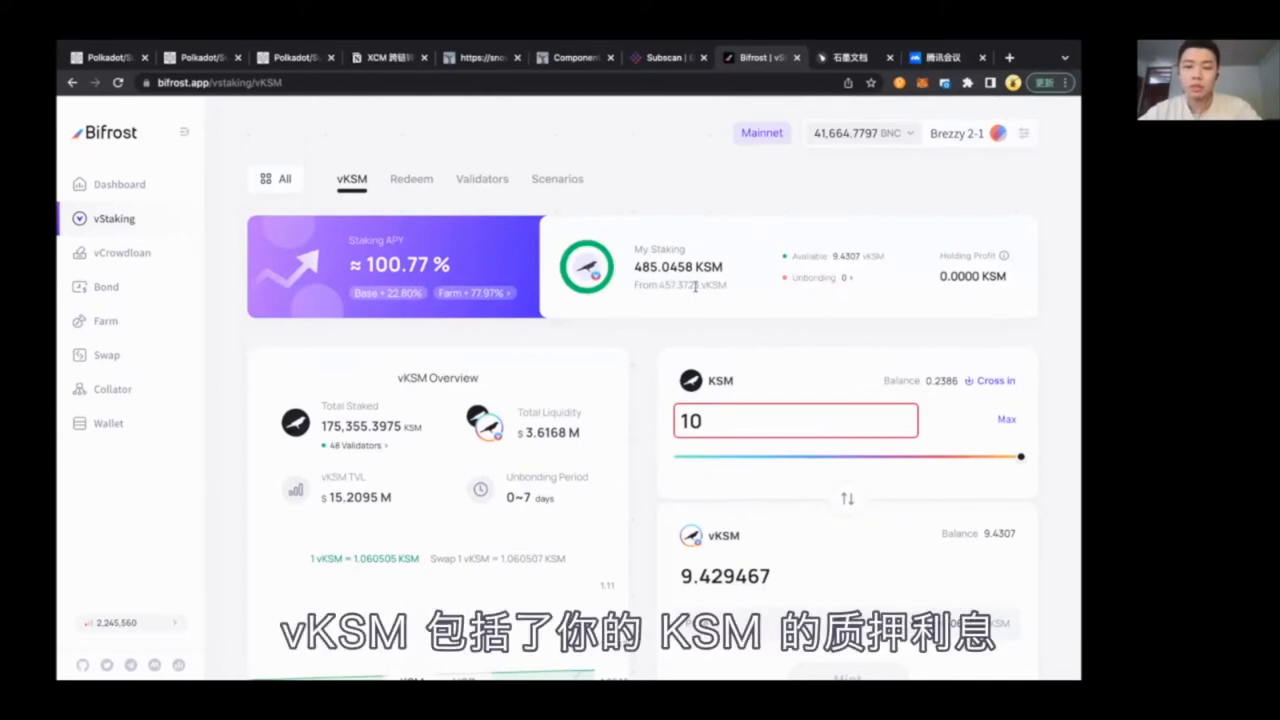
double_click(680, 284)
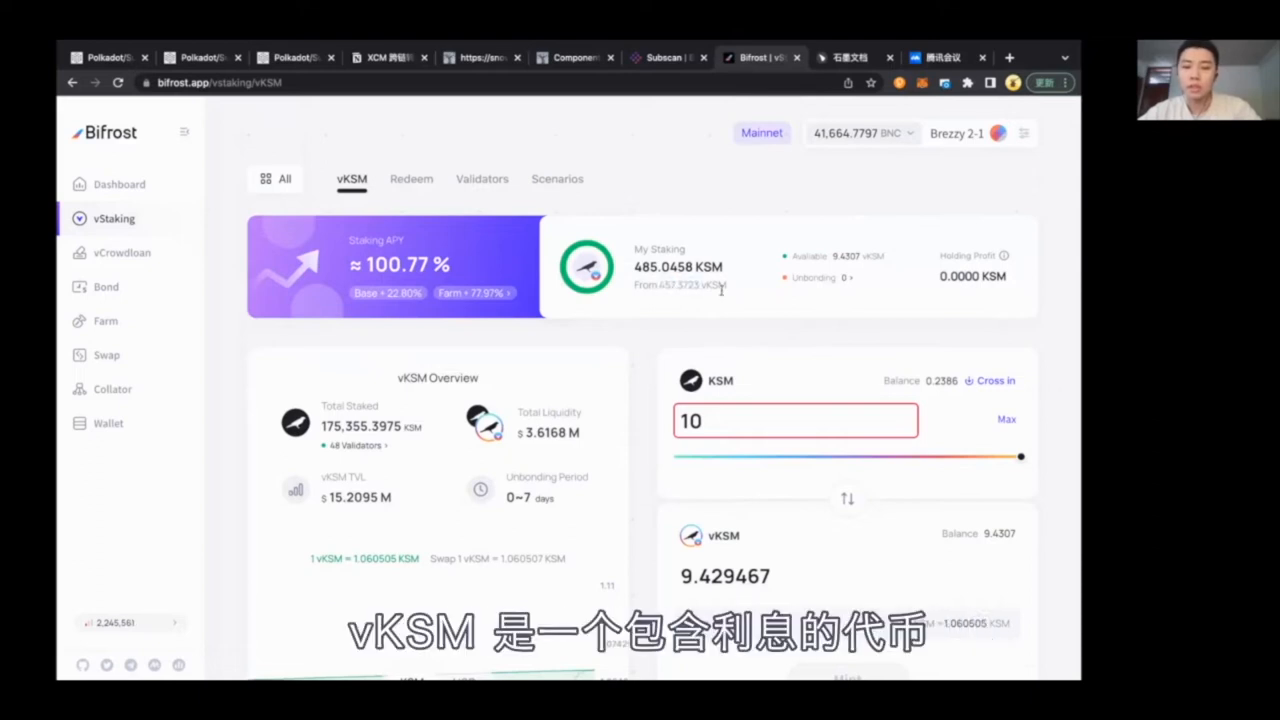
mouse_move(690, 304)
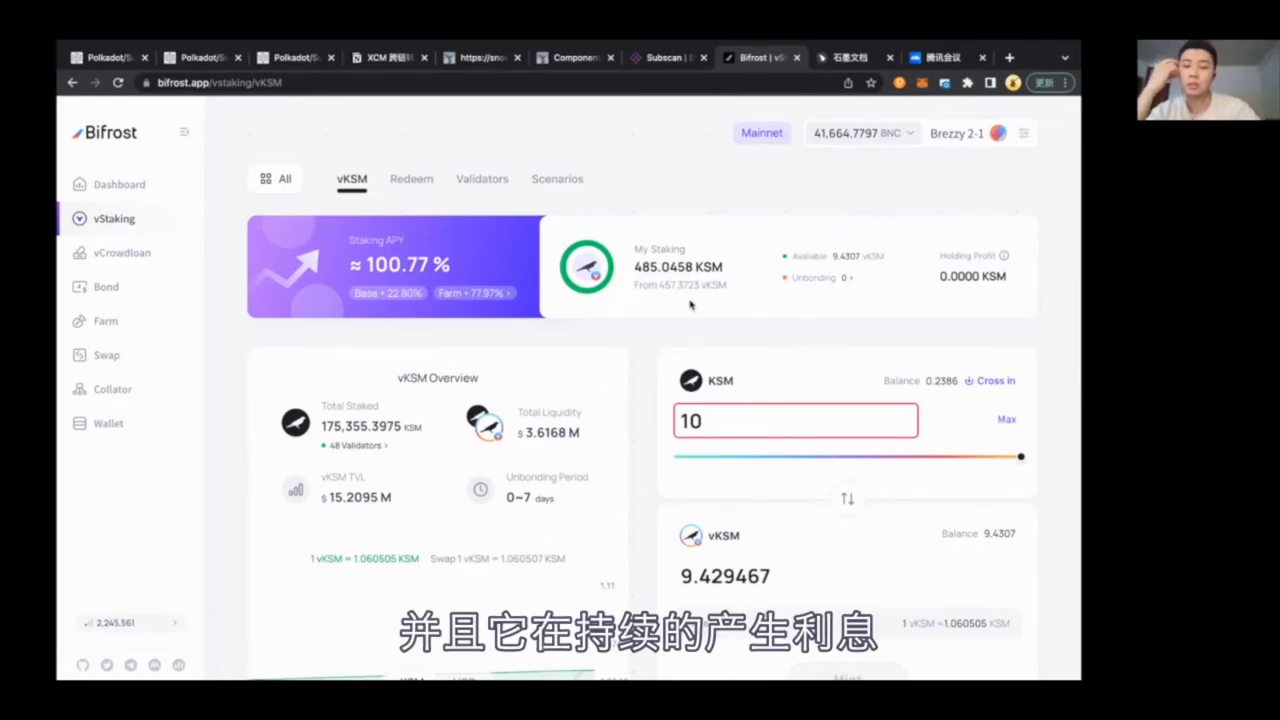
mouse_move(424, 196)
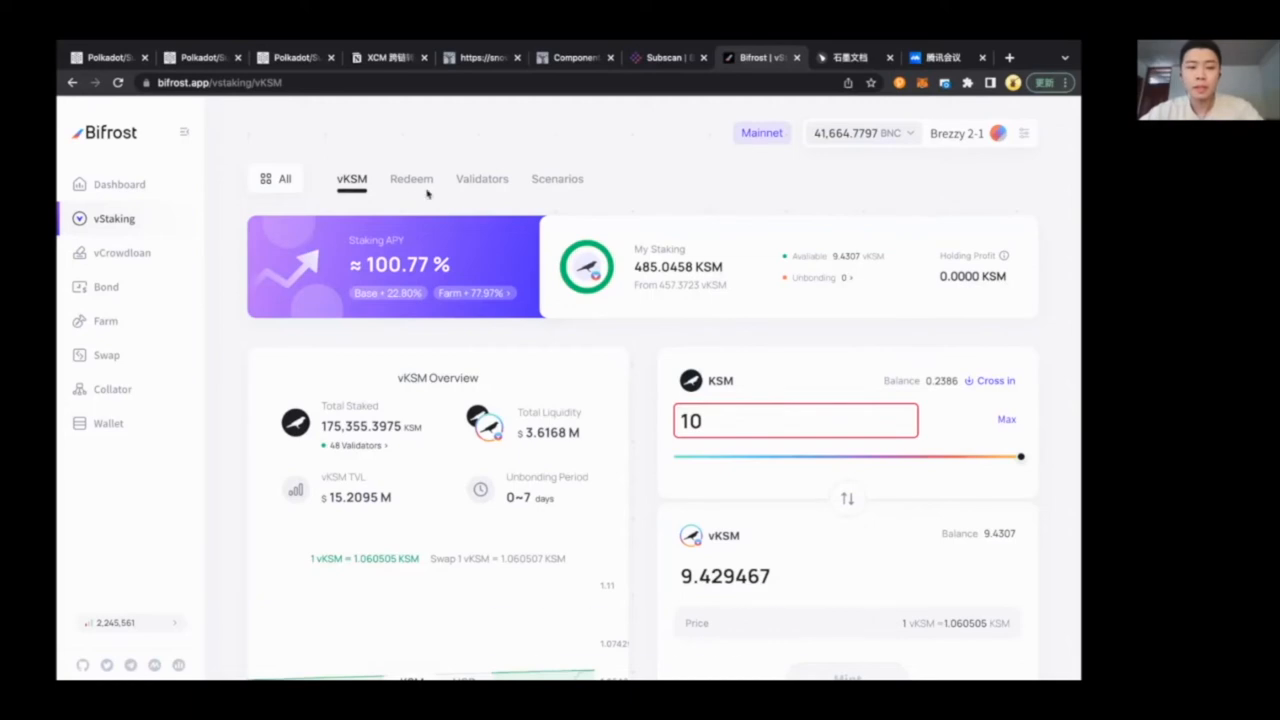
- Show the vKSM Redeem view with 0.0000 KSM redeemed, 0 requests and the history
click(412, 180)
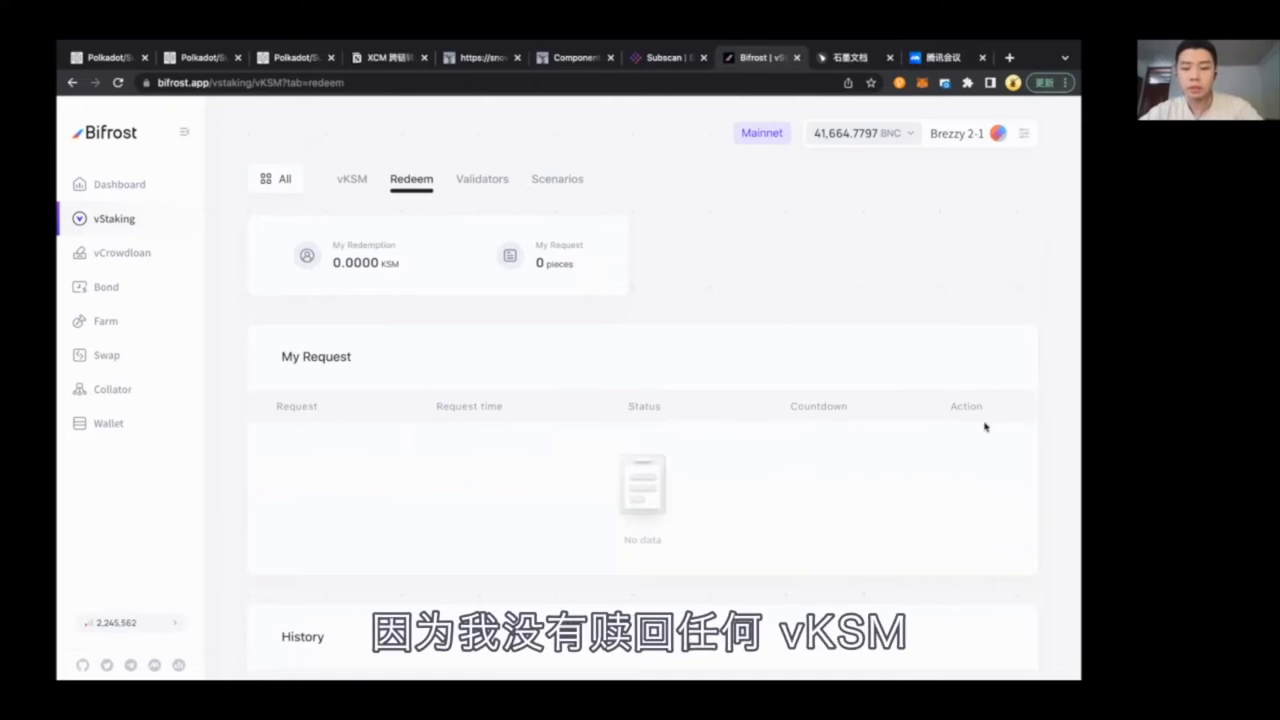
mouse_move(762, 550)
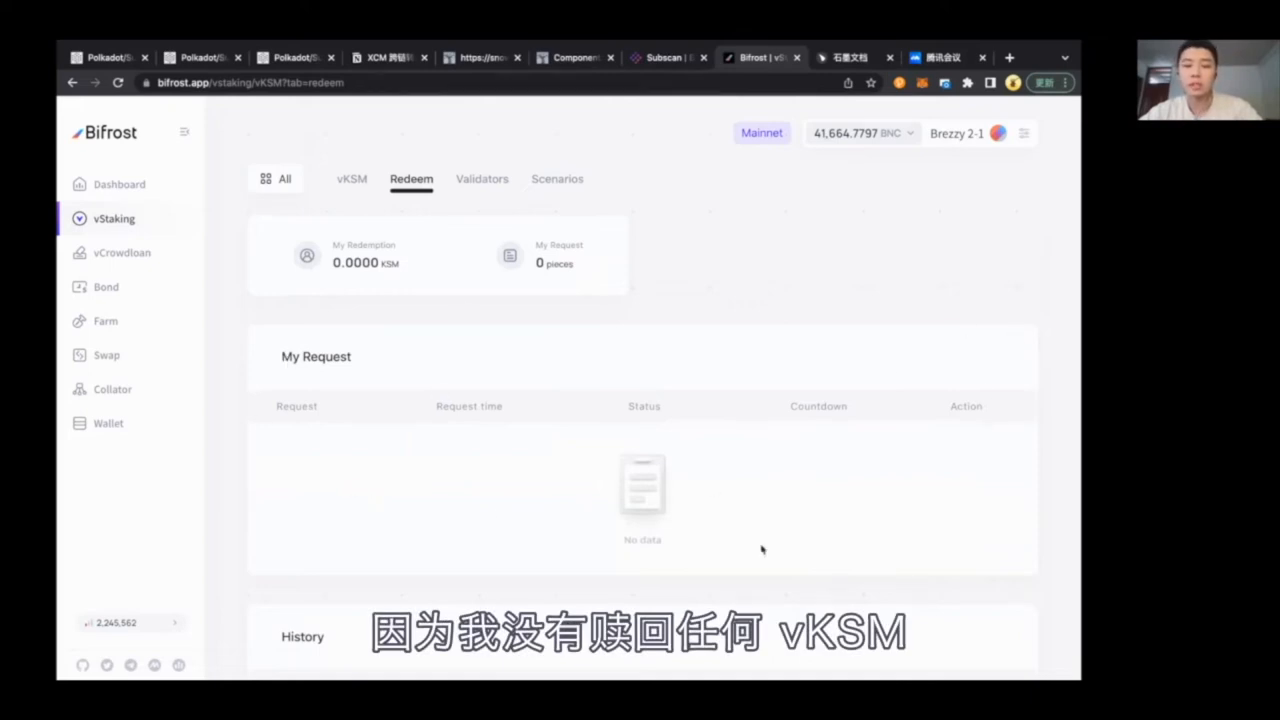
mouse_move(448, 464)
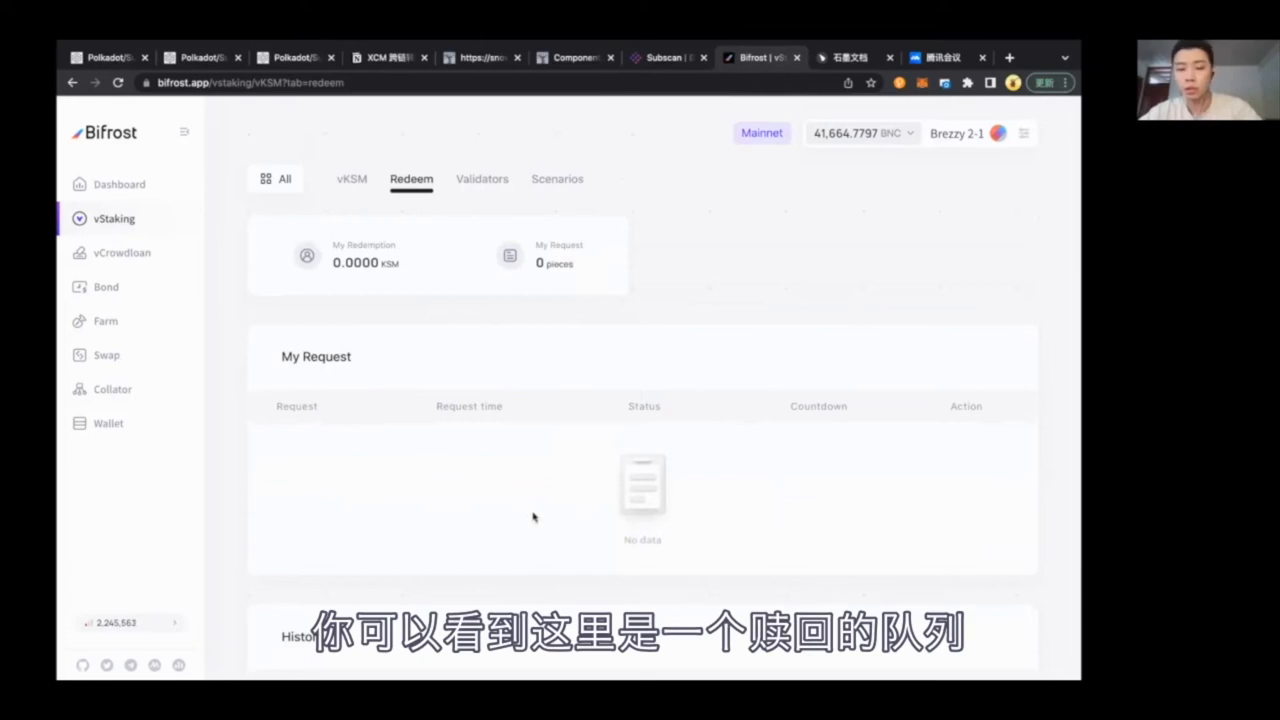
mouse_move(548, 492)
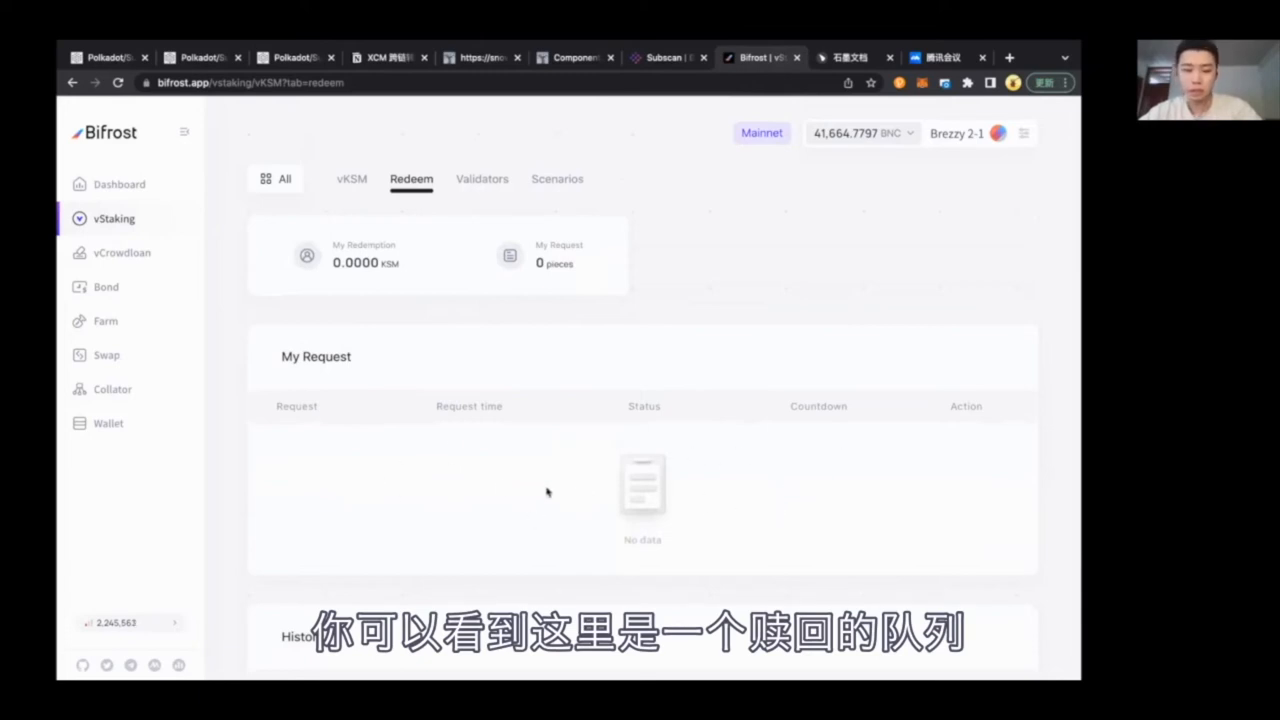
mouse_move(732, 422)
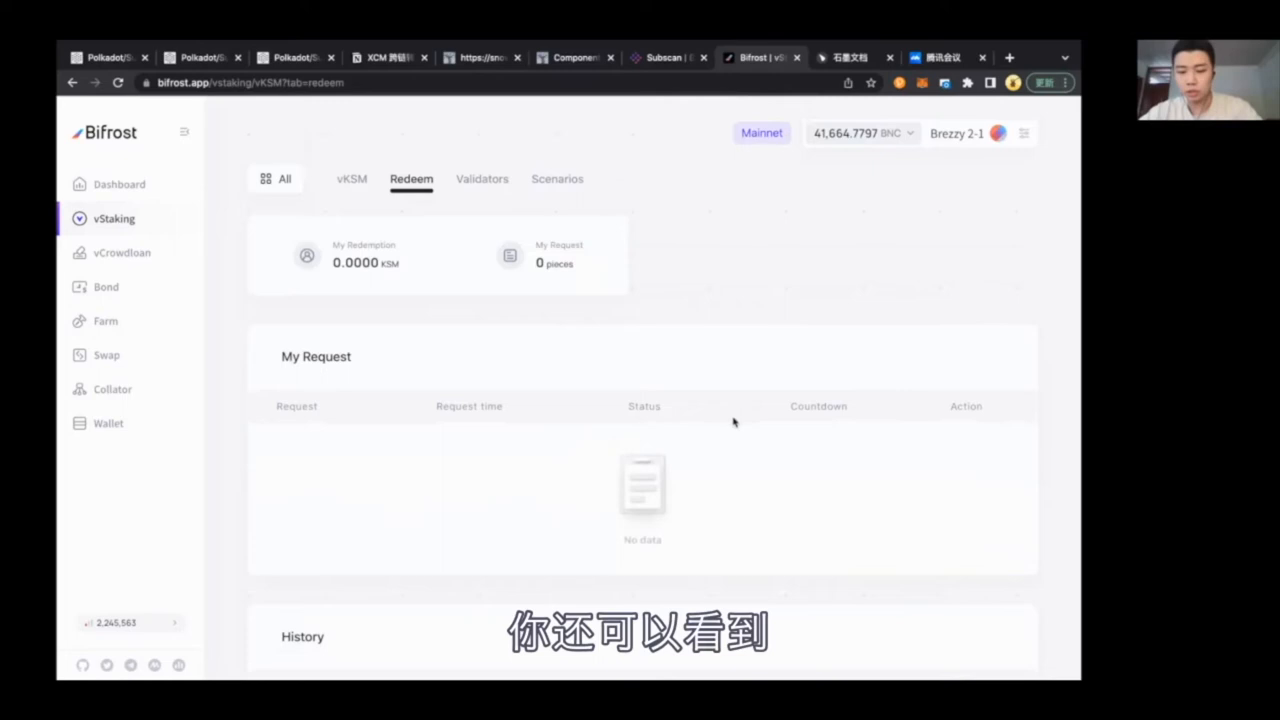
mouse_move(424, 458)
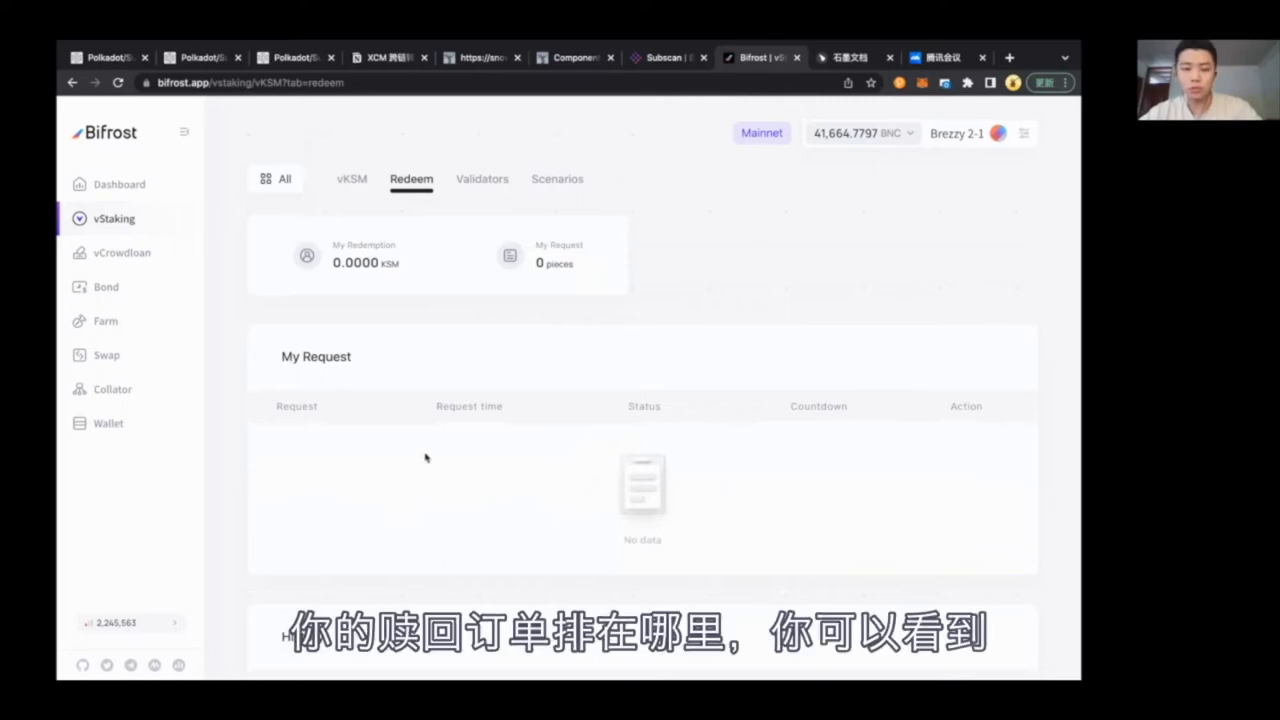
mouse_move(756, 496)
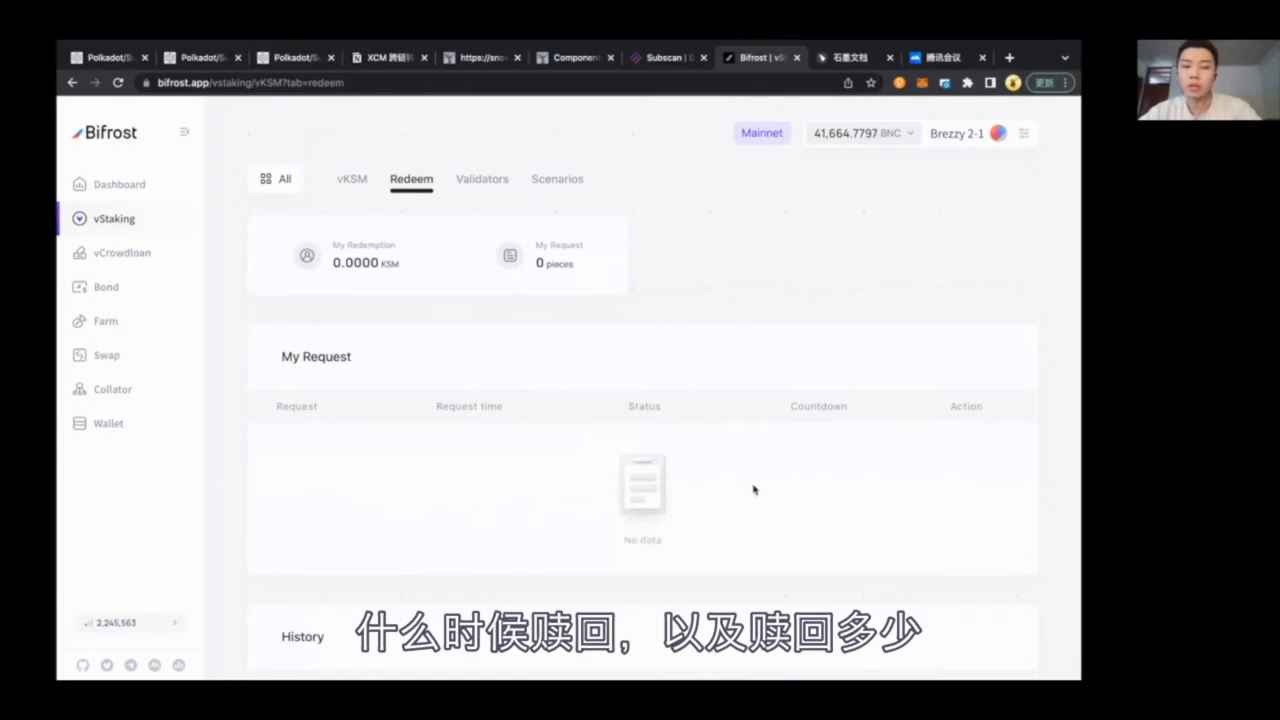
mouse_move(488, 480)
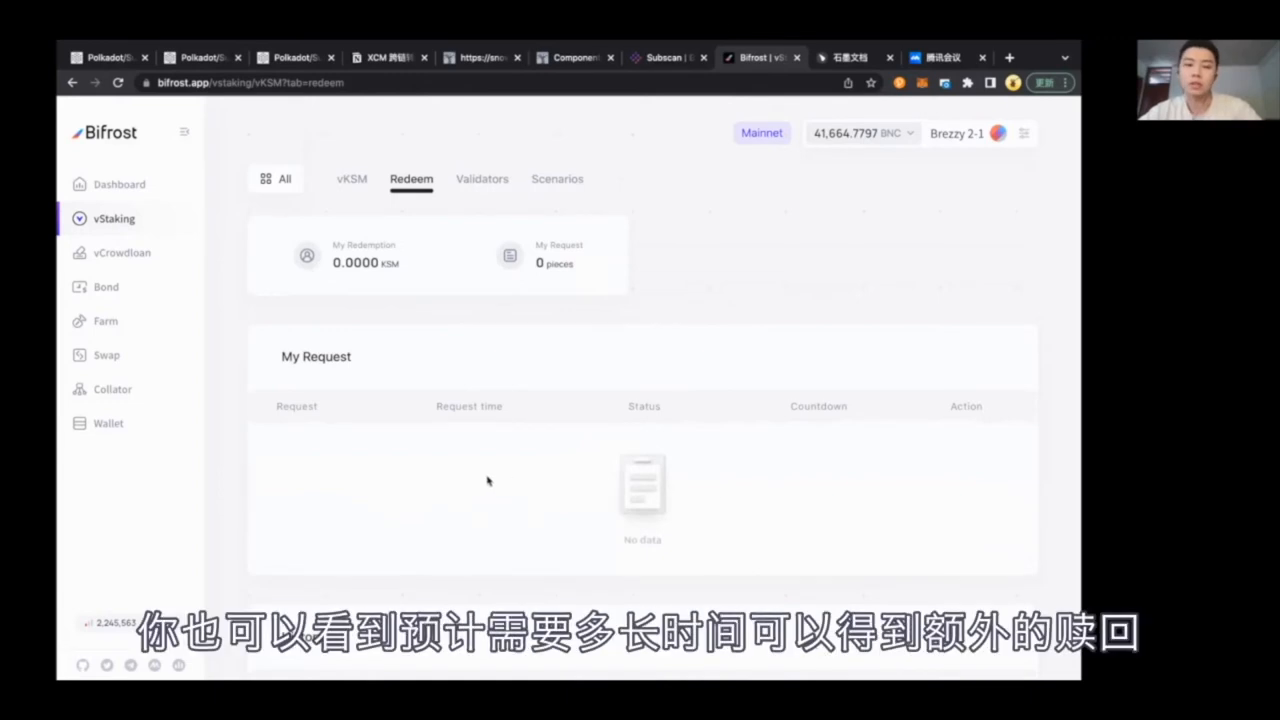
mouse_move(464, 482)
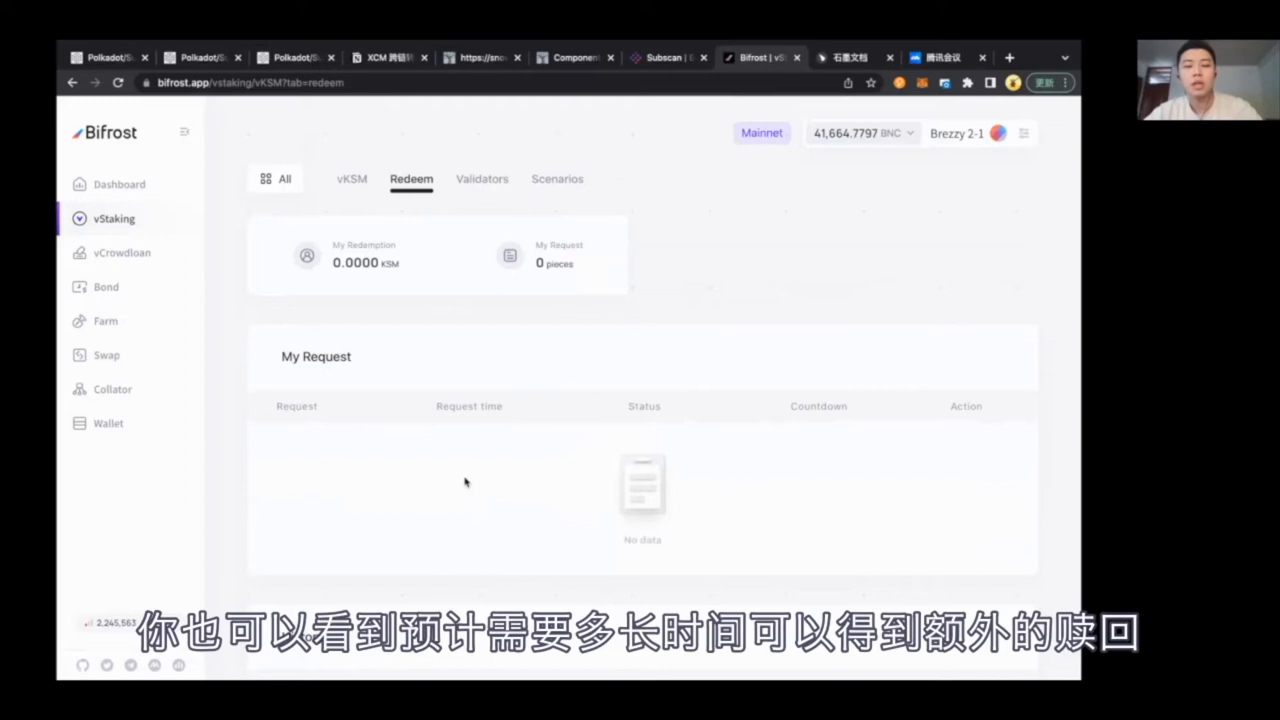
scroll(down, 3)
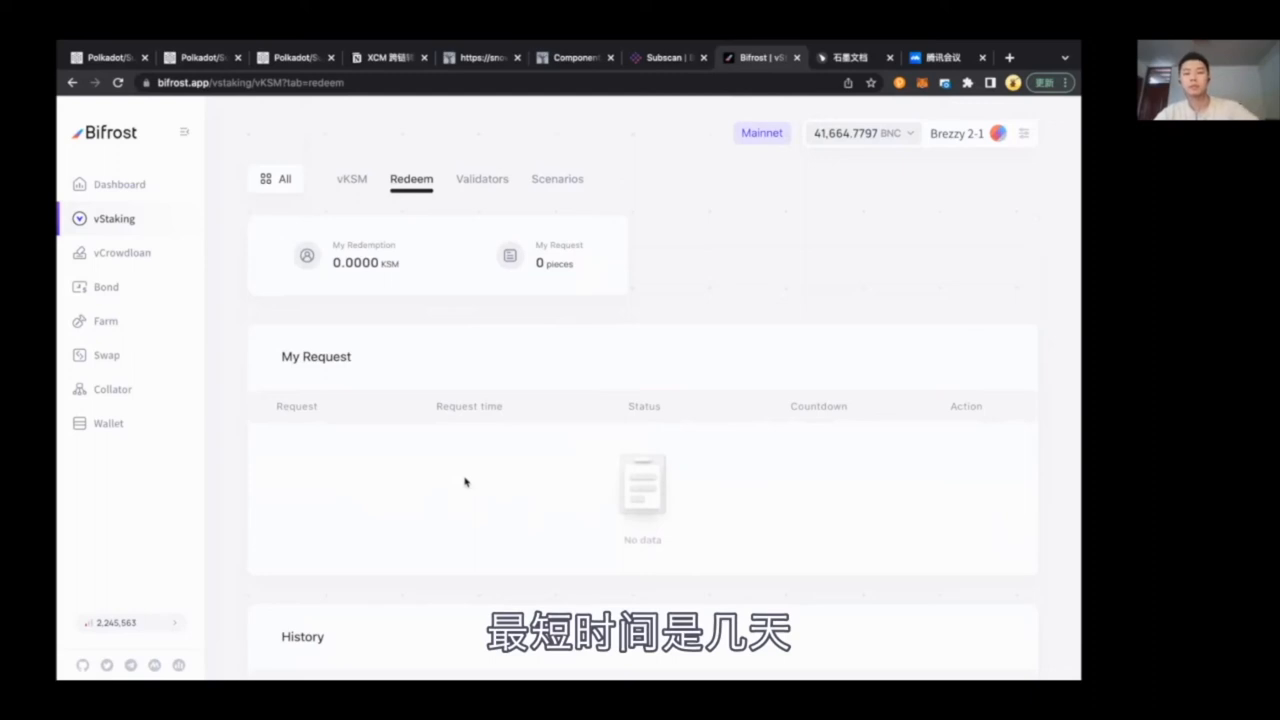
- Browse the live KSM validator list with bonded amounts and commissions
click(482, 180)
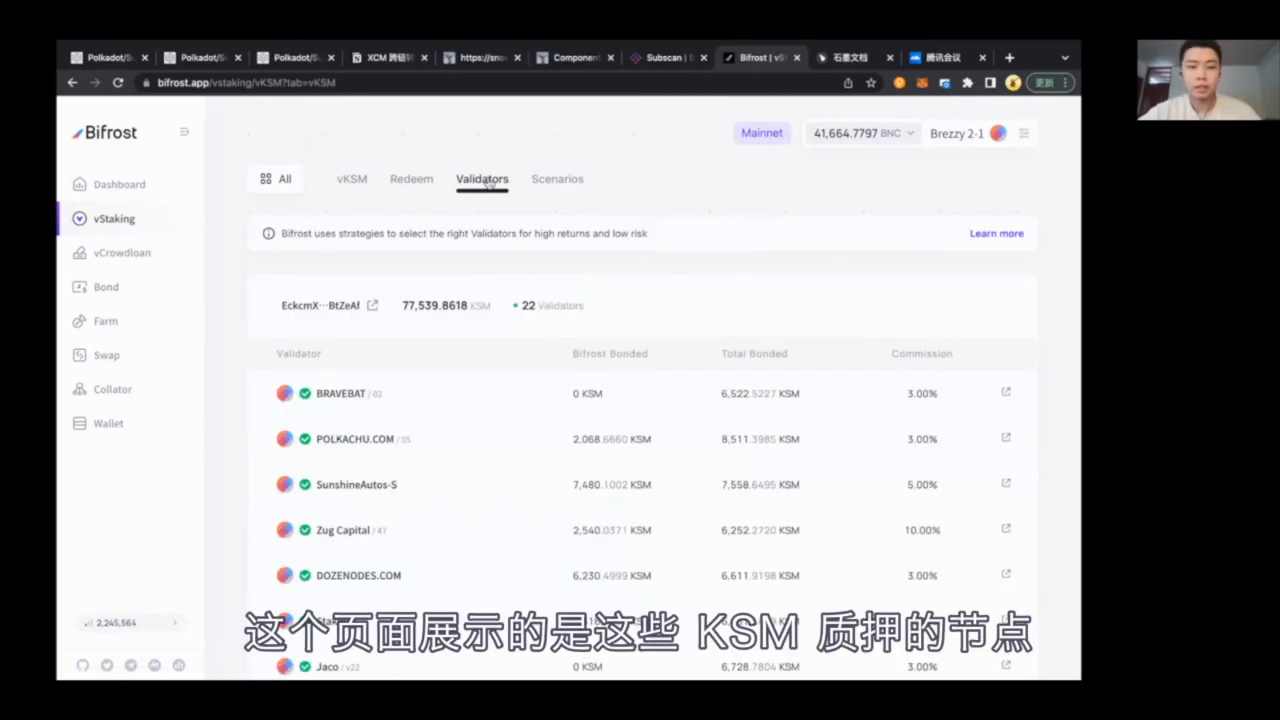
scroll(down, 3)
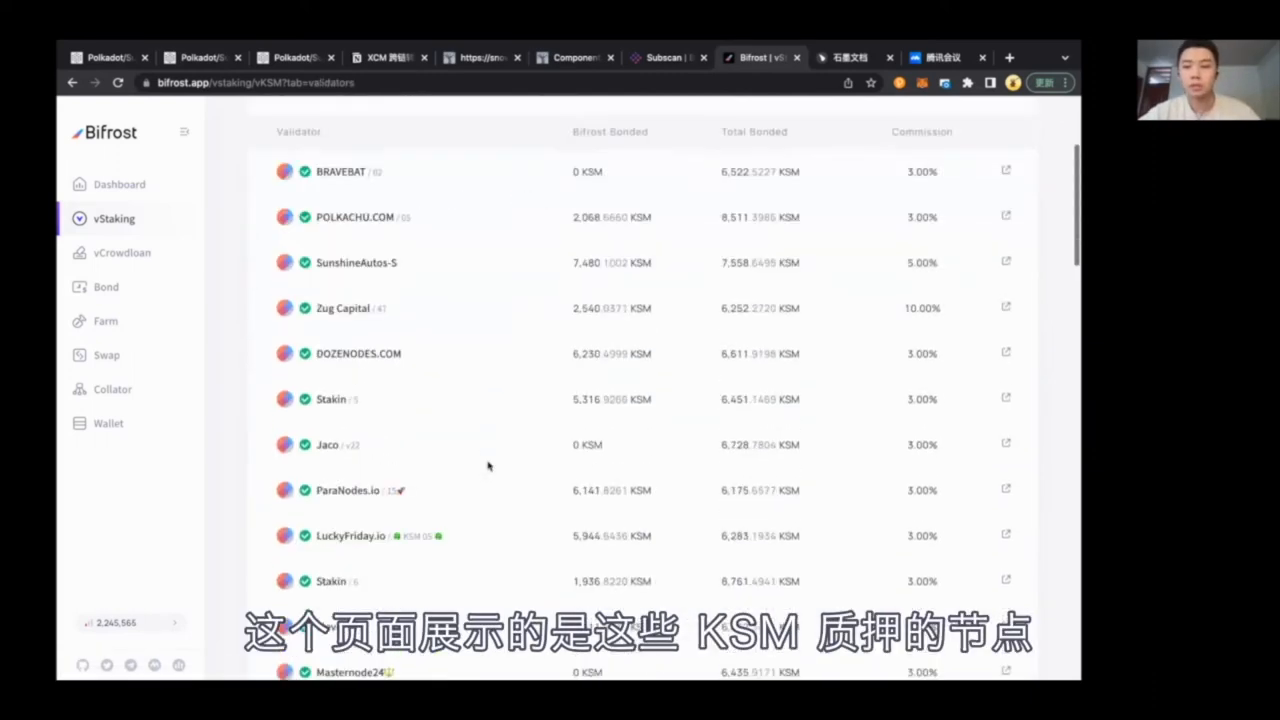
scroll(down, 3)
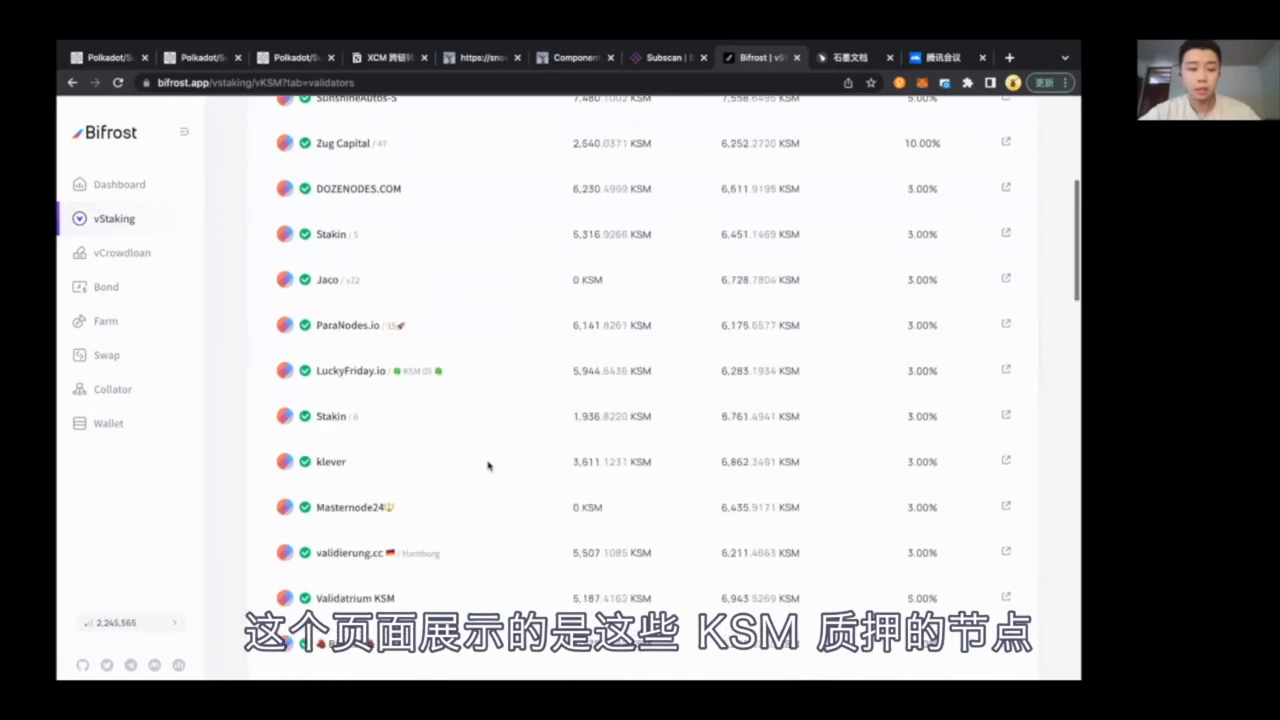
scroll(up, 3)
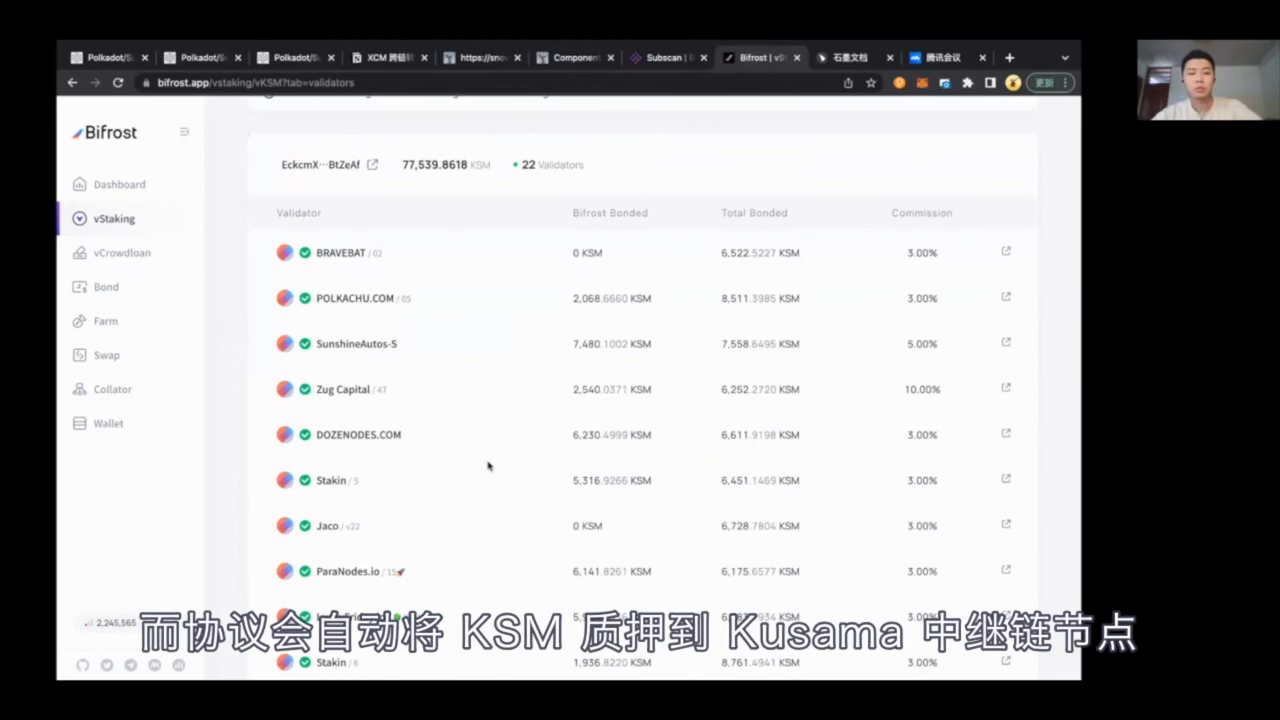
mouse_move(480, 298)
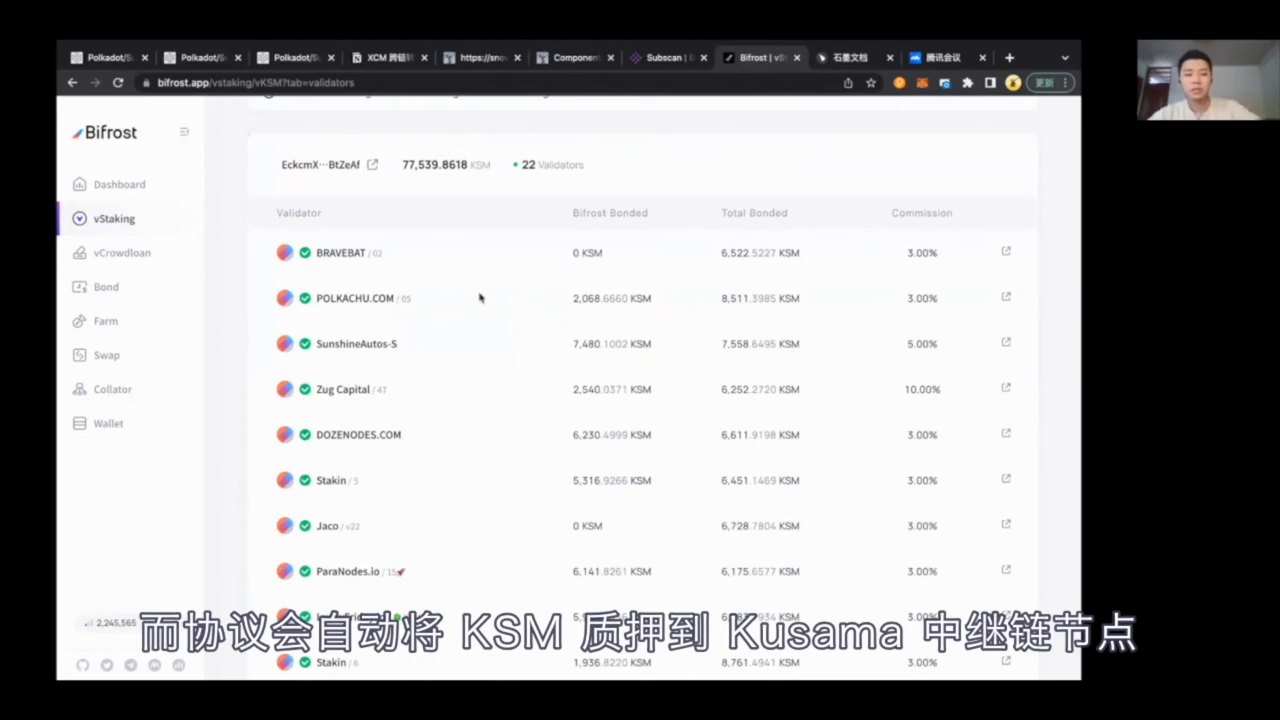
mouse_move(466, 442)
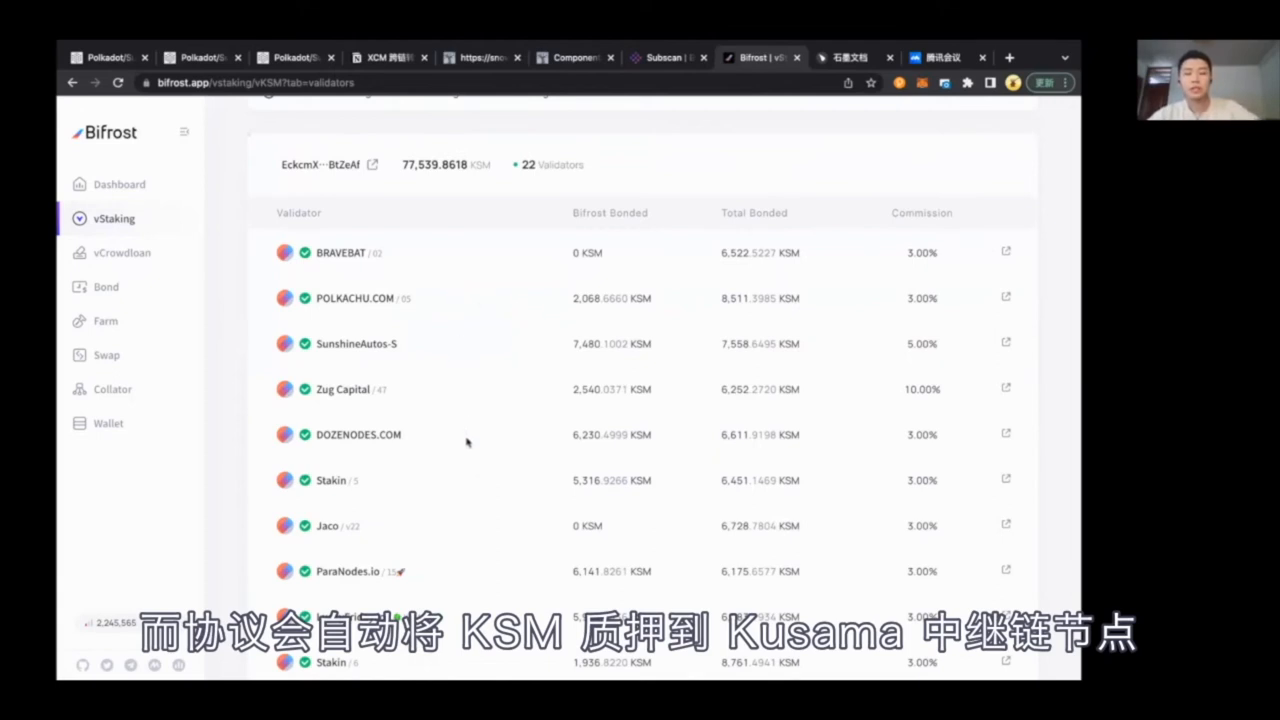
mouse_move(460, 444)
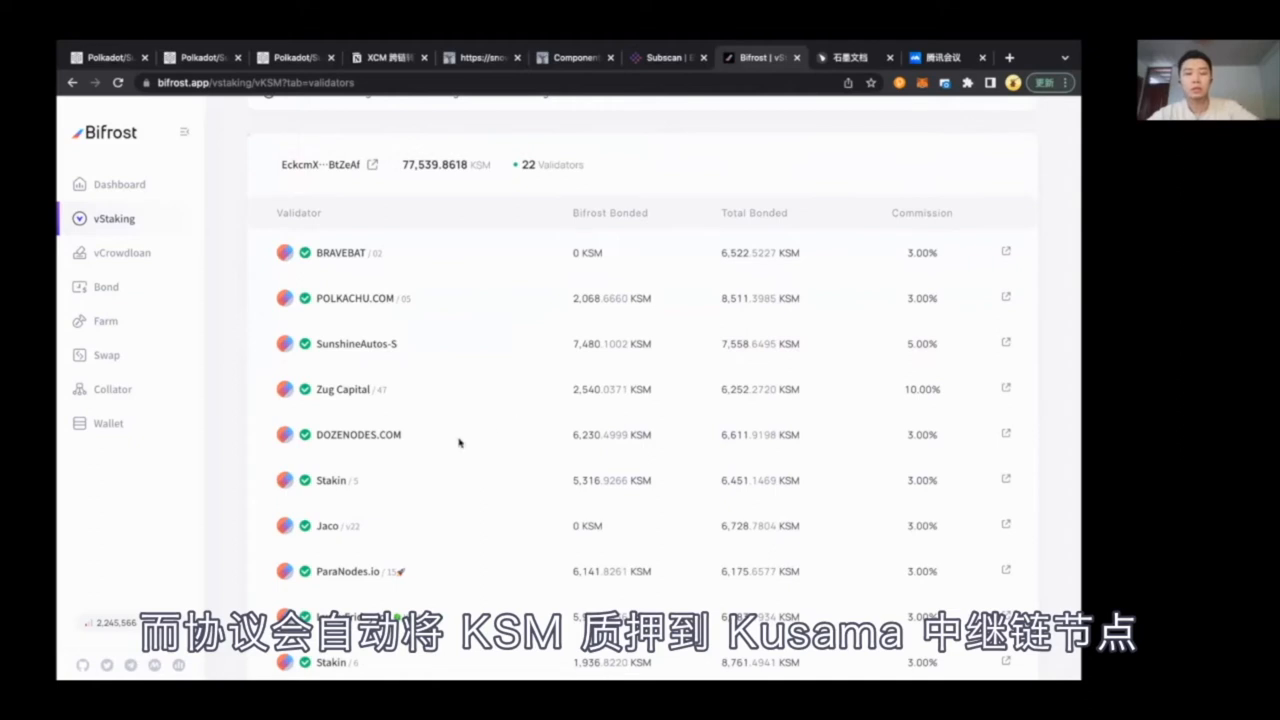
scroll(down, 3)
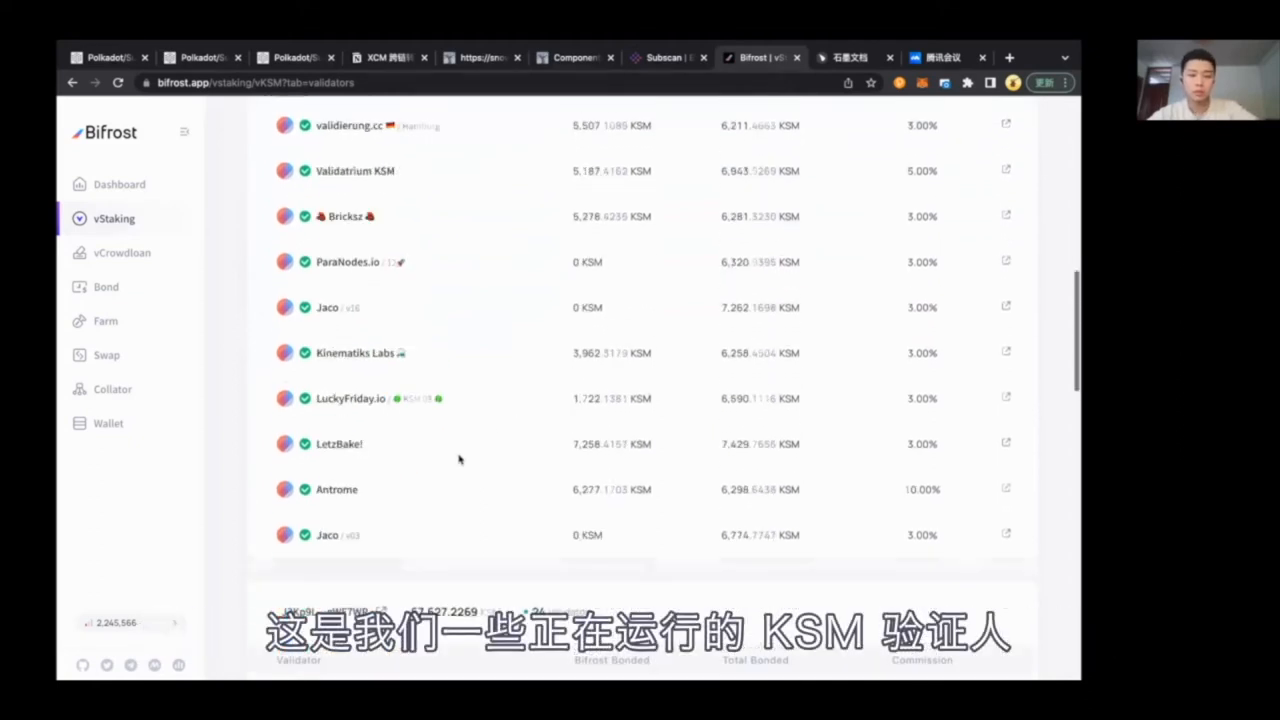
scroll(down, 3)
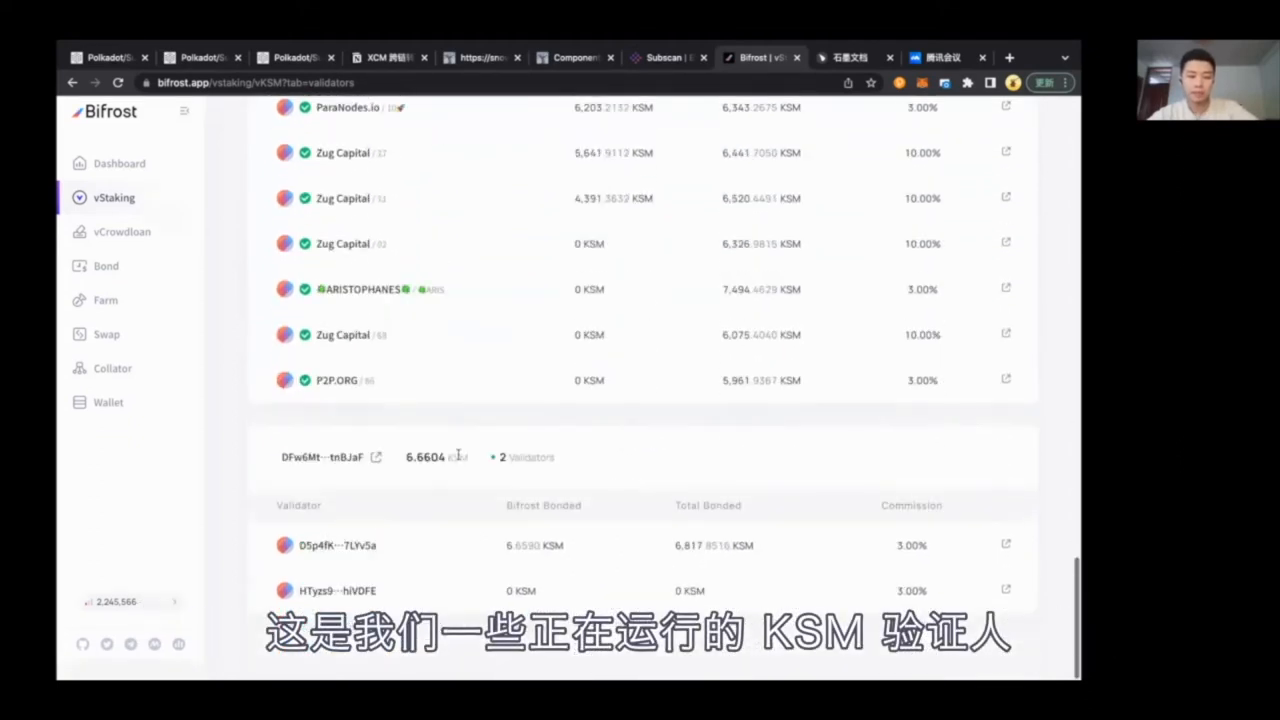
scroll(up, 3)
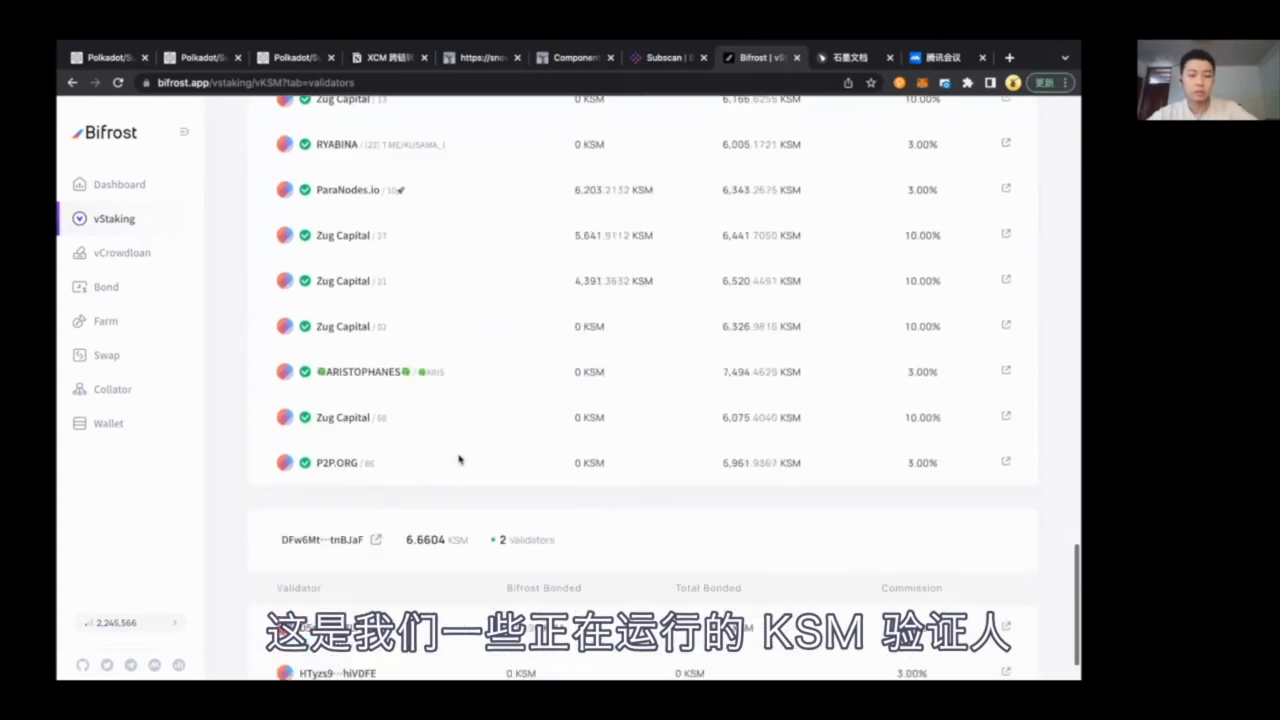
scroll(up, 3)
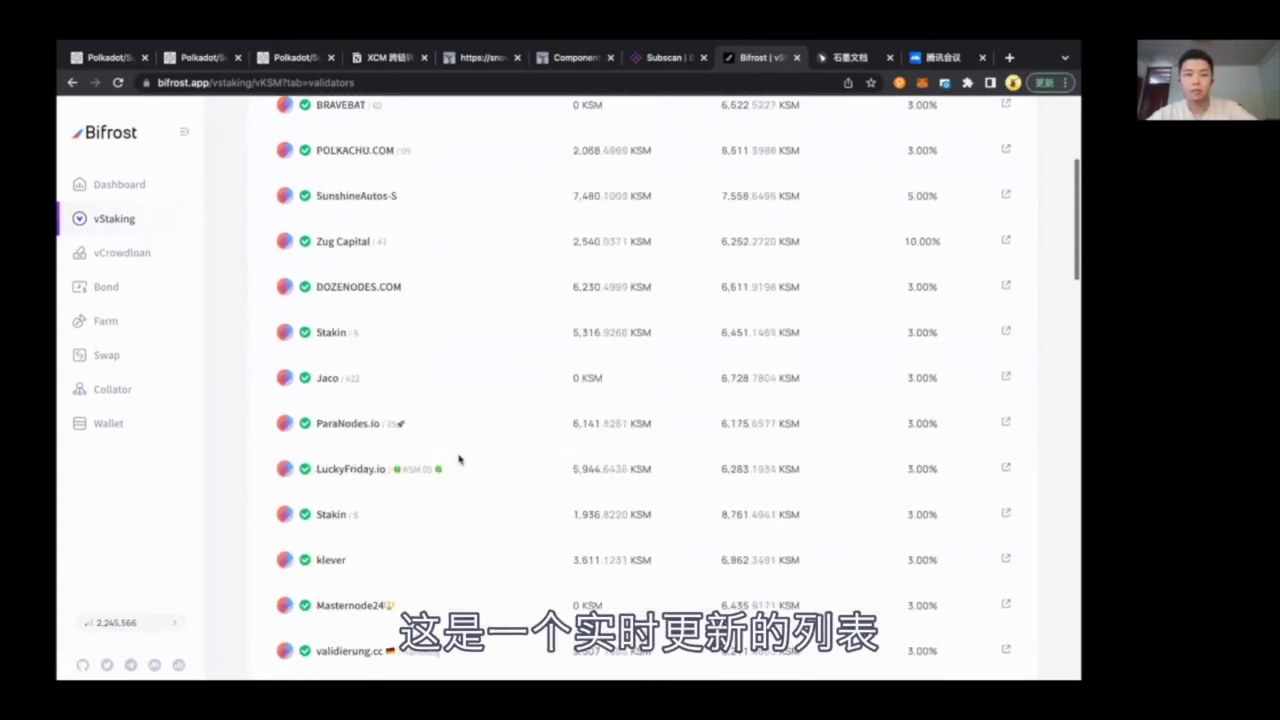
scroll(up, 3)
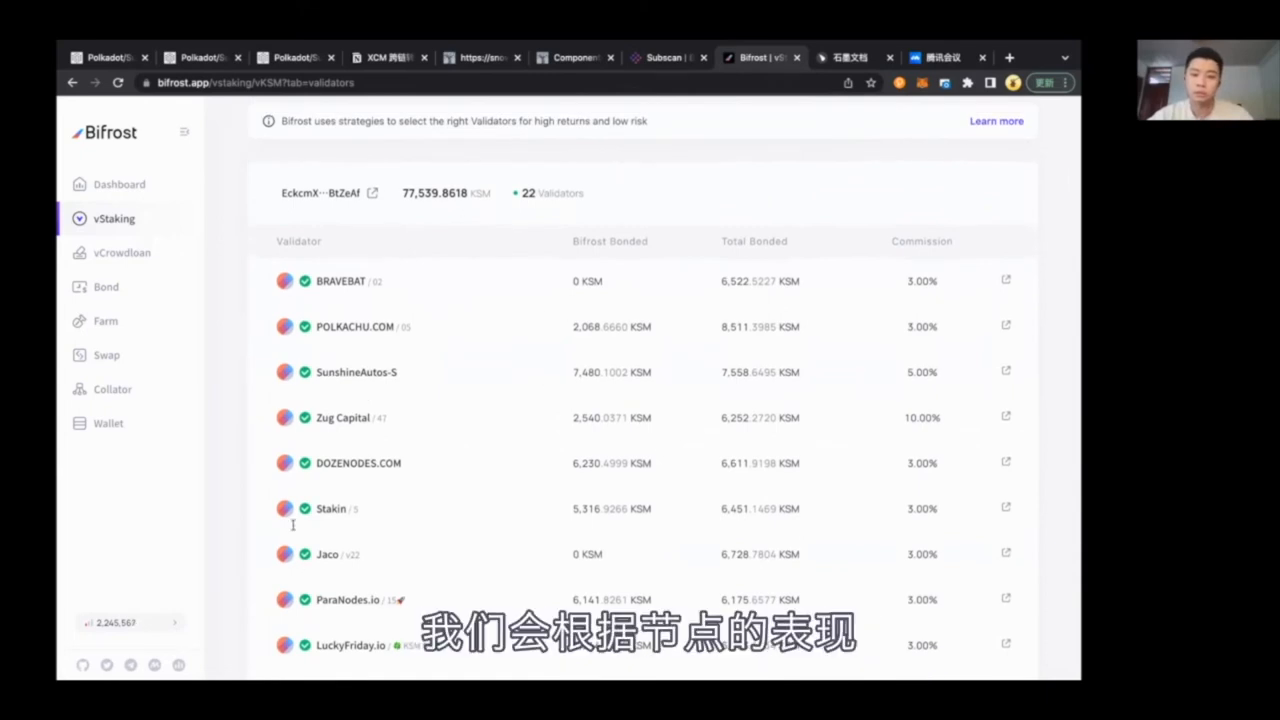
scroll(down, 3)
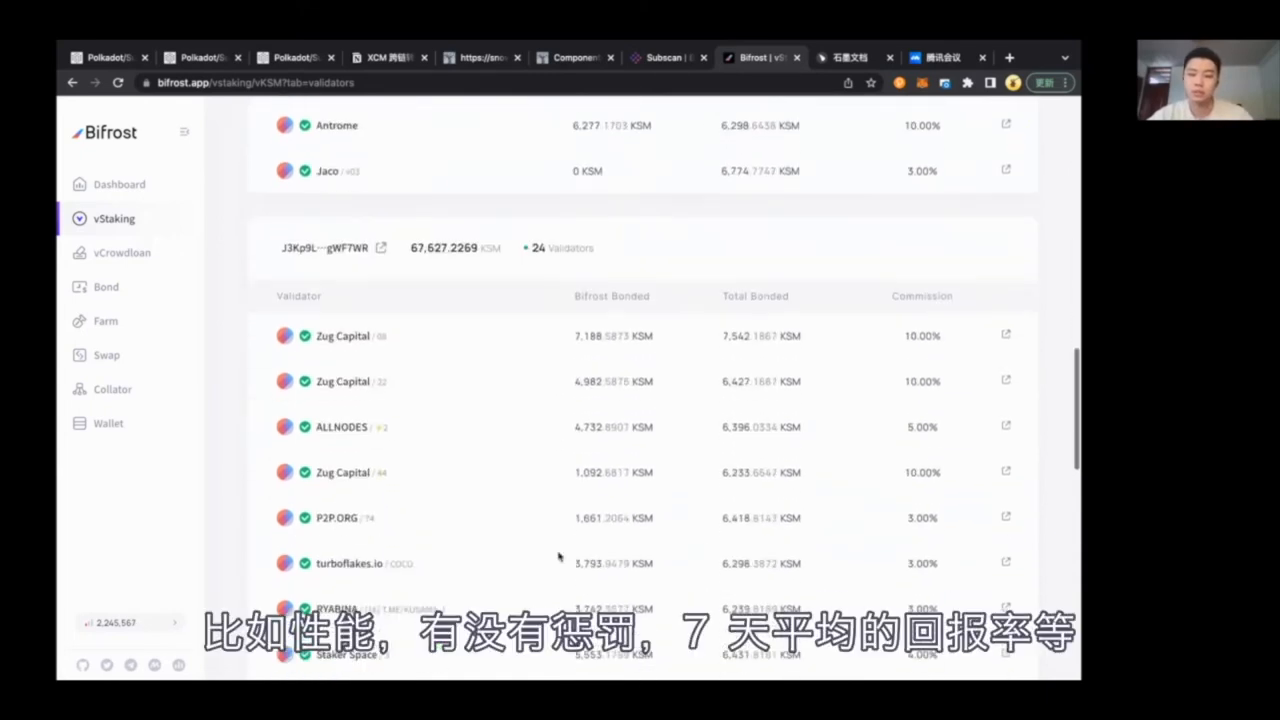
scroll(down, 3)
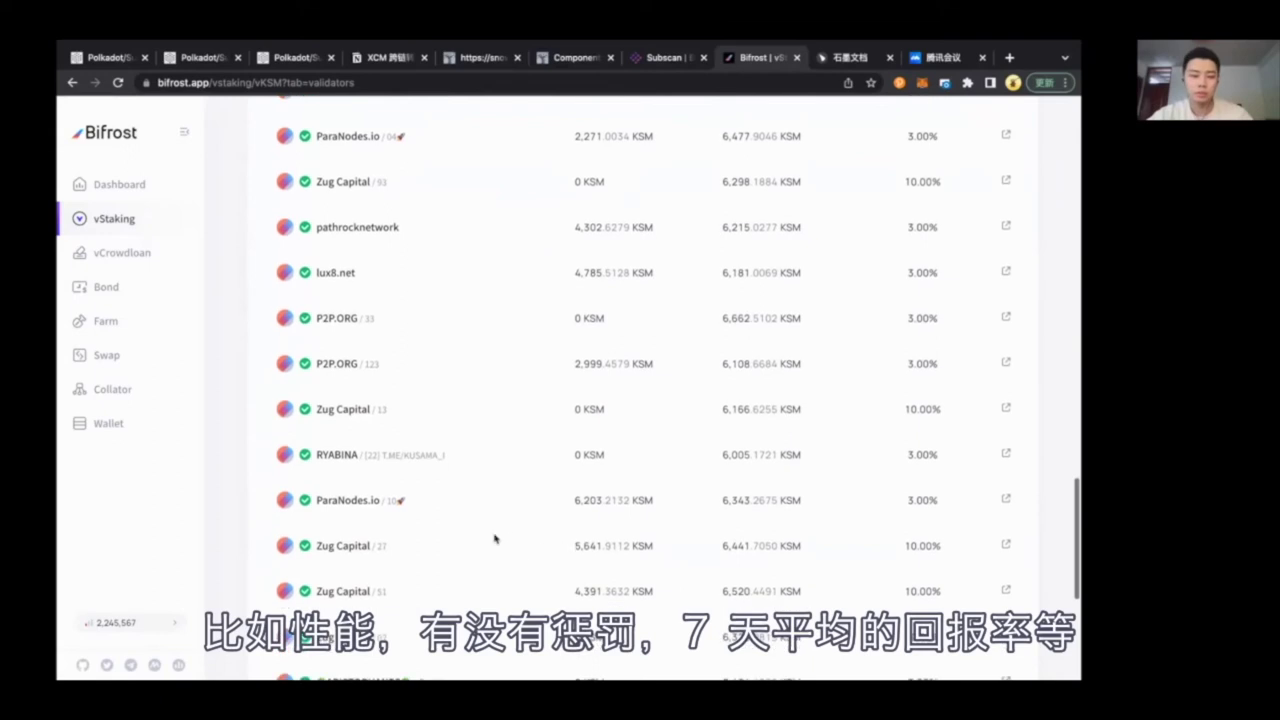
mouse_move(442, 524)
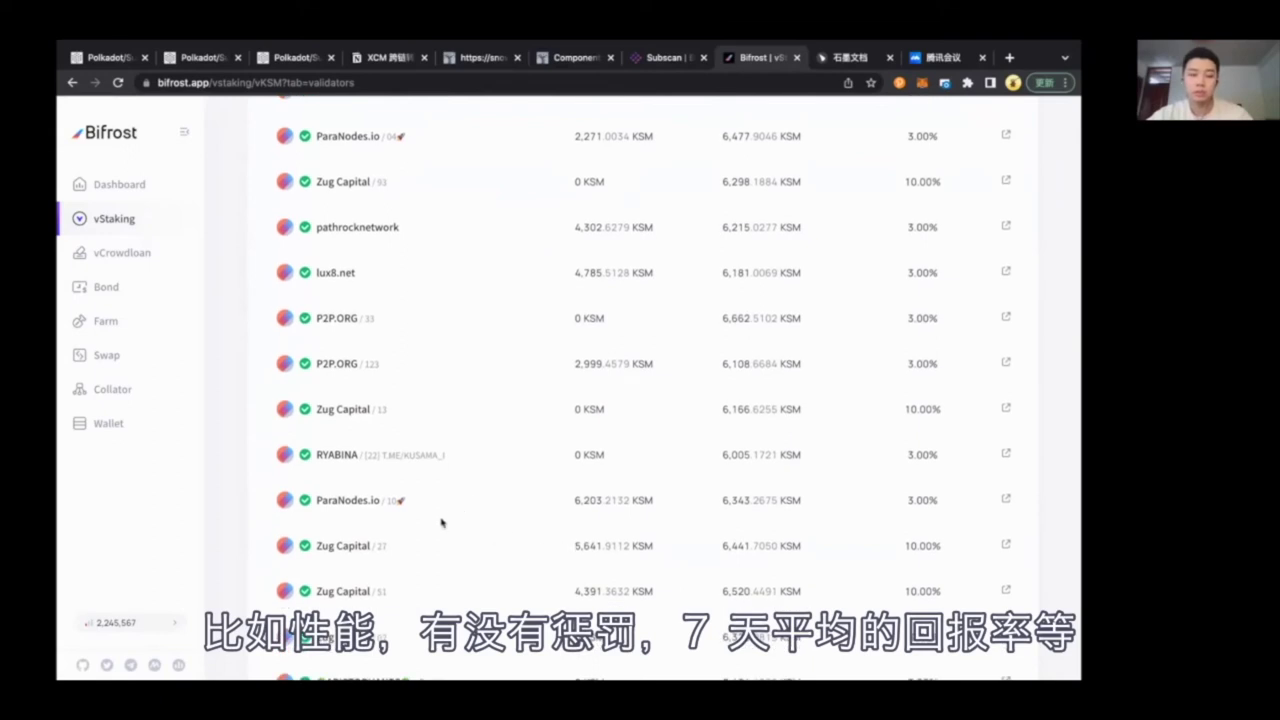
mouse_move(568, 484)
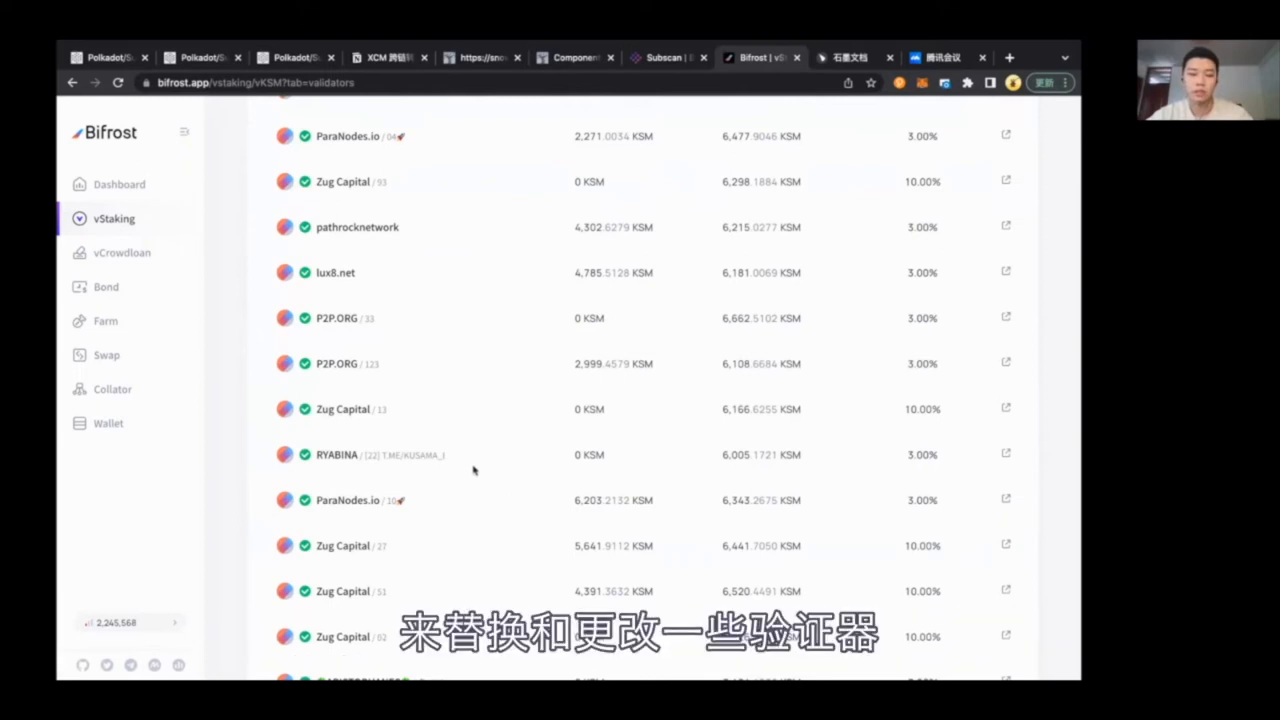
- Show the vKSM Scenarios listing Swap, LP Farming and Borrowing
click(556, 180)
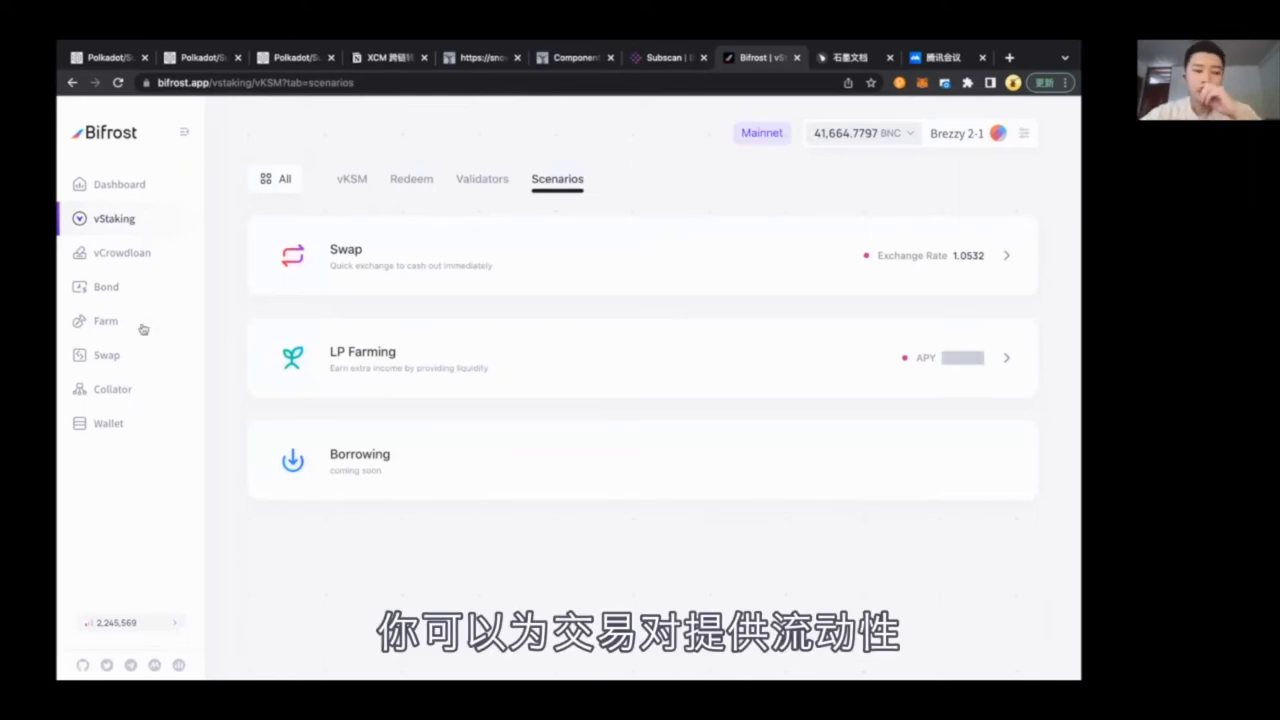
mouse_move(536, 354)
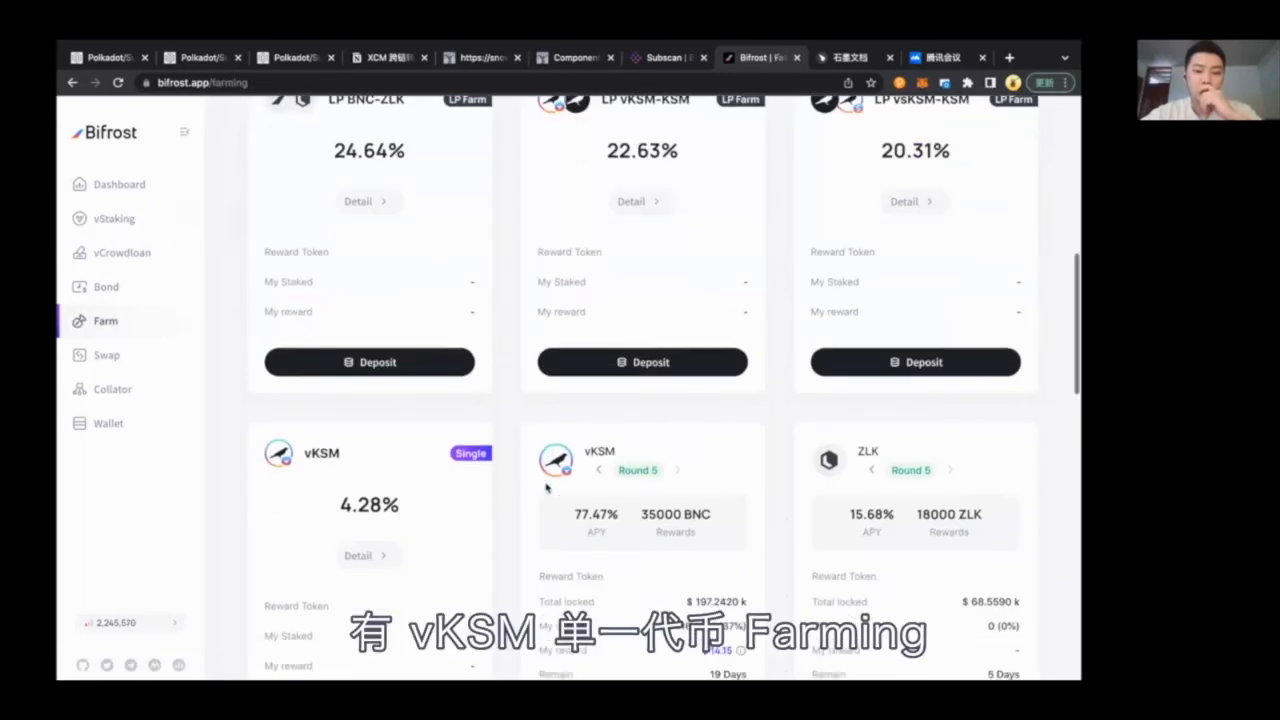
- Scroll through the Farm cards: vKSM single-token farming and the vKSM-KSM LP farm at 22.51% APY
scroll(down, 3)
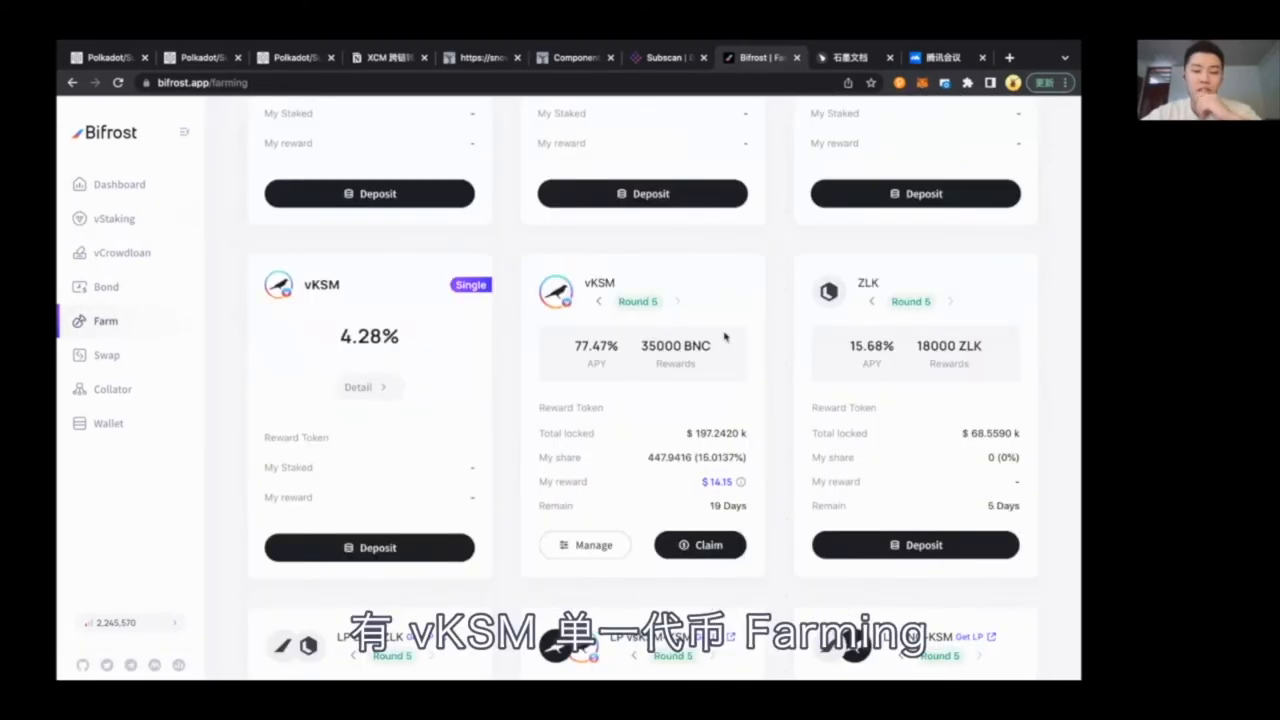
scroll(down, 3)
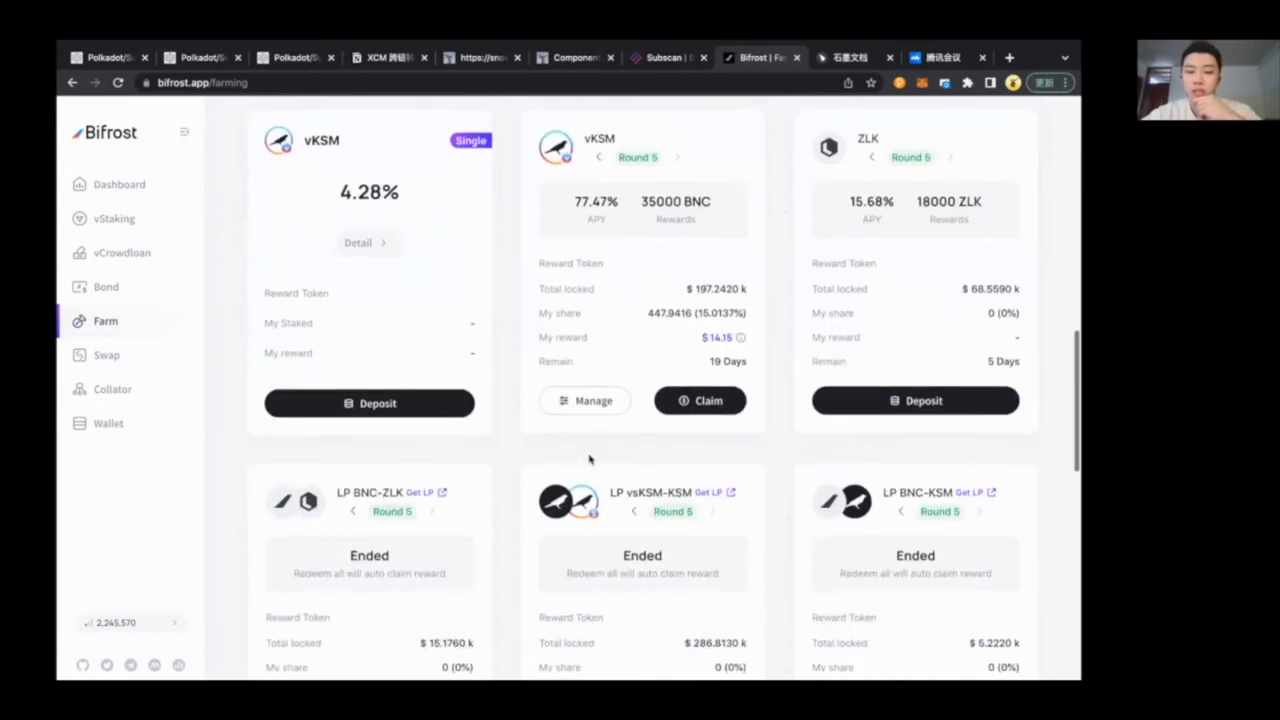
scroll(up, 3)
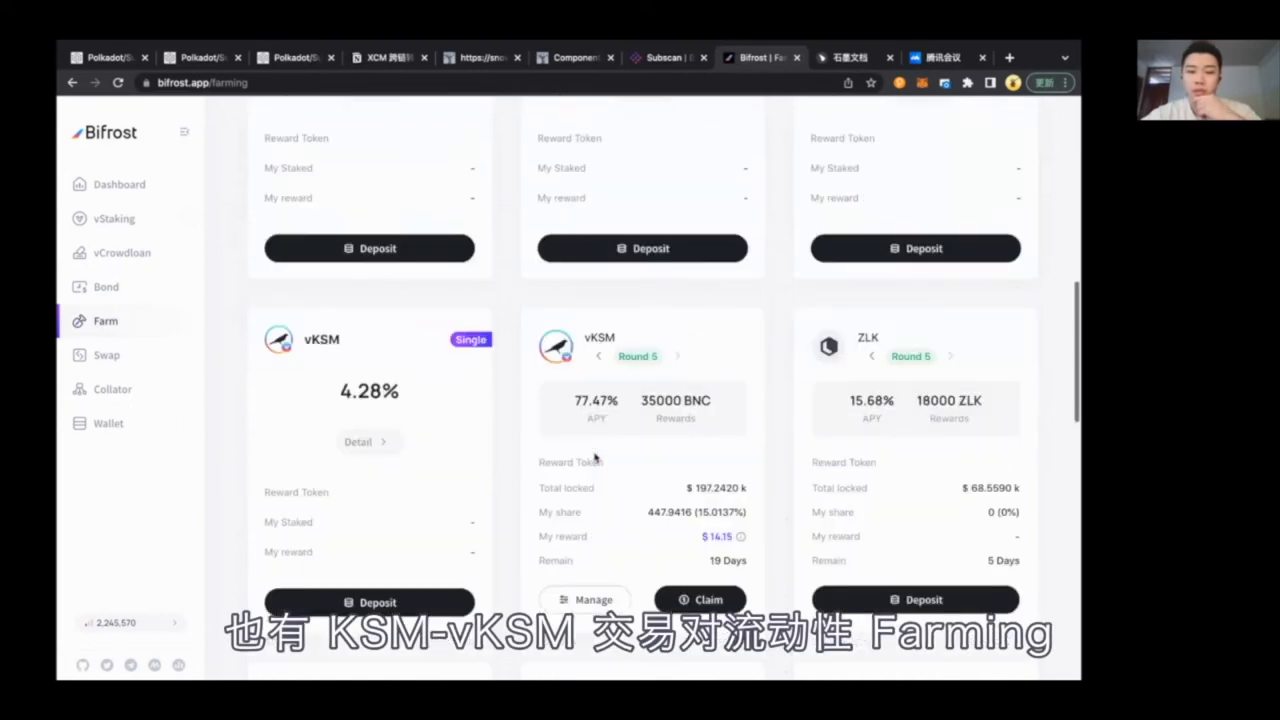
scroll(up, 3)
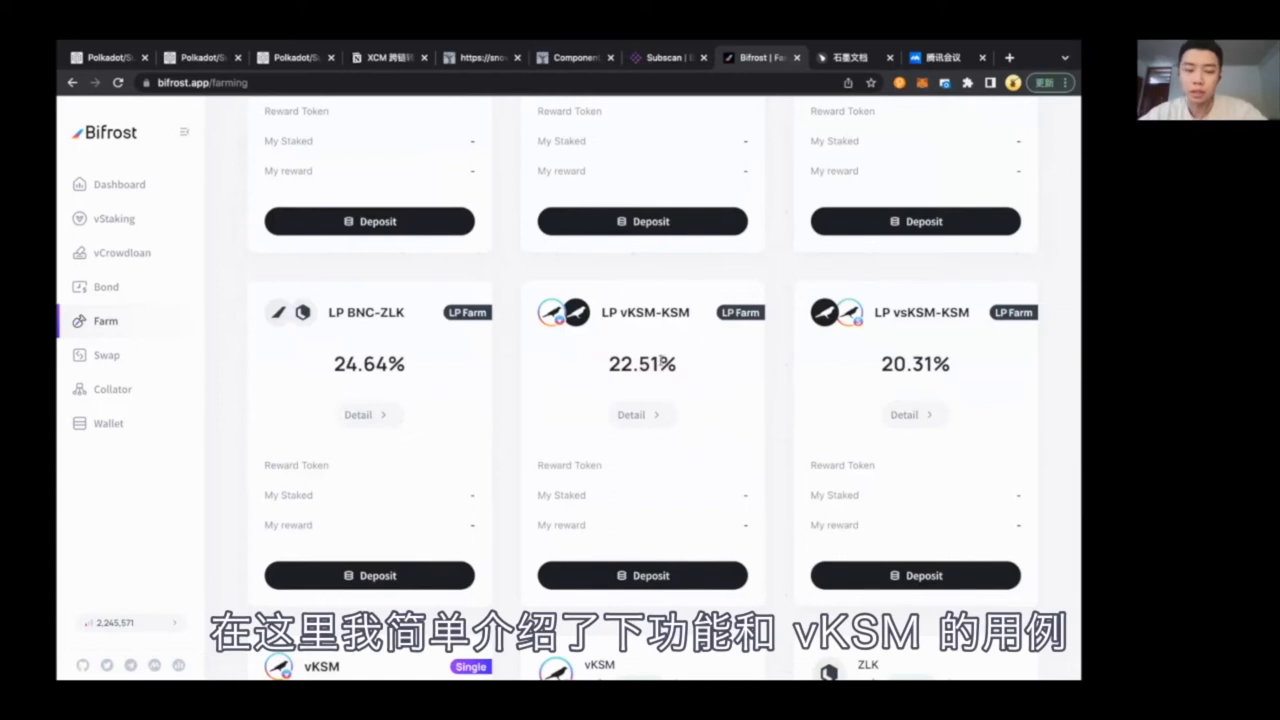
mouse_move(852, 180)
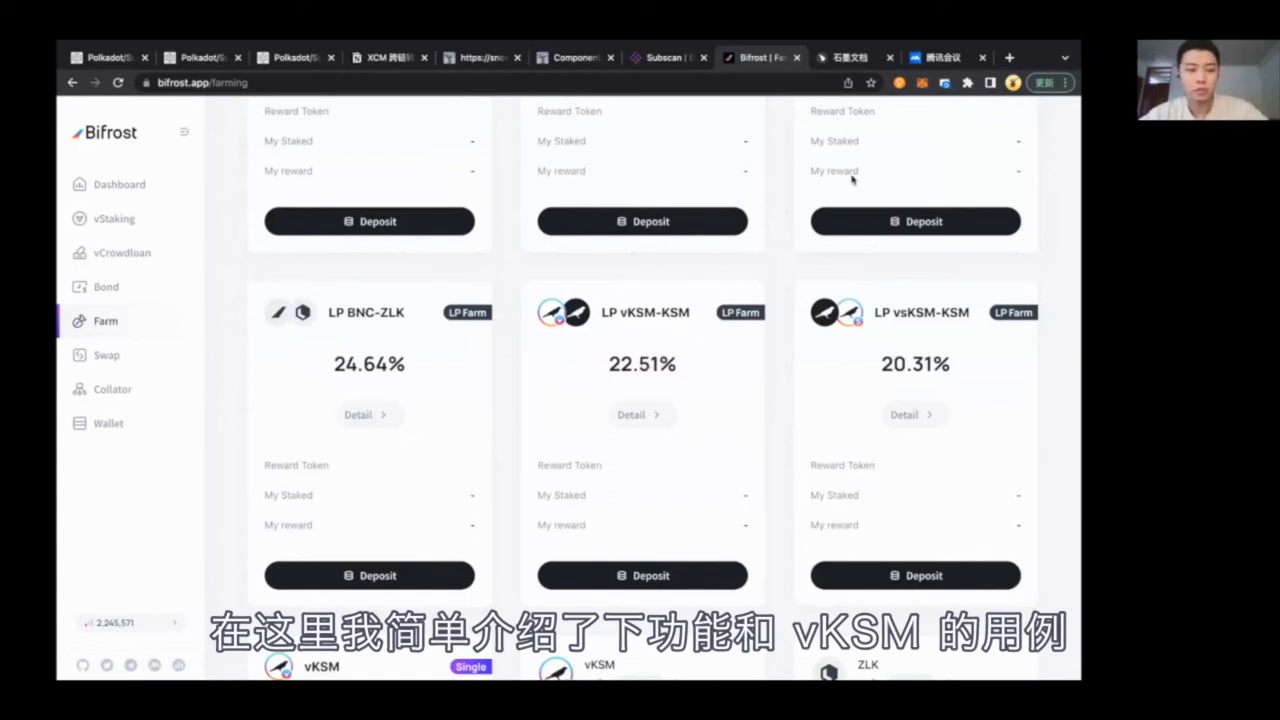
mouse_move(852, 180)
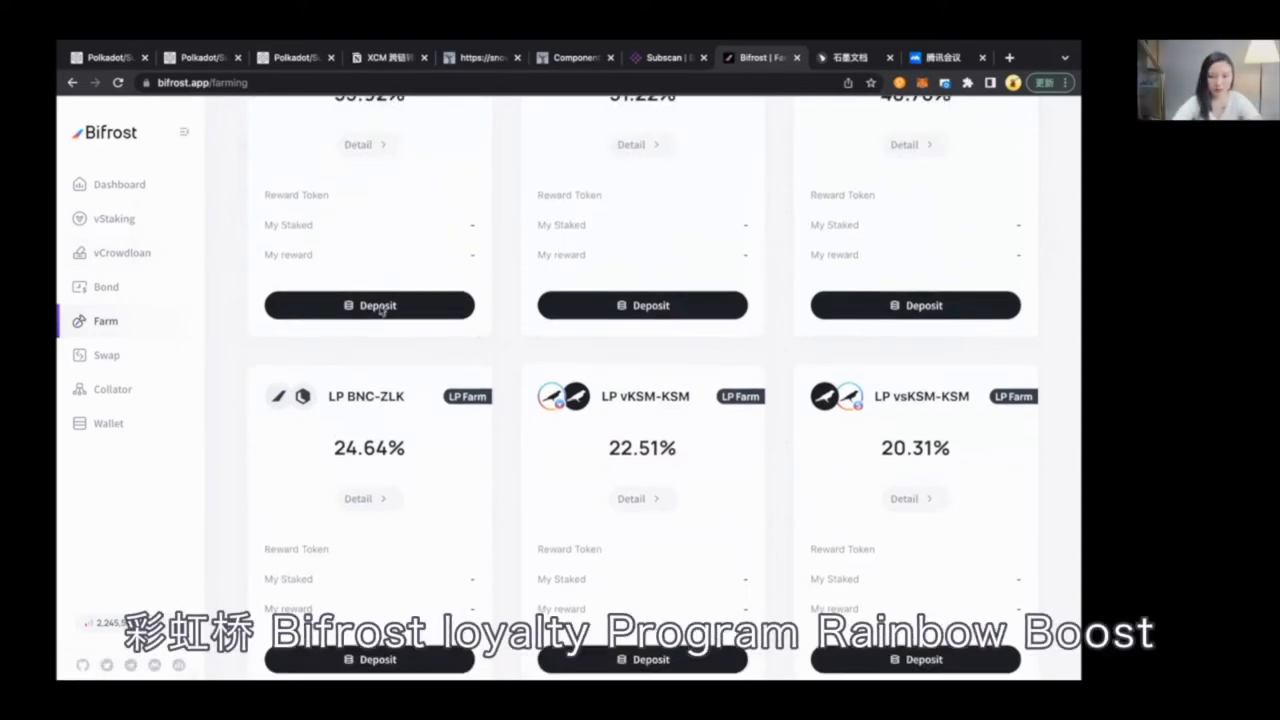
- Reach the Rainbow Boost page from the dashboard's Join Now banner
scroll(up, 3)
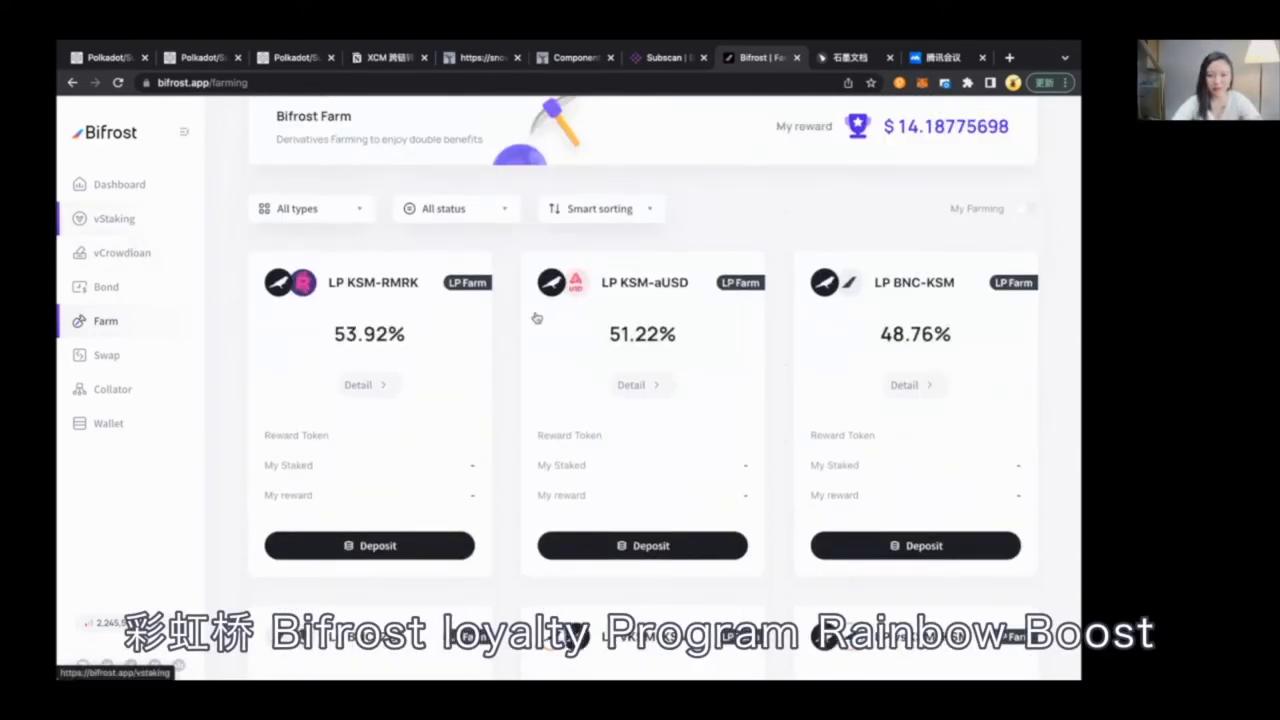
click(120, 184)
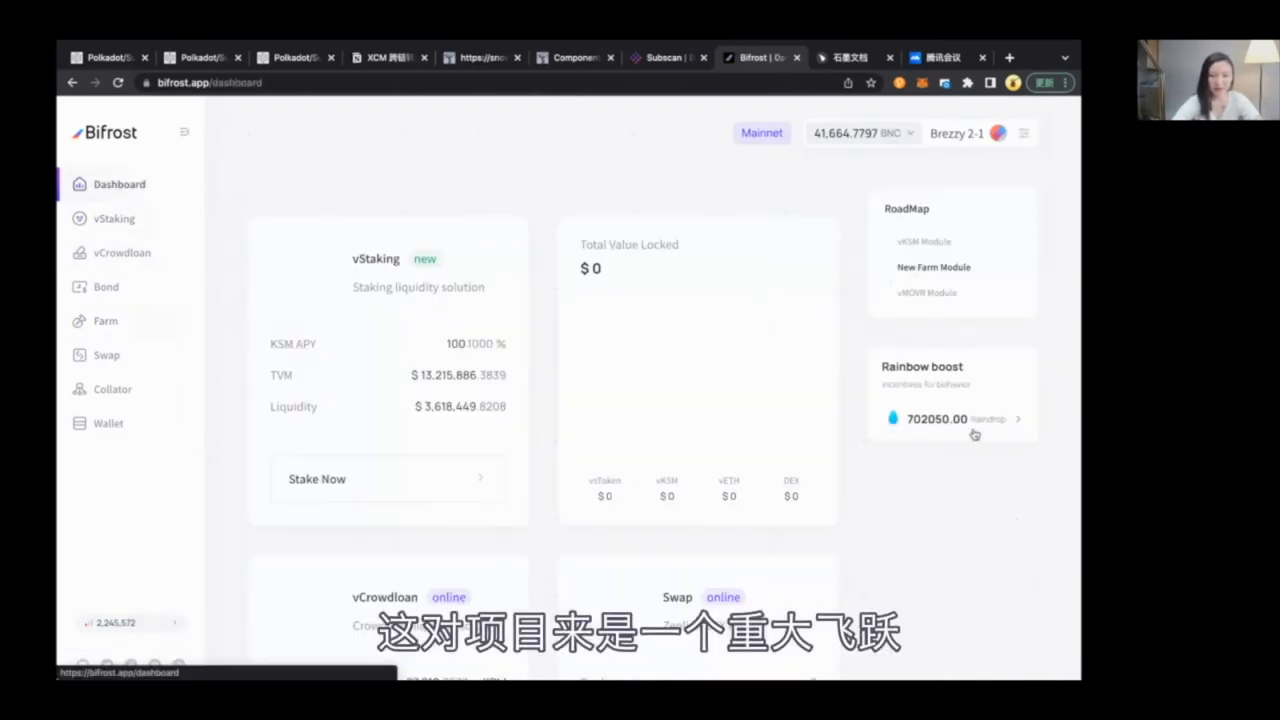
click(950, 418)
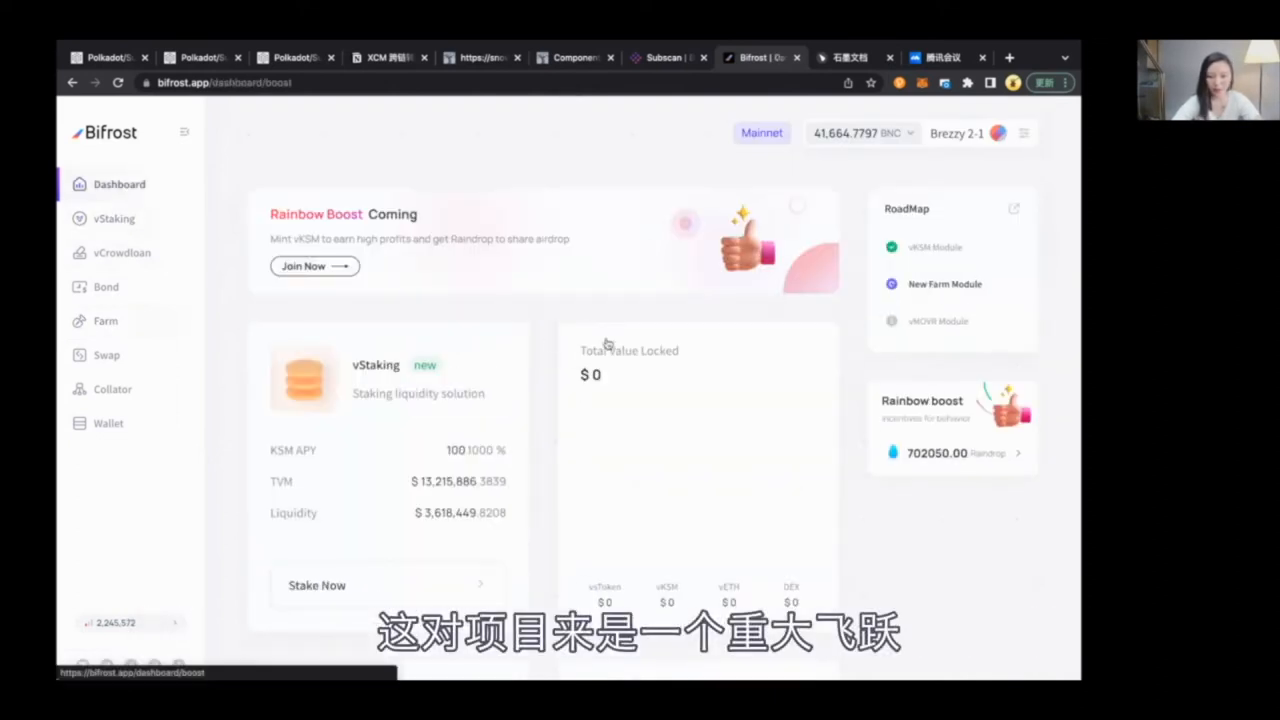
click(314, 266)
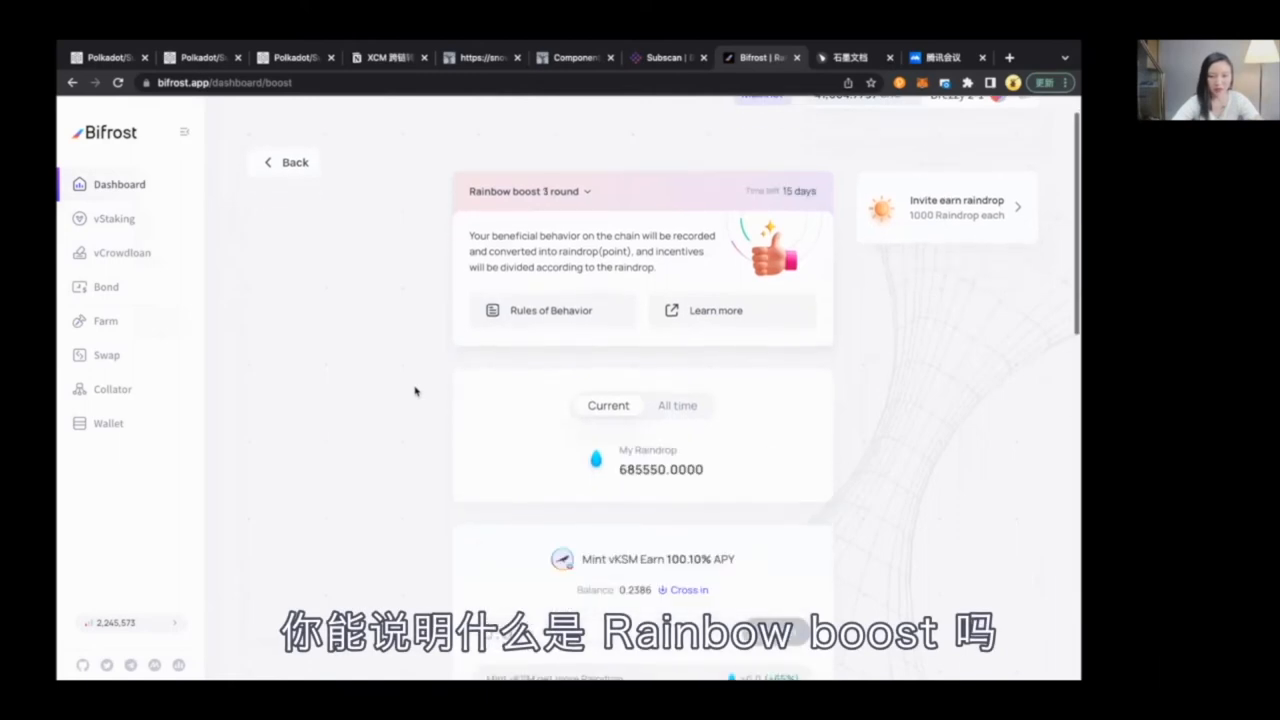
- List boost rounds 1–3 and return to round 3 with 16,500 Raindrop and 100.10% vKSM APY
click(528, 192)
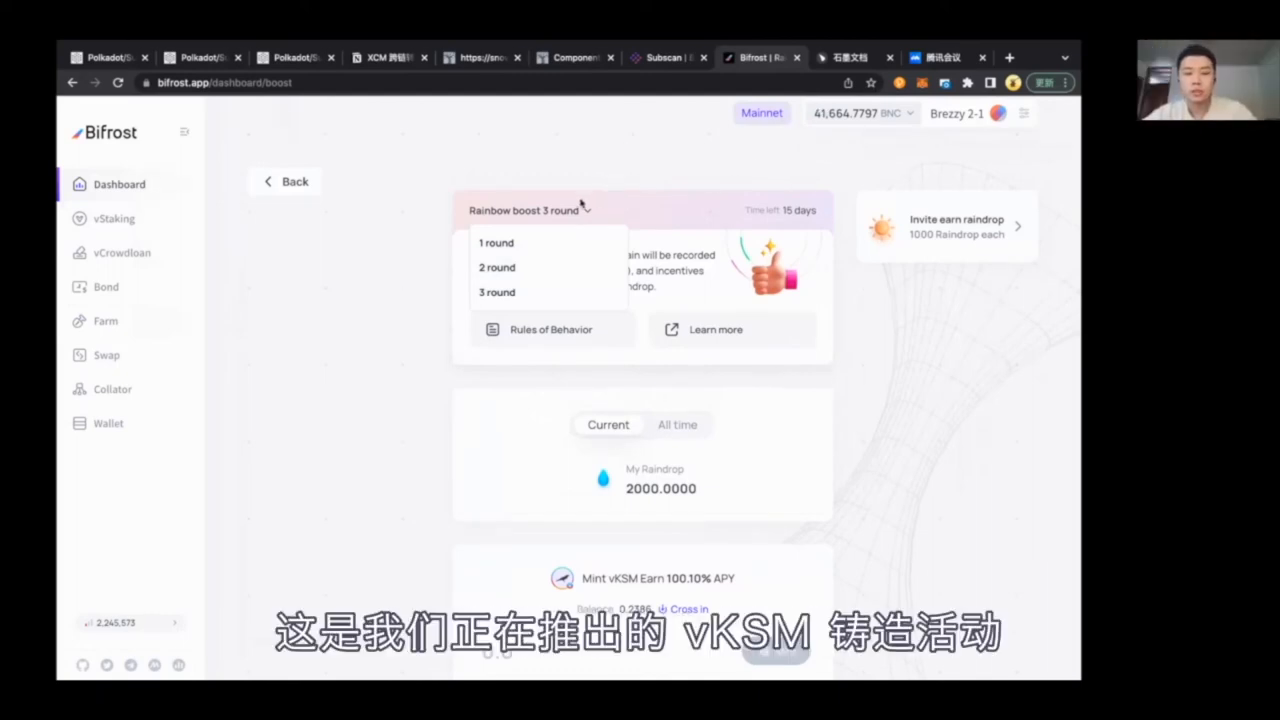
mouse_move(628, 214)
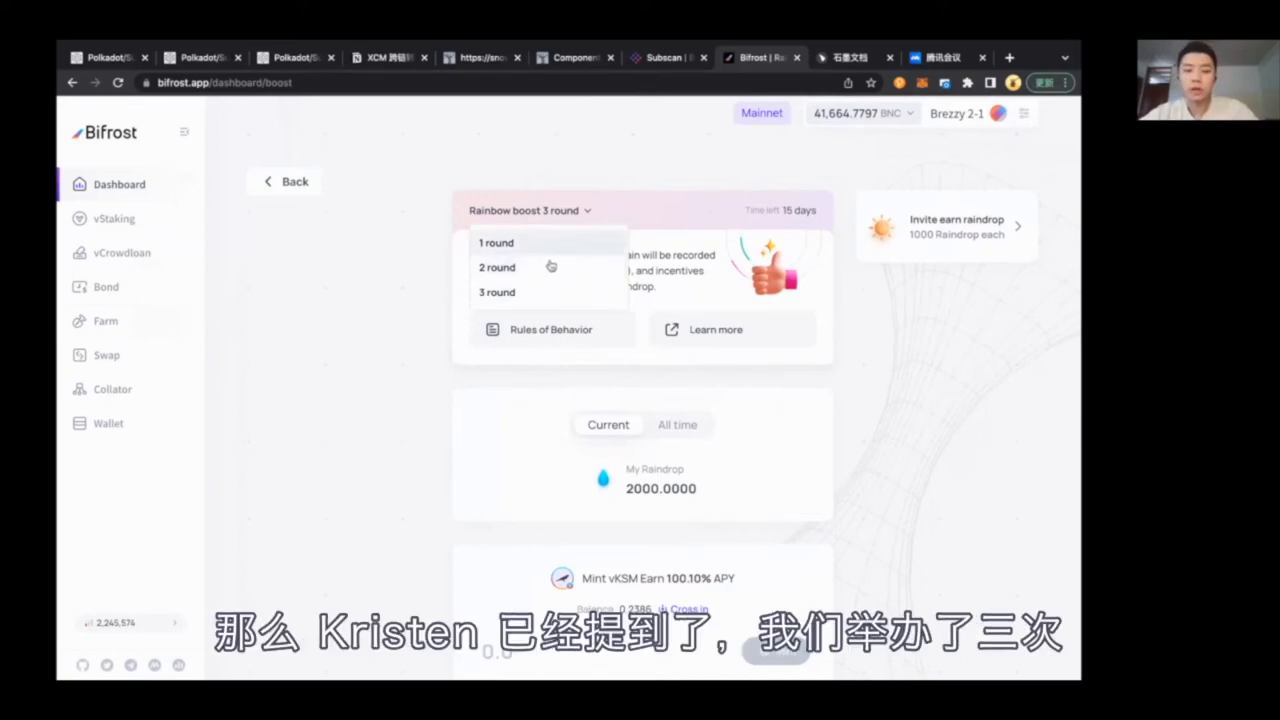
click(588, 210)
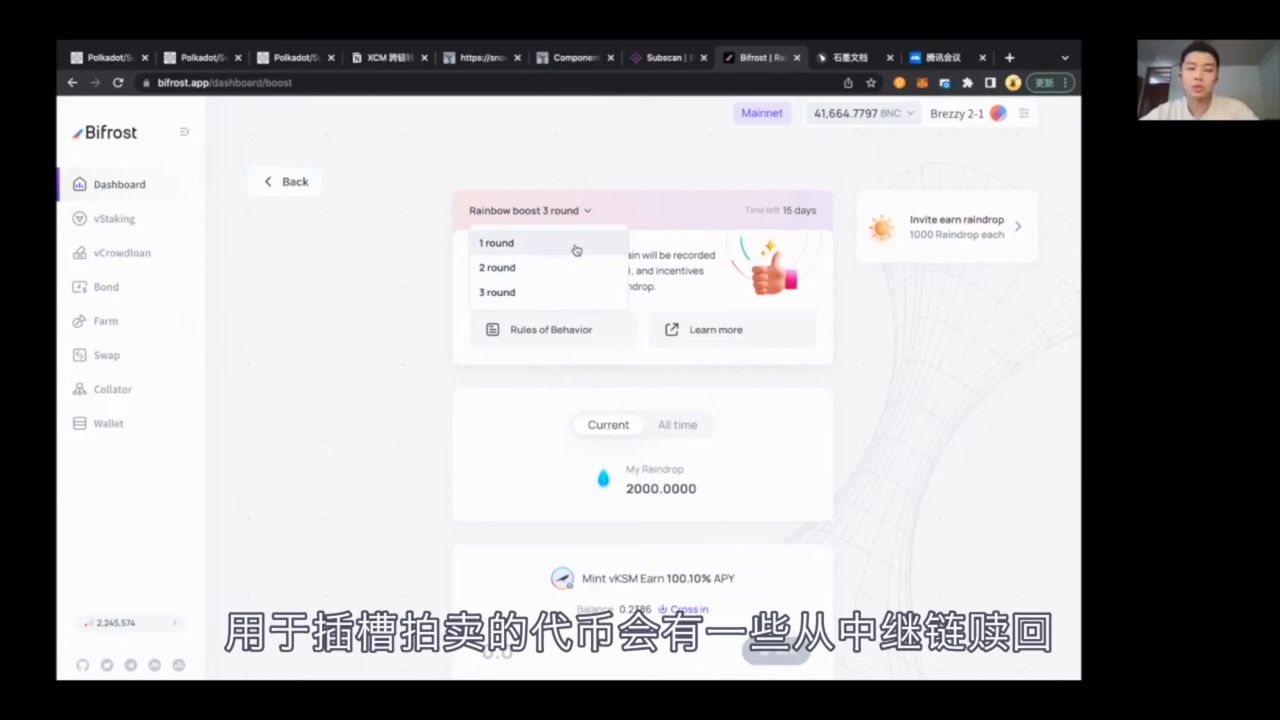
mouse_move(600, 248)
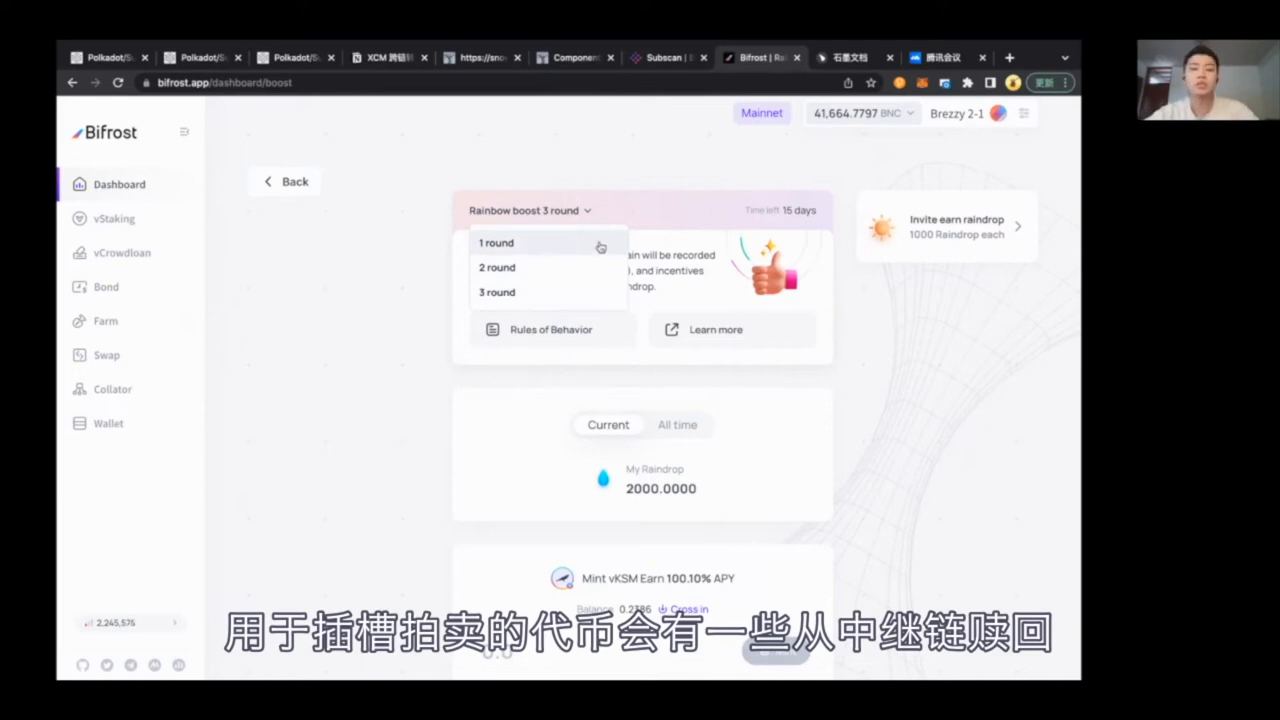
mouse_move(660, 204)
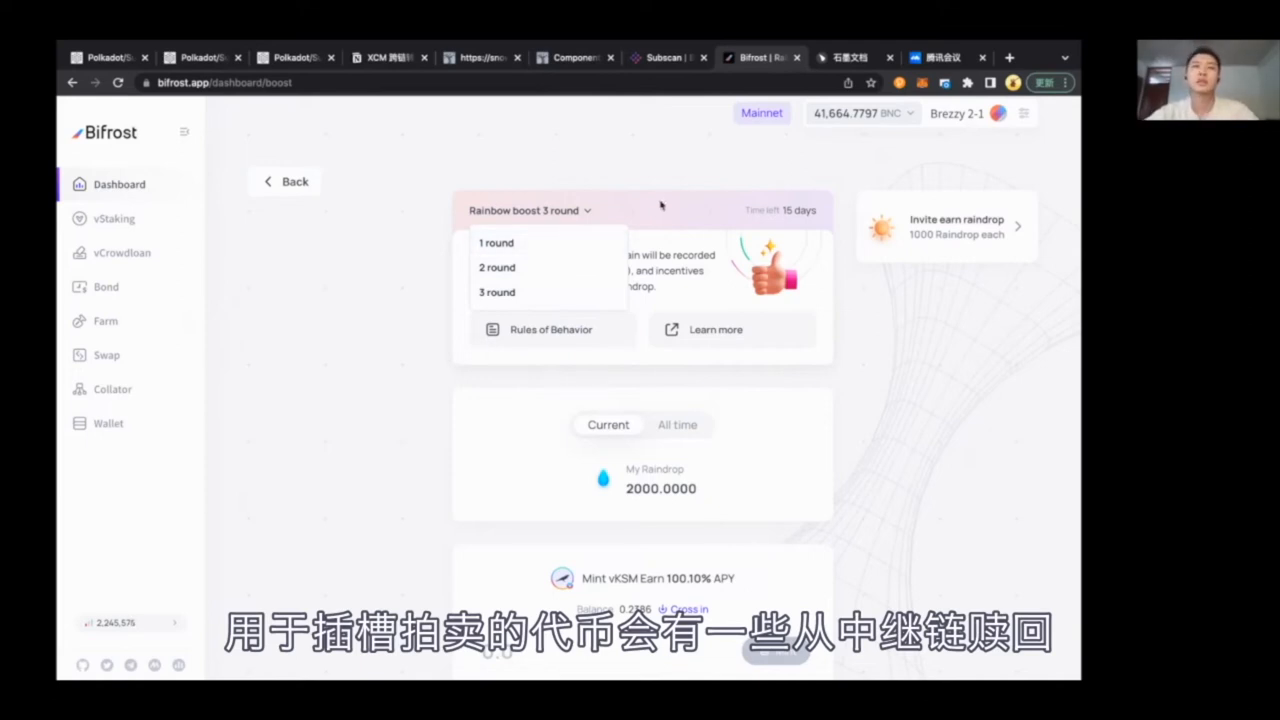
mouse_move(618, 204)
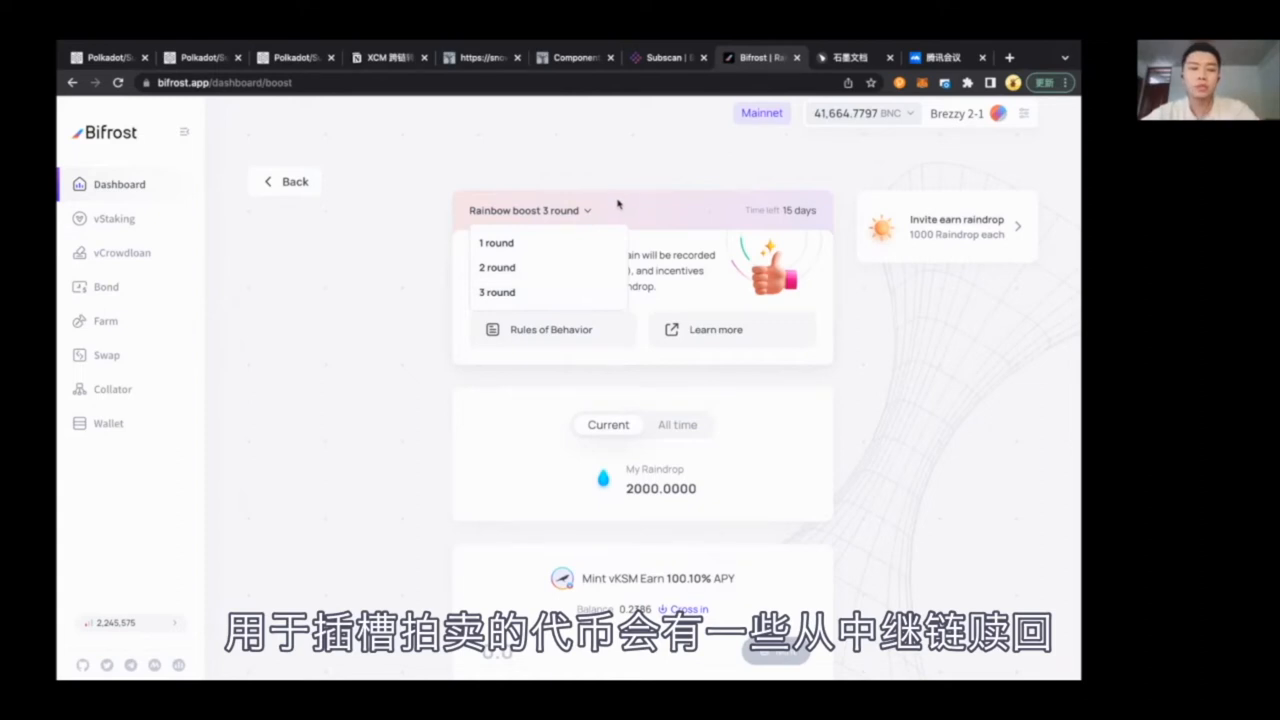
mouse_move(672, 212)
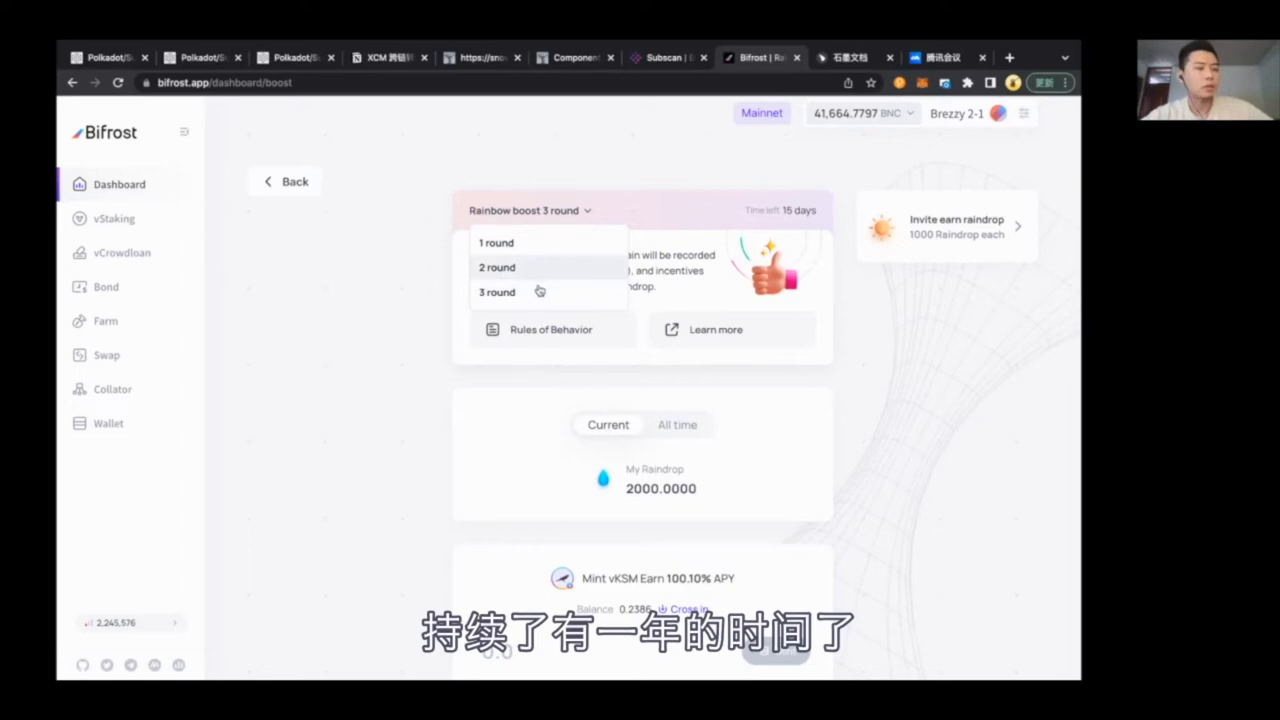
mouse_move(510, 292)
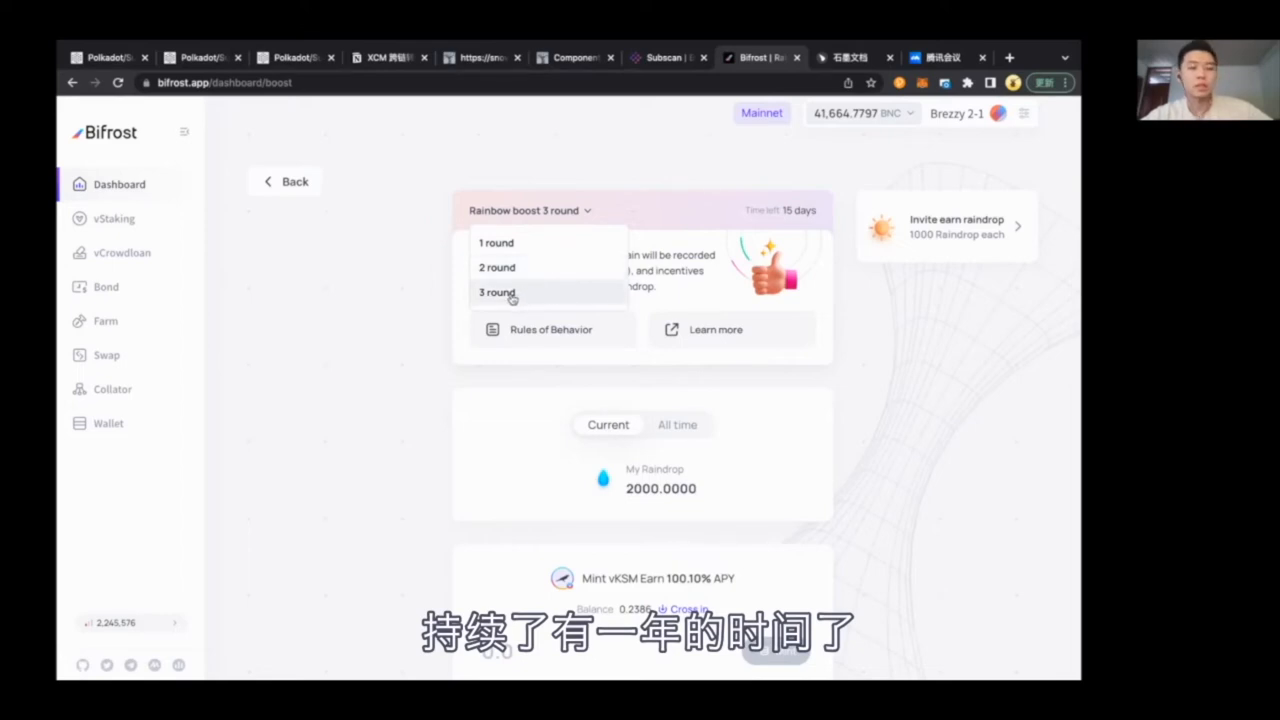
mouse_move(668, 314)
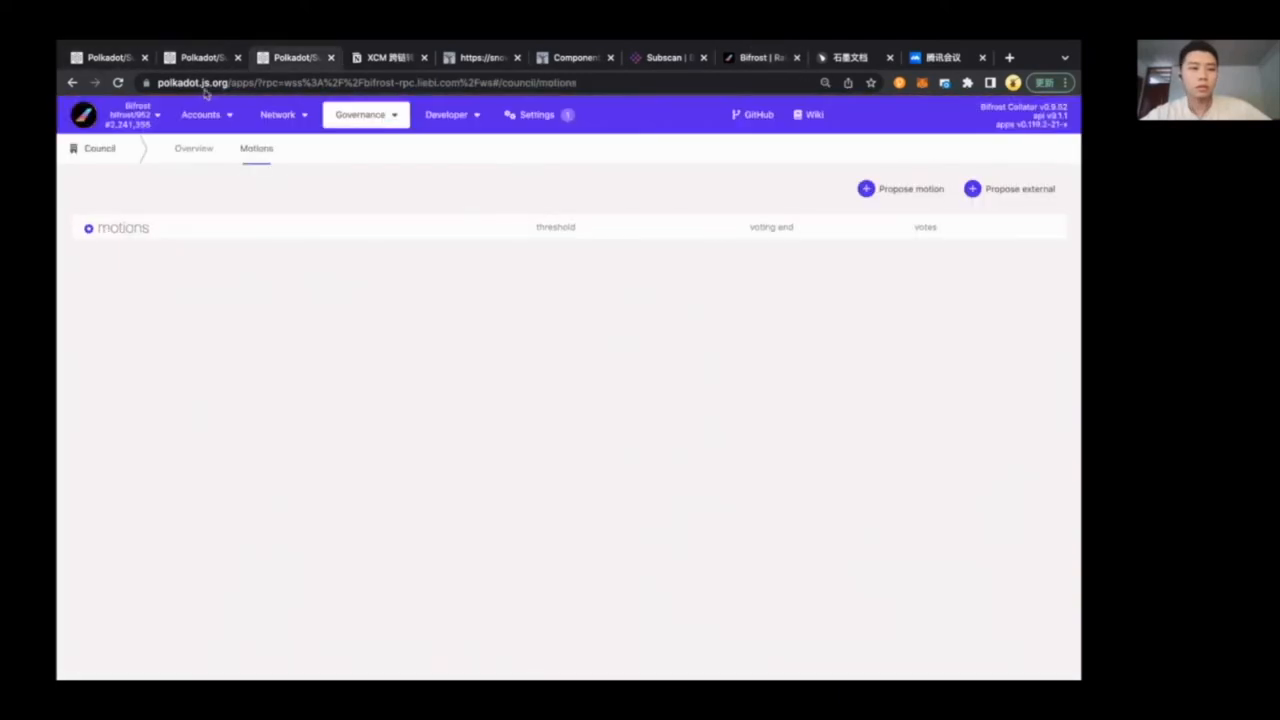
click(84, 114)
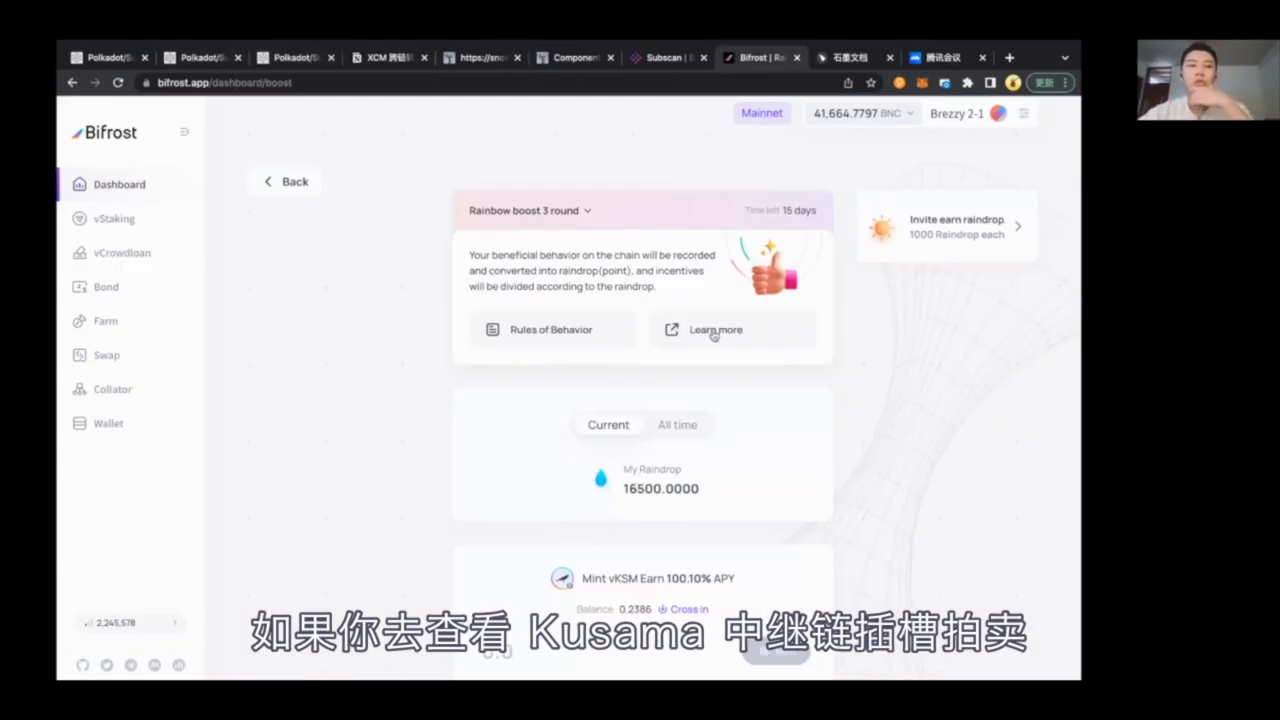
mouse_move(628, 344)
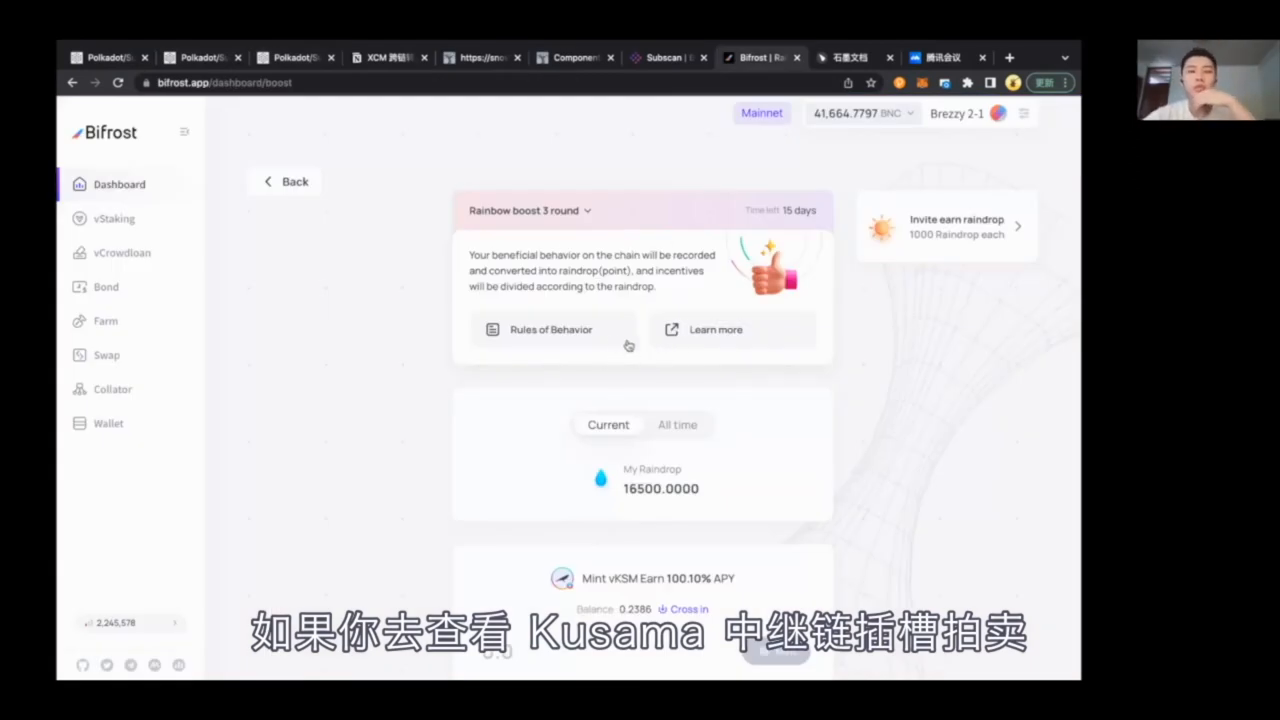
mouse_move(684, 504)
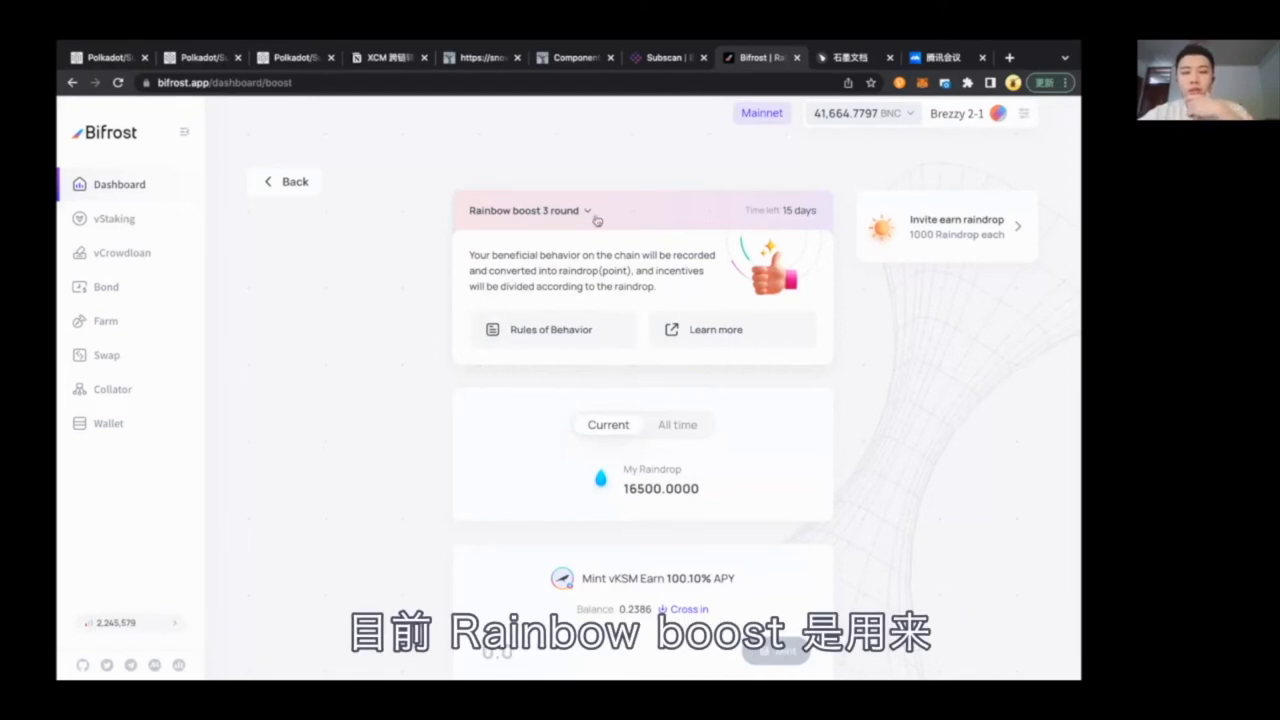
mouse_move(636, 408)
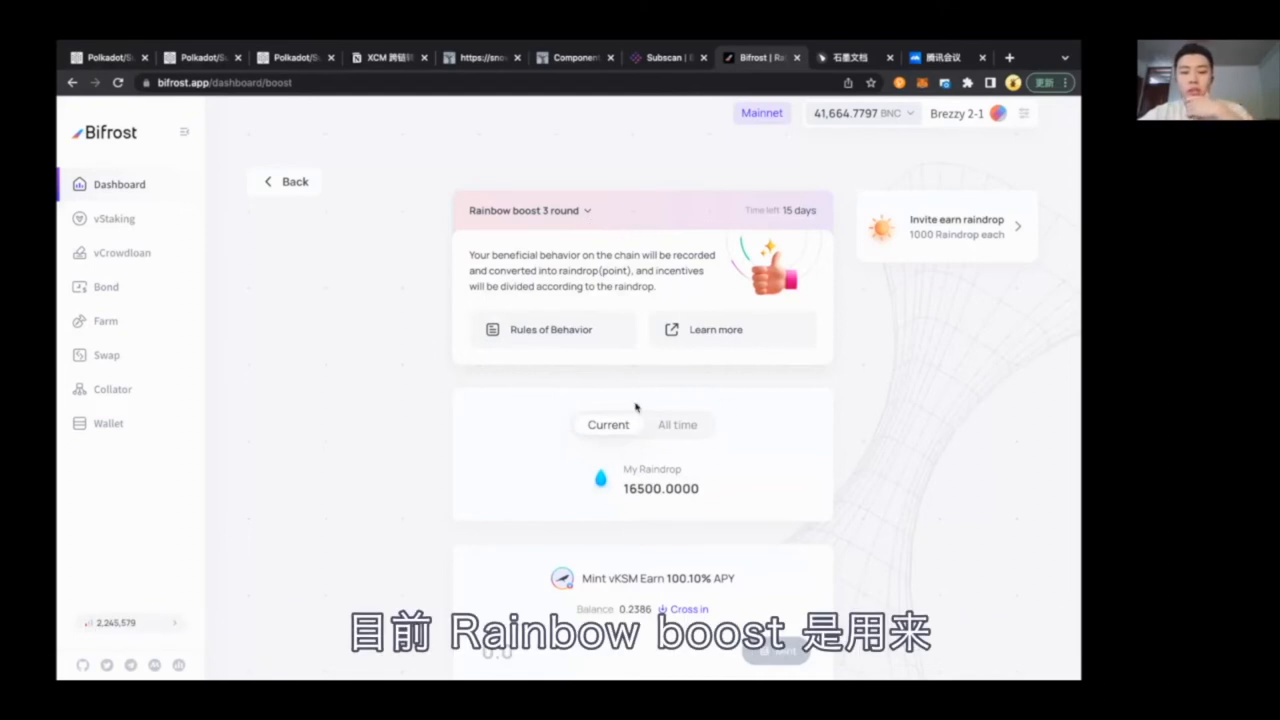
scroll(down, 3)
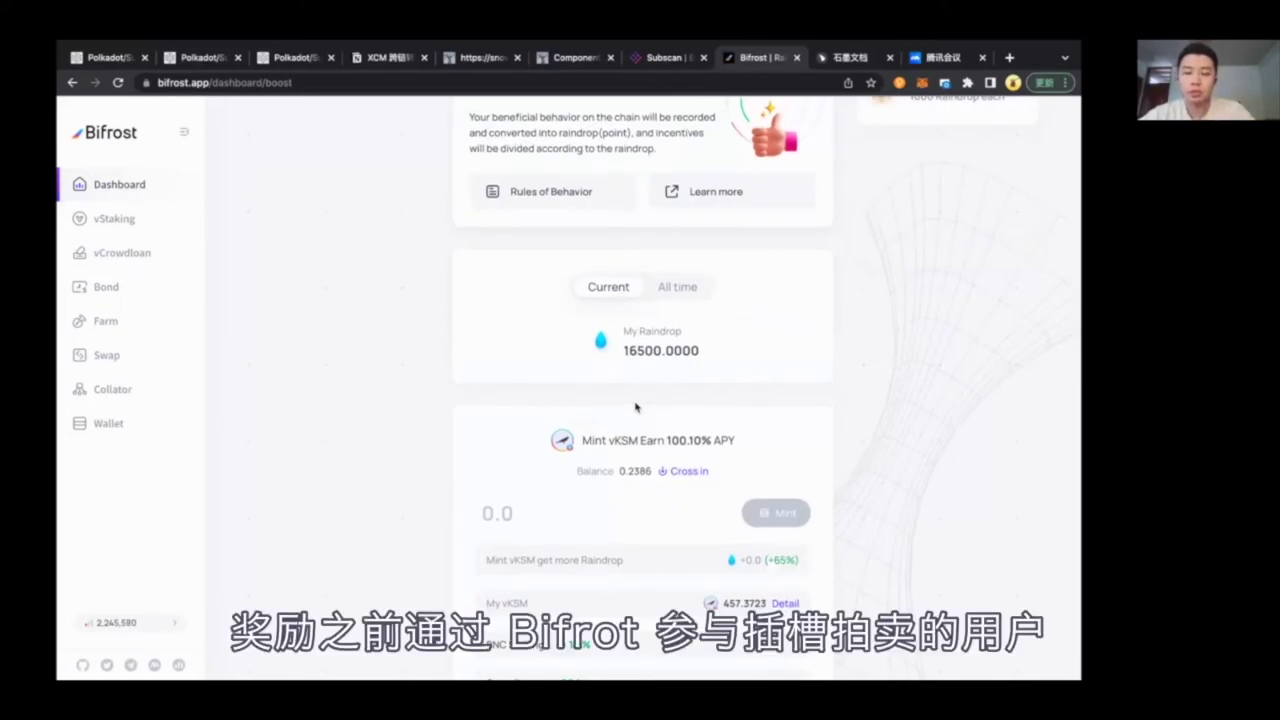
scroll(down, 3)
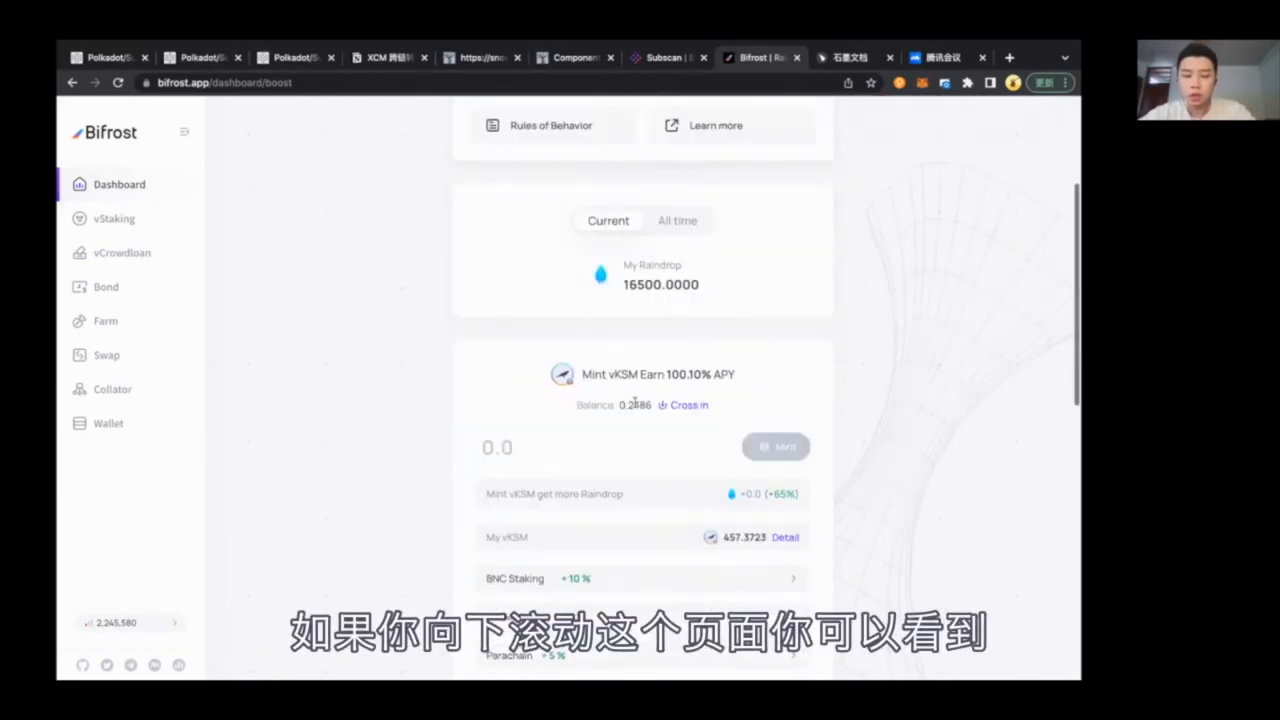
scroll(down, 3)
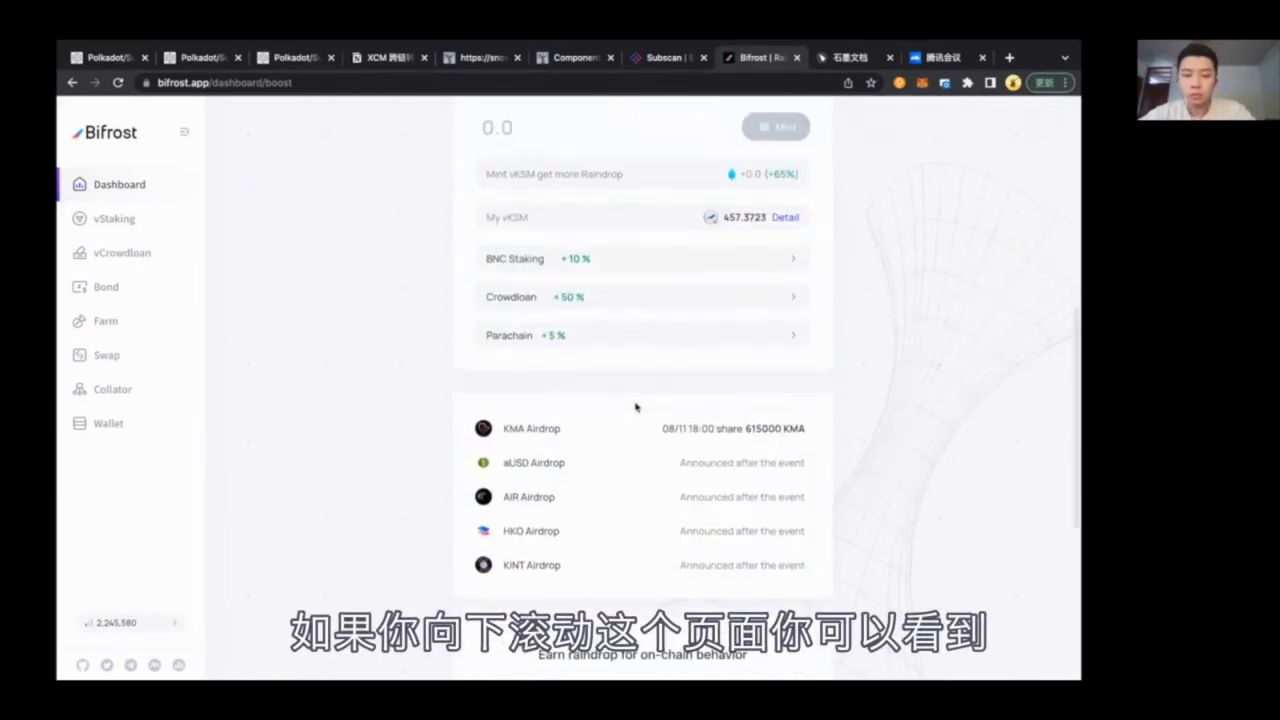
scroll(down, 3)
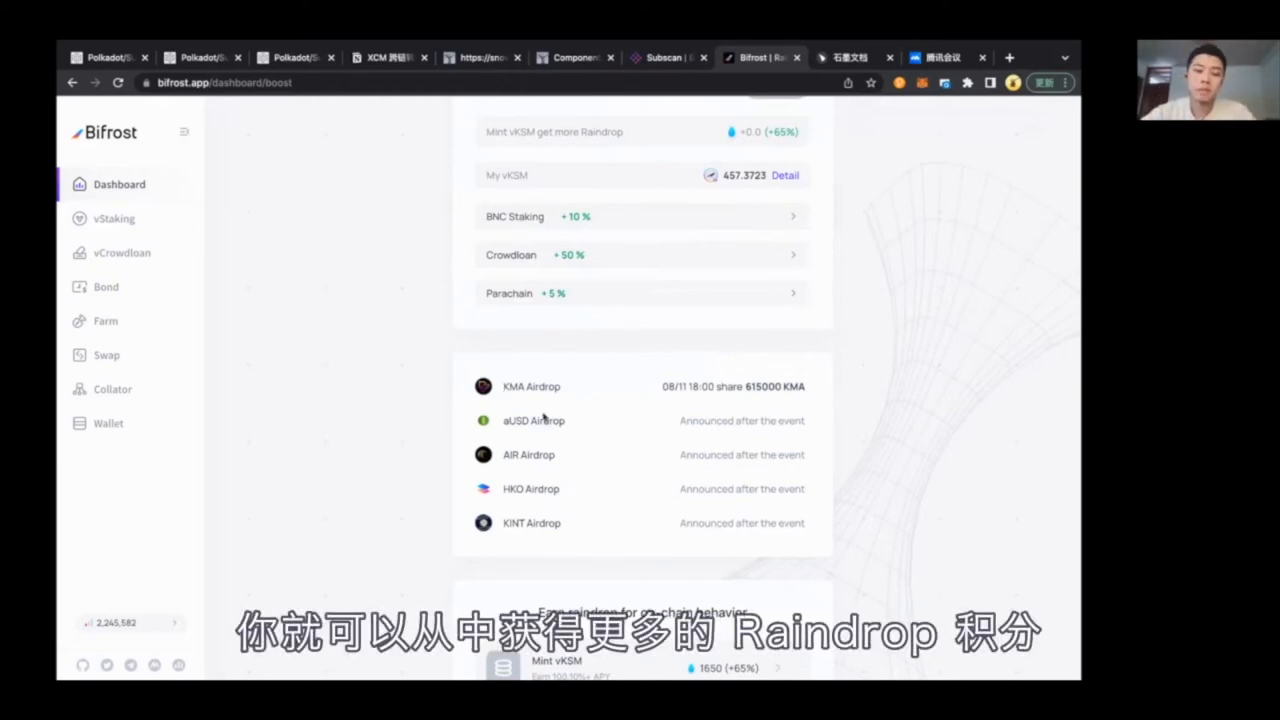
scroll(up, 3)
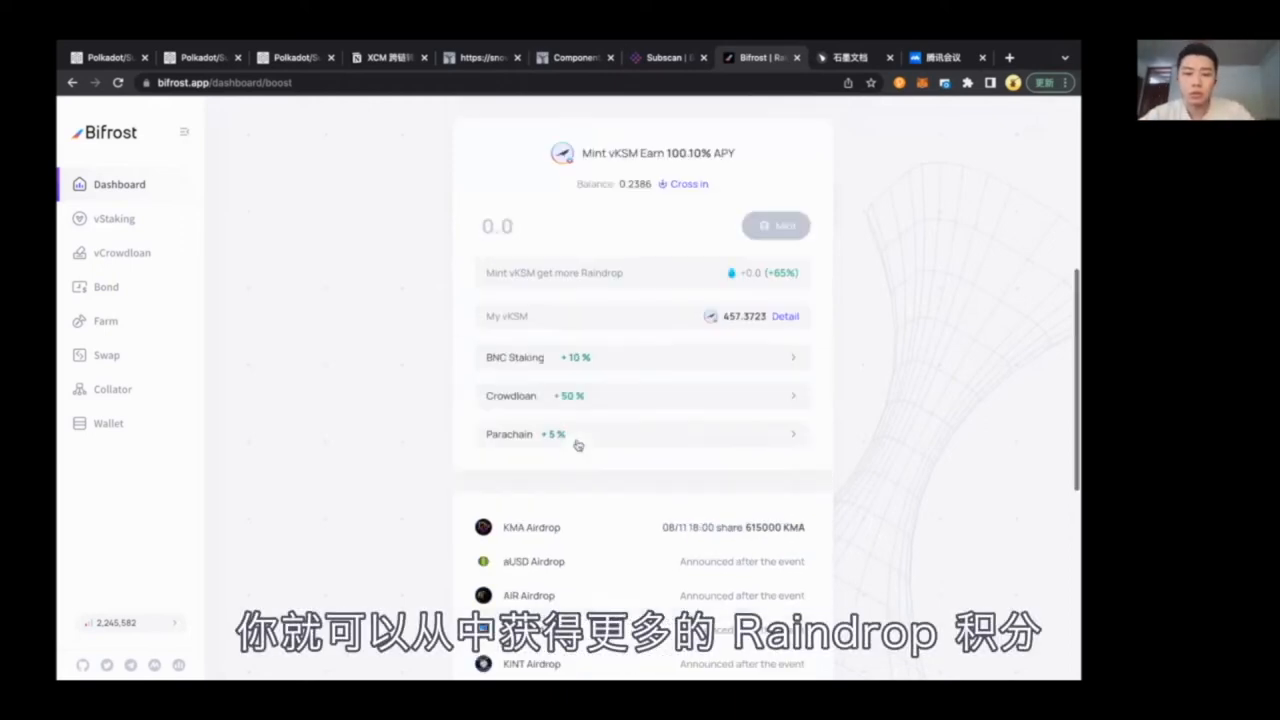
scroll(up, 3)
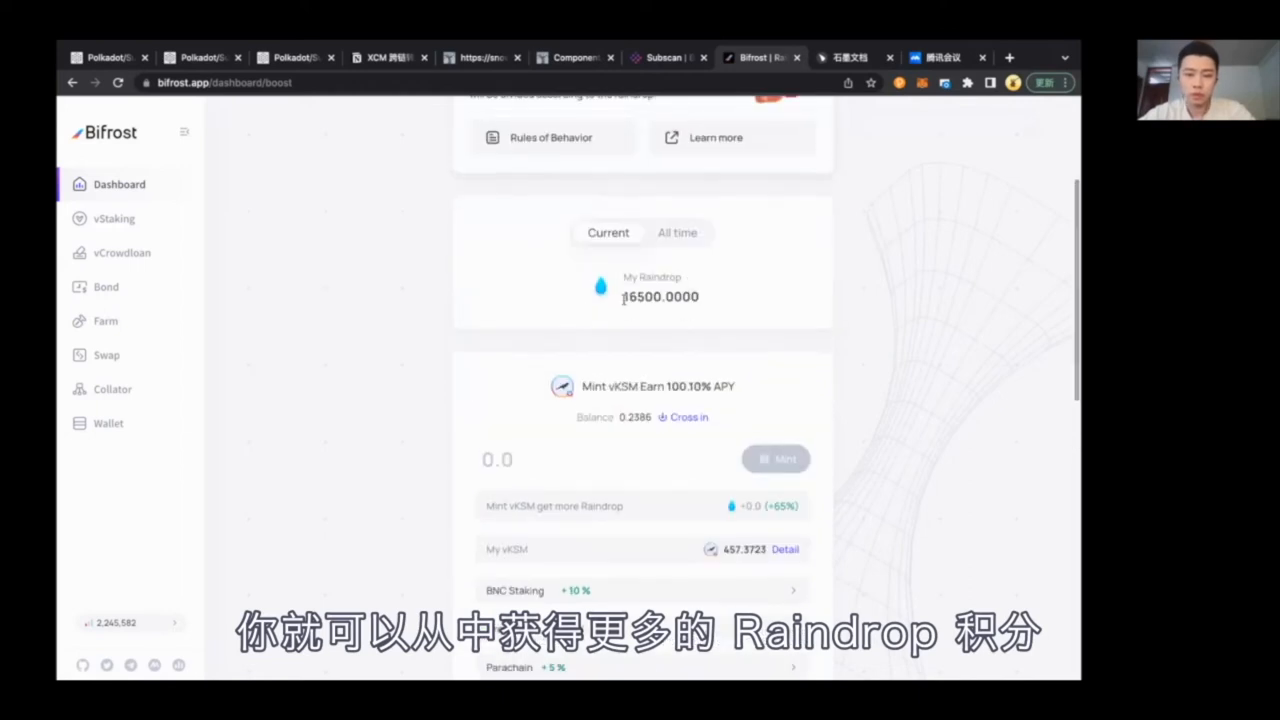
scroll(up, 3)
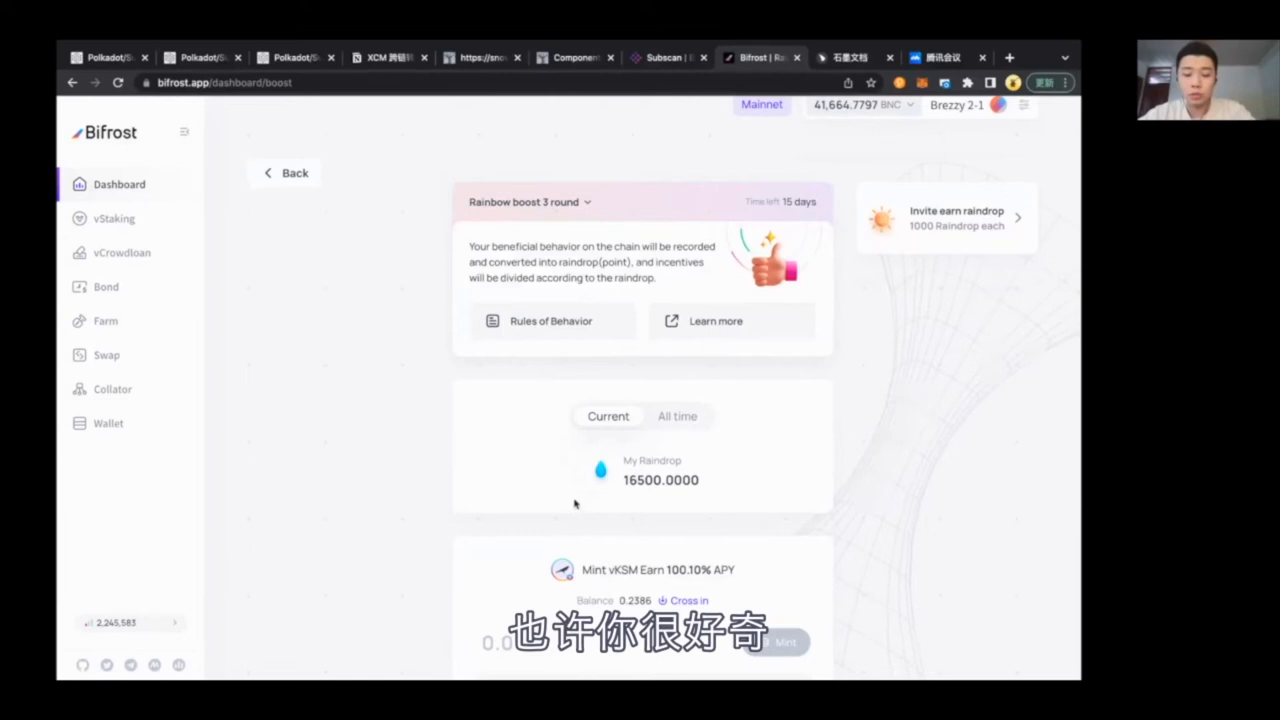
mouse_move(544, 304)
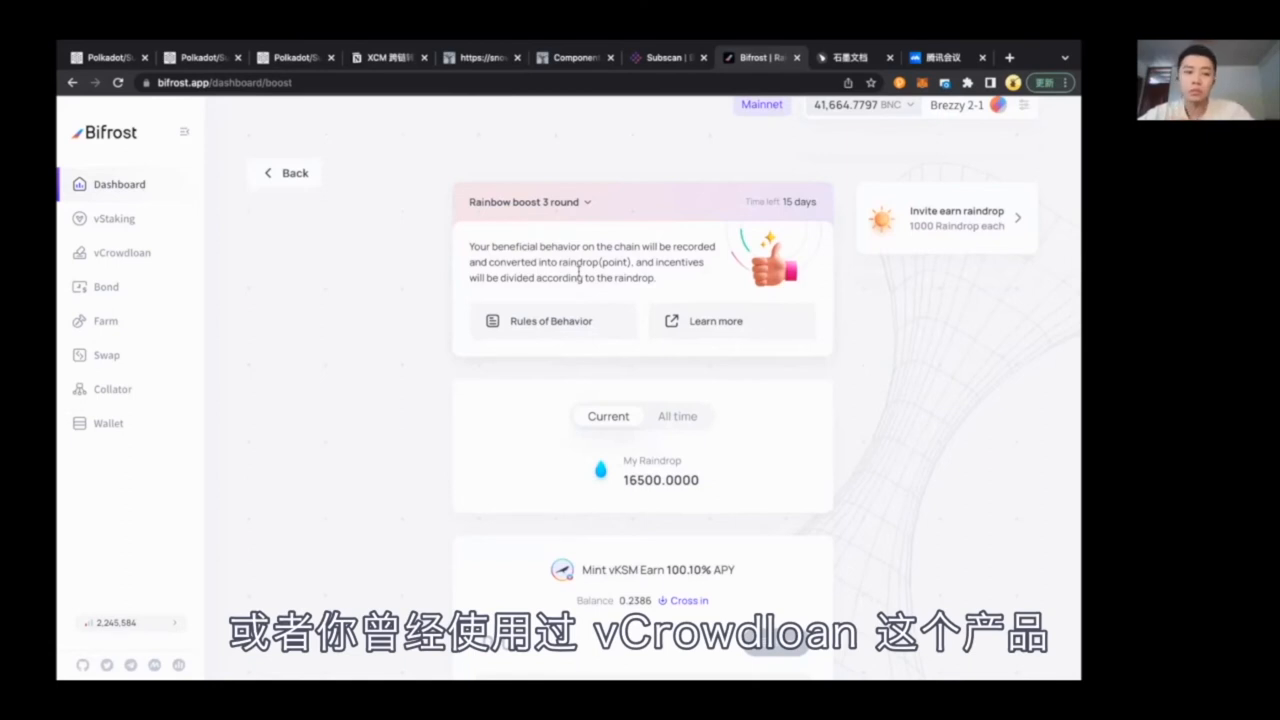
- Browse the vCrowdloan page, switching between the KSM and DOT slot auctions
click(122, 252)
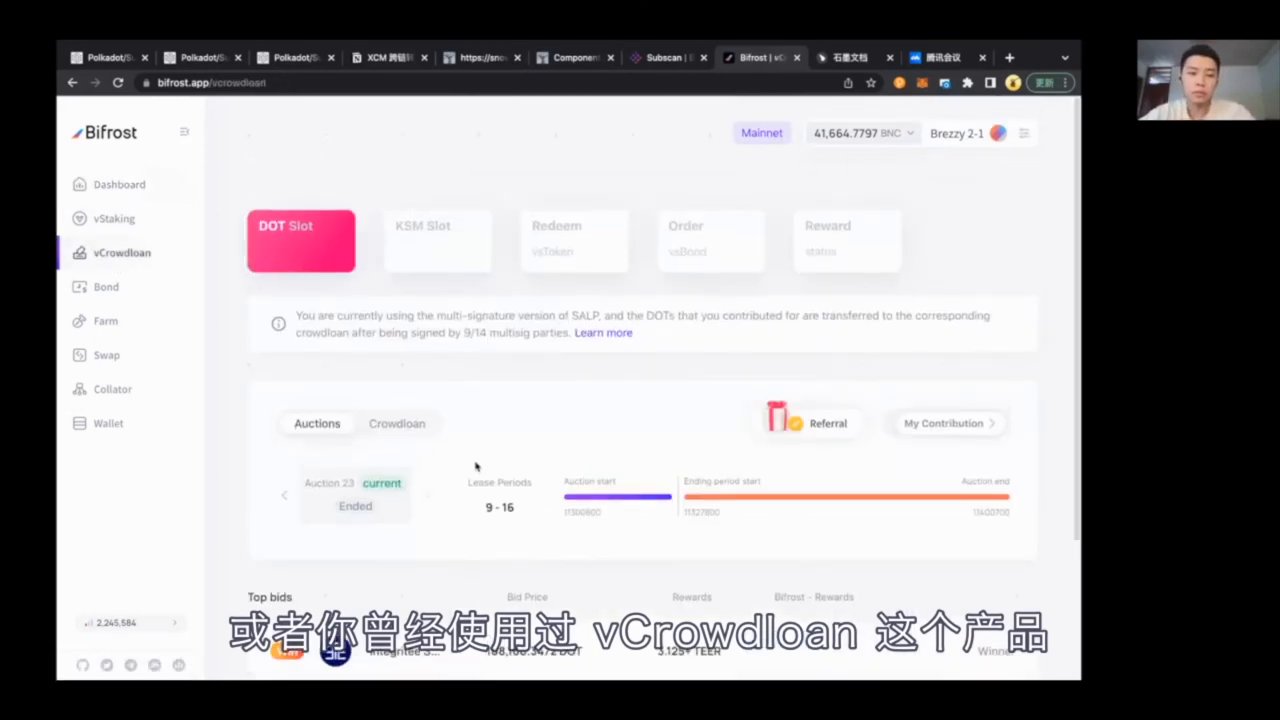
scroll(down, 3)
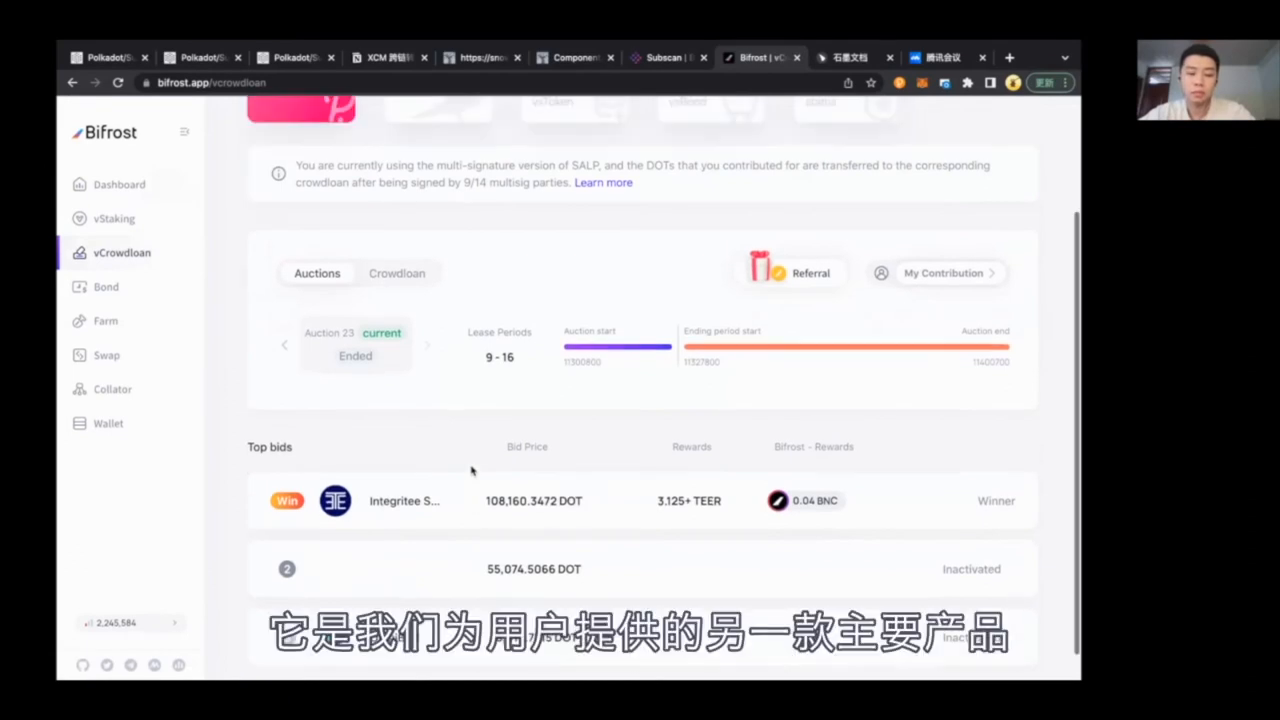
scroll(up, 3)
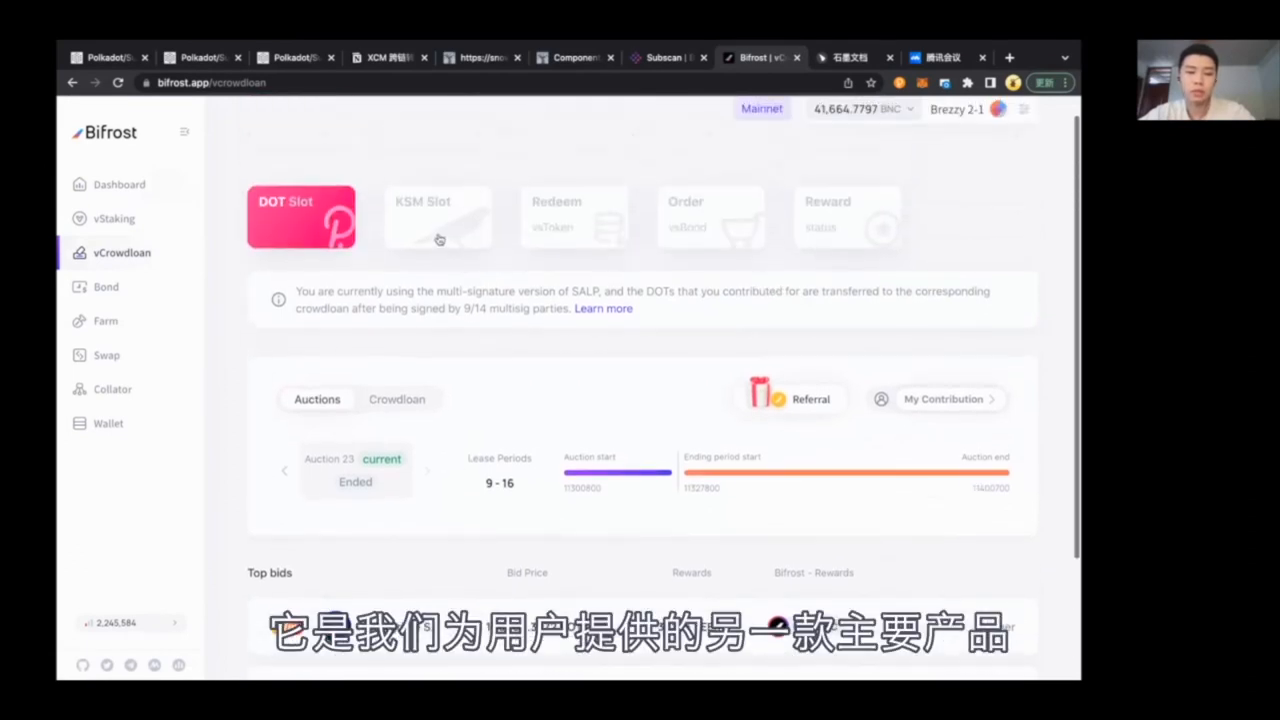
click(436, 216)
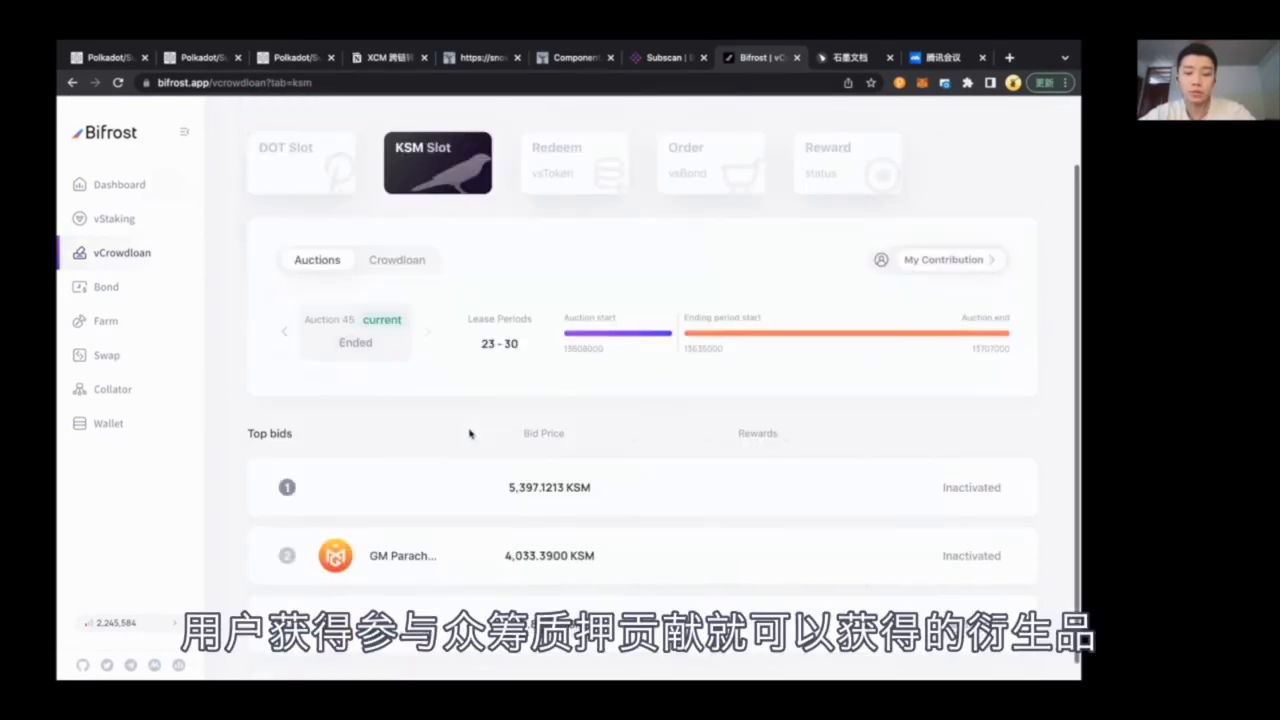
scroll(up, 3)
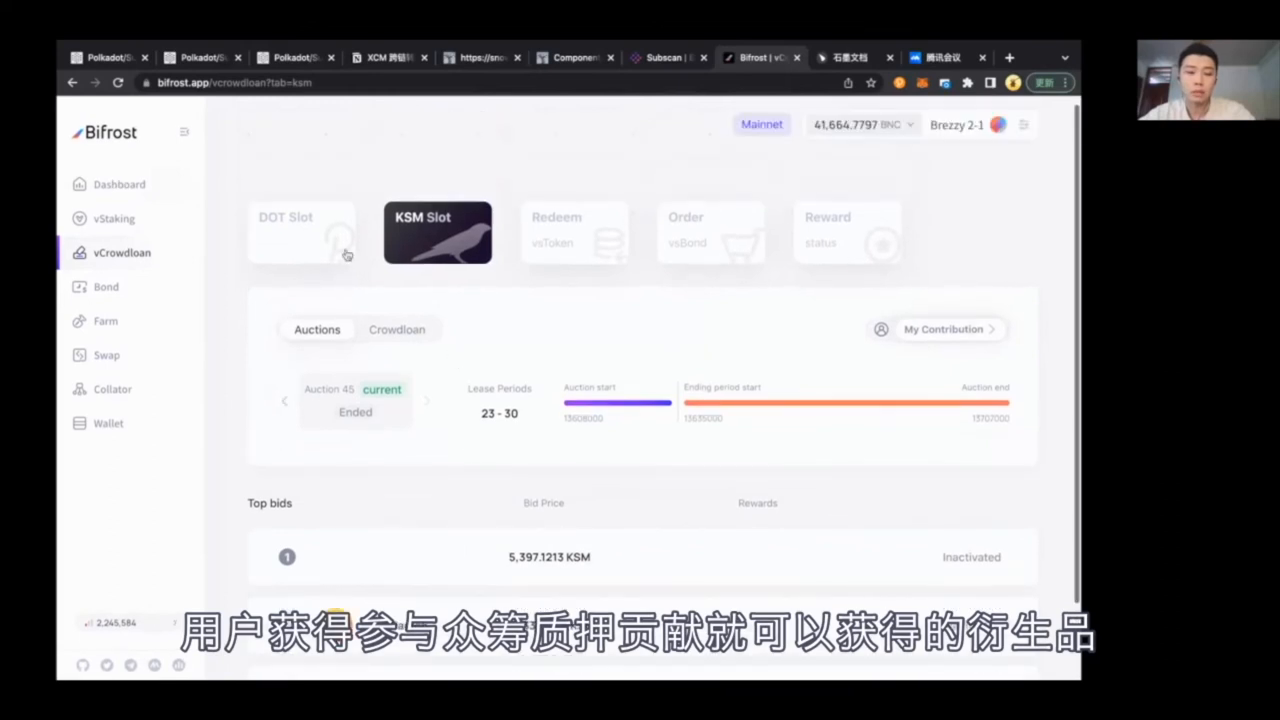
click(300, 232)
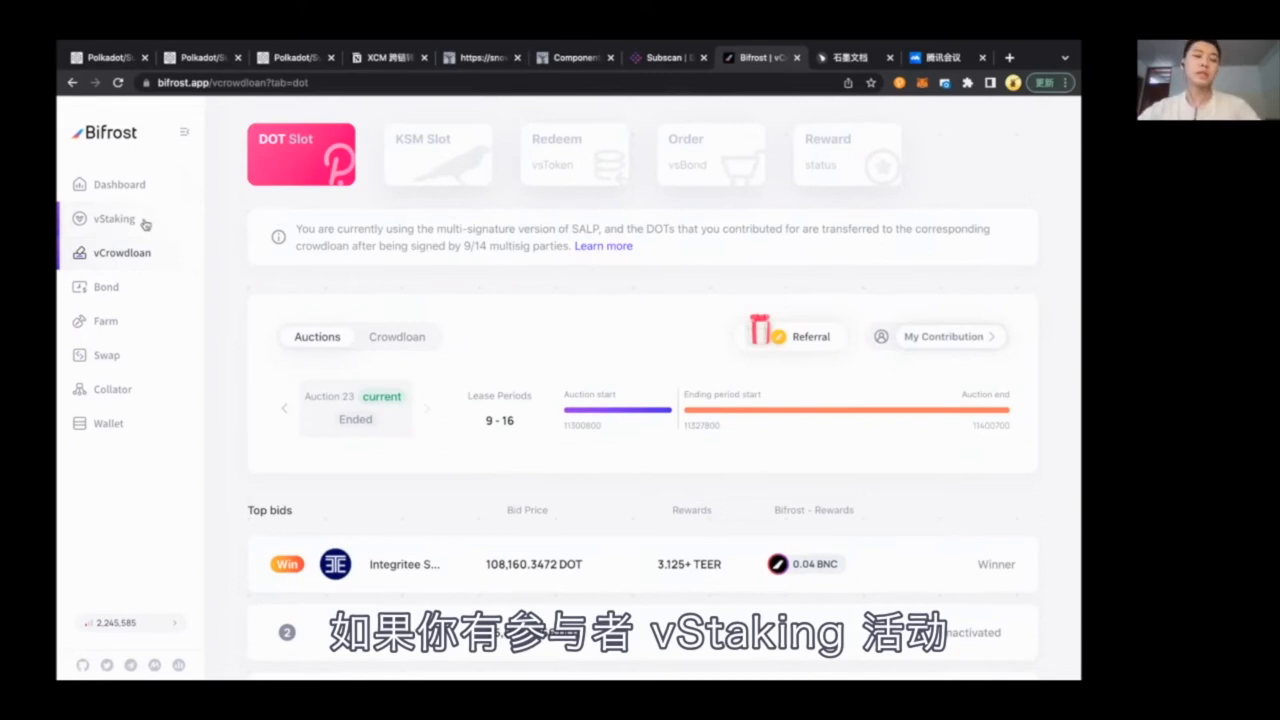
- Show the vStaking overview listing vKSM at 100.10% APY and vETH at 3.5% APY
click(114, 218)
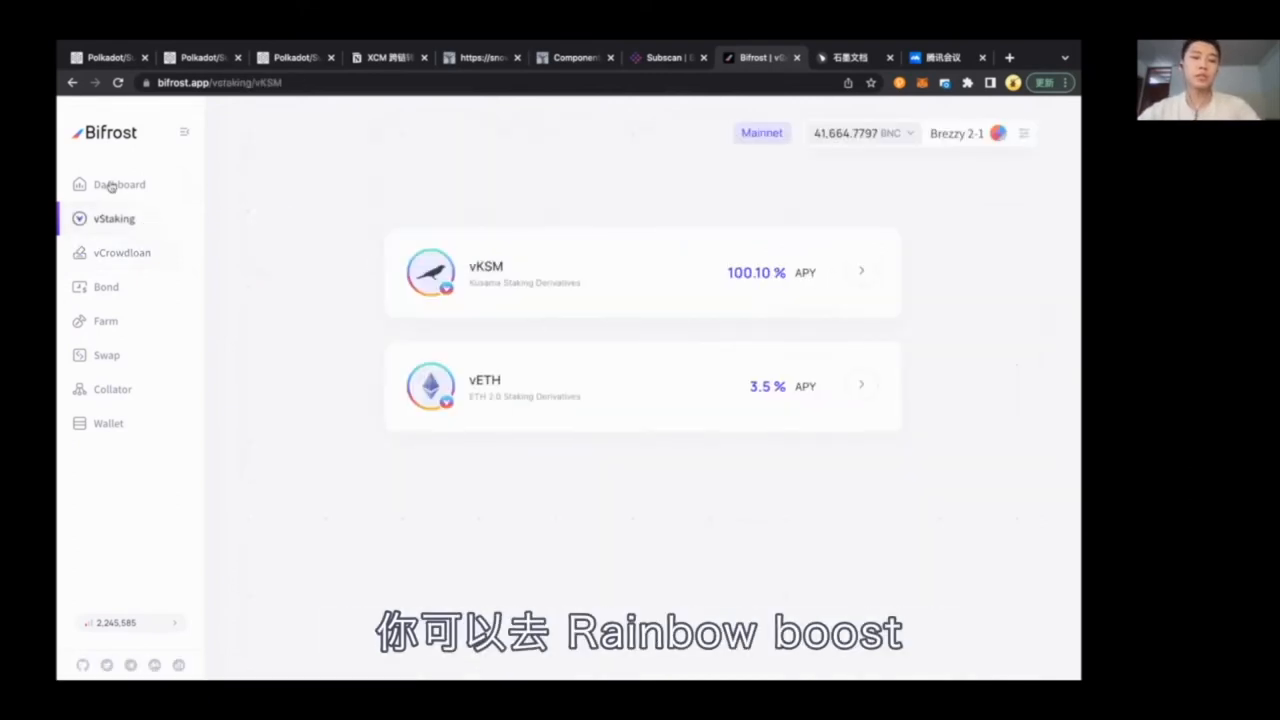
- Return via the dashboard to Rainbow Boost round 3 with 16,500 Raindrop and a 1000-Raindrop invite reward
click(120, 184)
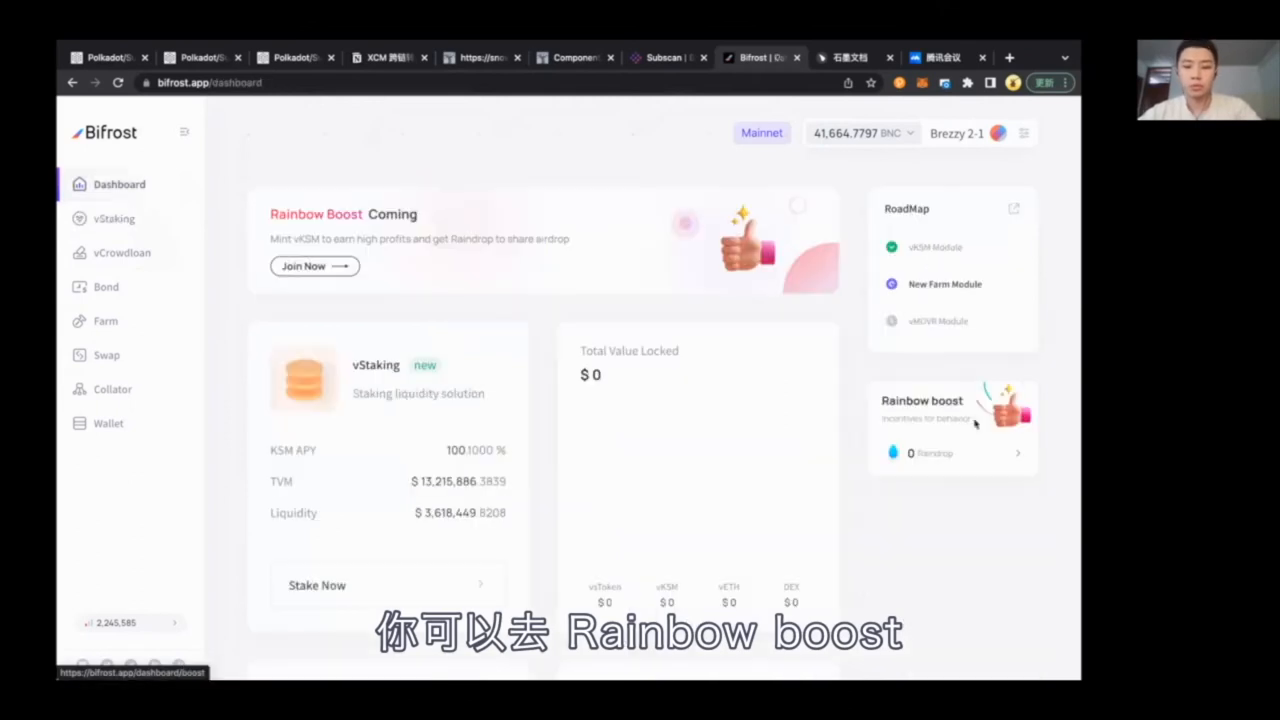
click(950, 424)
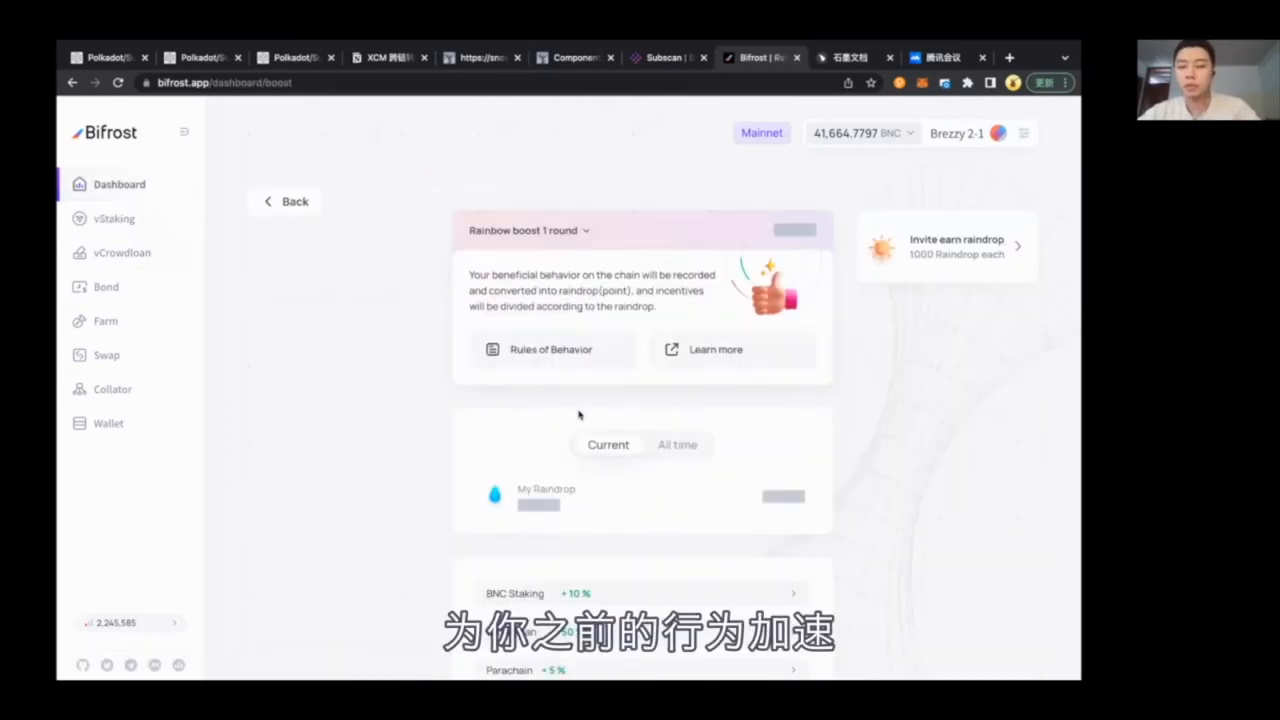
mouse_move(616, 430)
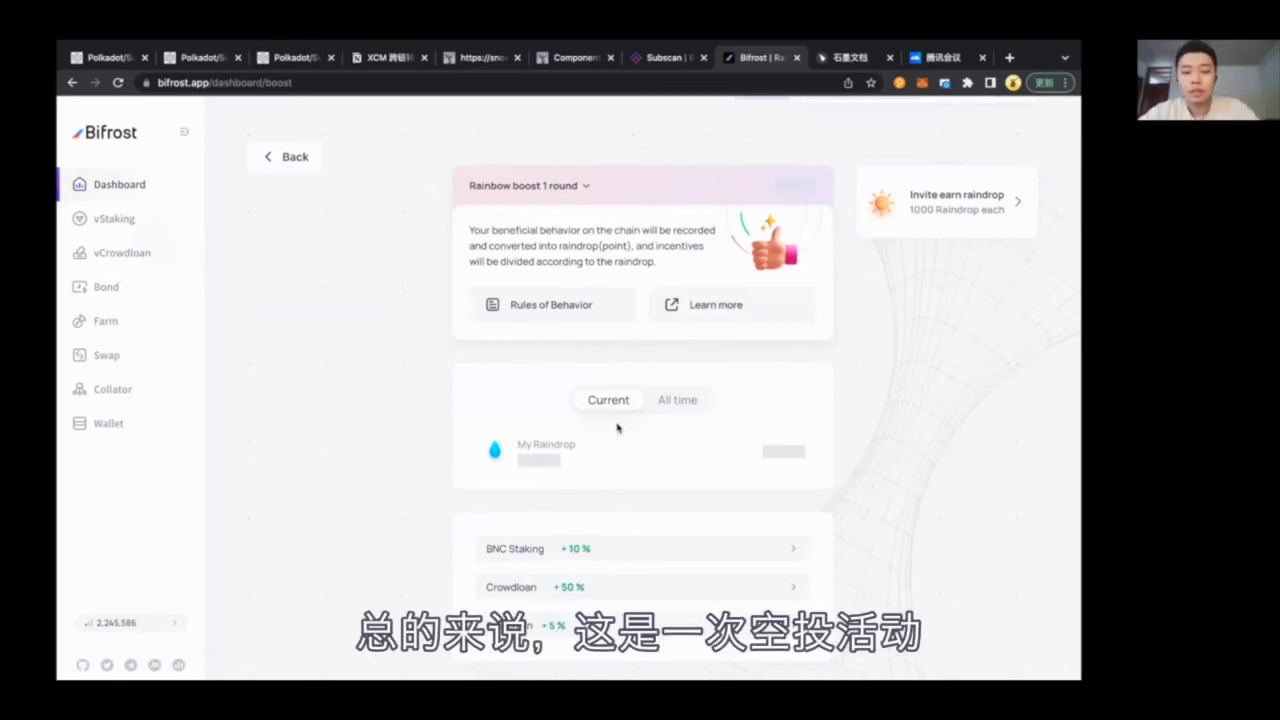
scroll(down, 3)
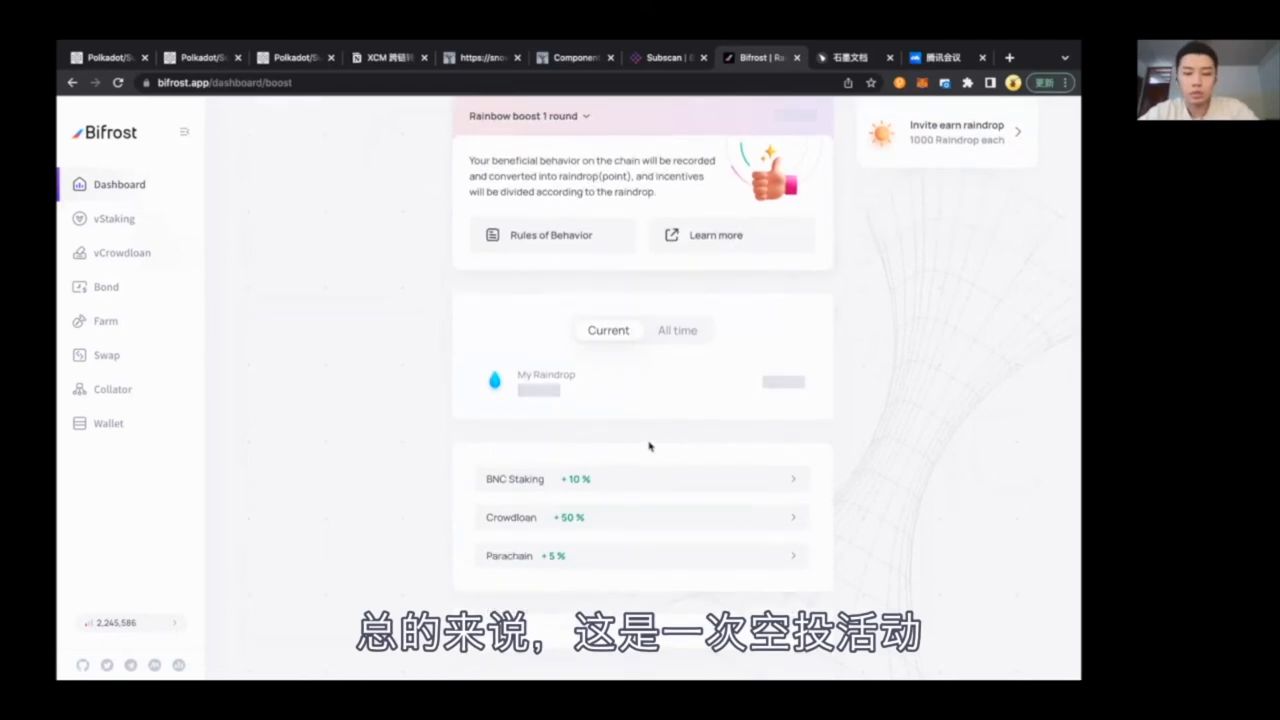
scroll(up, 3)
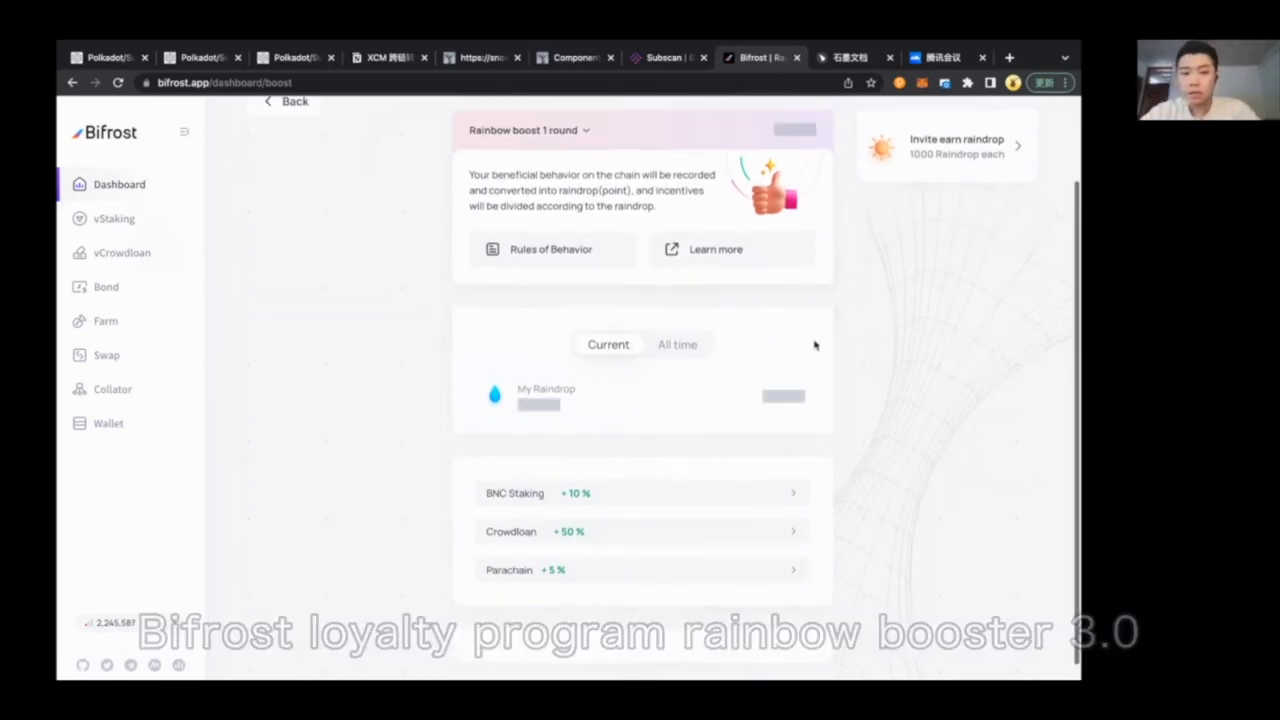
scroll(up, 3)
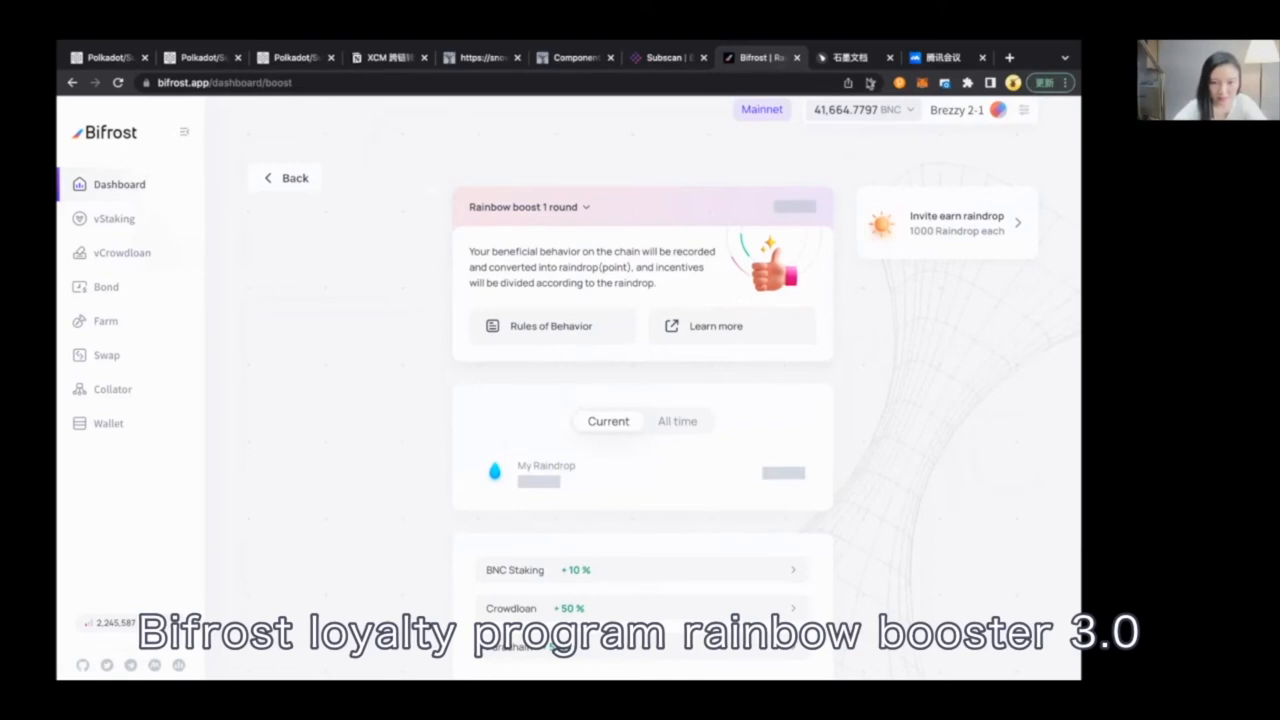
mouse_move(516, 182)
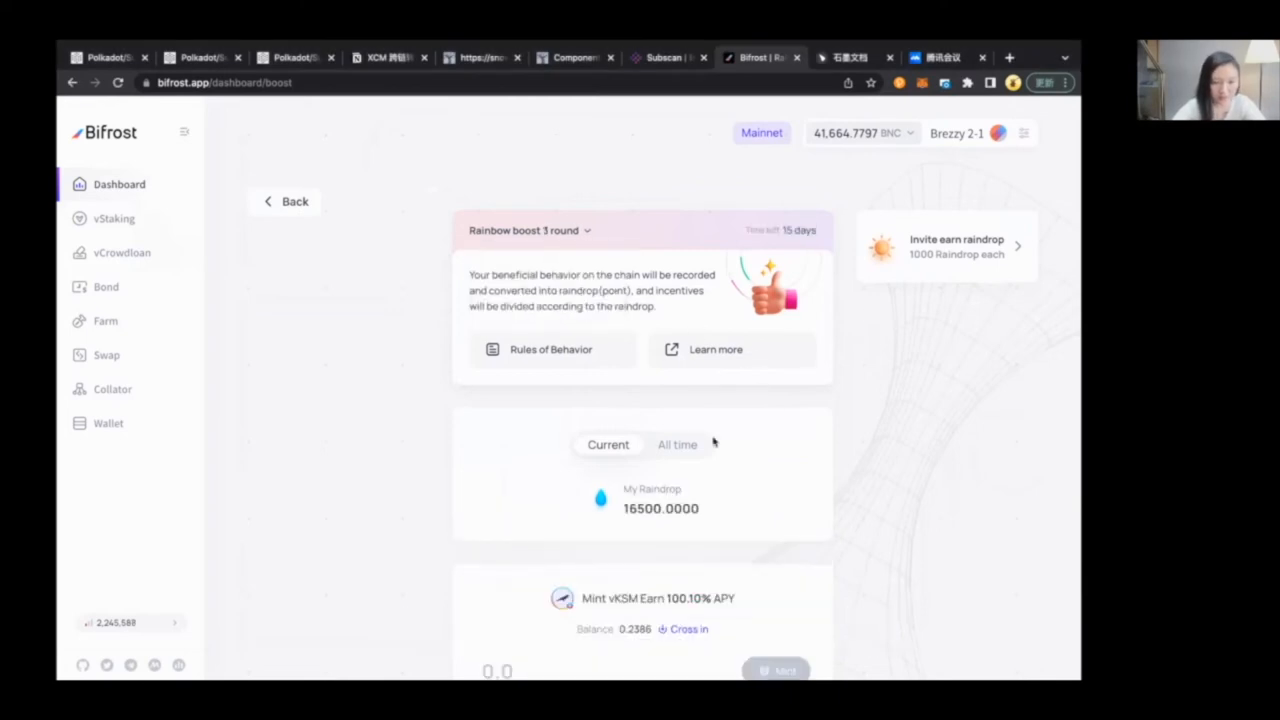
scroll(down, 3)
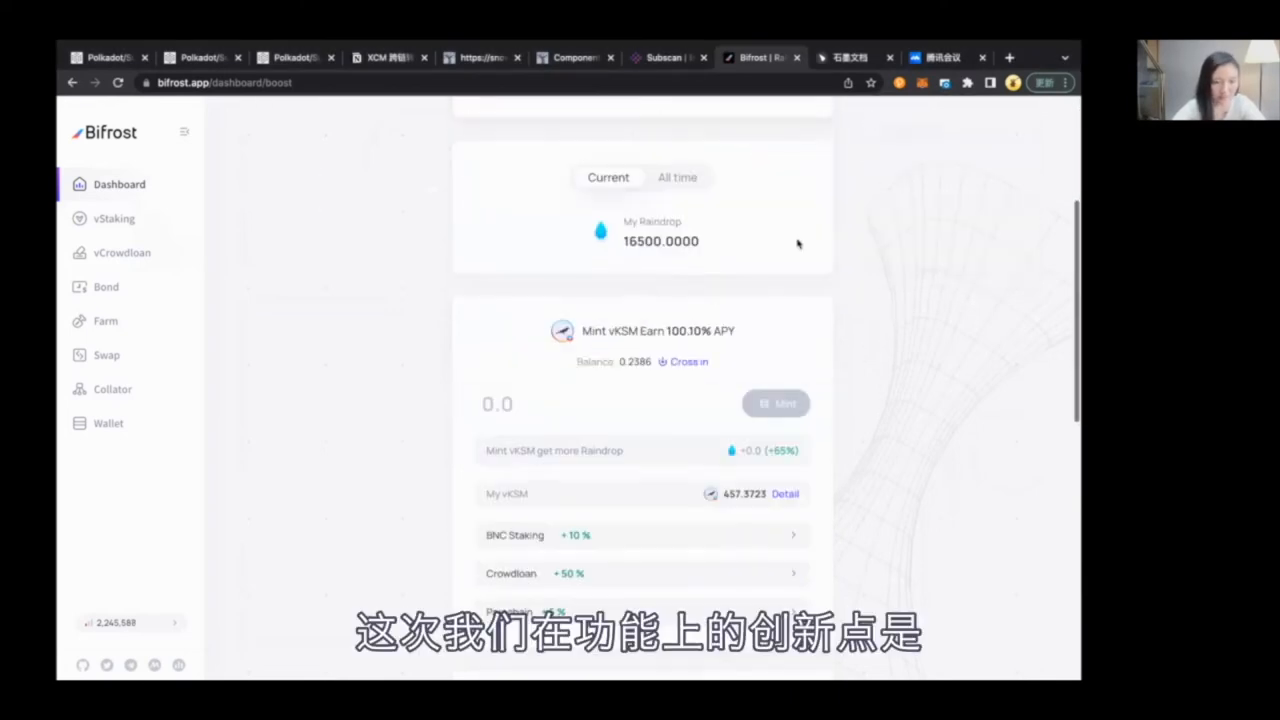
scroll(up, 3)
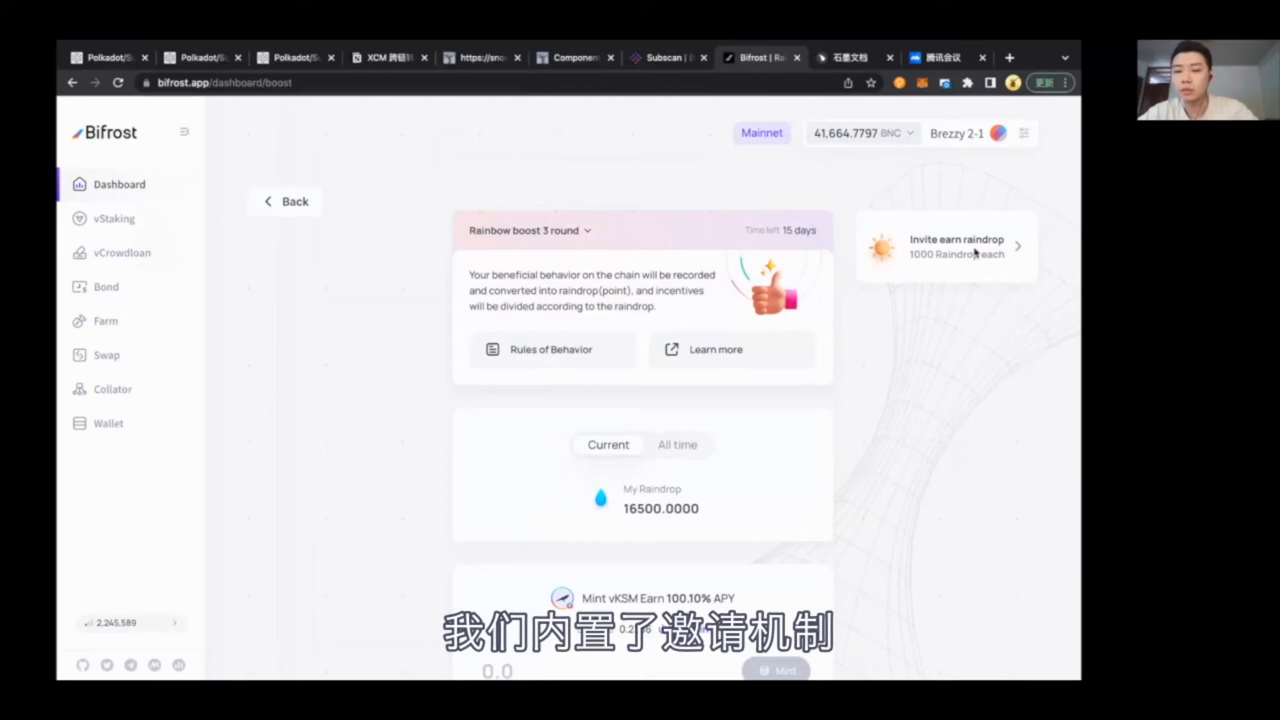
- Review the invite-to-earn panel showing zero successful invitations, then bring up the account chooser
click(944, 248)
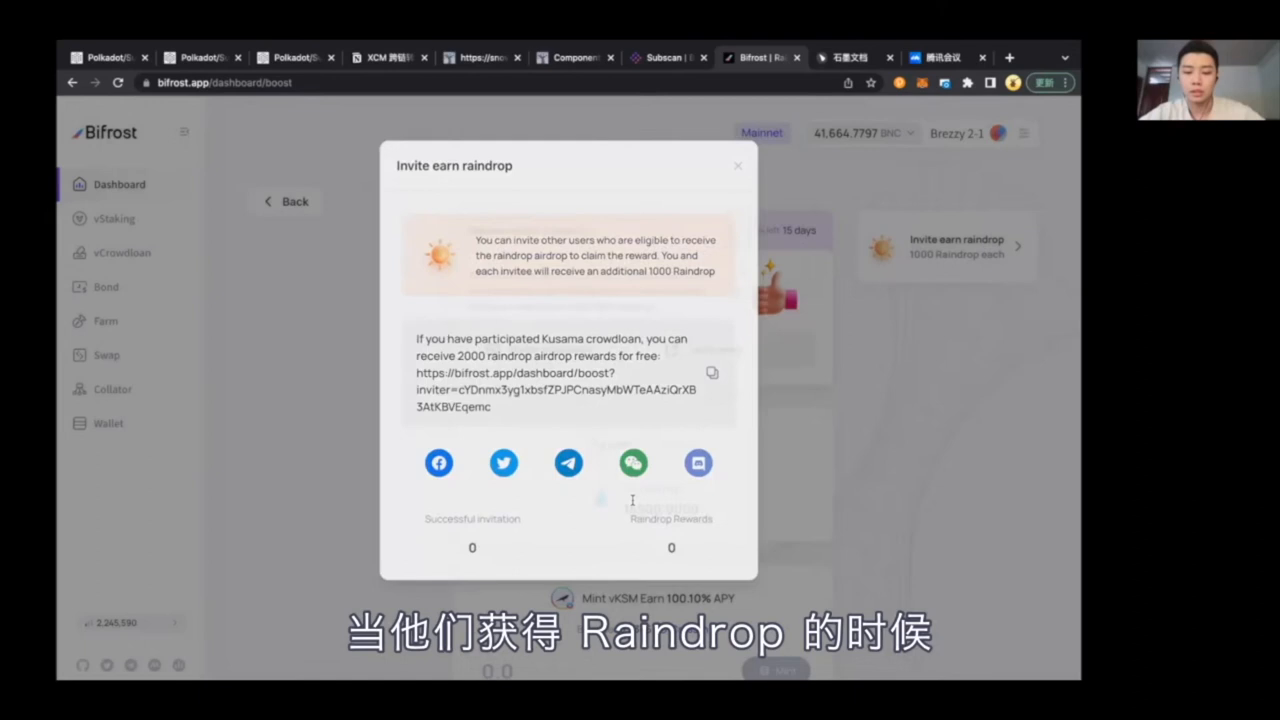
click(738, 164)
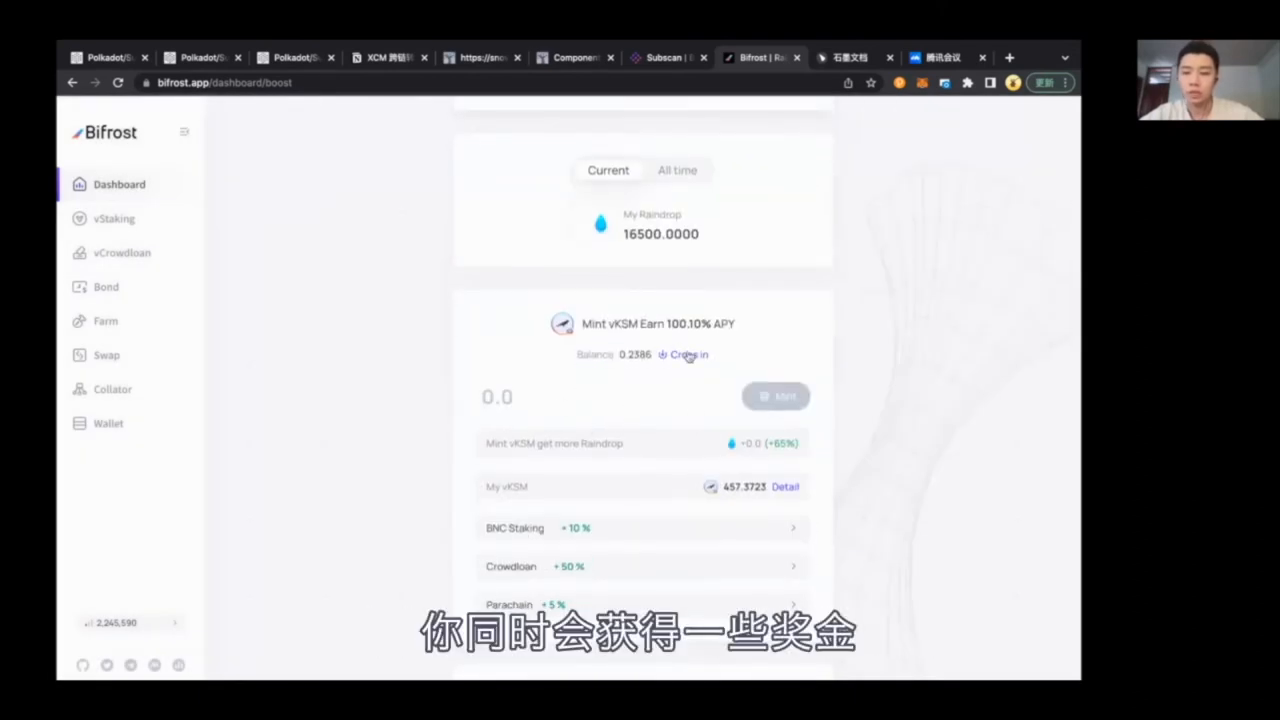
scroll(up, 3)
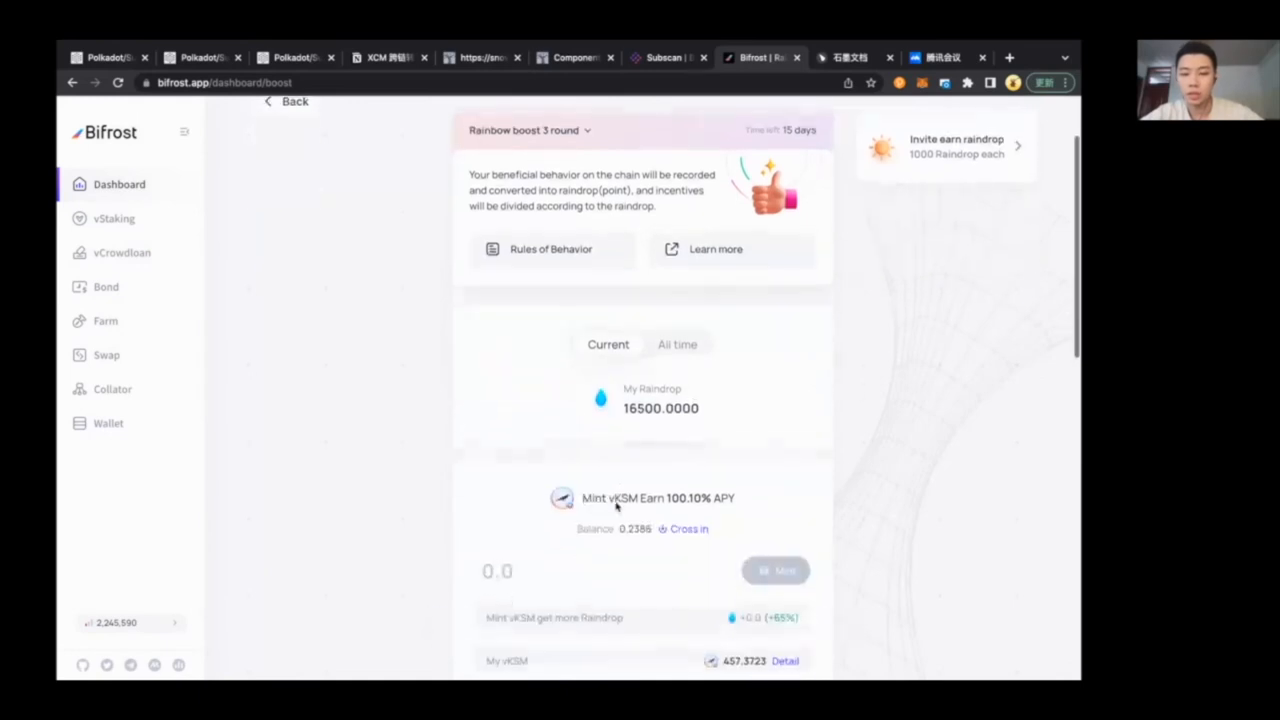
scroll(up, 3)
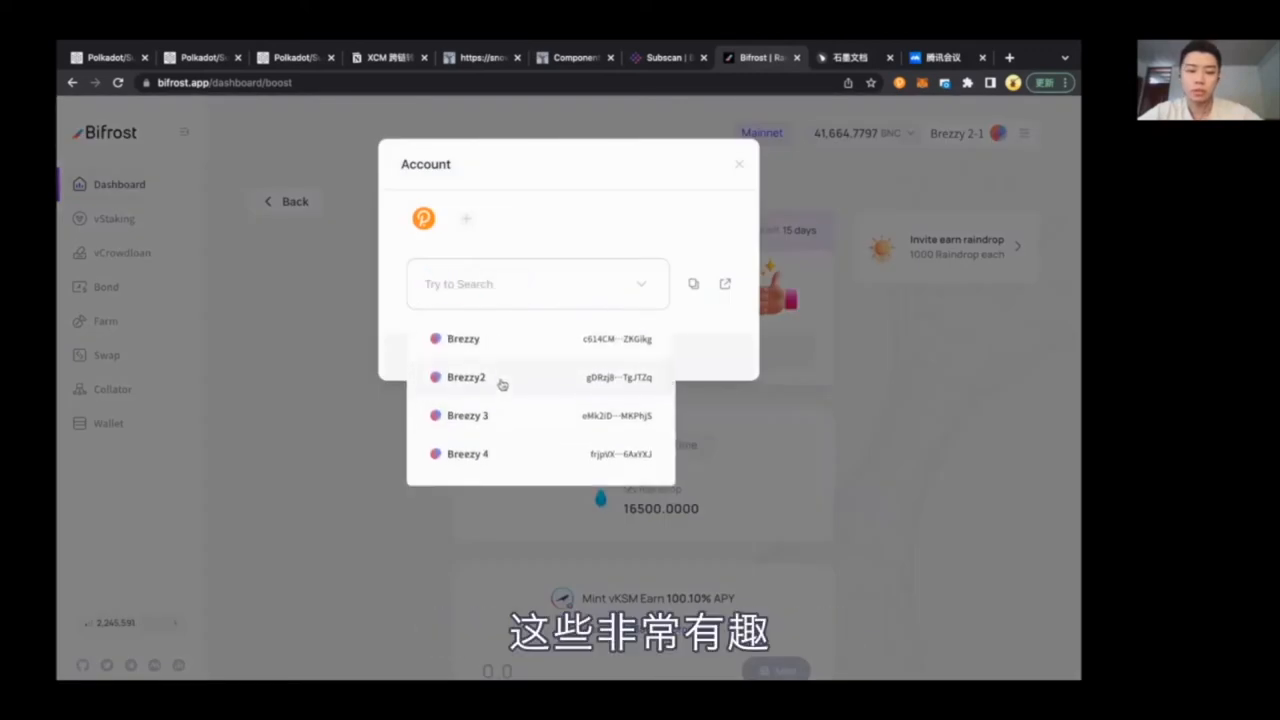
- Switch to the Breezy2 wallet account showing 2,000 unclaimed Raindrop
click(466, 376)
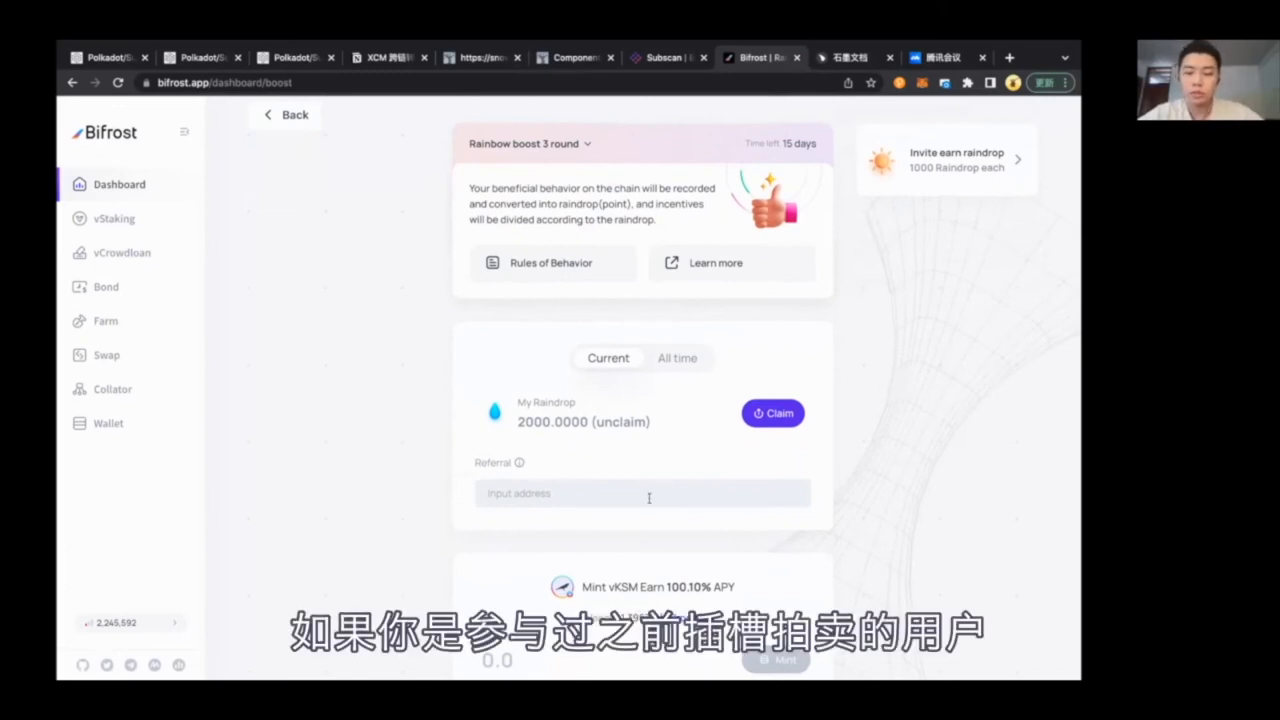
scroll(down, 3)
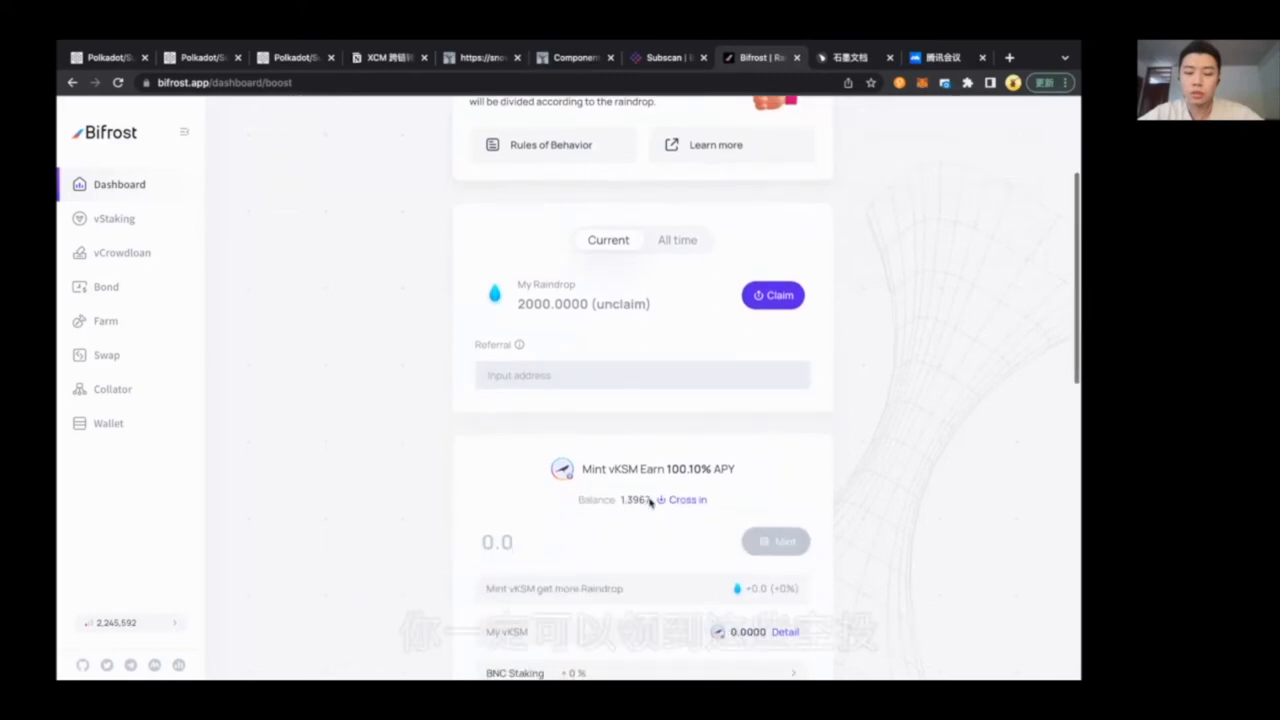
scroll(up, 3)
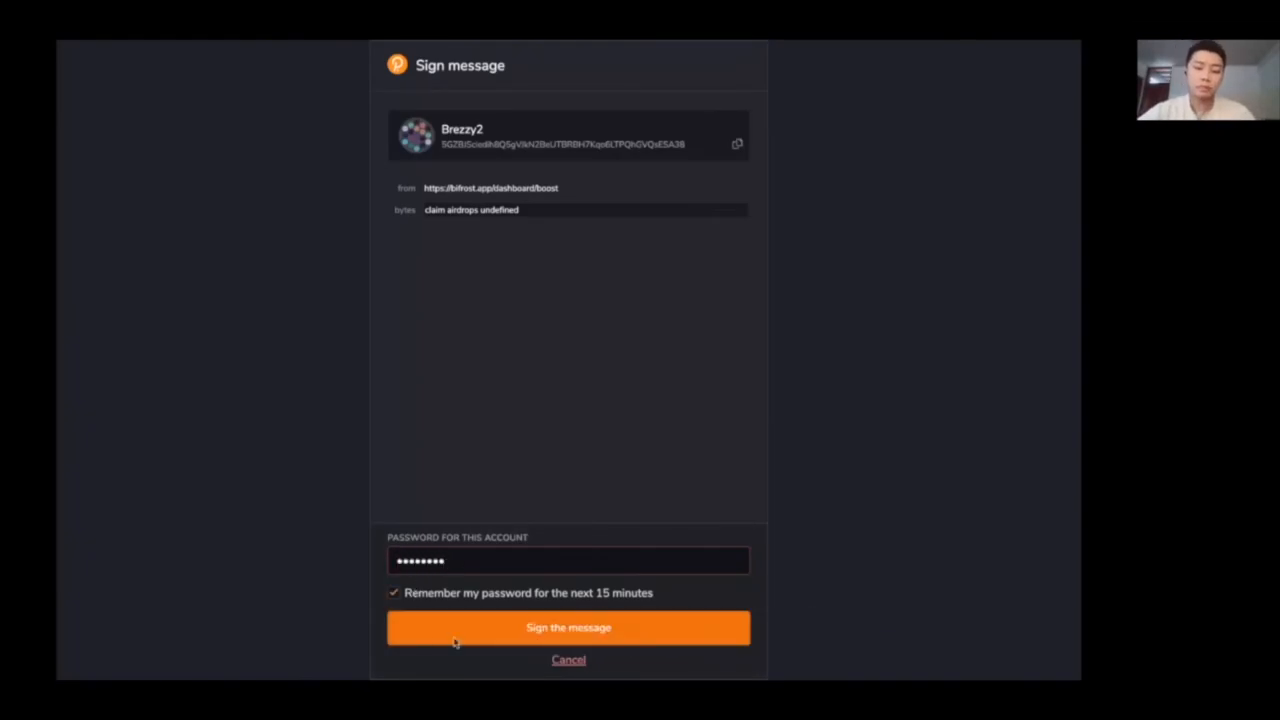
- Claim the 2,000 Raindrop airdrop, signing the wallet message and confirming success
click(568, 628)
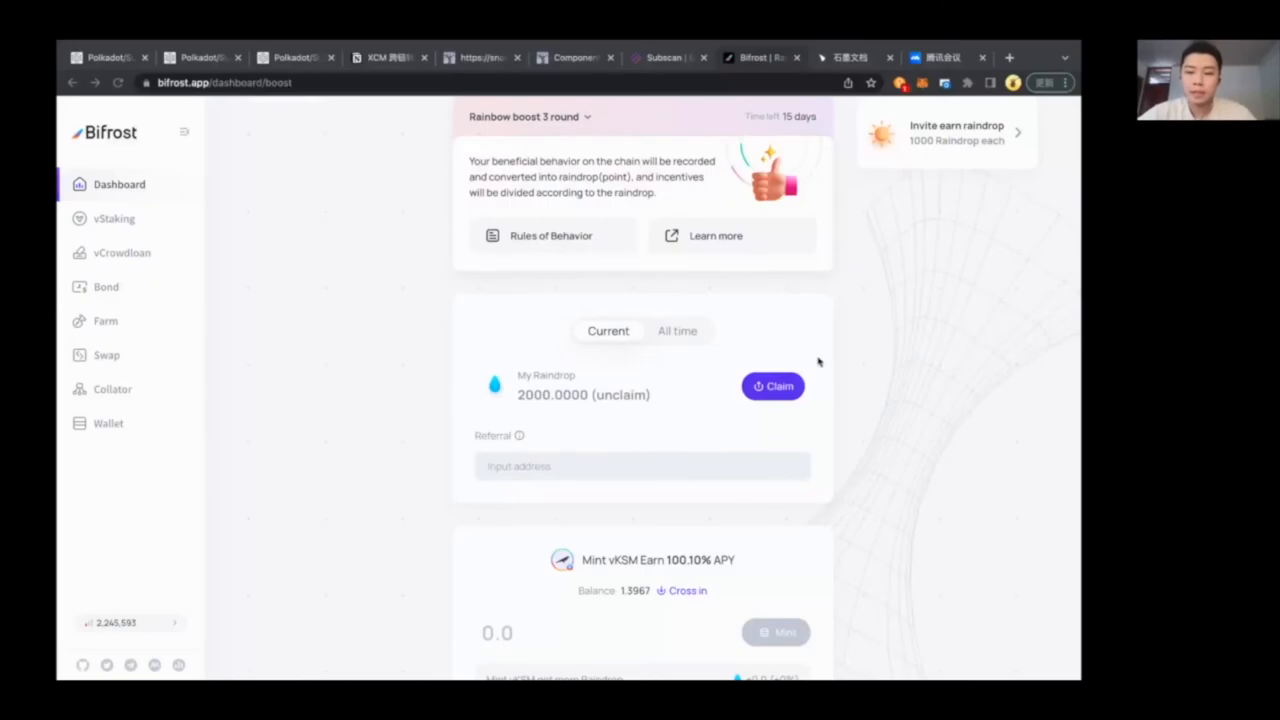
click(772, 386)
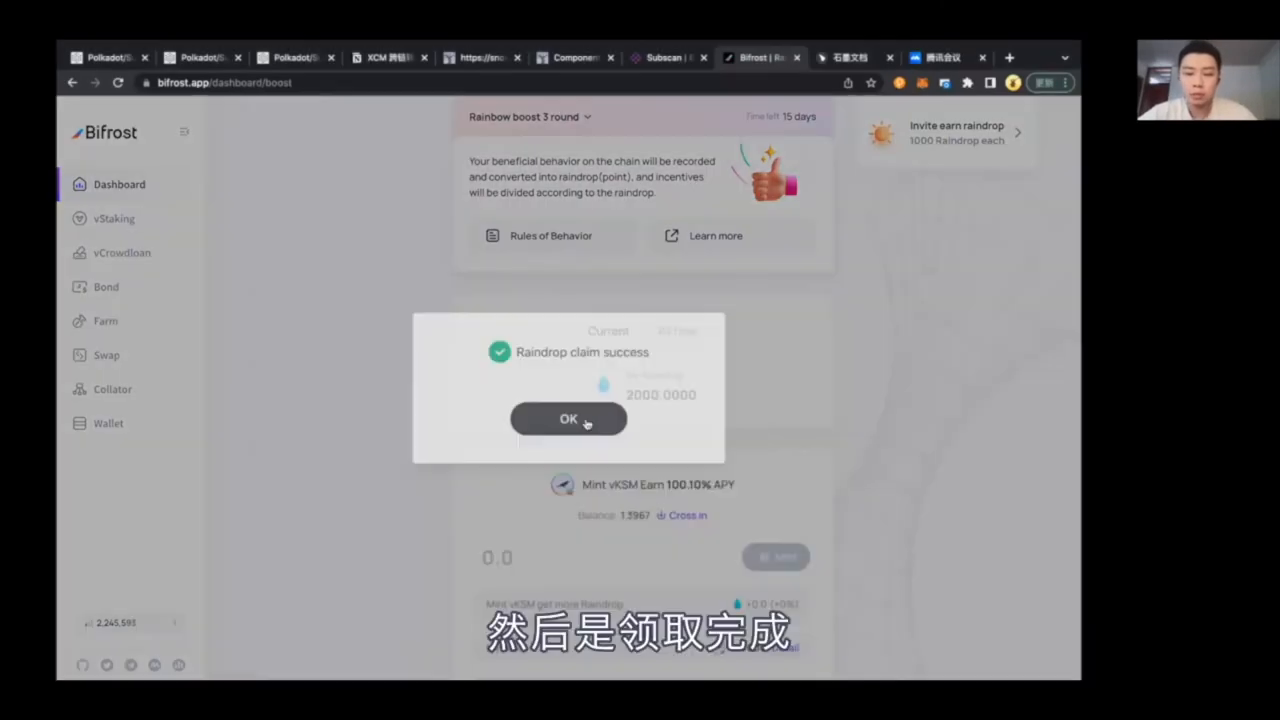
click(568, 418)
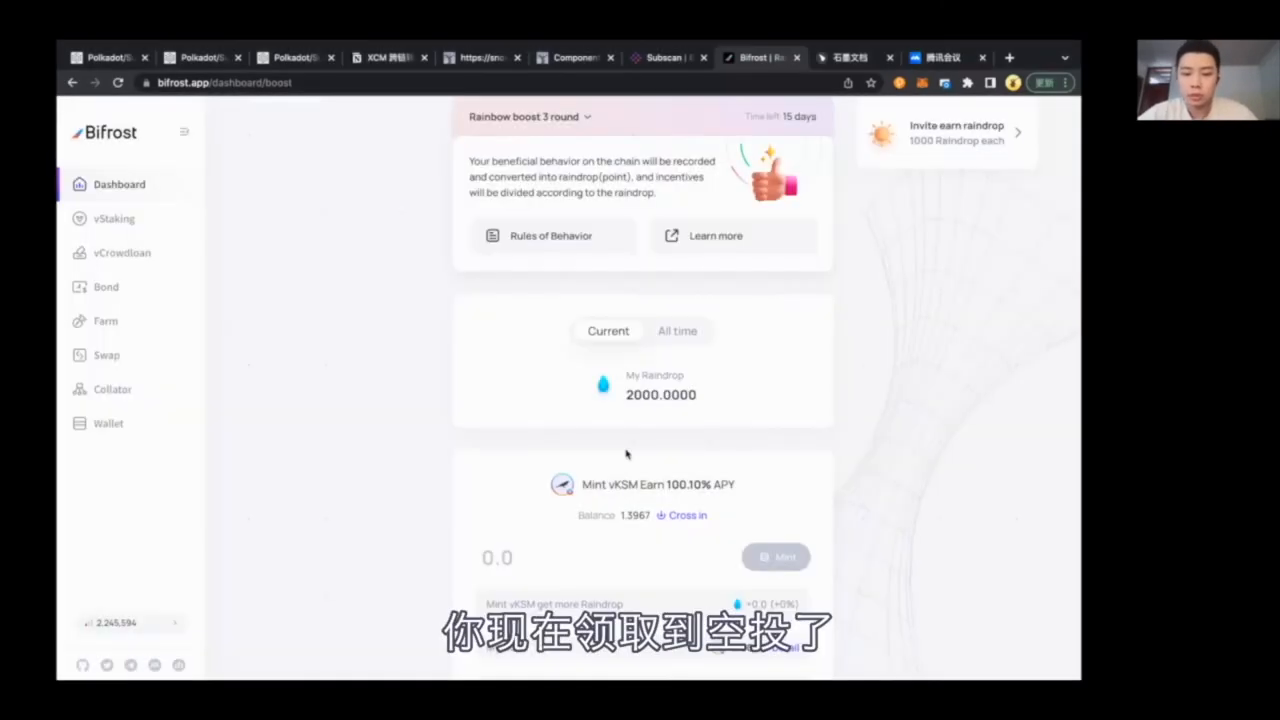
- Enter 10 in the Mint vKSM amount and check the +10000 raindrop estimate
scroll(down, 3)
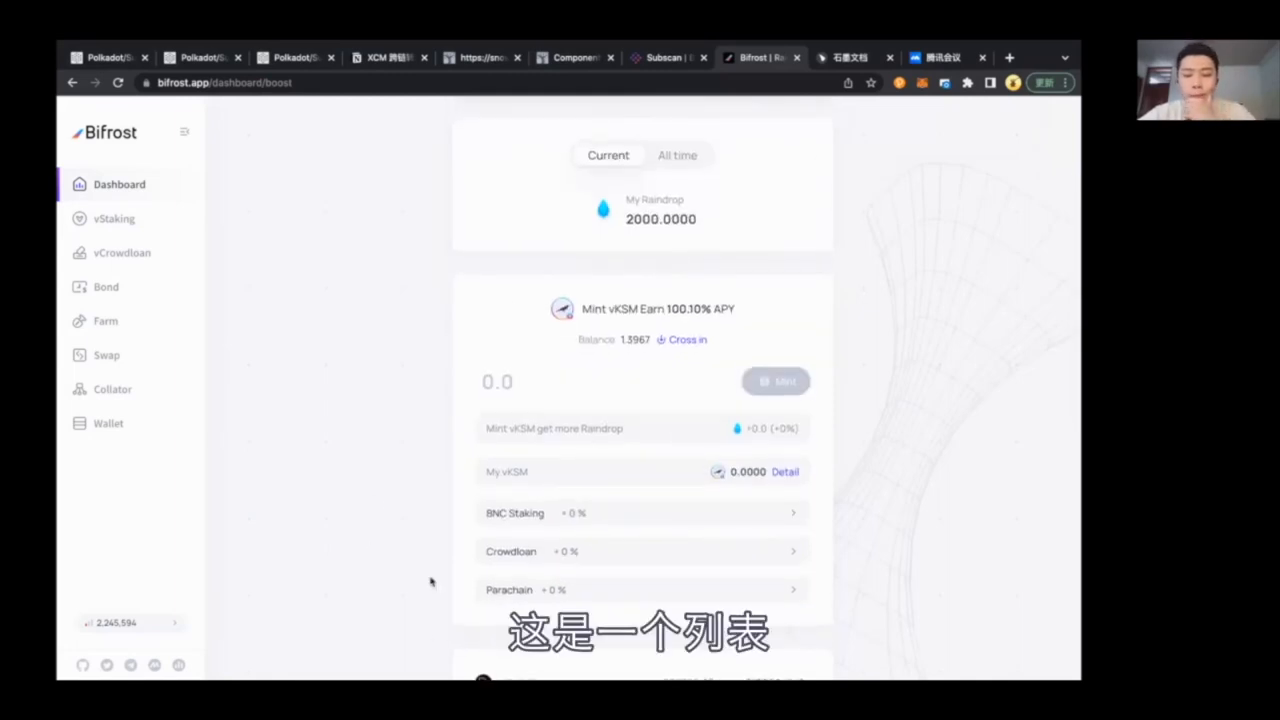
mouse_move(610, 558)
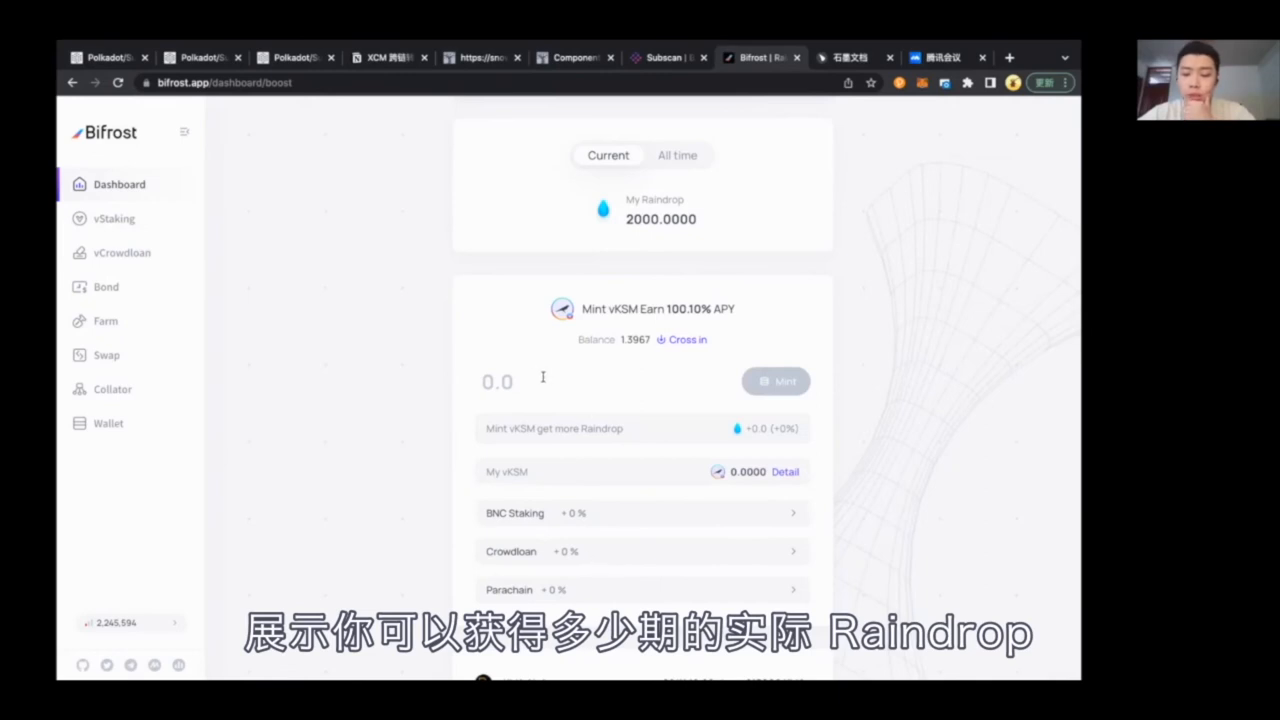
mouse_move(564, 382)
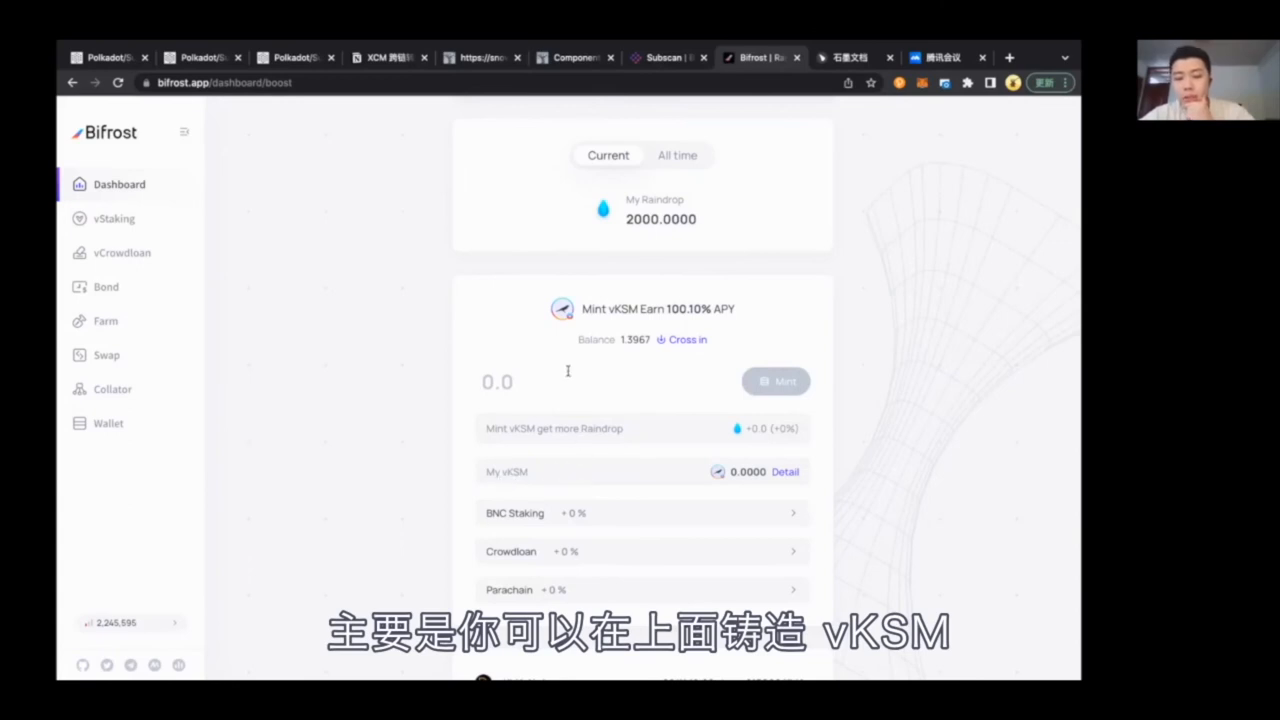
mouse_move(500, 430)
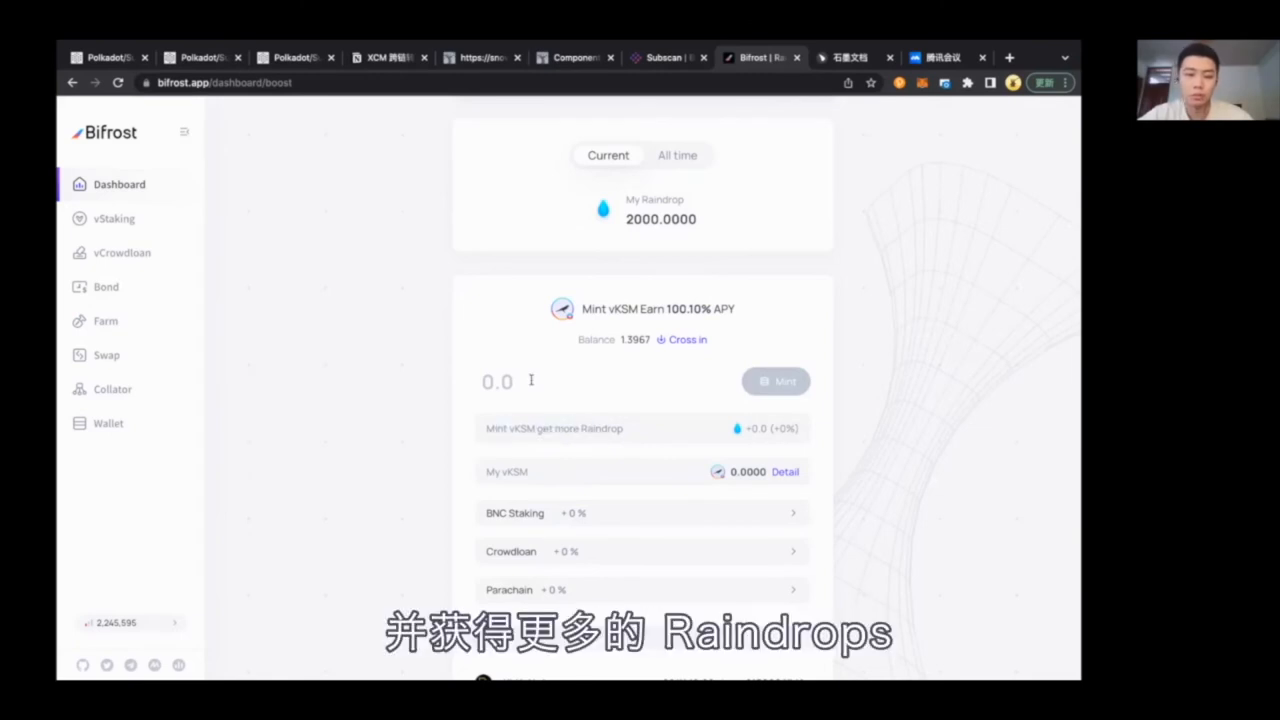
text(10)
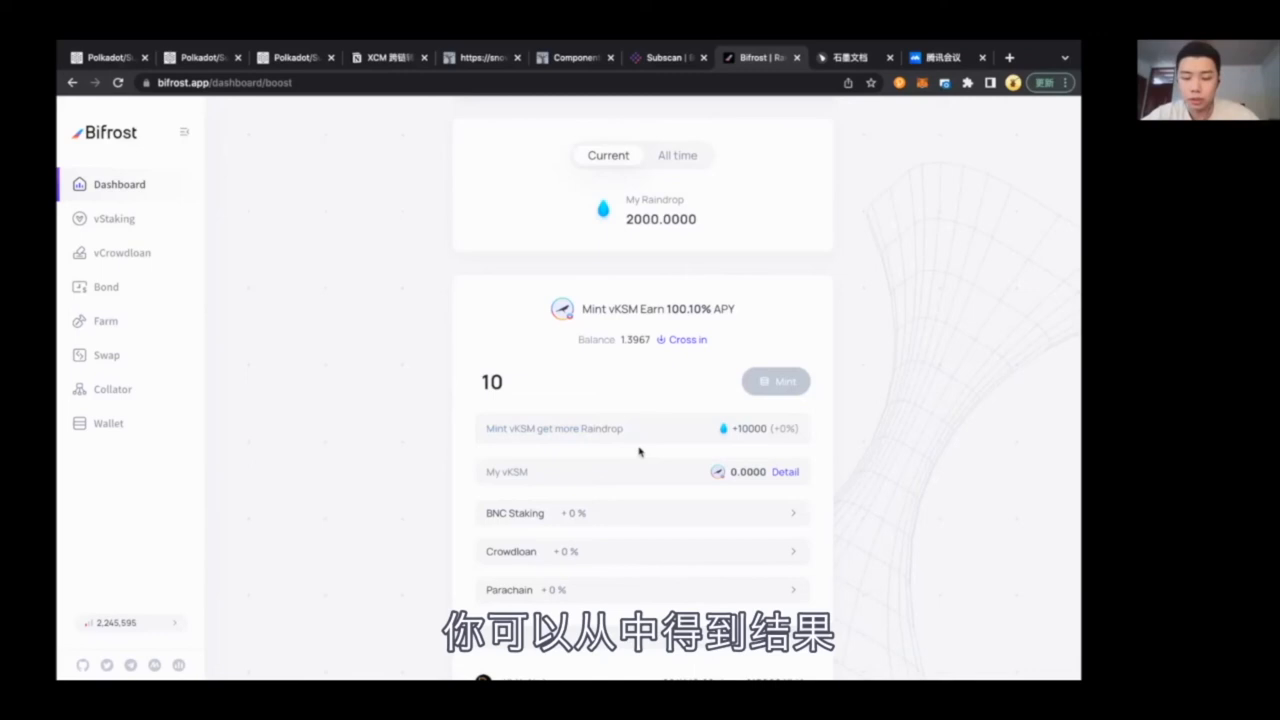
click(596, 380)
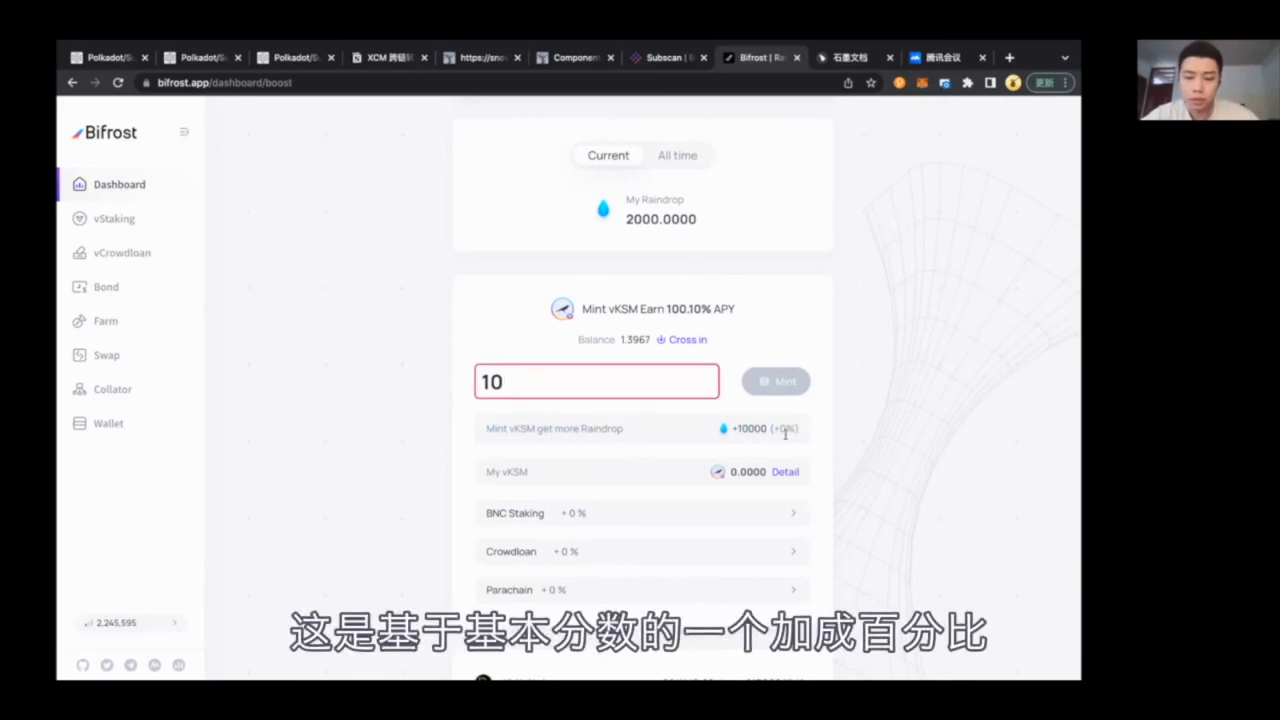
mouse_move(788, 428)
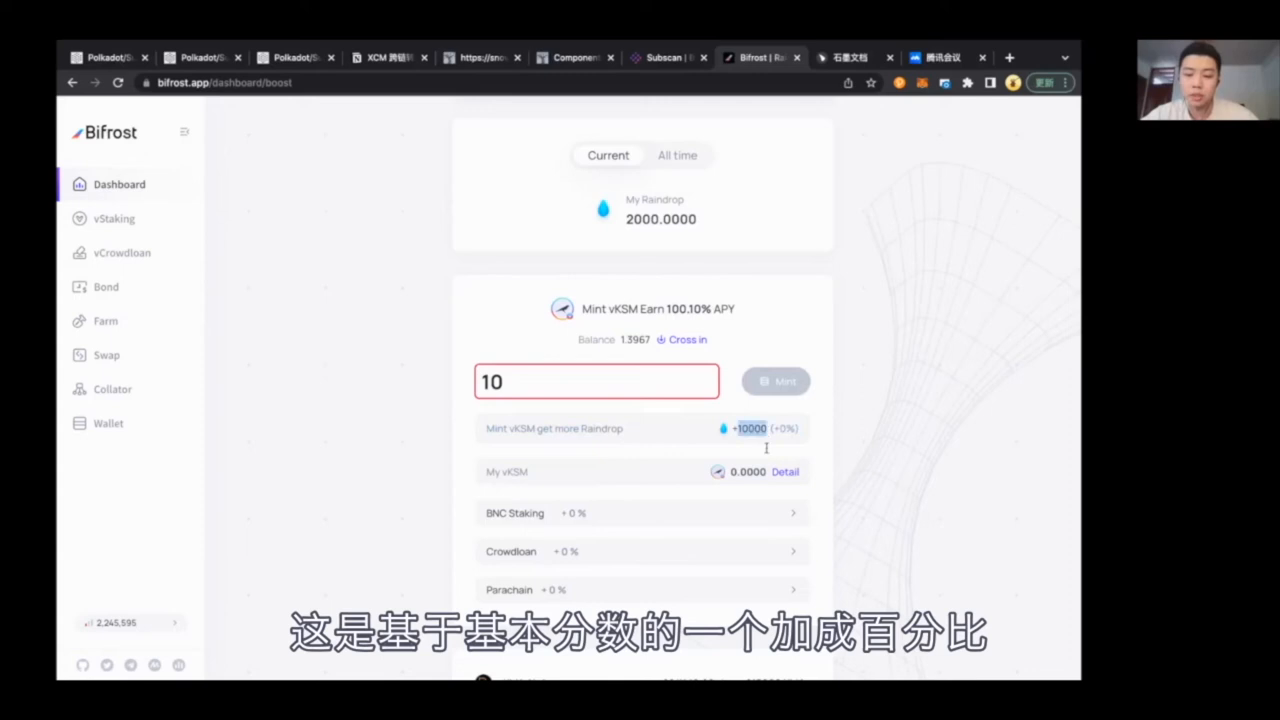
mouse_move(628, 524)
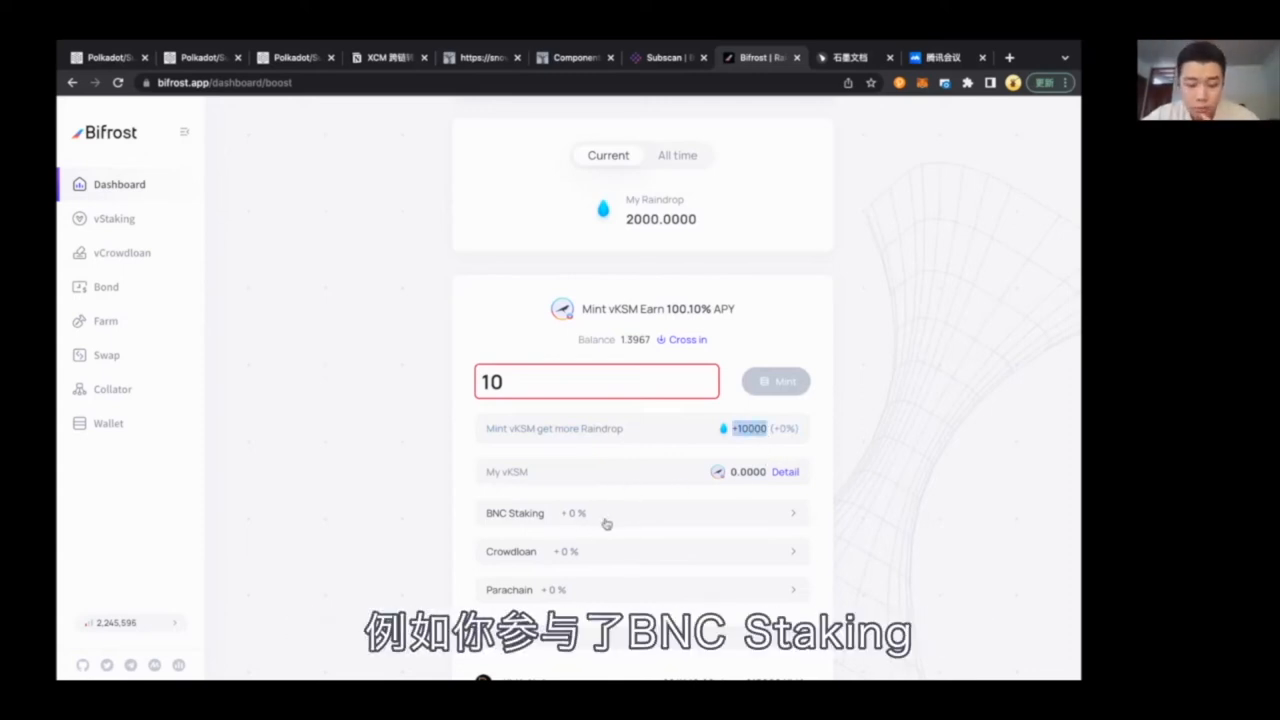
- Expand BNC Staking (up to +40%) and Crowdloan (up to +200%) tiers, then reach the Parachain list
click(640, 512)
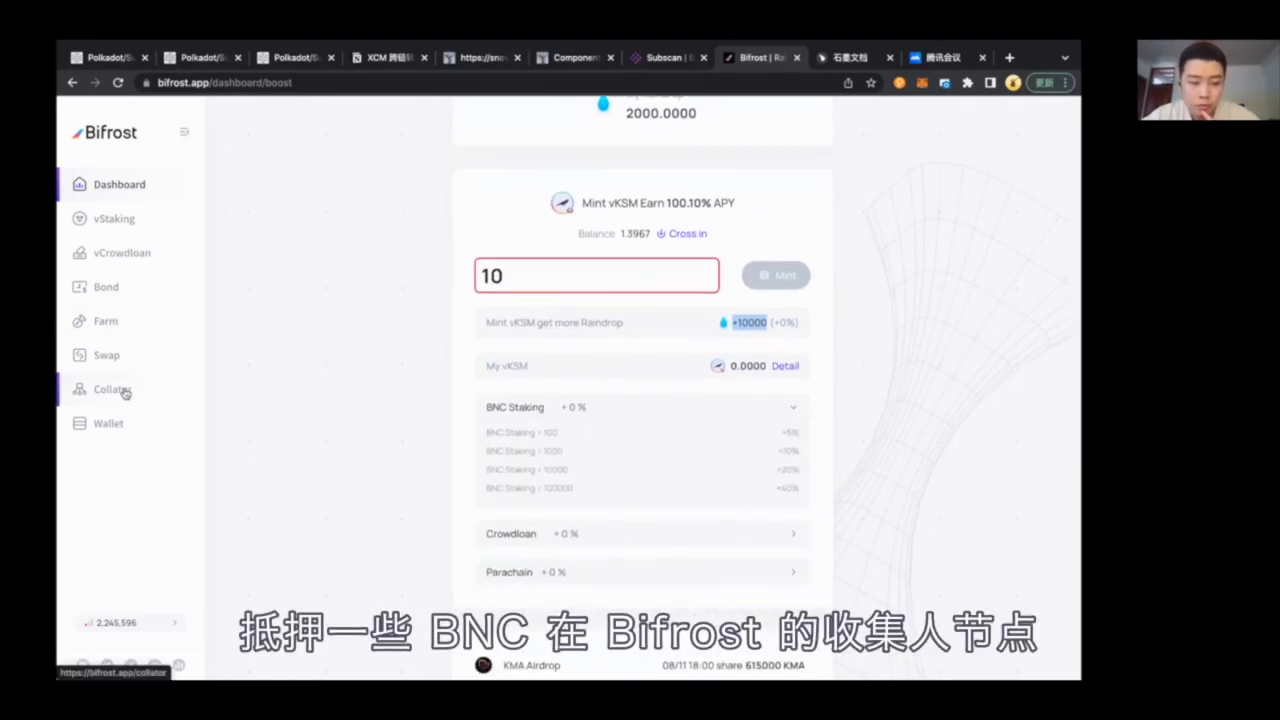
mouse_move(524, 460)
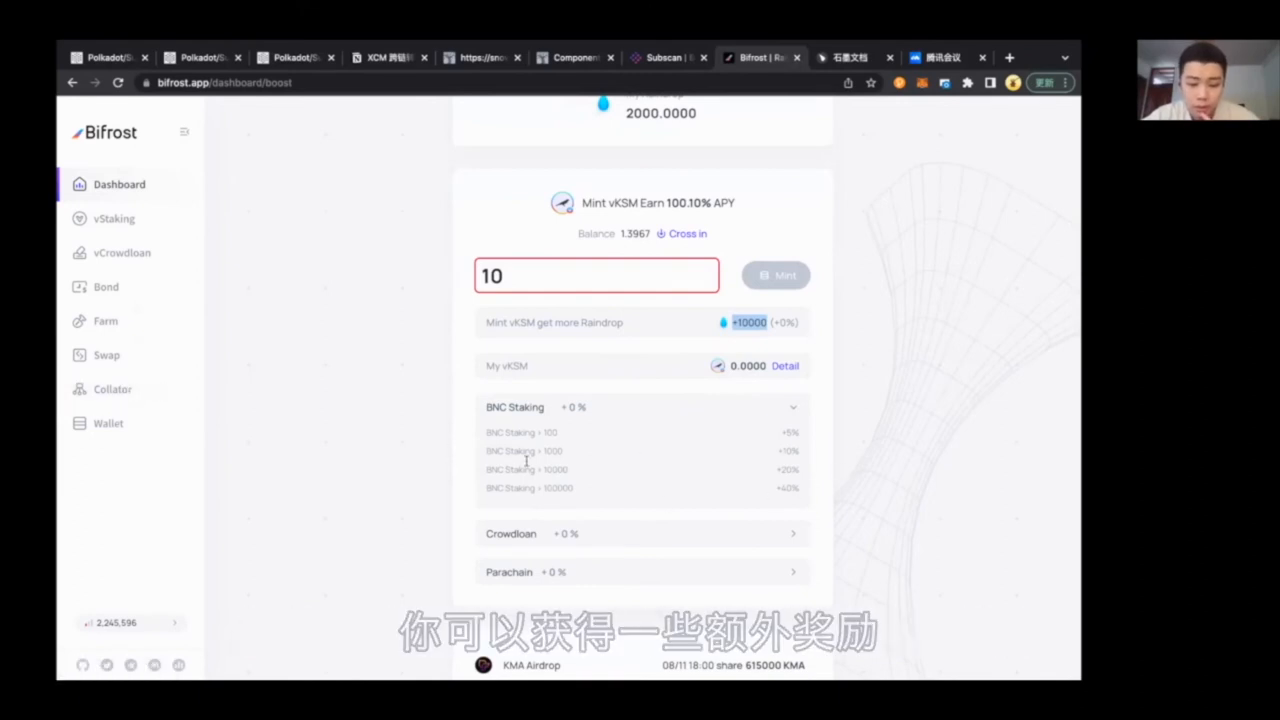
click(640, 532)
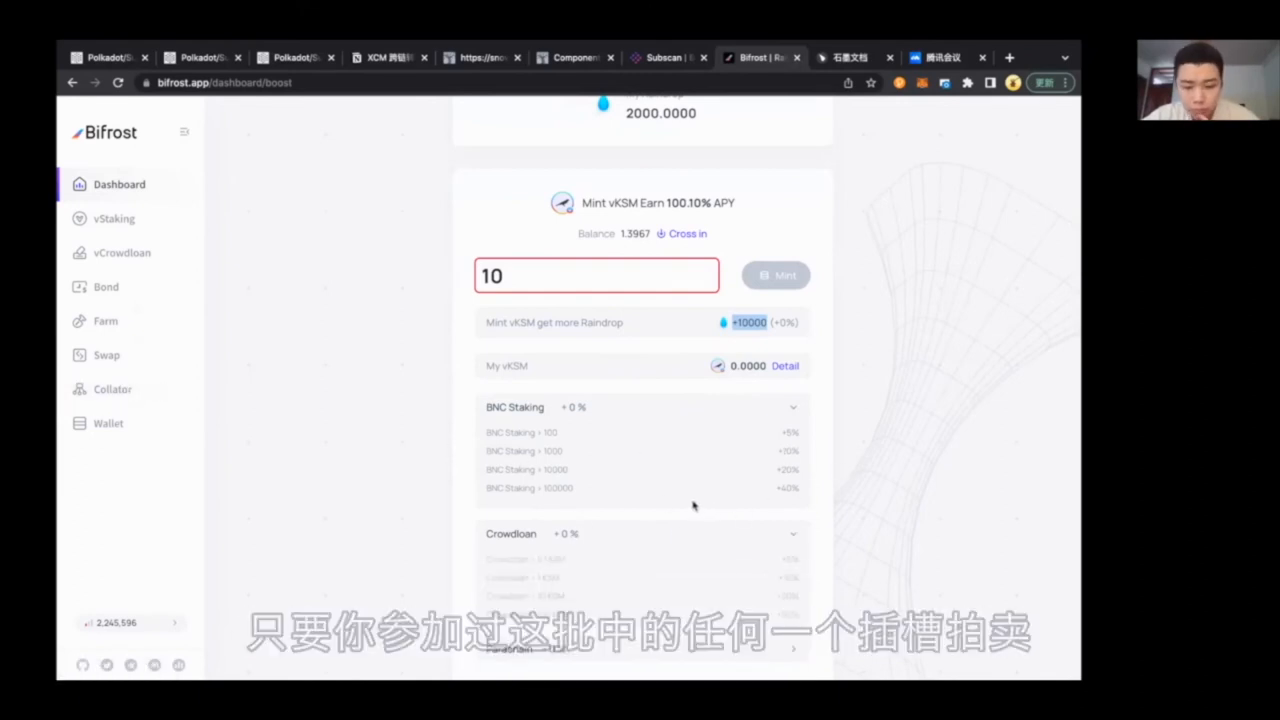
scroll(down, 3)
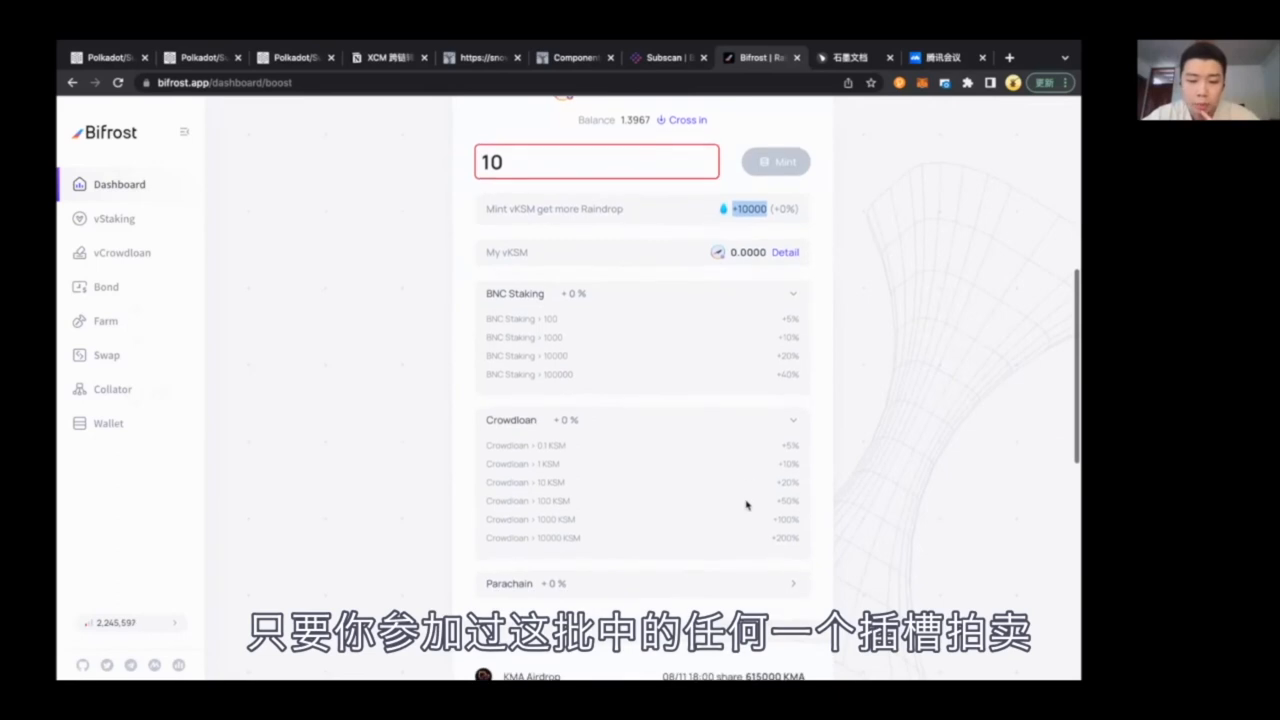
mouse_move(612, 464)
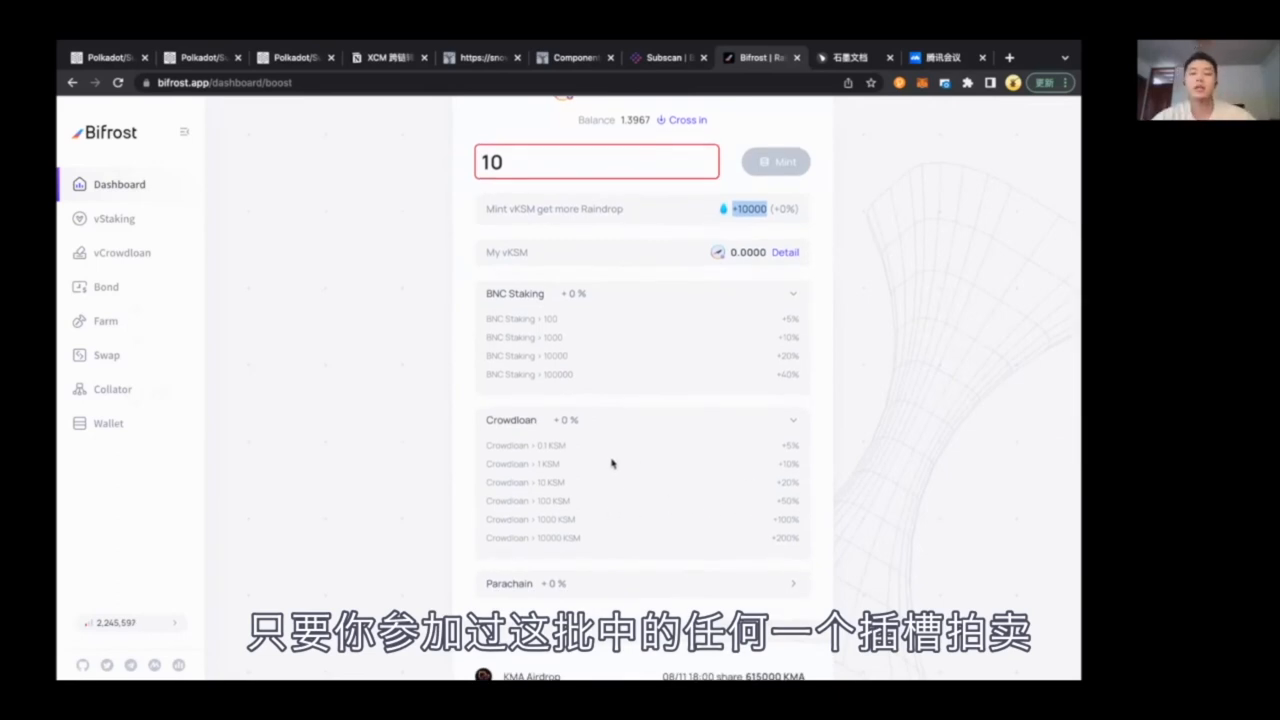
scroll(up, 3)
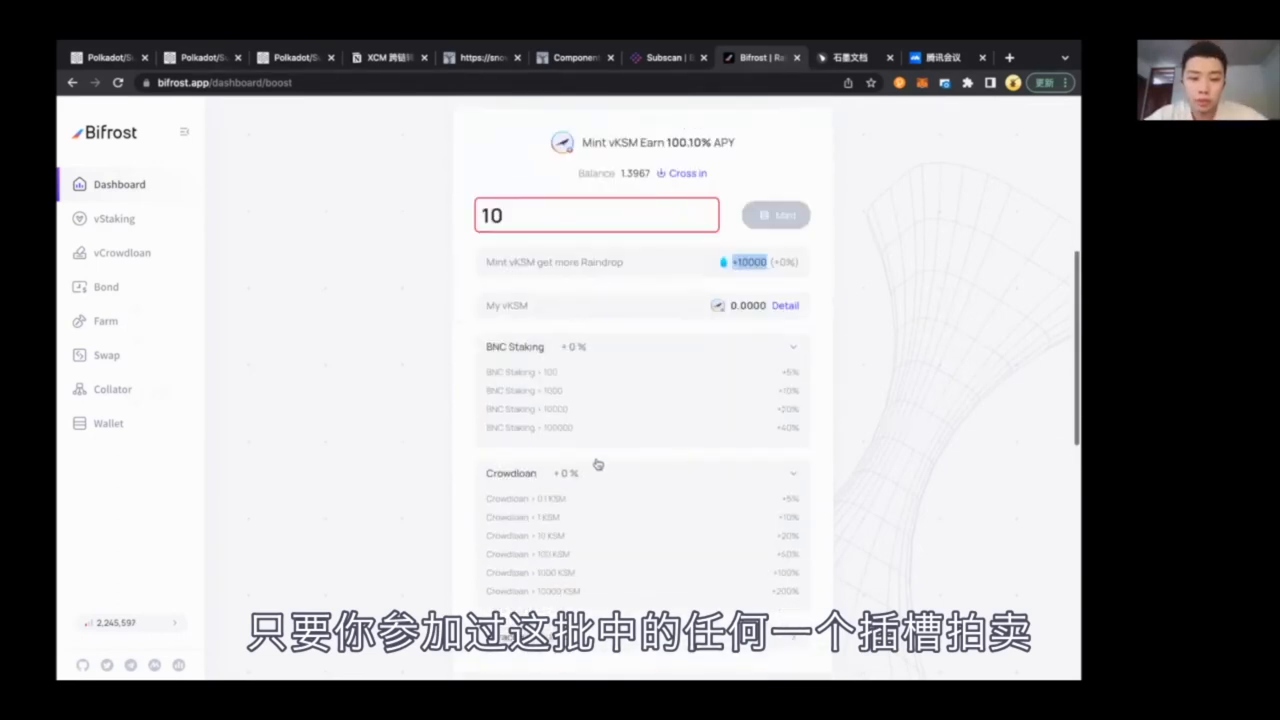
scroll(down, 3)
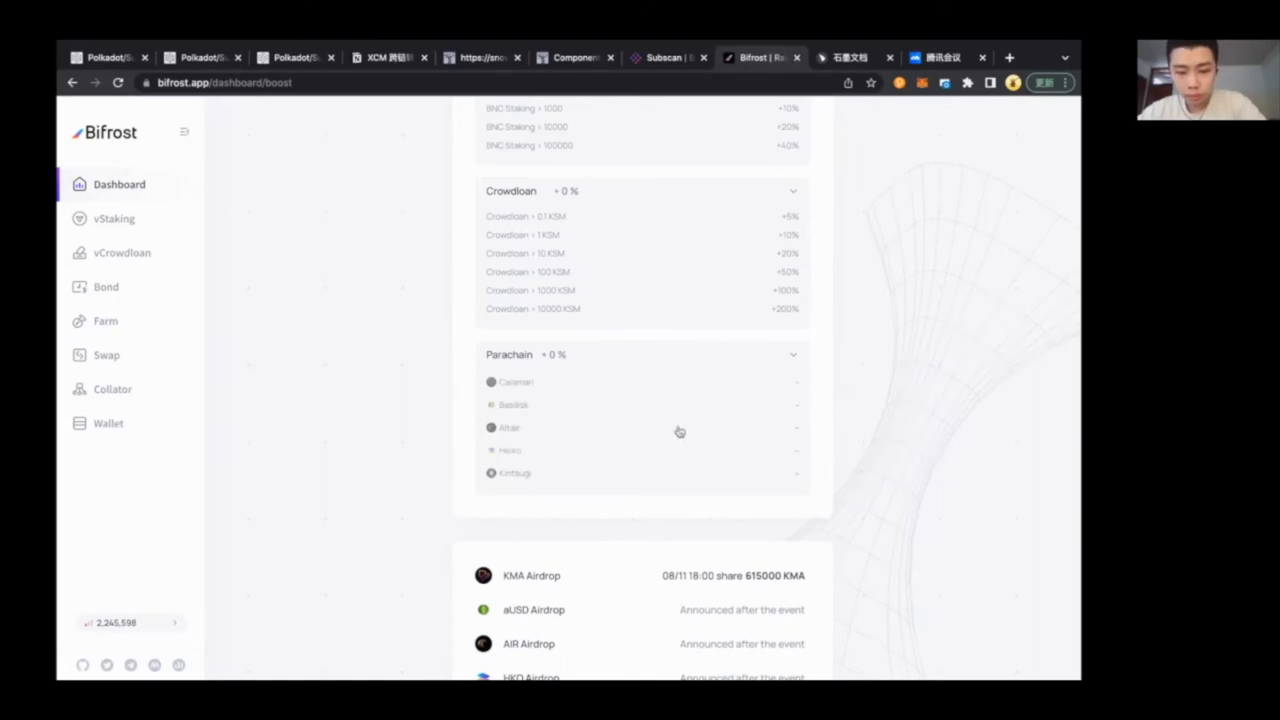
mouse_move(536, 384)
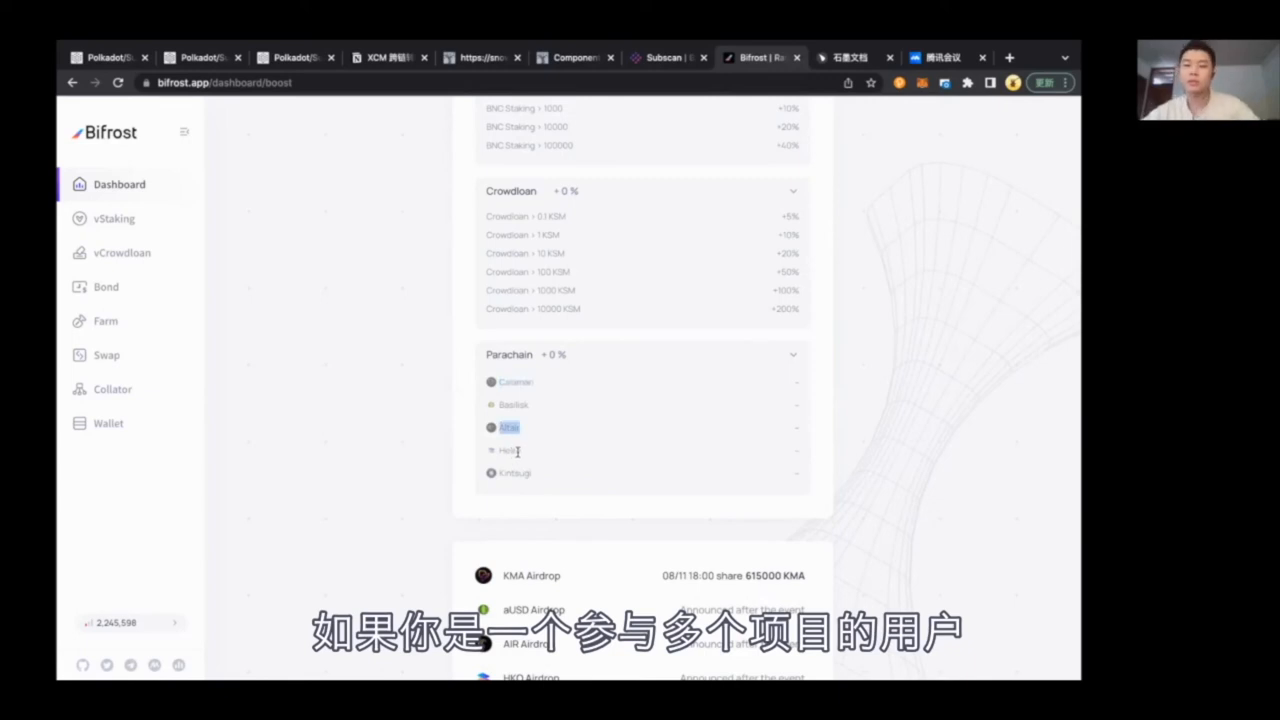
mouse_move(480, 468)
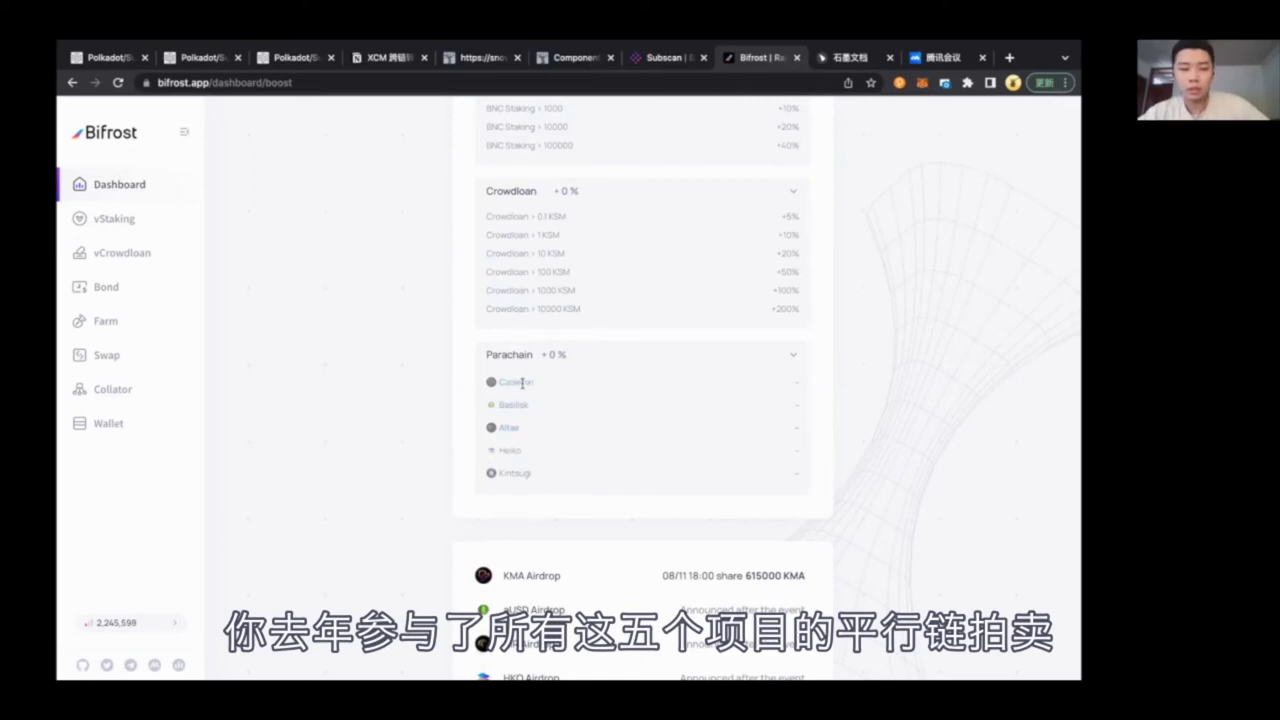
mouse_move(490, 370)
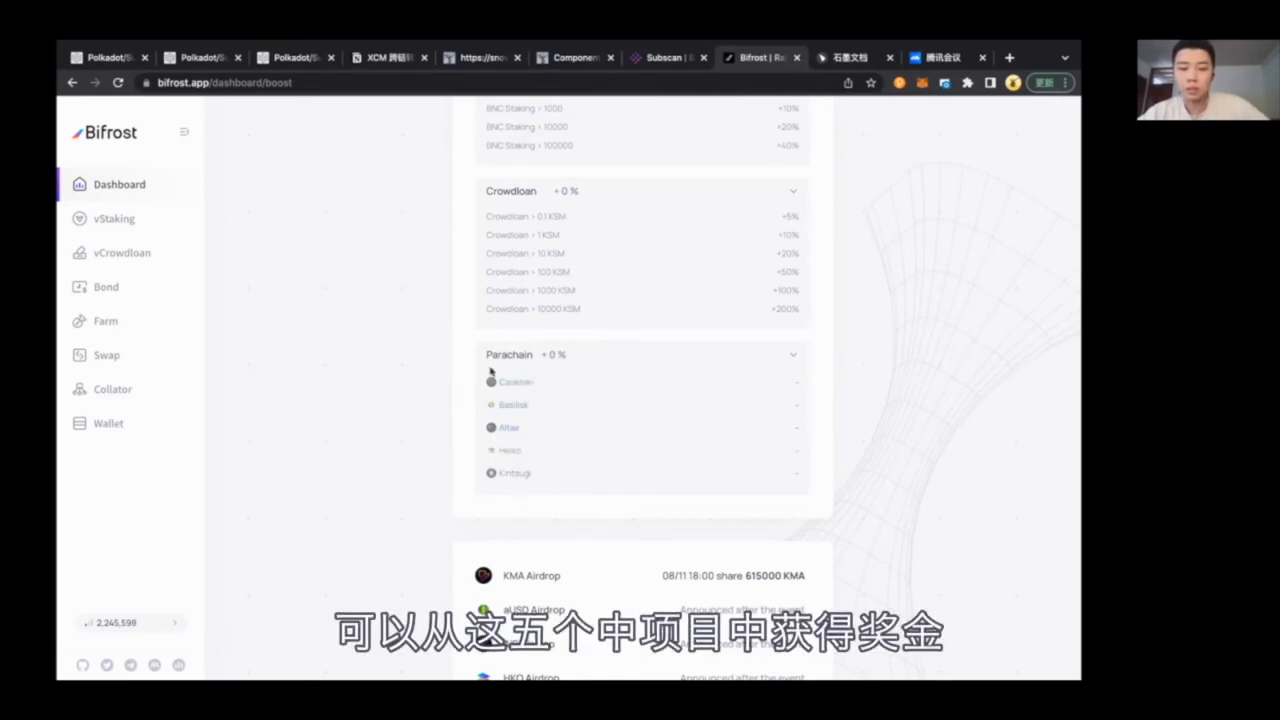
mouse_move(516, 396)
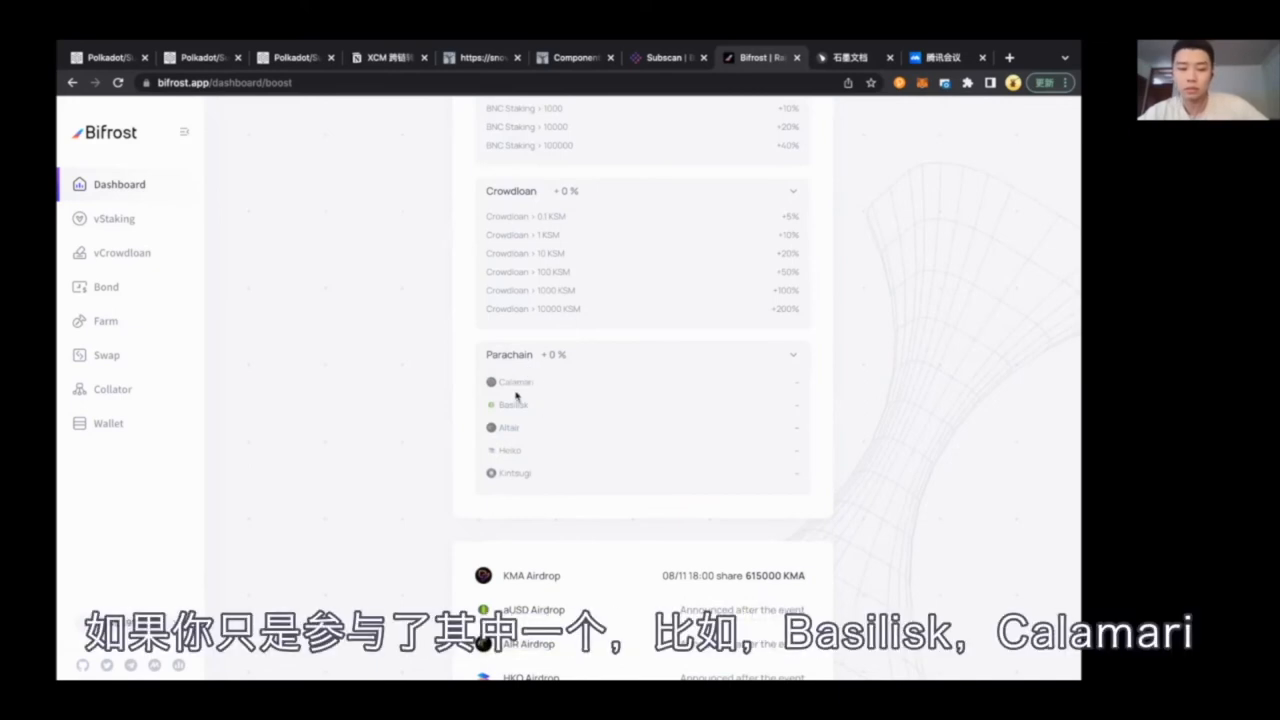
mouse_move(512, 404)
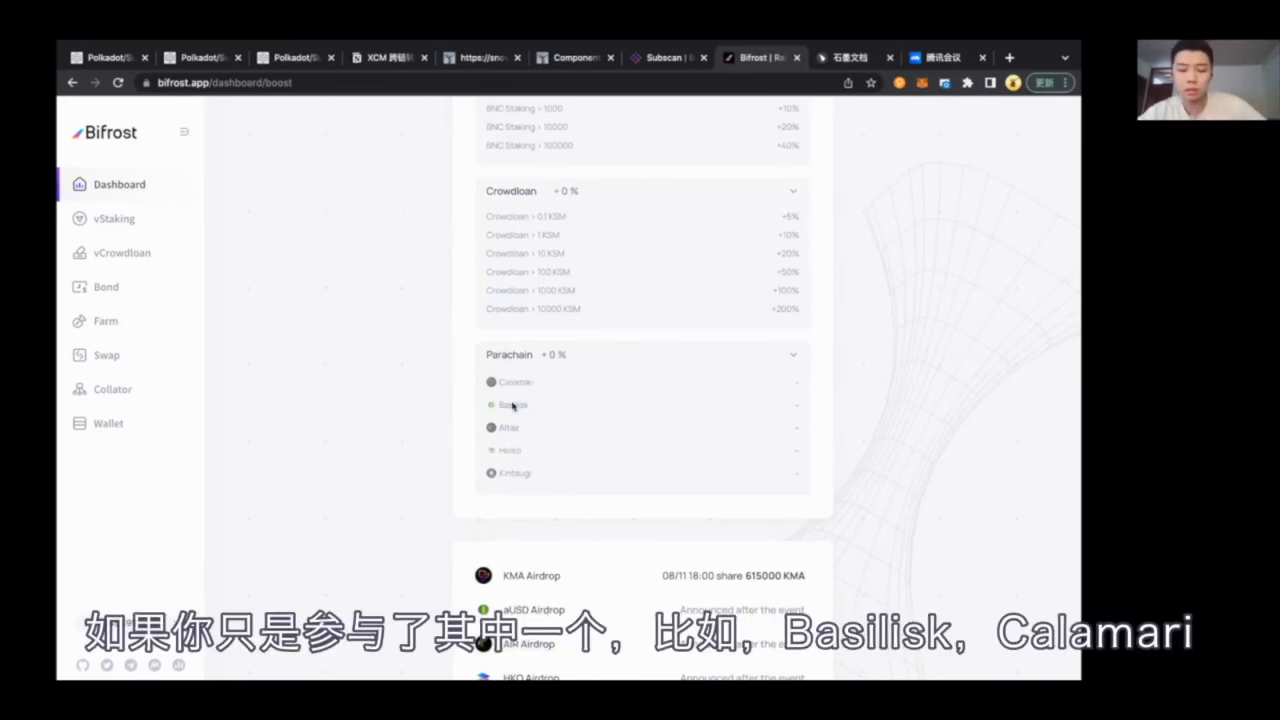
- Mark Calamari in the Parachain list and reach the airdrop schedule with the 615,000 KMA drop on 08/11
double_click(512, 404)
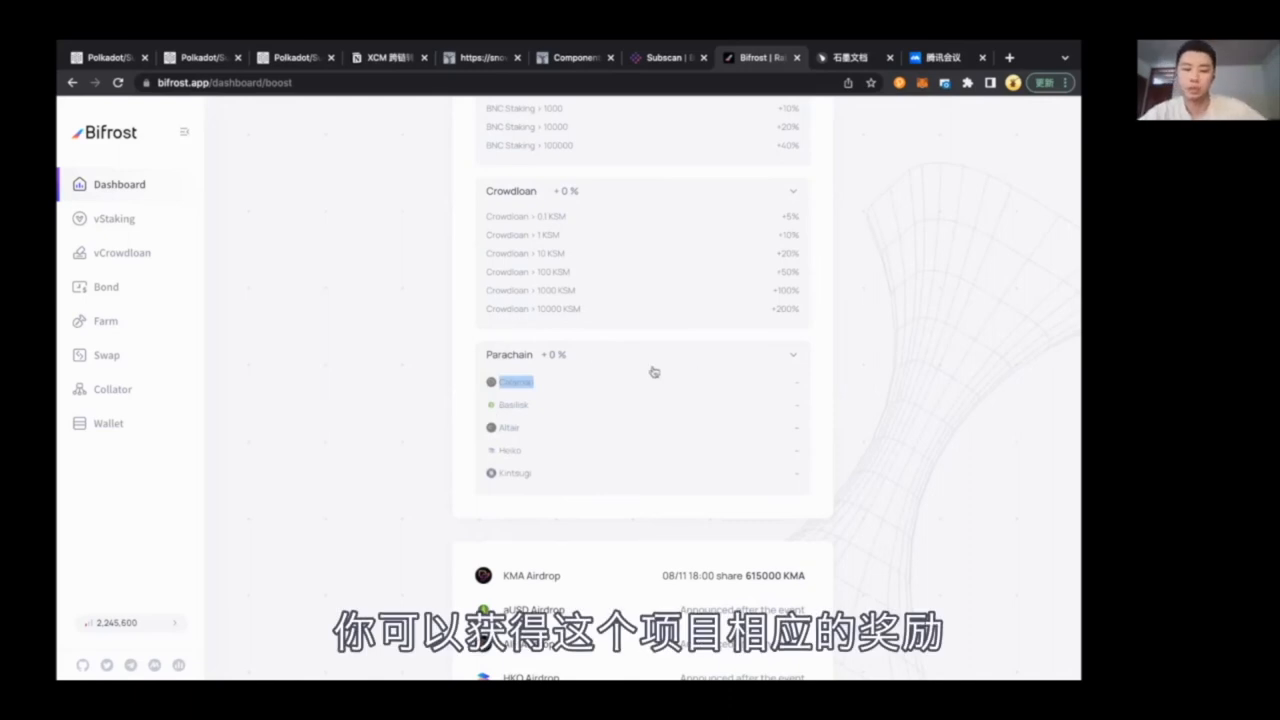
mouse_move(720, 354)
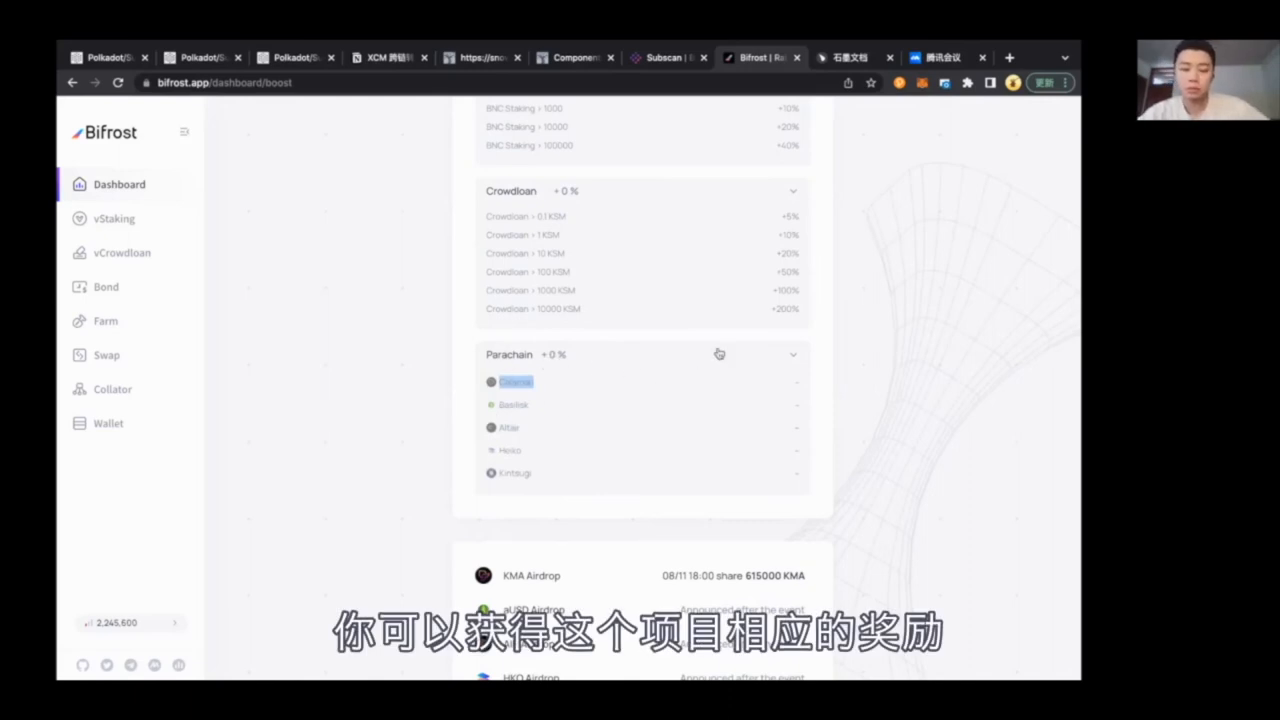
scroll(down, 3)
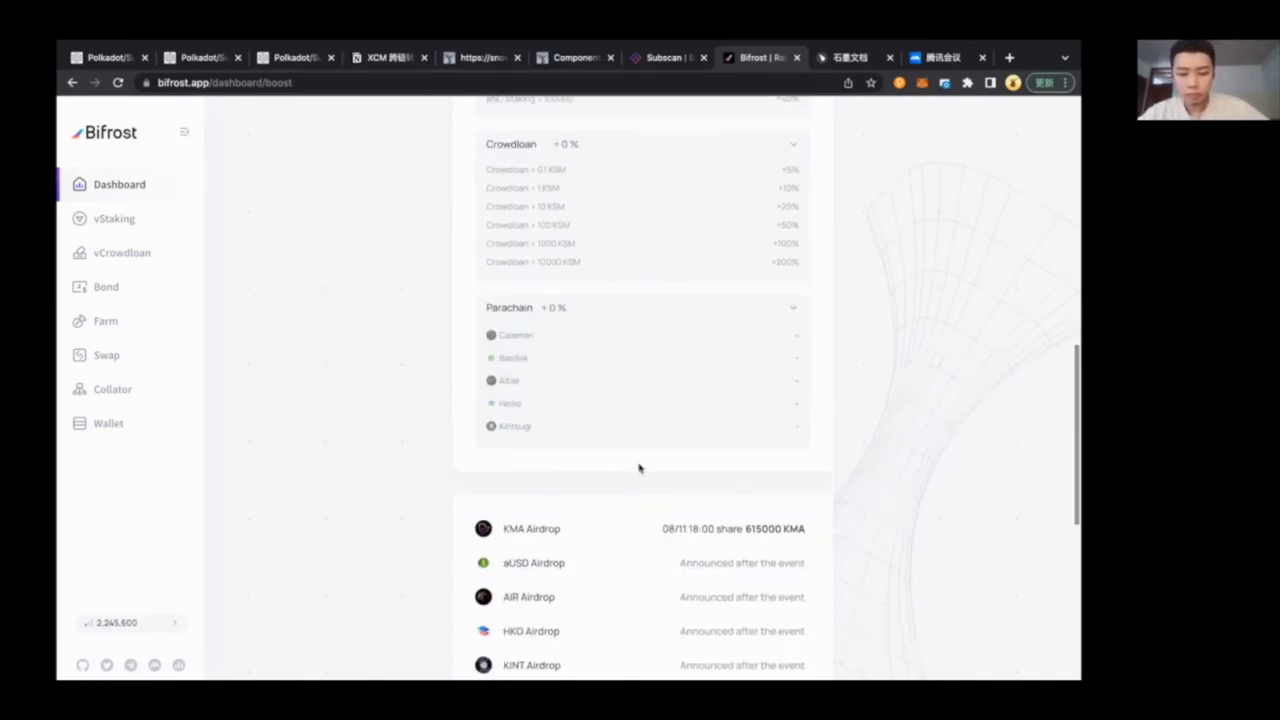
scroll(down, 3)
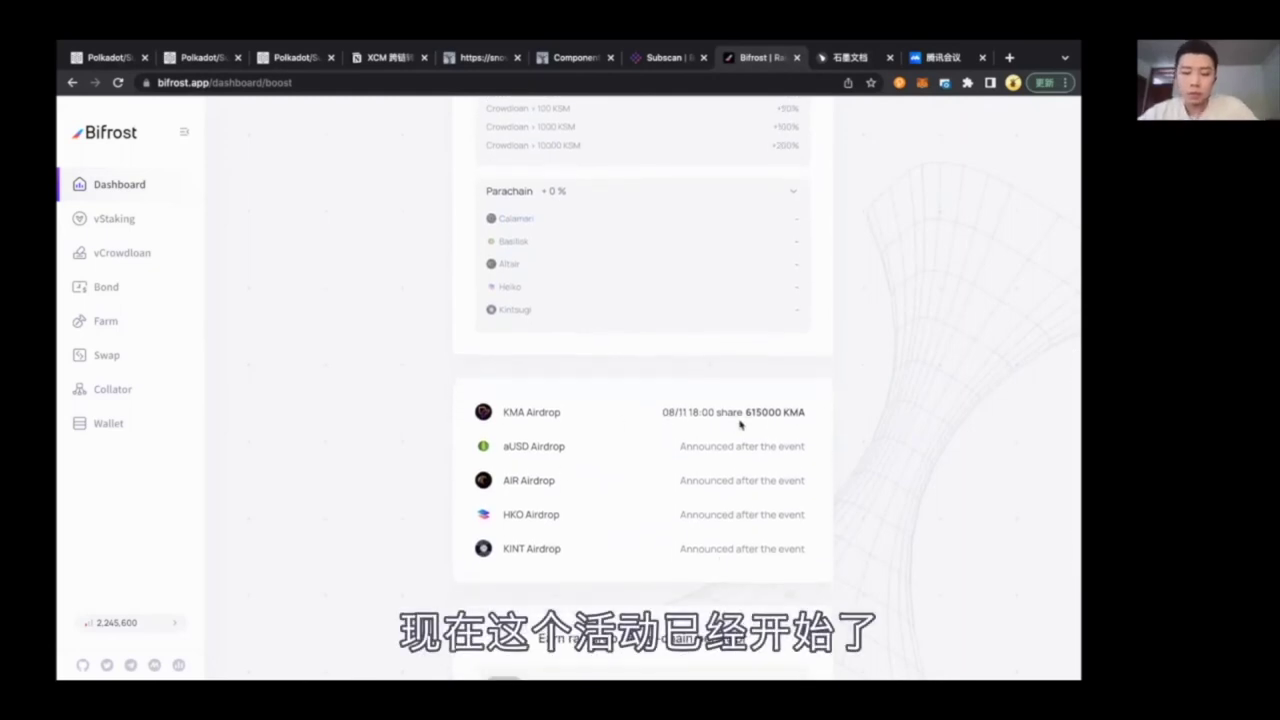
mouse_move(640, 478)
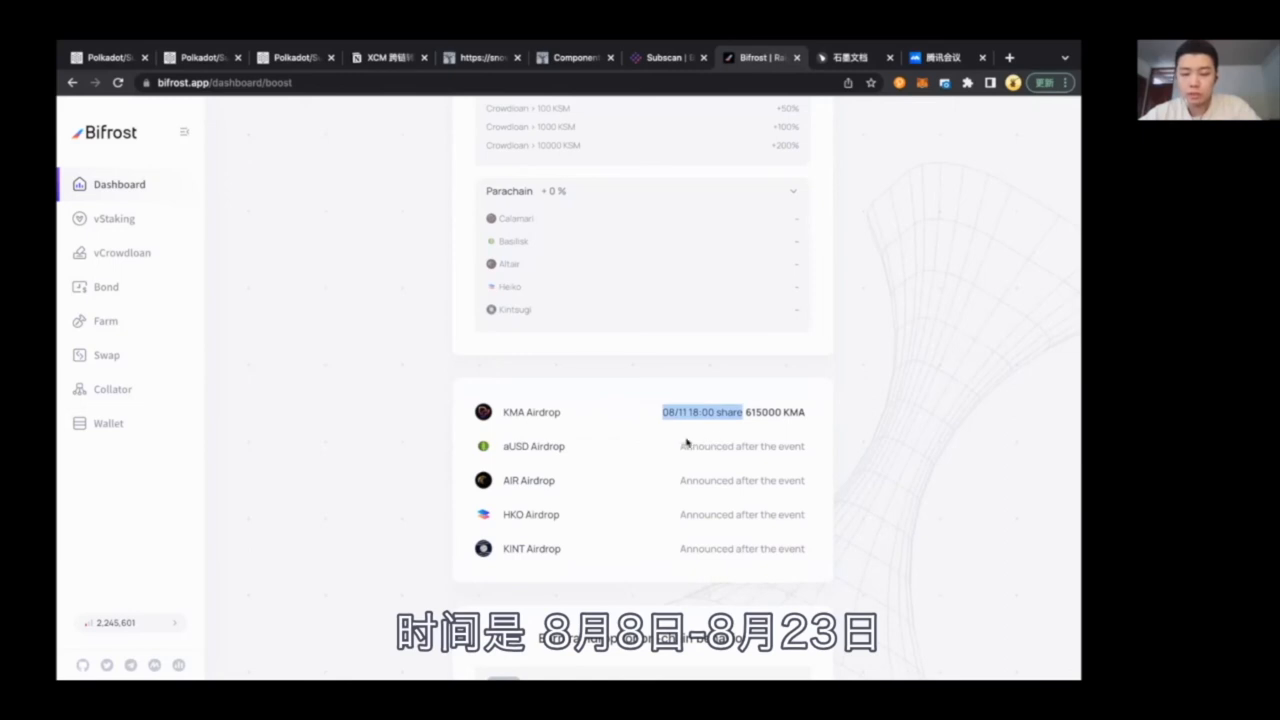
mouse_move(696, 464)
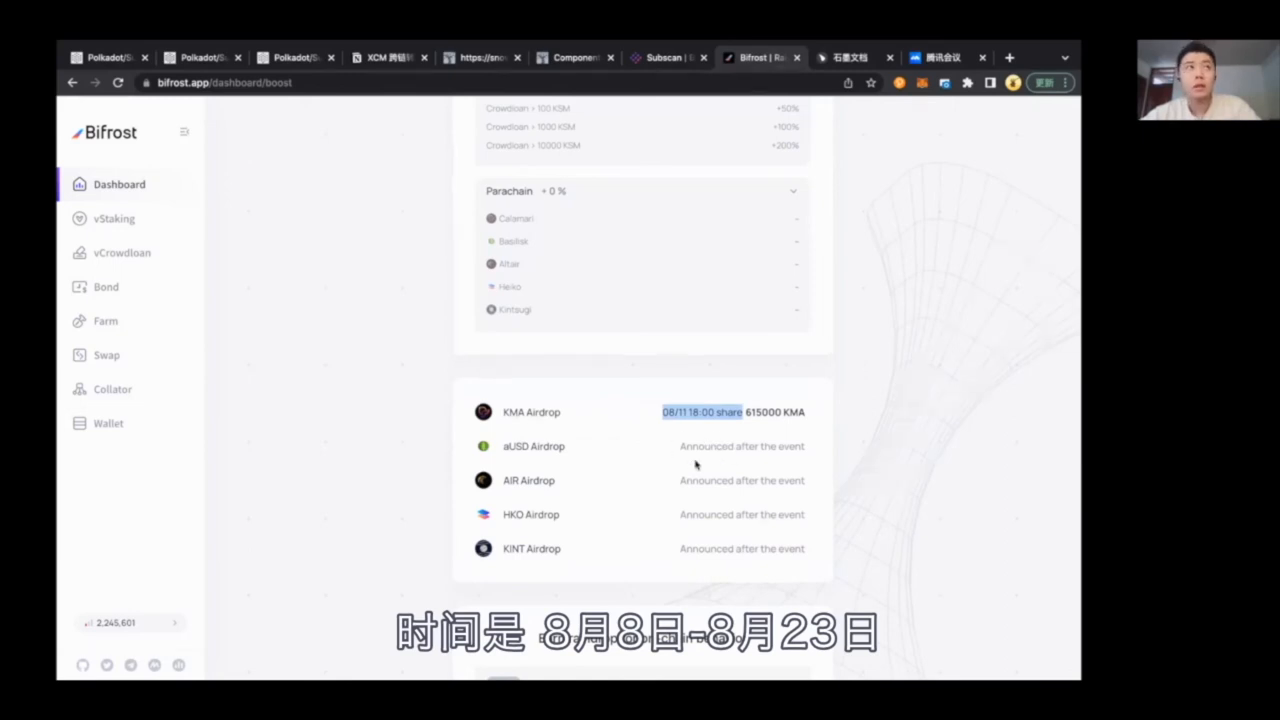
mouse_move(708, 430)
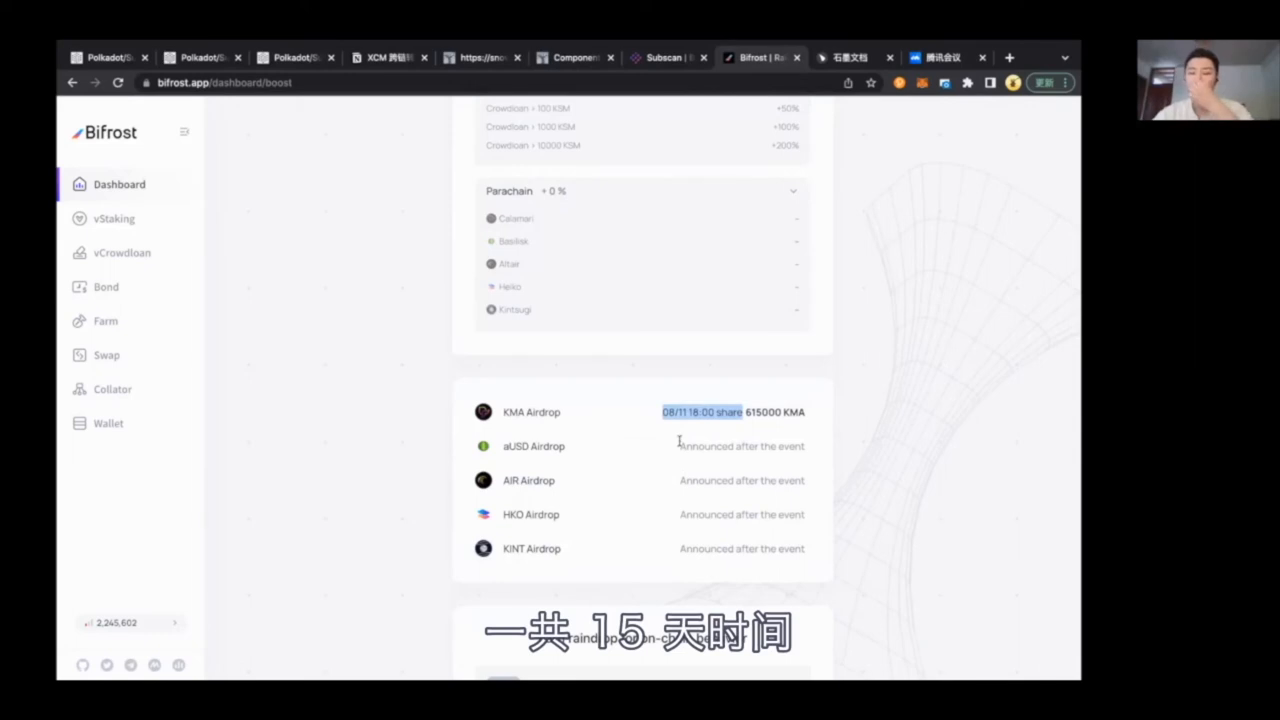
mouse_move(568, 428)
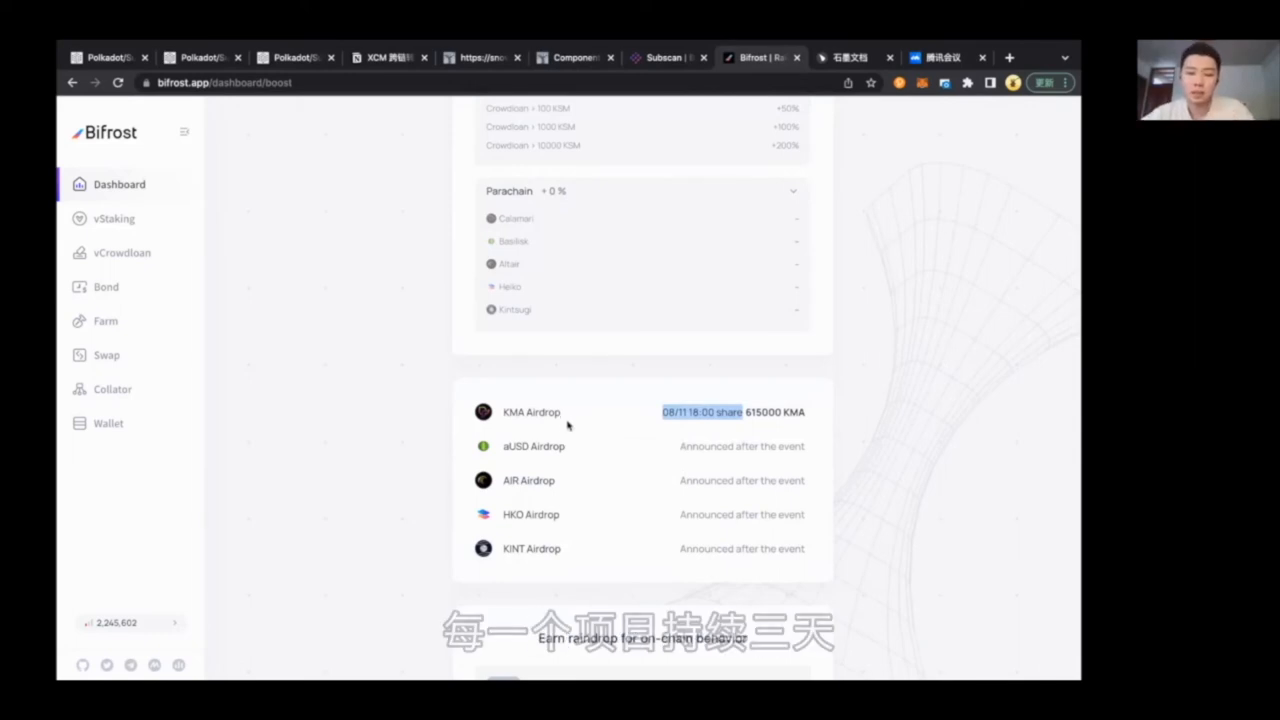
mouse_move(502, 414)
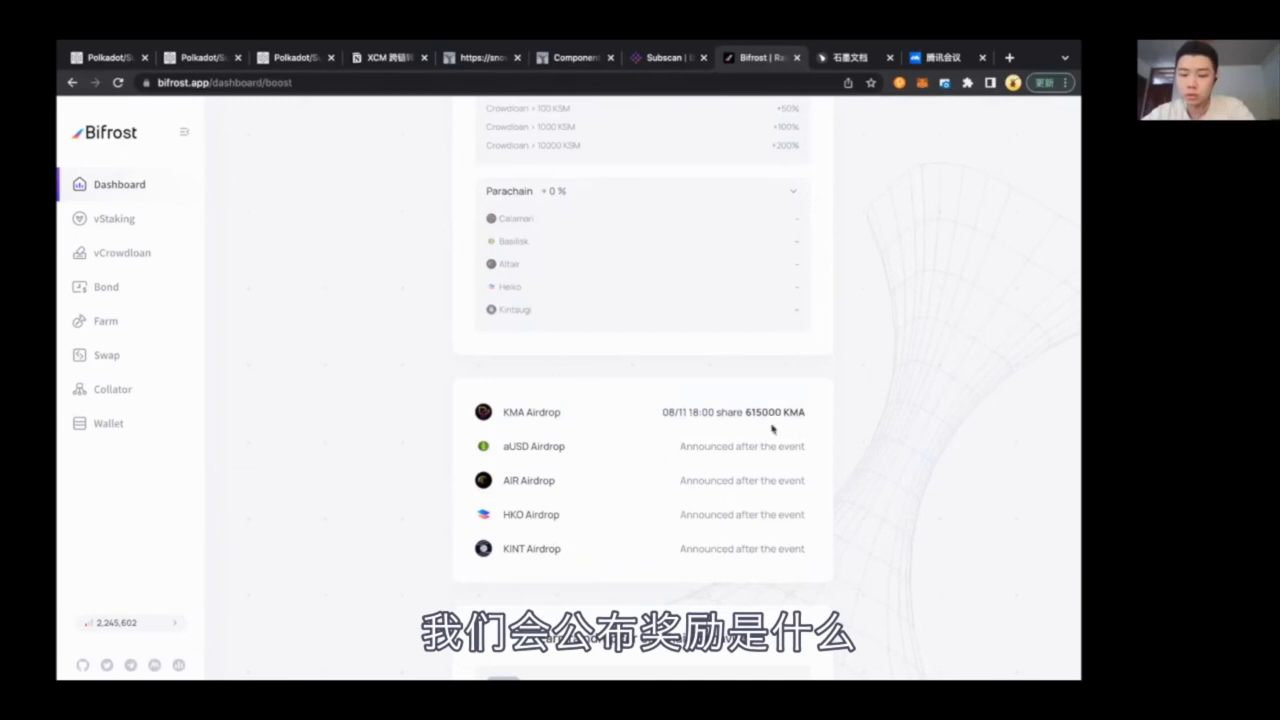
mouse_move(766, 446)
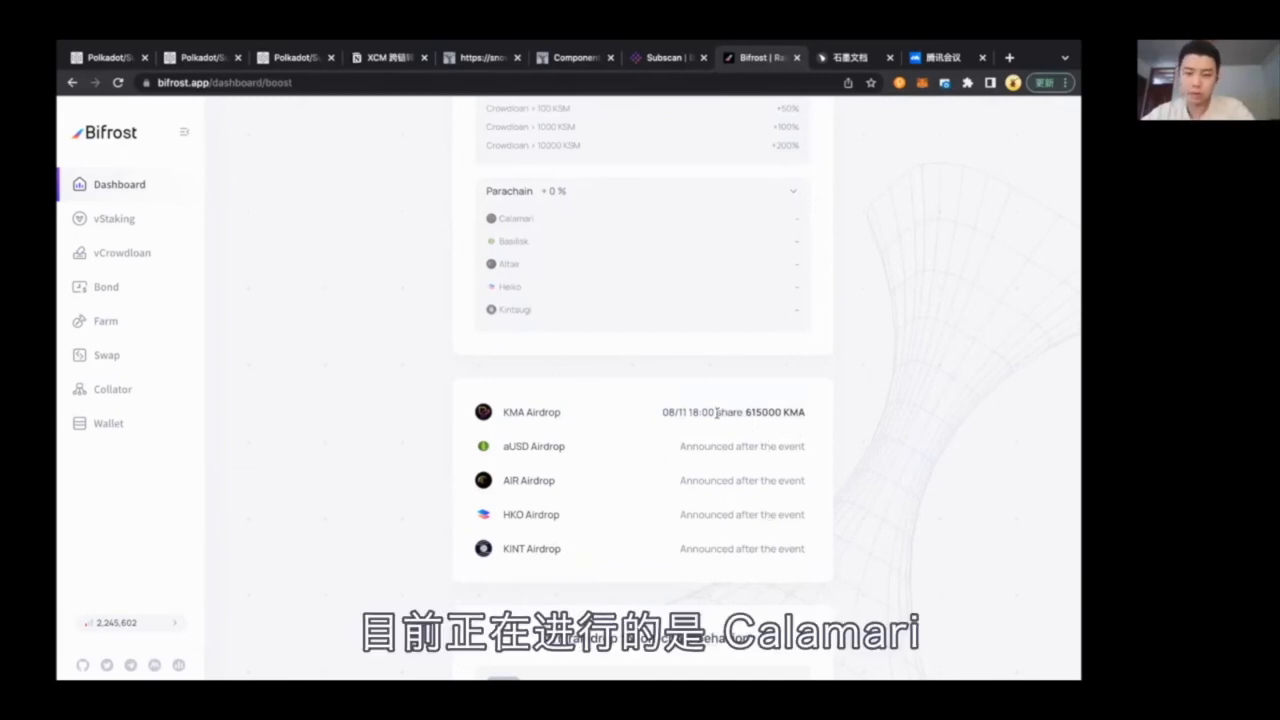
mouse_move(704, 424)
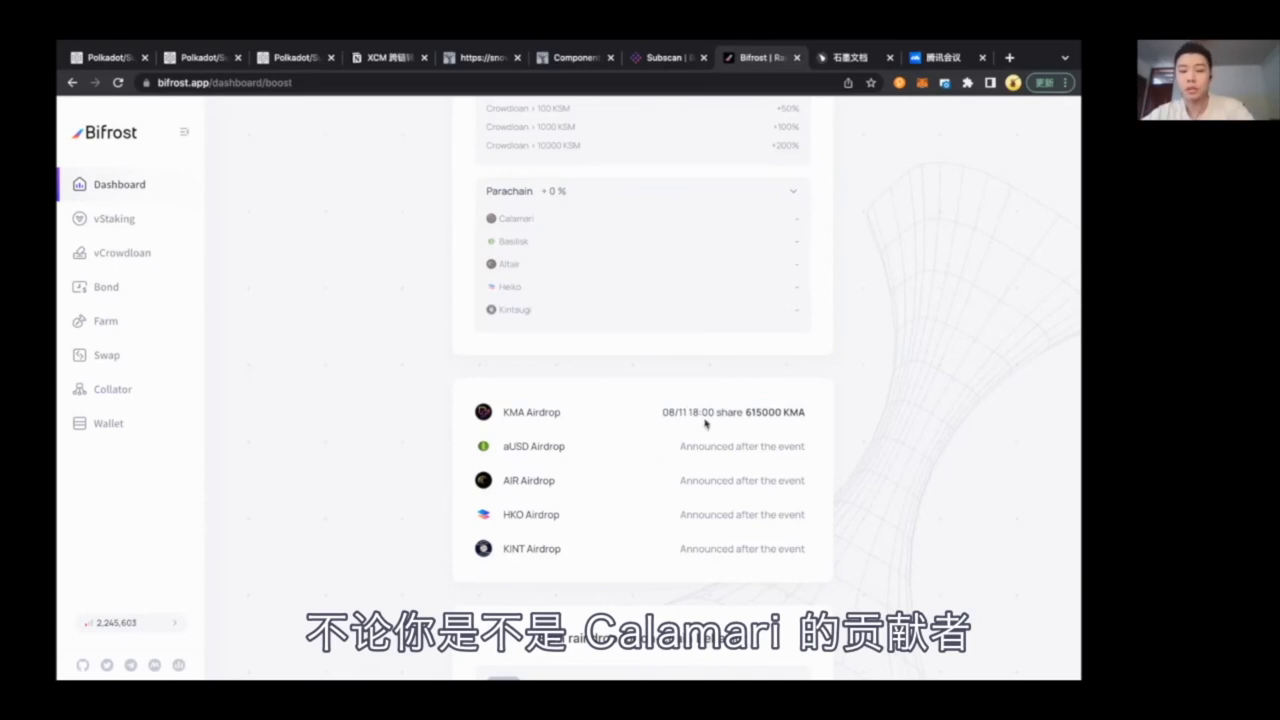
mouse_move(716, 430)
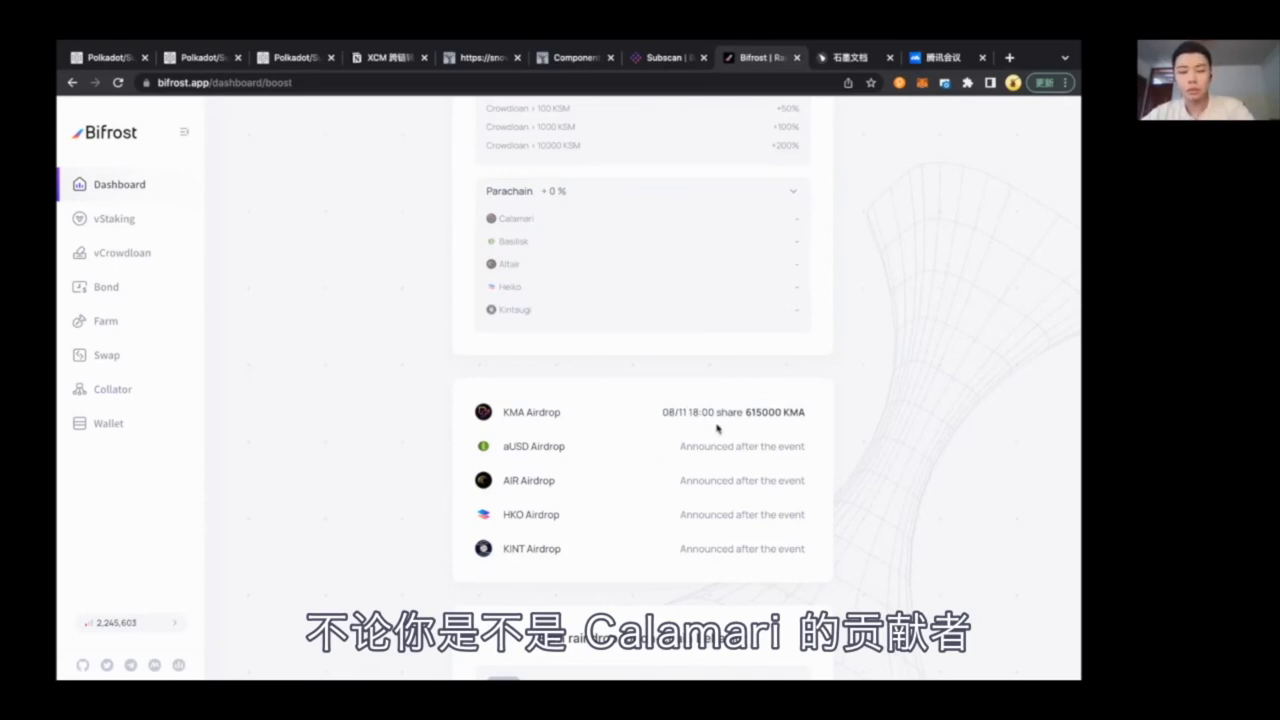
mouse_move(796, 412)
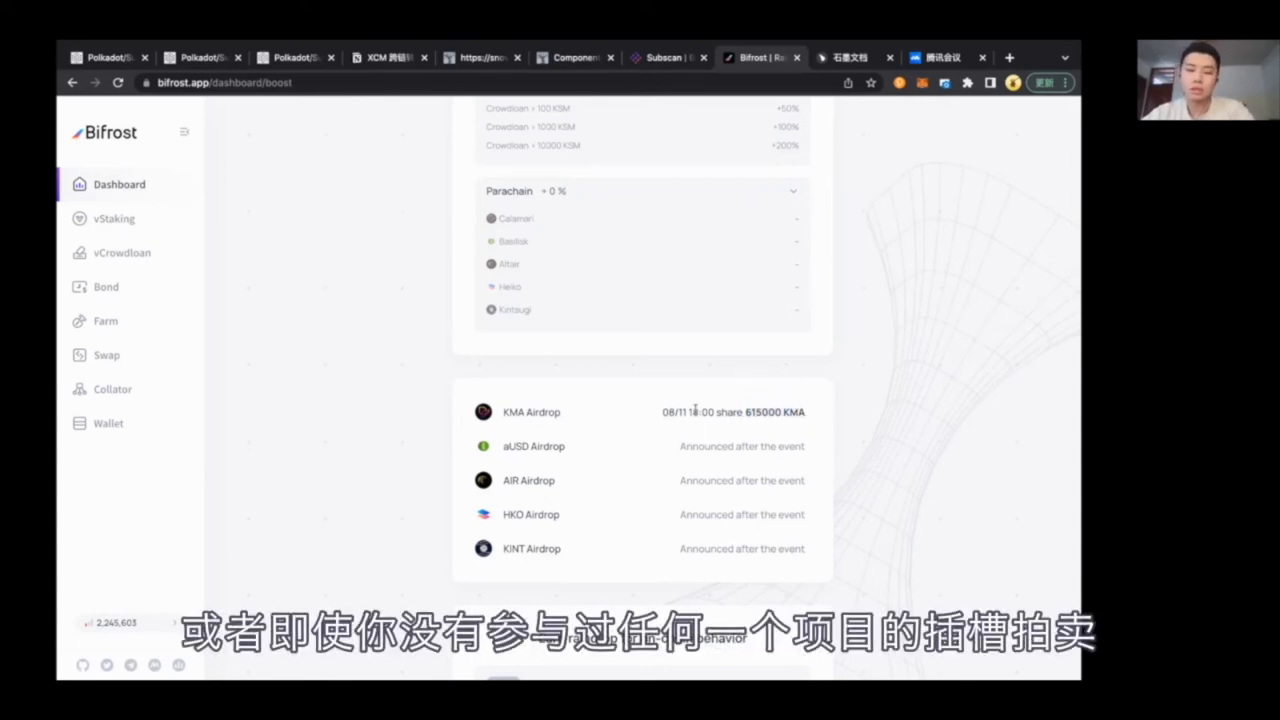
mouse_move(704, 442)
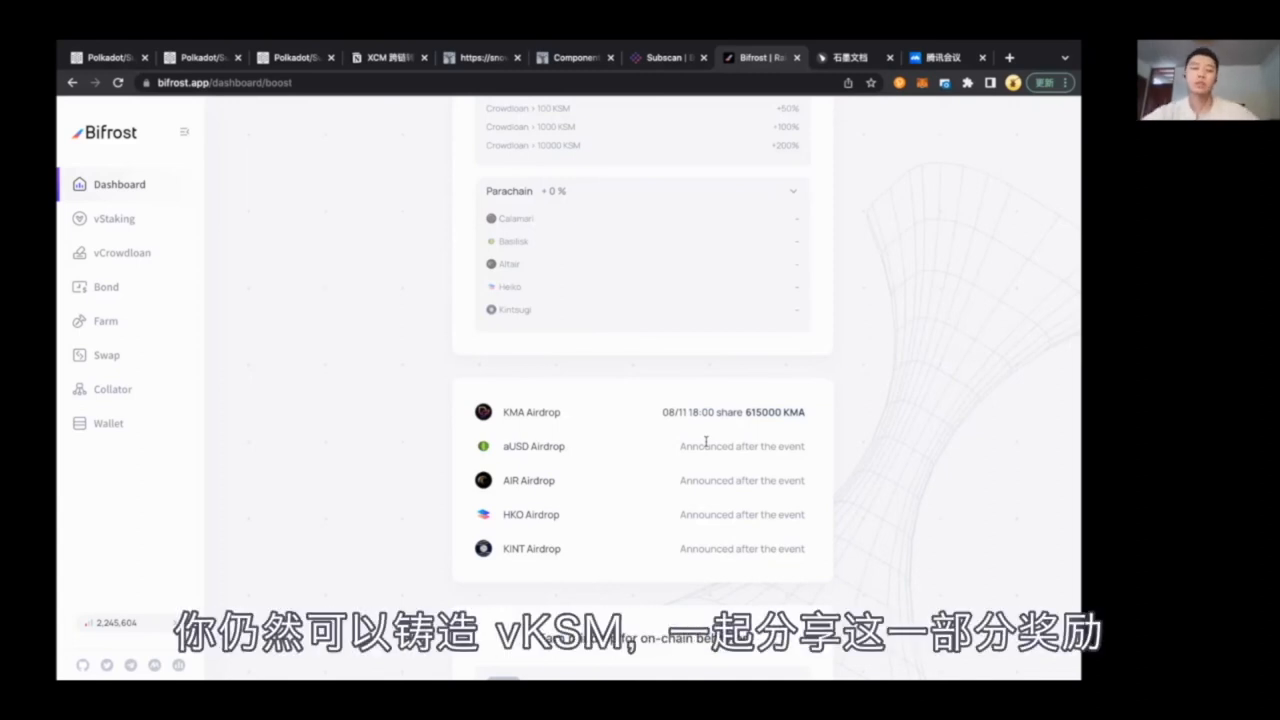
- Scroll past the airdrop list to the Bifrost Meta NFT Incubator Whitelist ranking, current rank 163 of 189
scroll(up, 3)
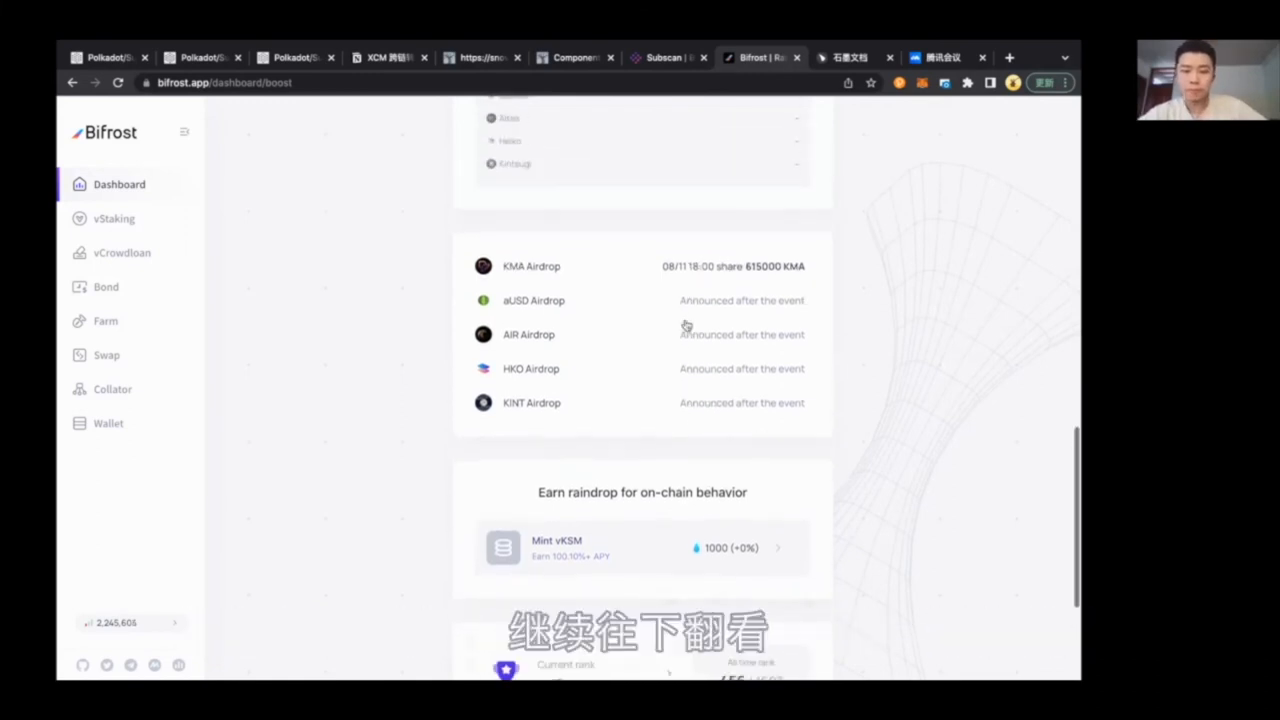
scroll(down, 3)
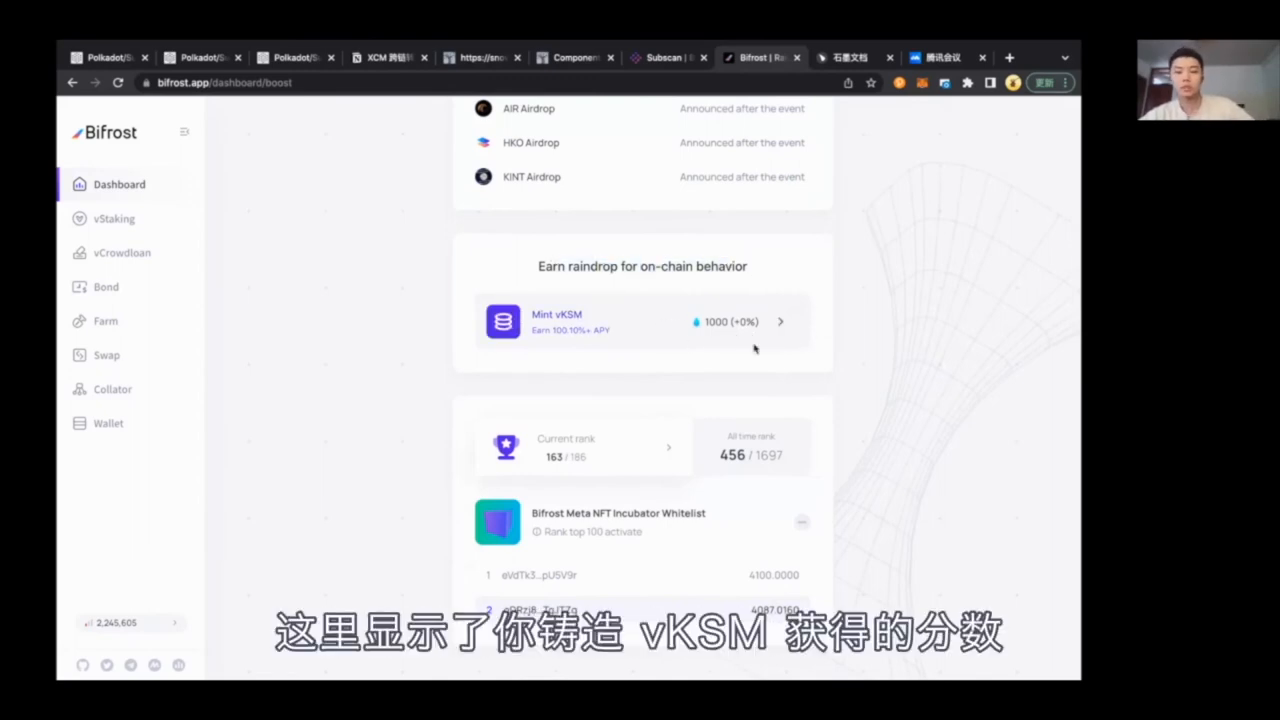
mouse_move(740, 356)
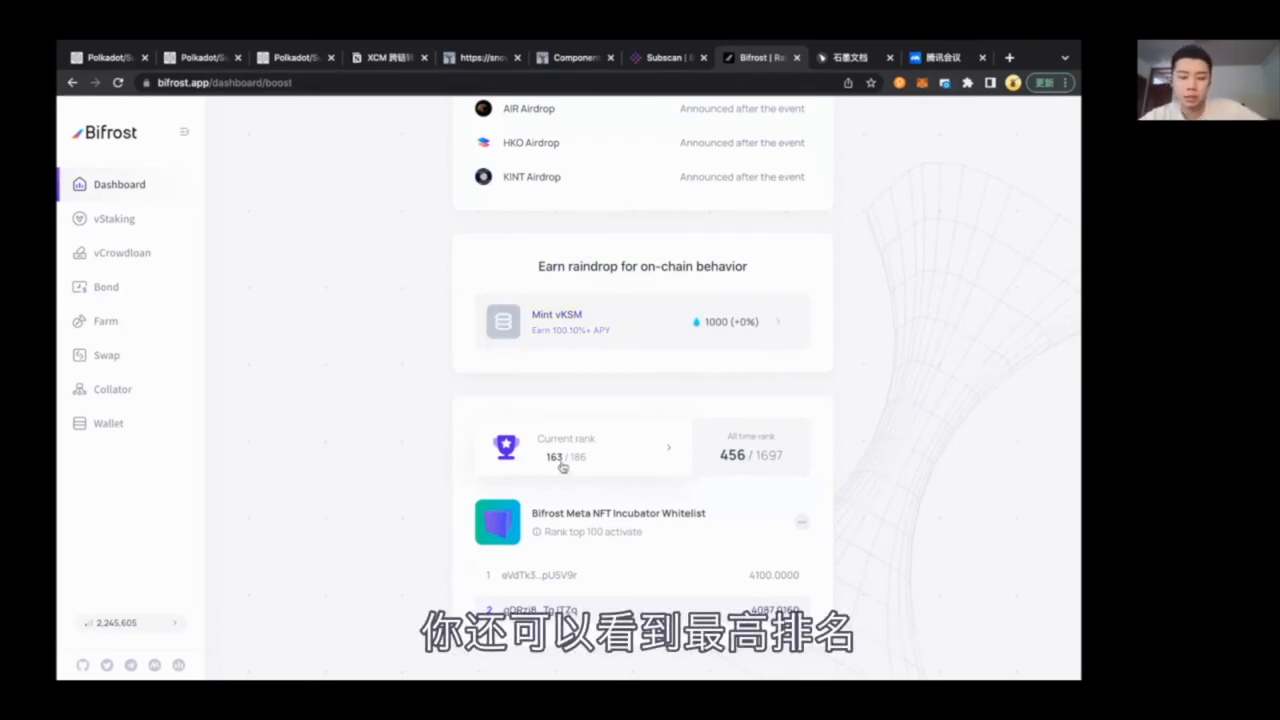
mouse_move(774, 458)
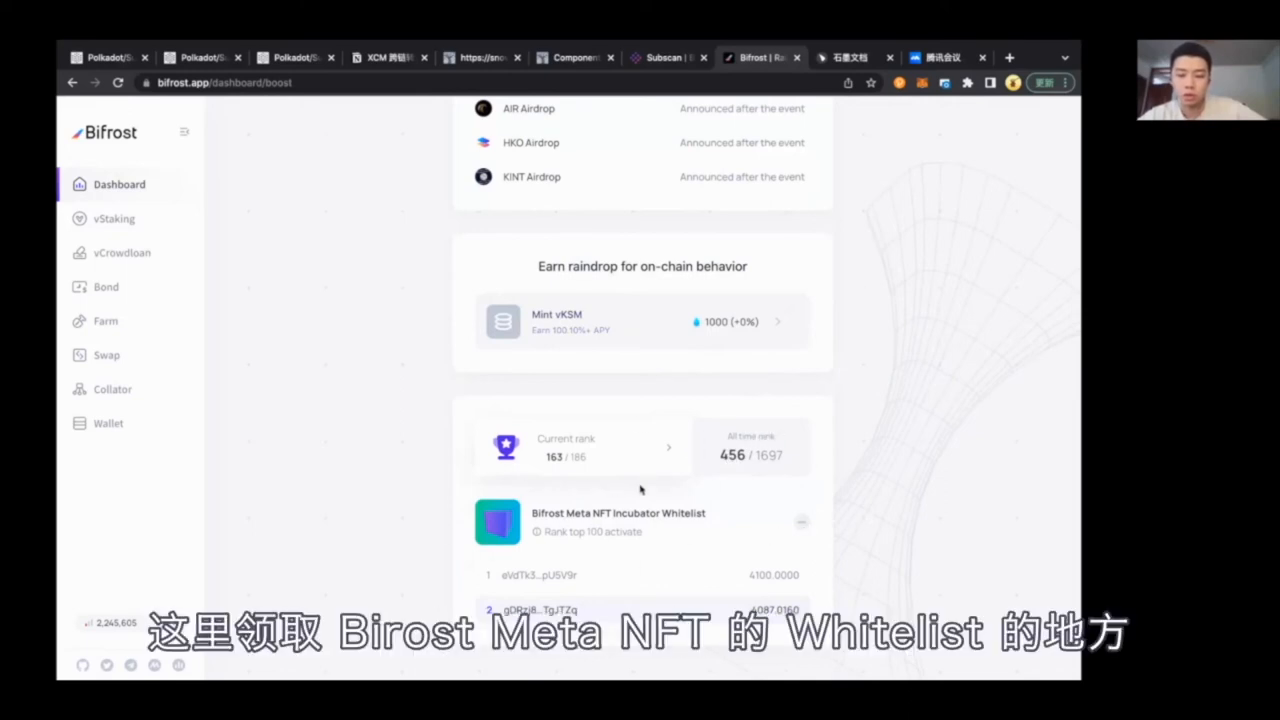
mouse_move(562, 558)
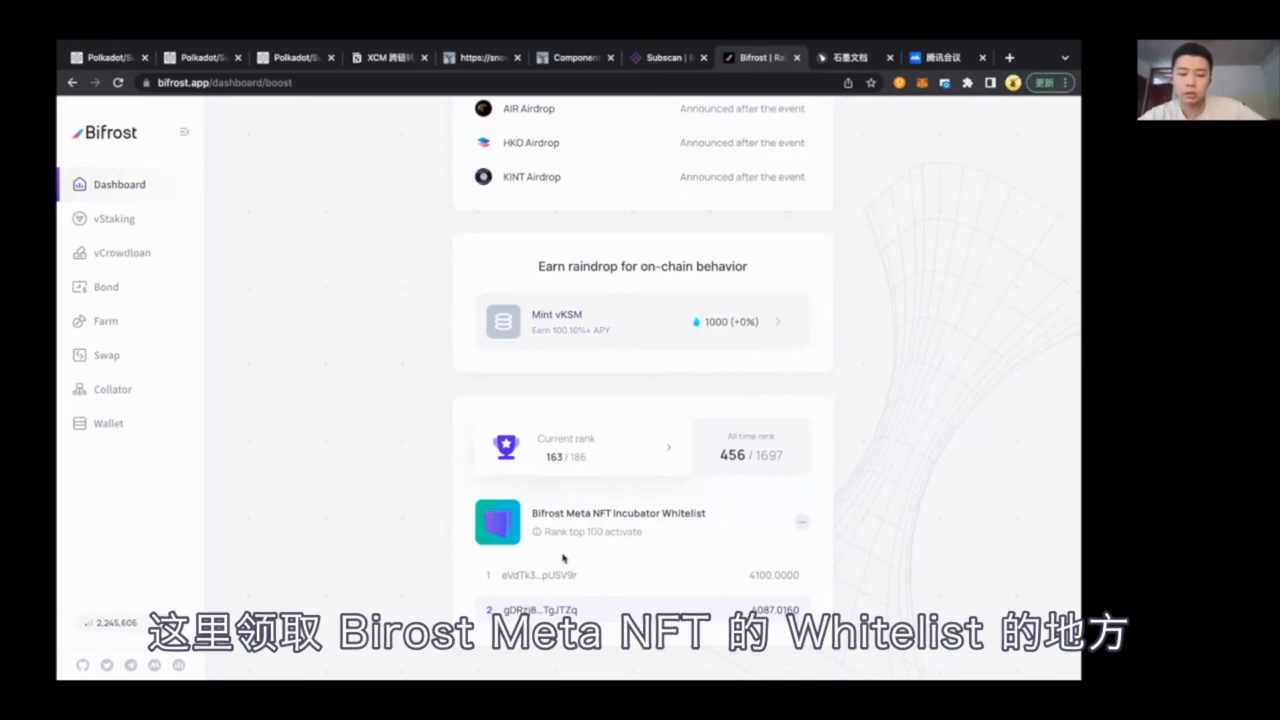
mouse_move(752, 492)
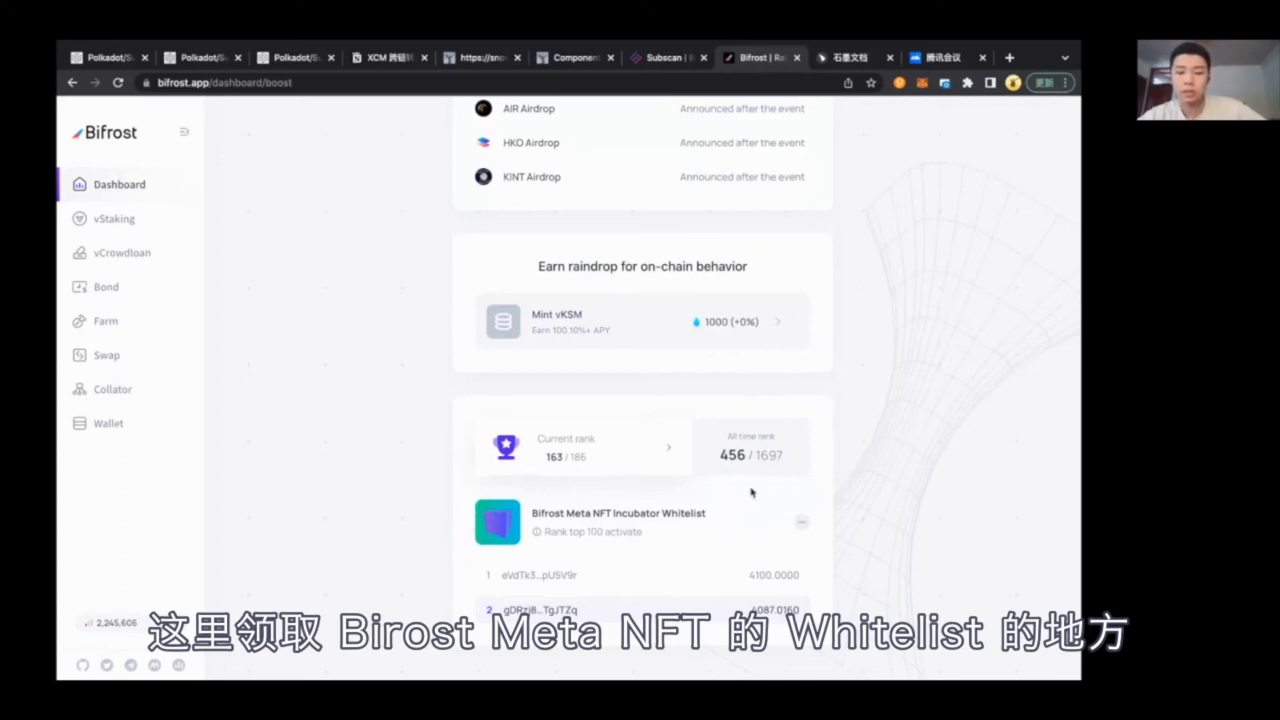
mouse_move(576, 548)
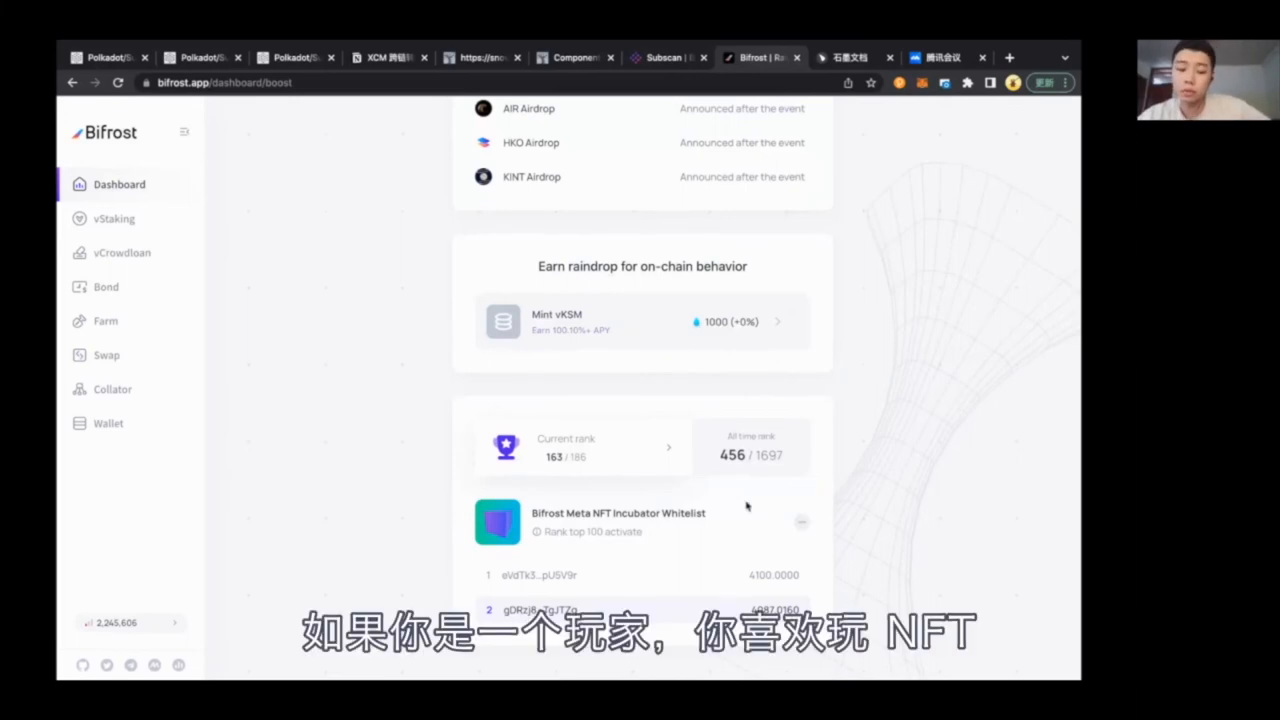
mouse_move(460, 546)
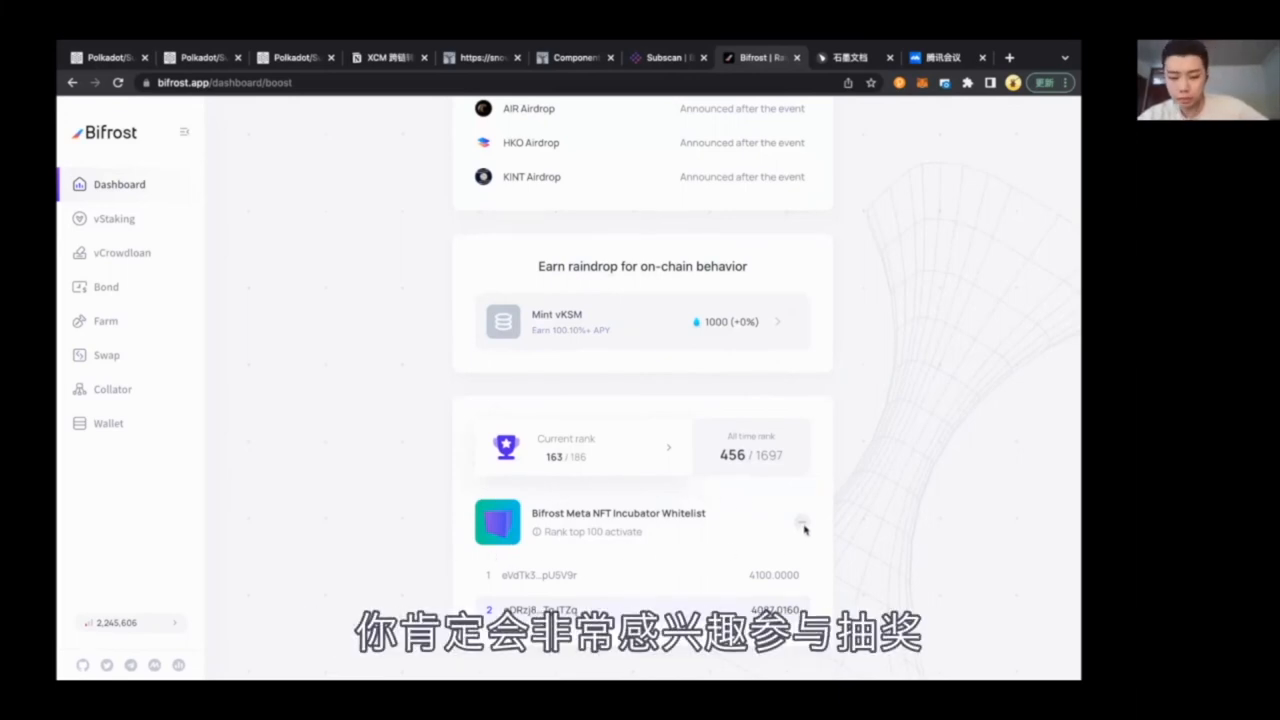
scroll(up, 3)
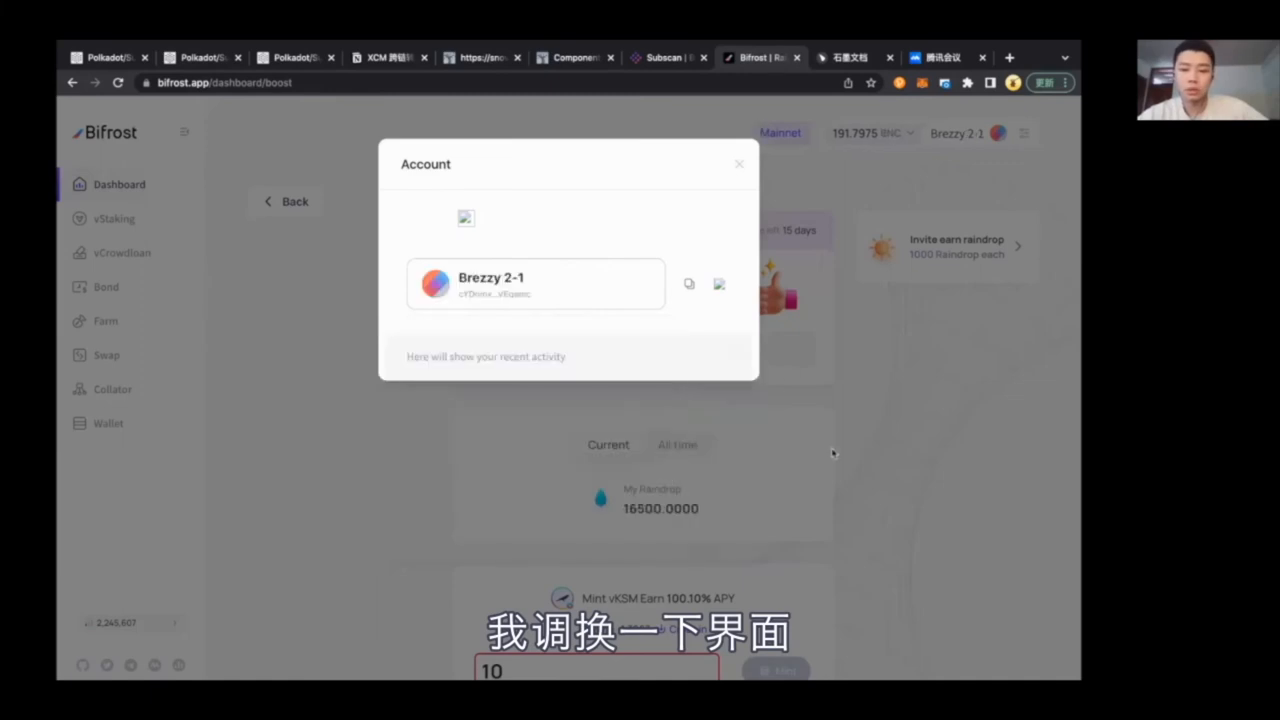
- Switch to the BNC-staking account holding 457.37 vKSM and view its +10% staking bonus
click(738, 164)
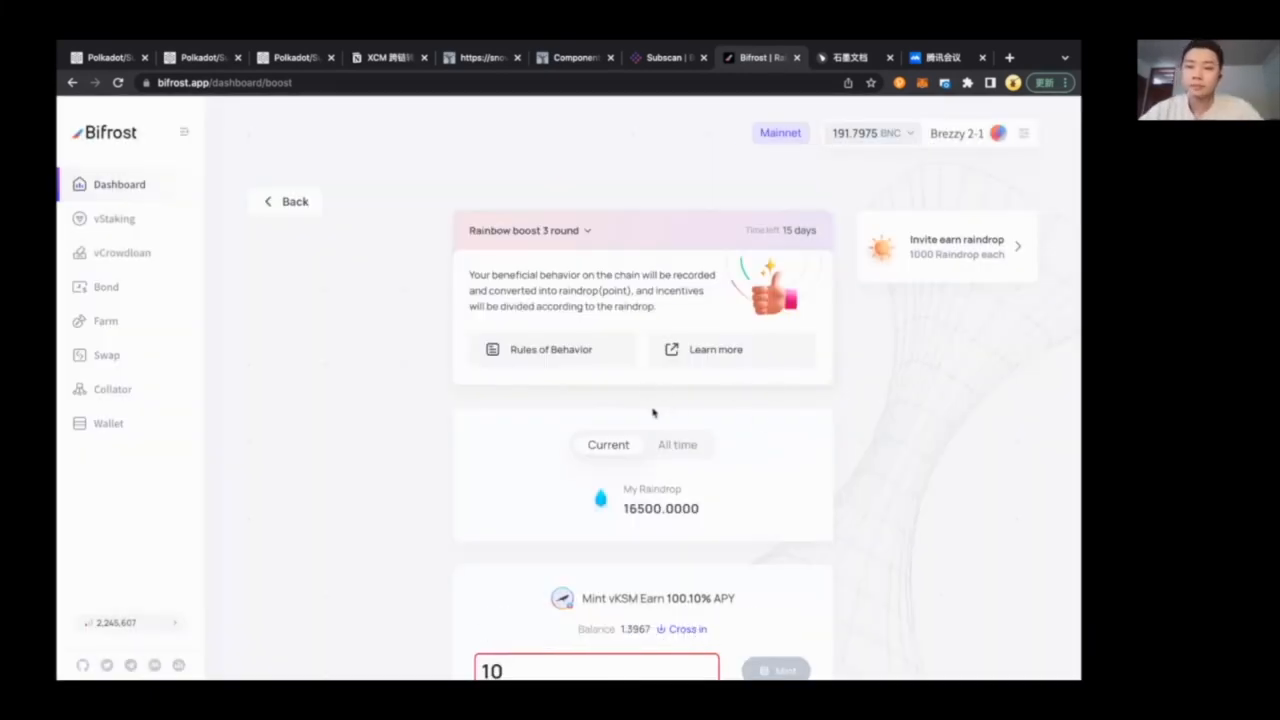
scroll(down, 3)
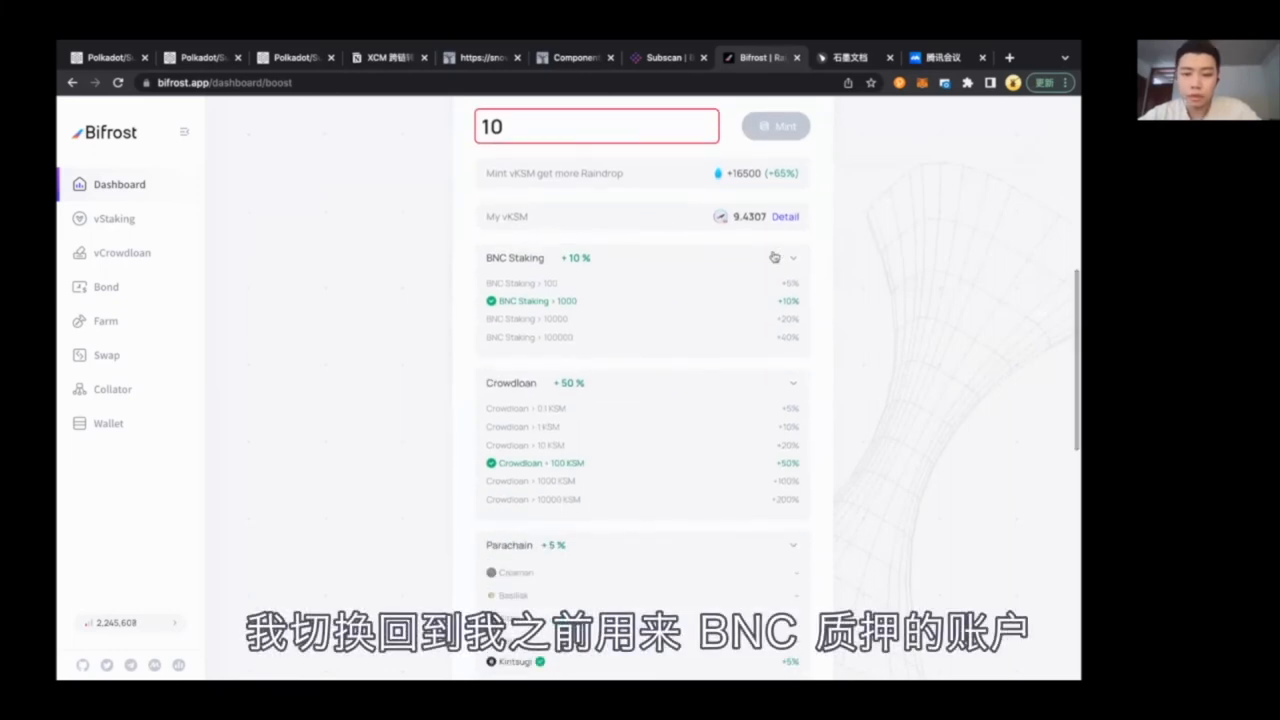
click(792, 258)
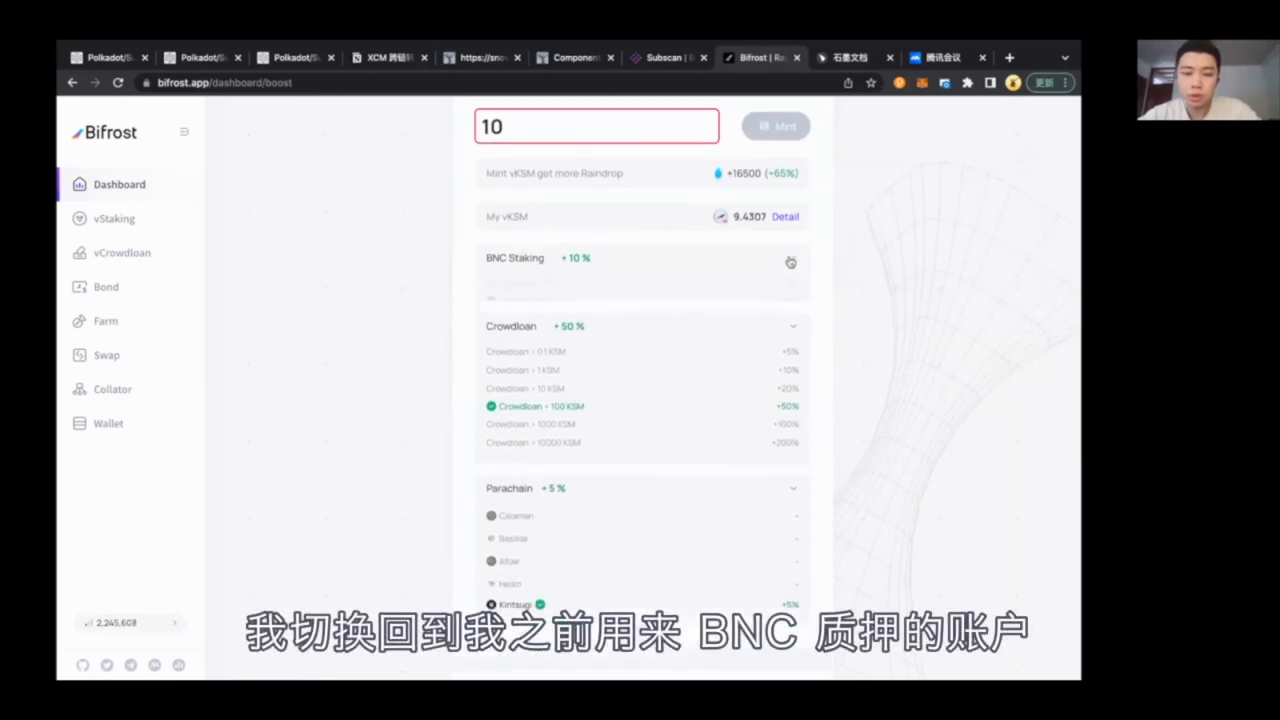
click(792, 260)
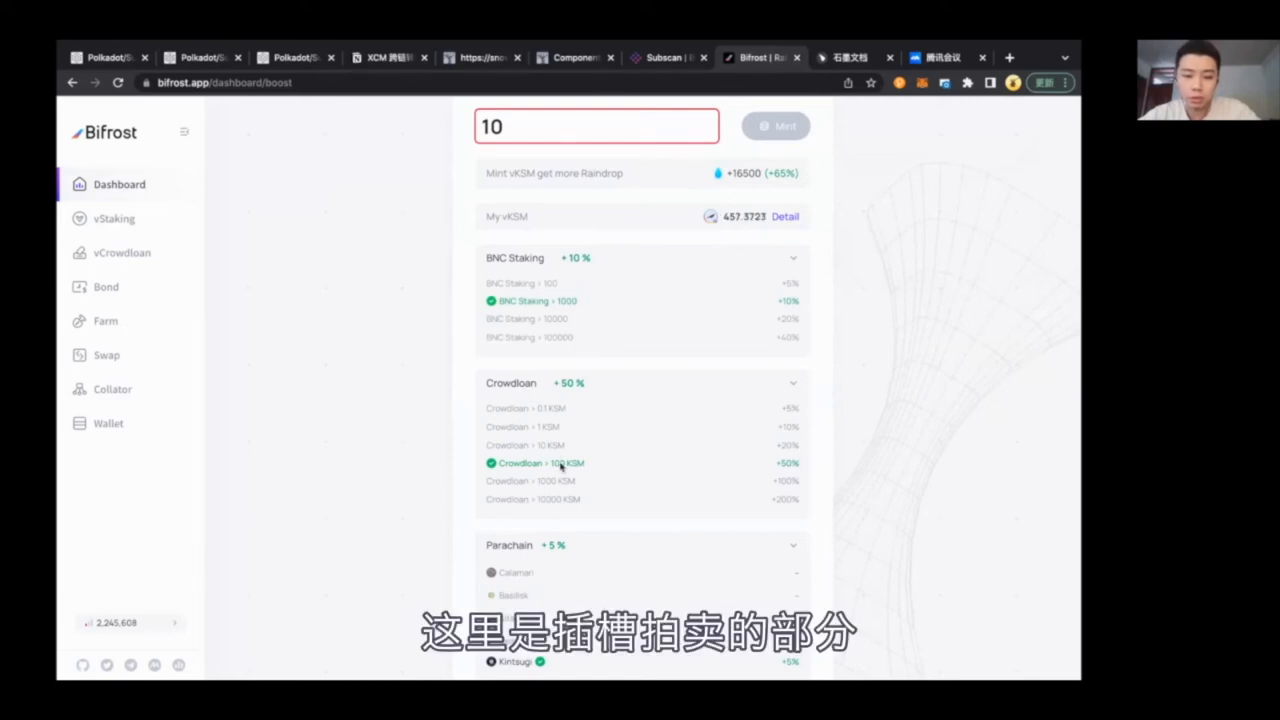
mouse_move(612, 468)
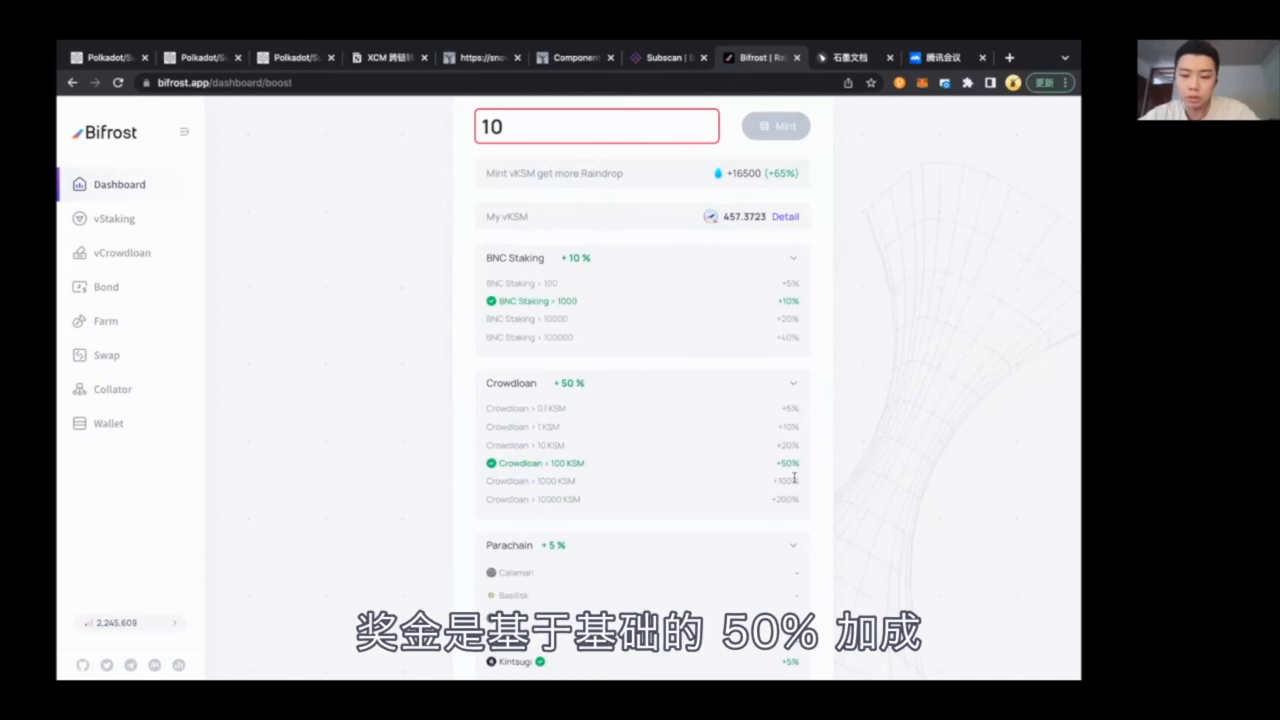
- Review the +50% Crowdloan and +5% Parachain bonuses totalling +65%
scroll(down, 3)
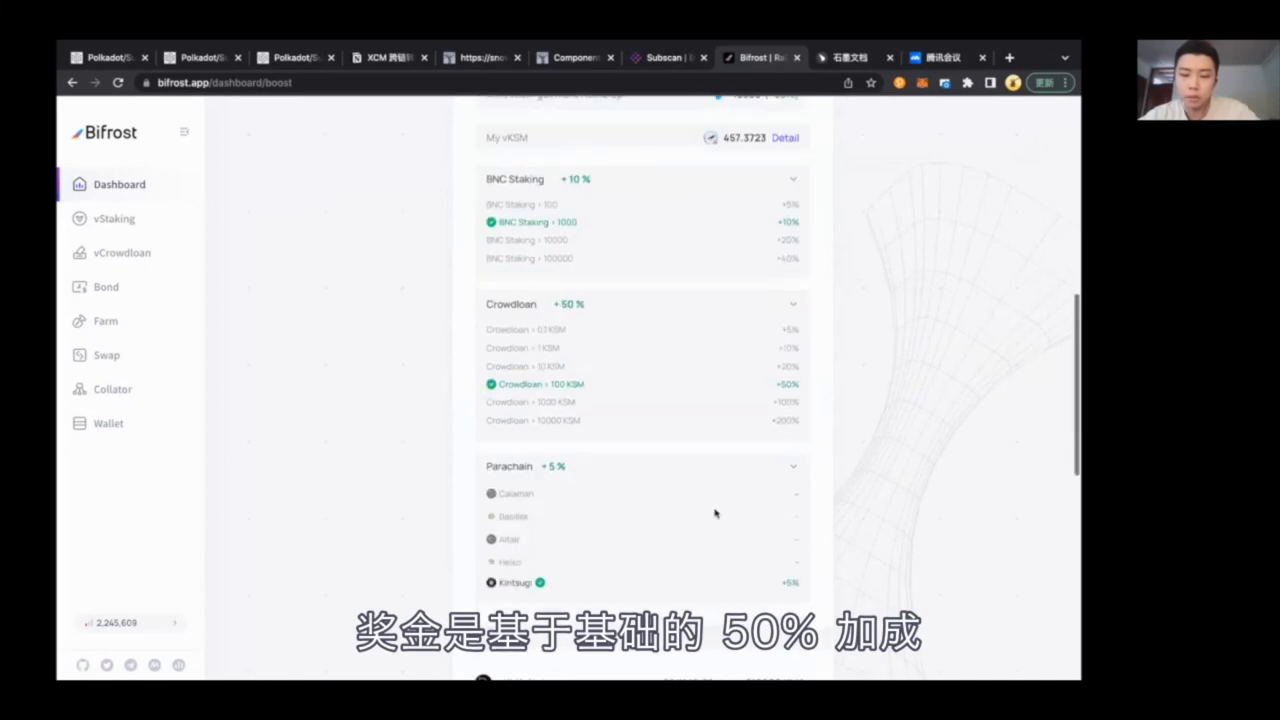
scroll(up, 3)
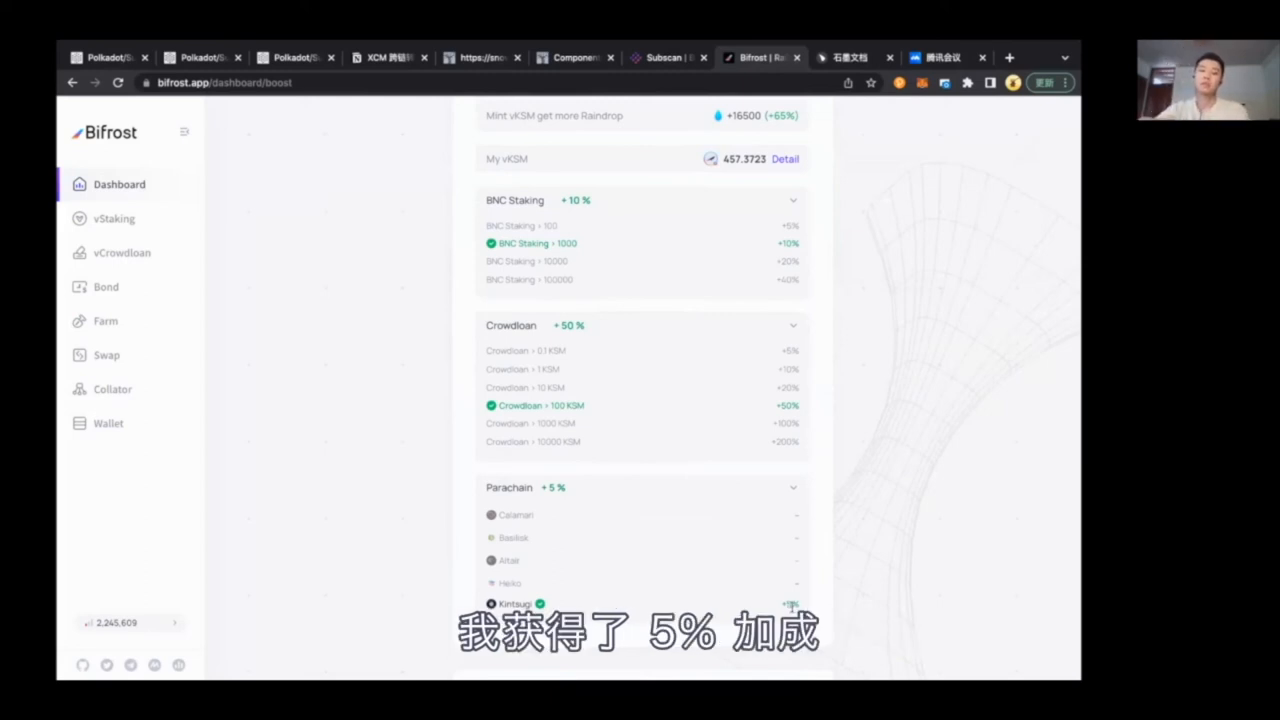
mouse_move(800, 260)
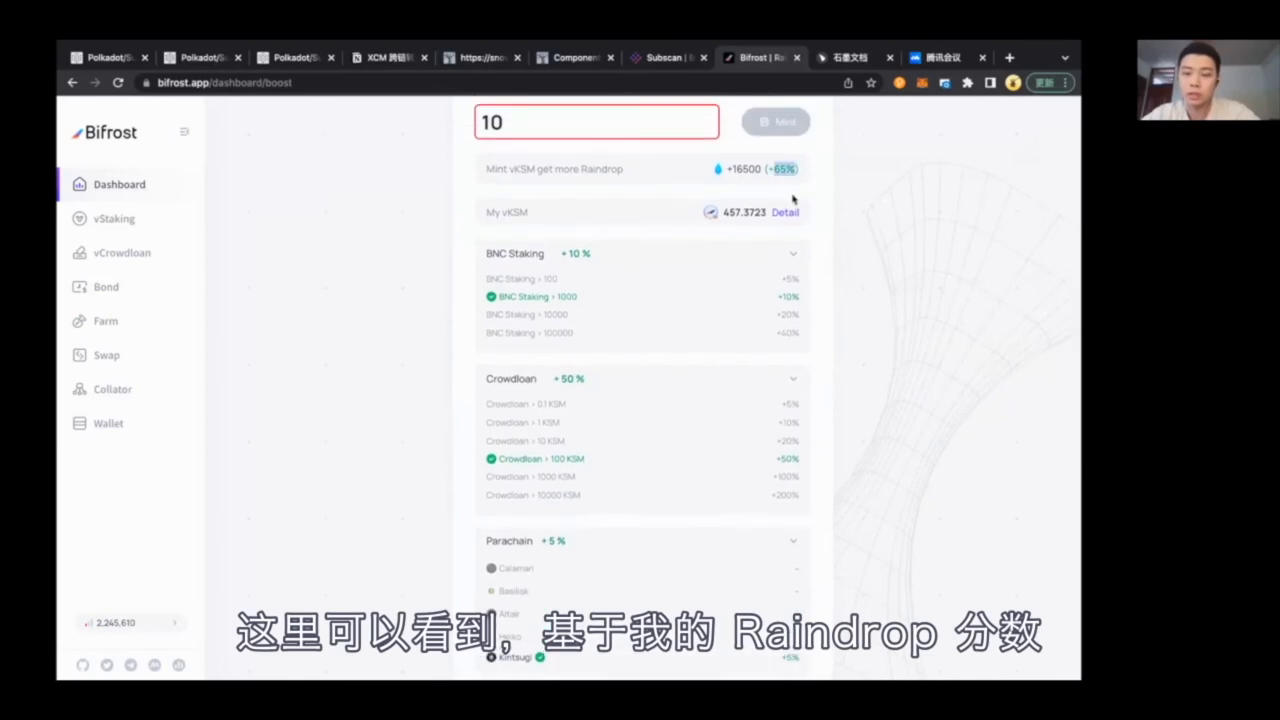
mouse_move(764, 218)
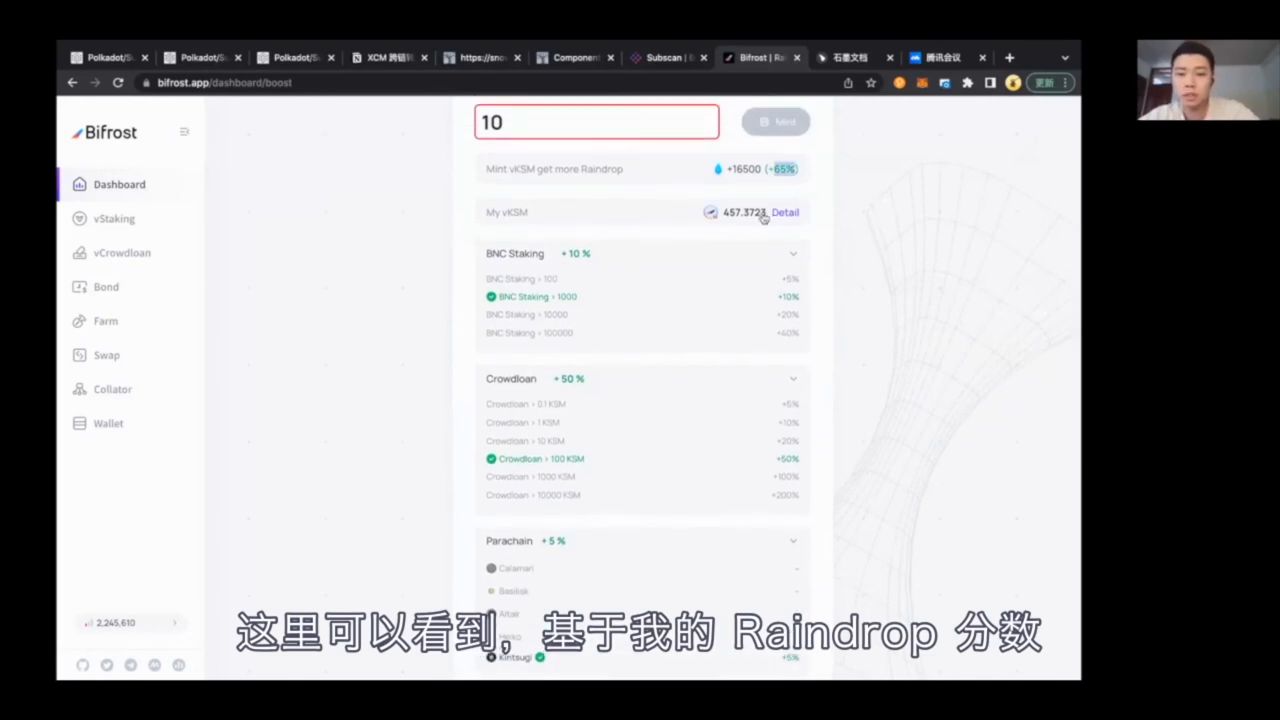
scroll(up, 3)
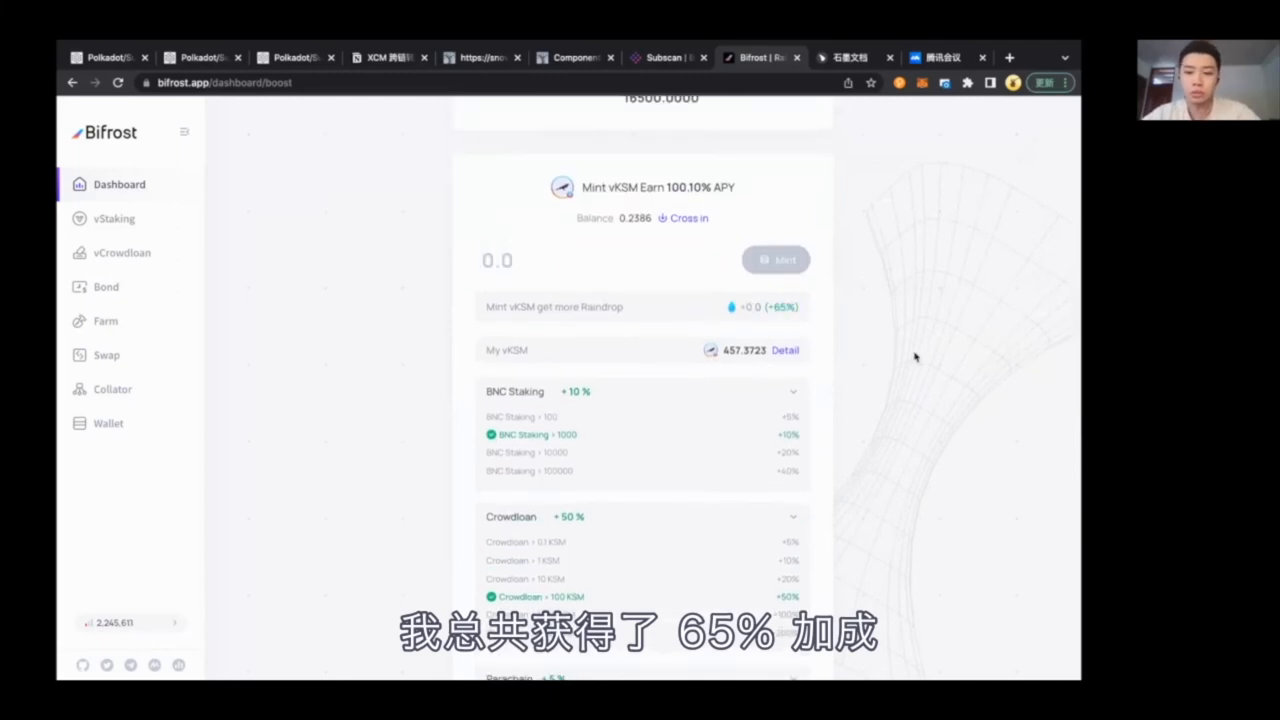
- Set the Mint vKSM amount to 10, previewing +16500 raindrop at the +65% bonus
click(496, 260)
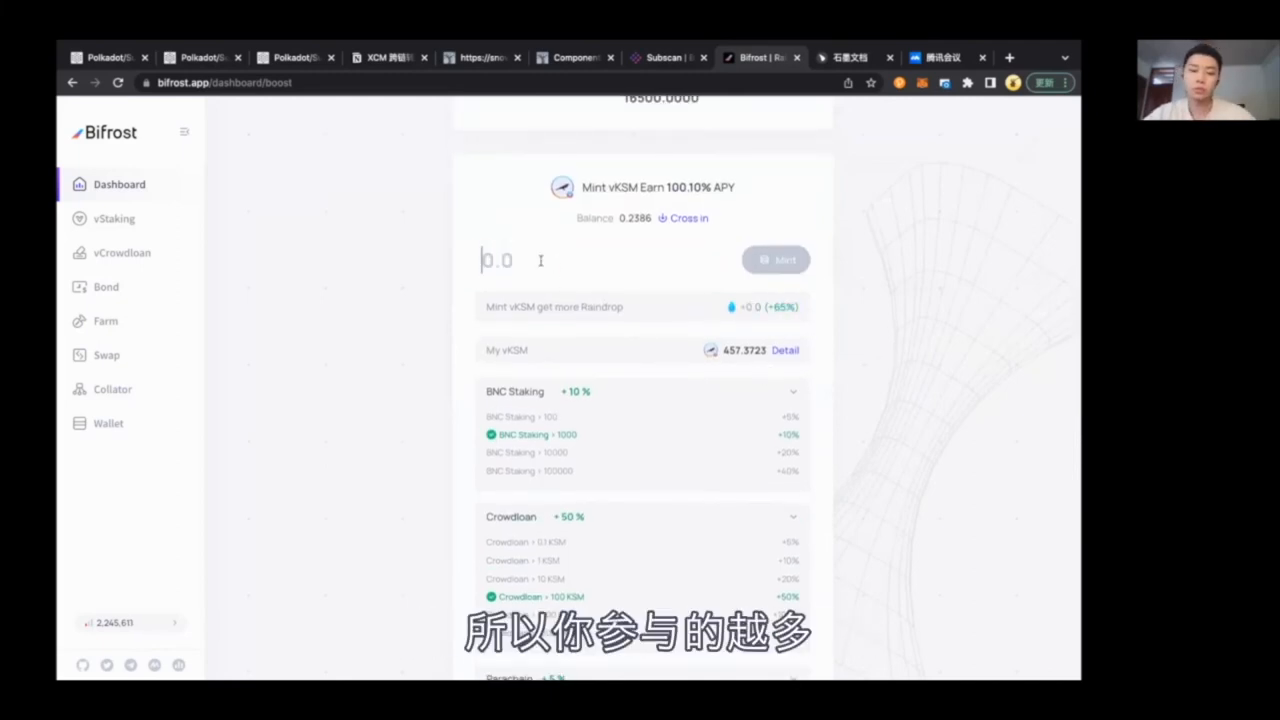
text(10)
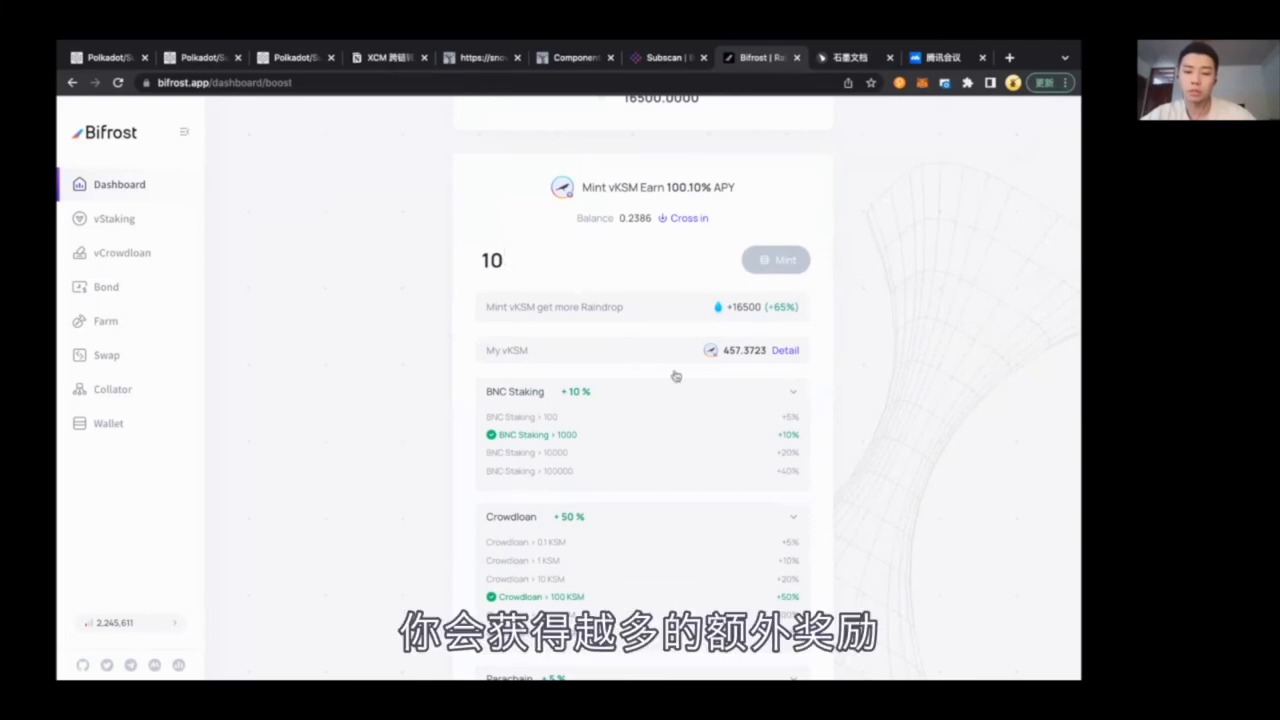
mouse_move(608, 420)
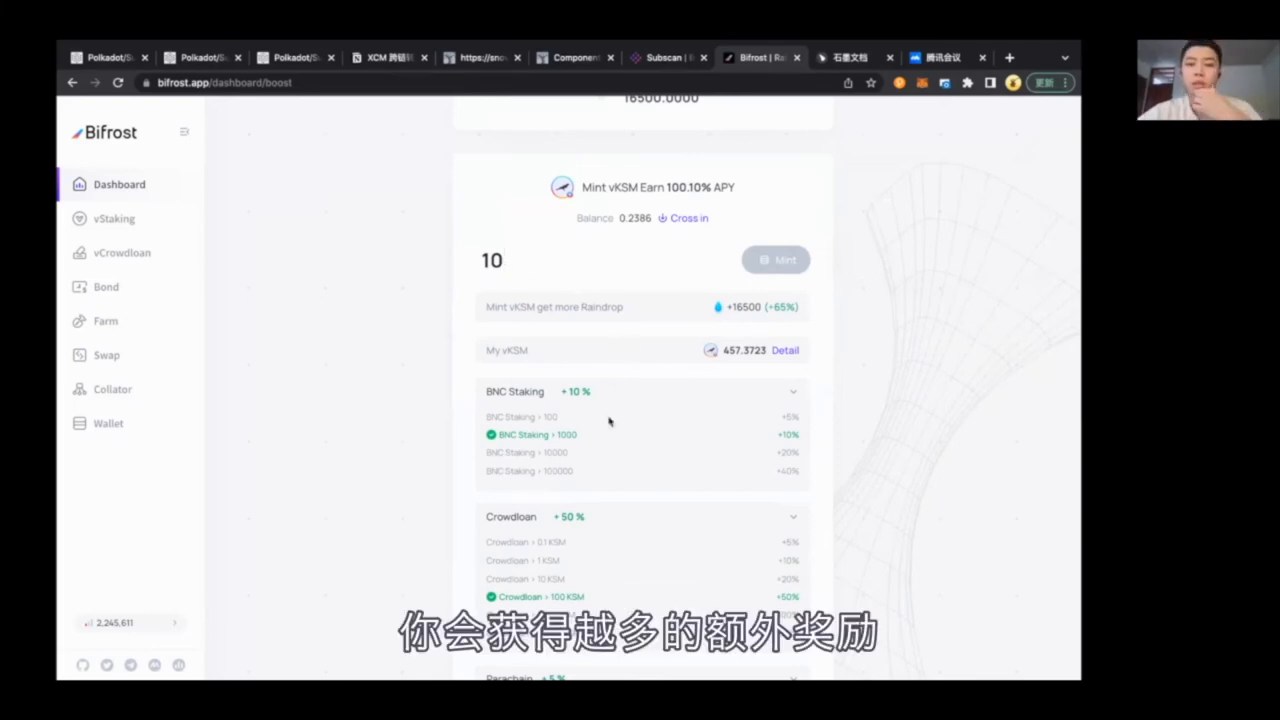
scroll(down, 3)
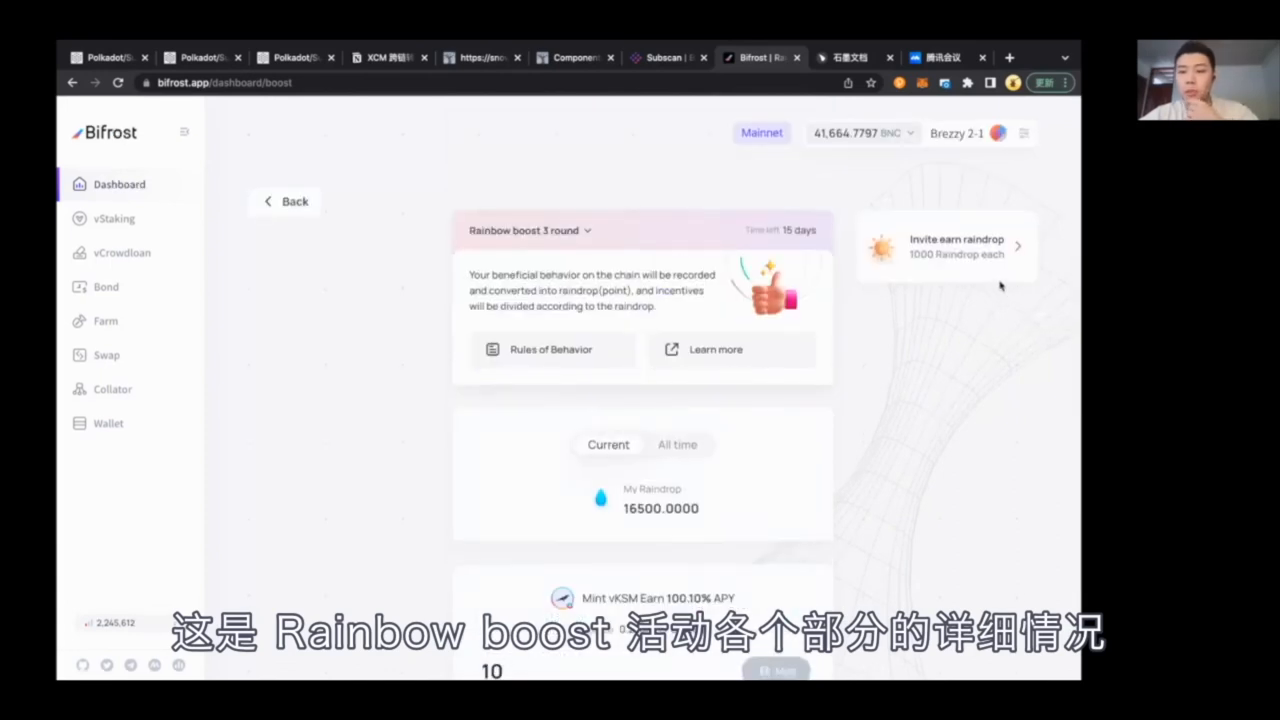
mouse_move(976, 300)
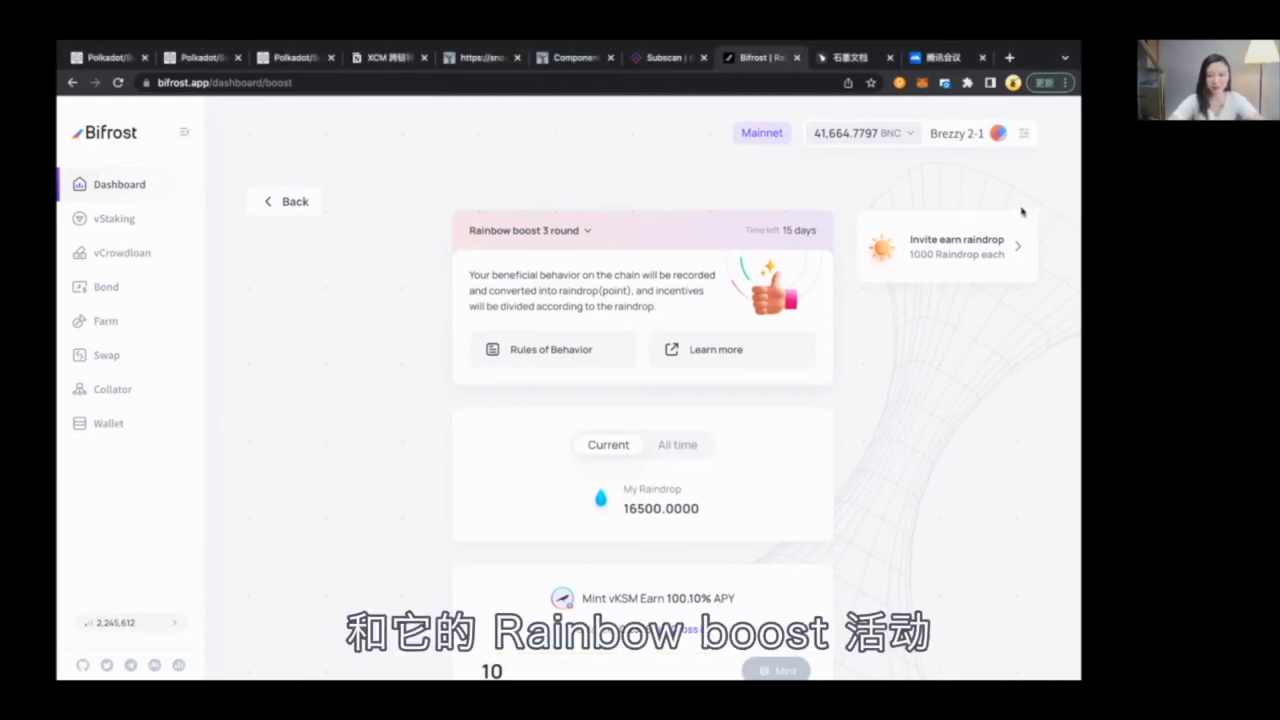
scroll(down, 3)
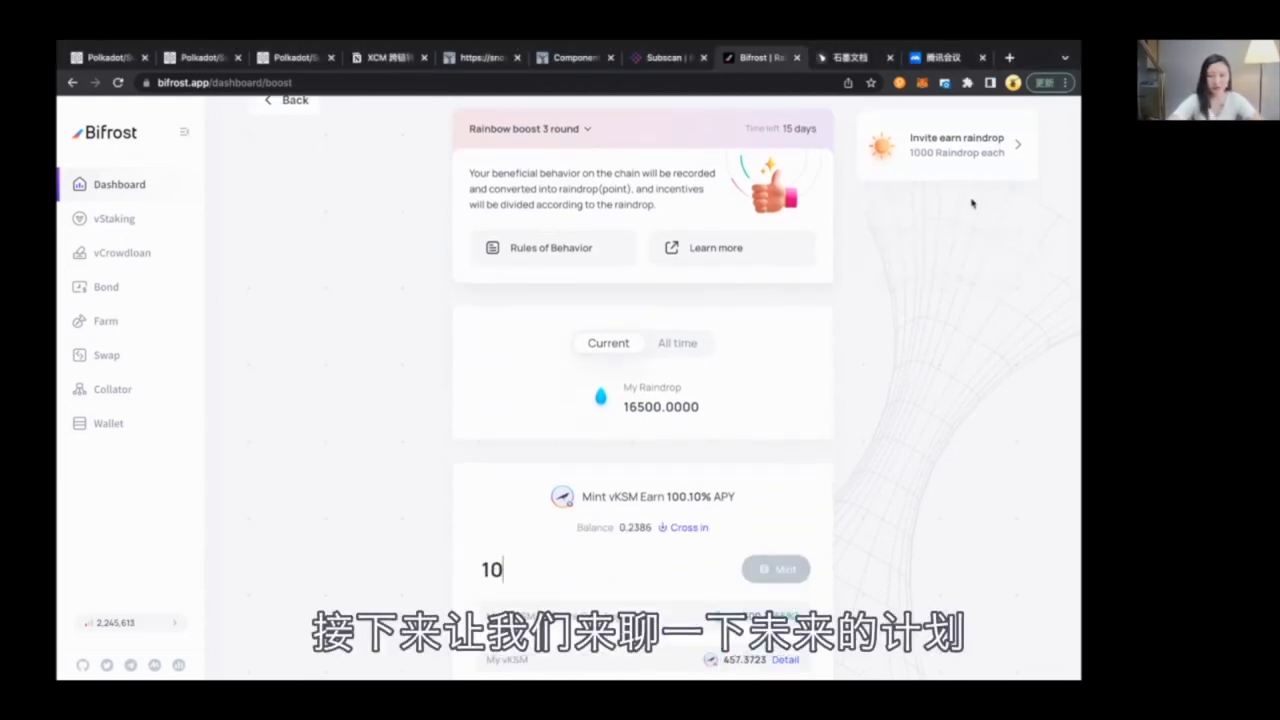
mouse_move(950, 200)
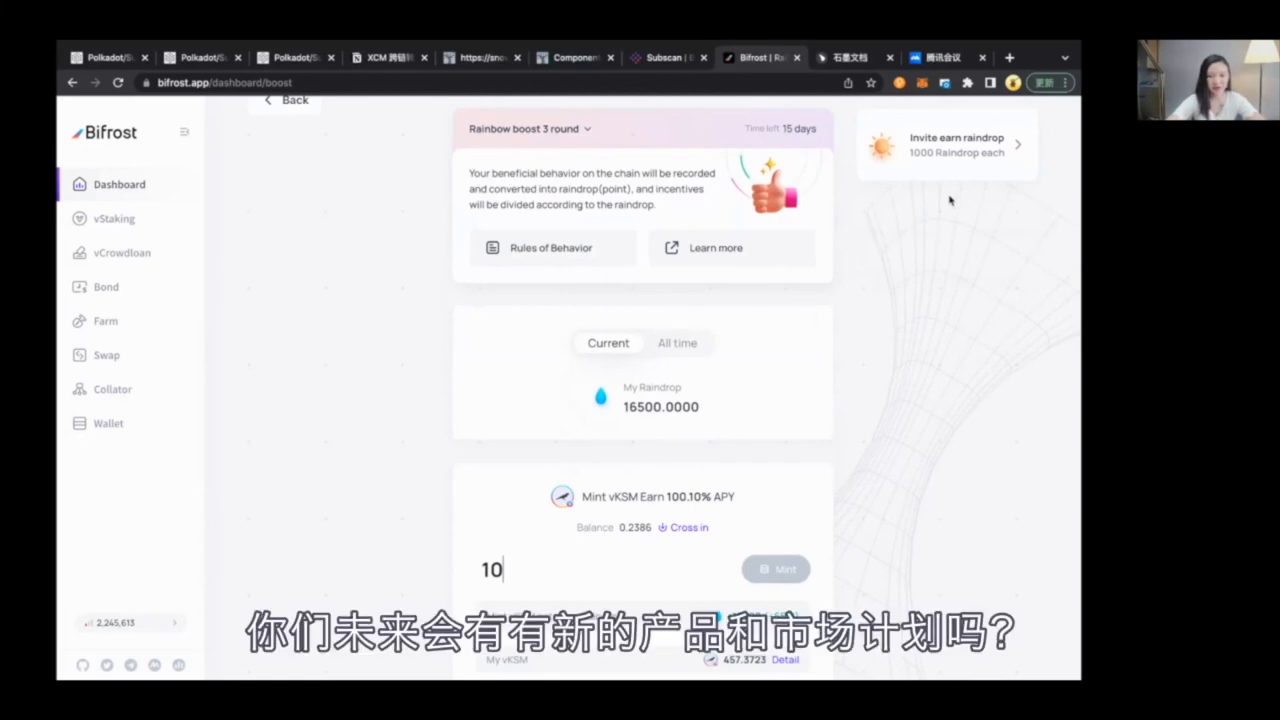
mouse_move(938, 216)
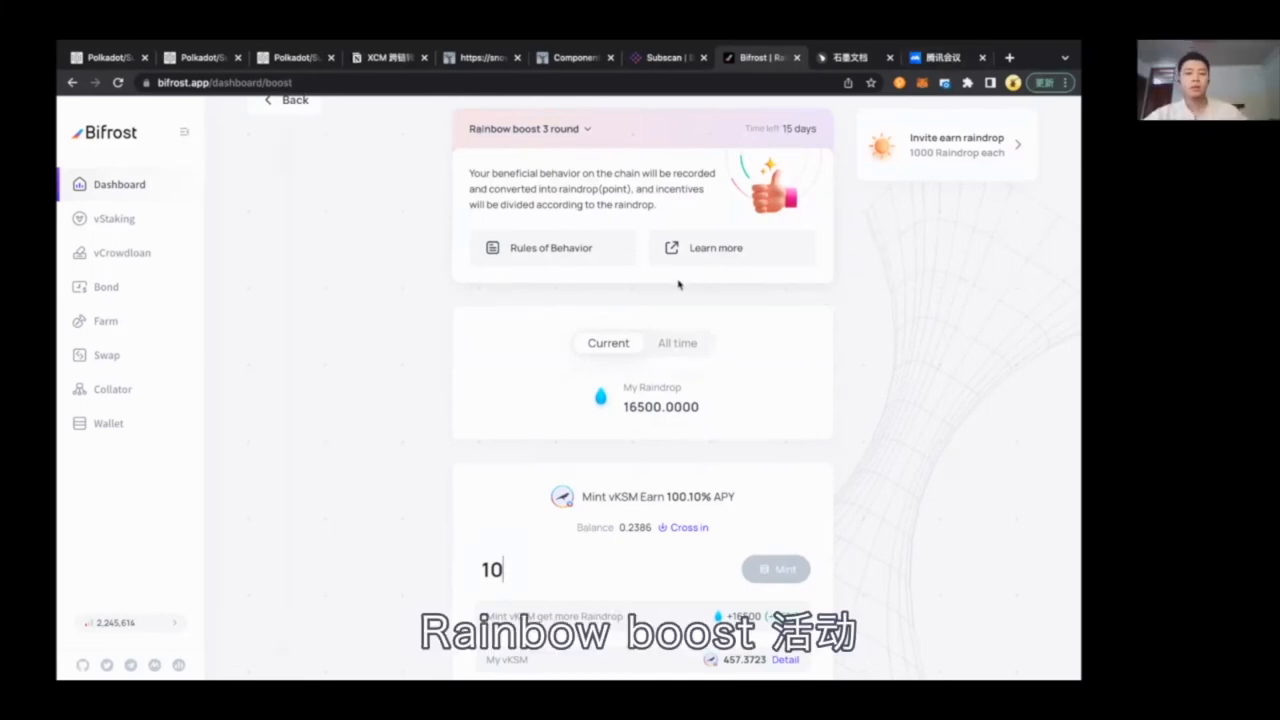
scroll(up, 3)
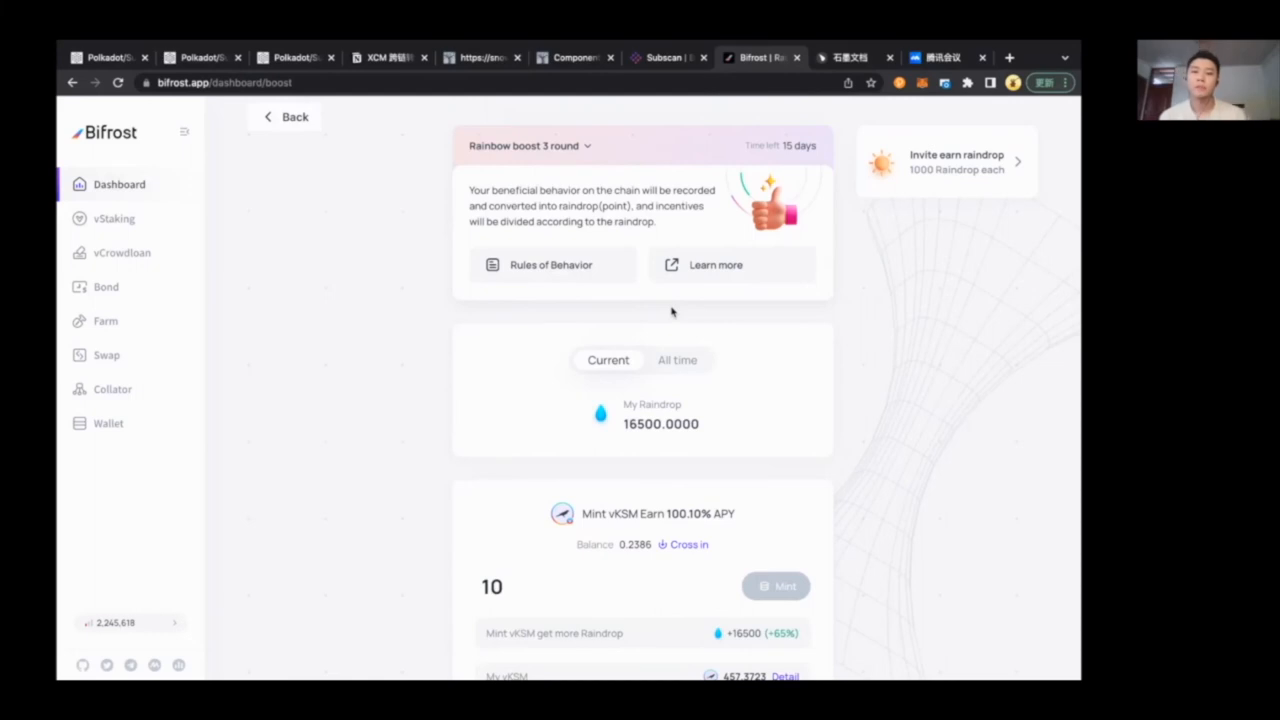
scroll(down, 3)
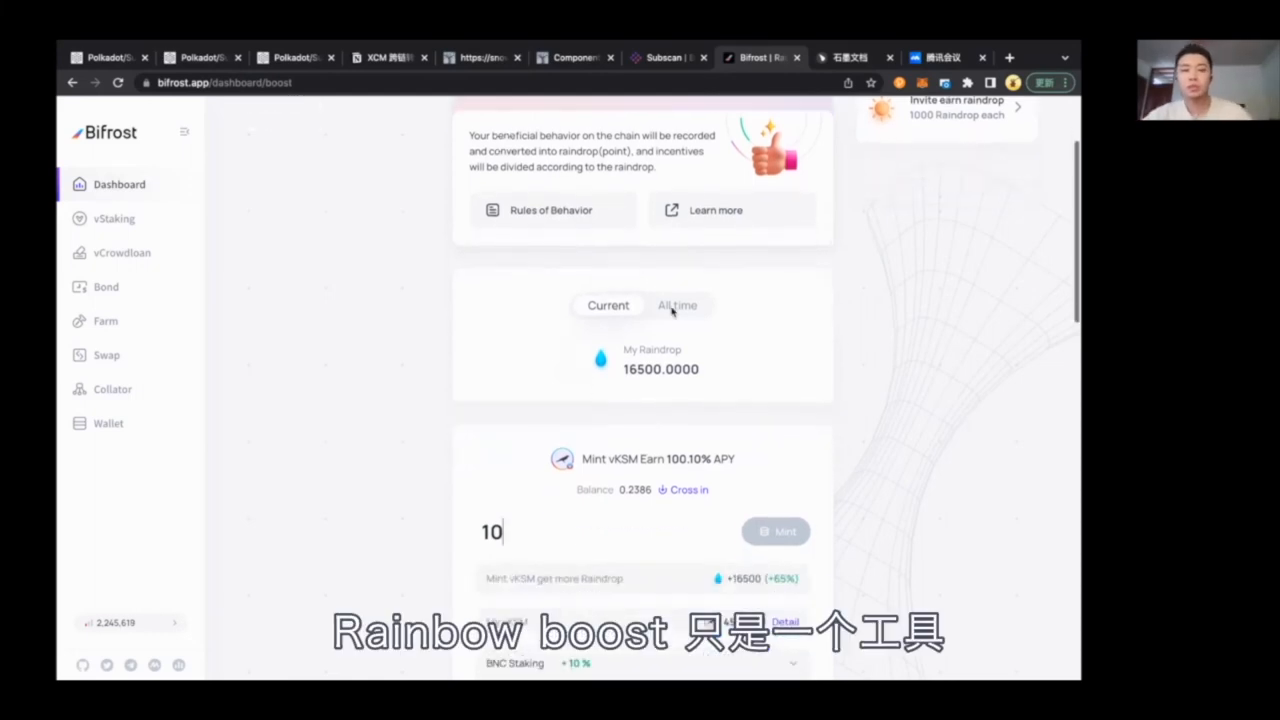
scroll(up, 3)
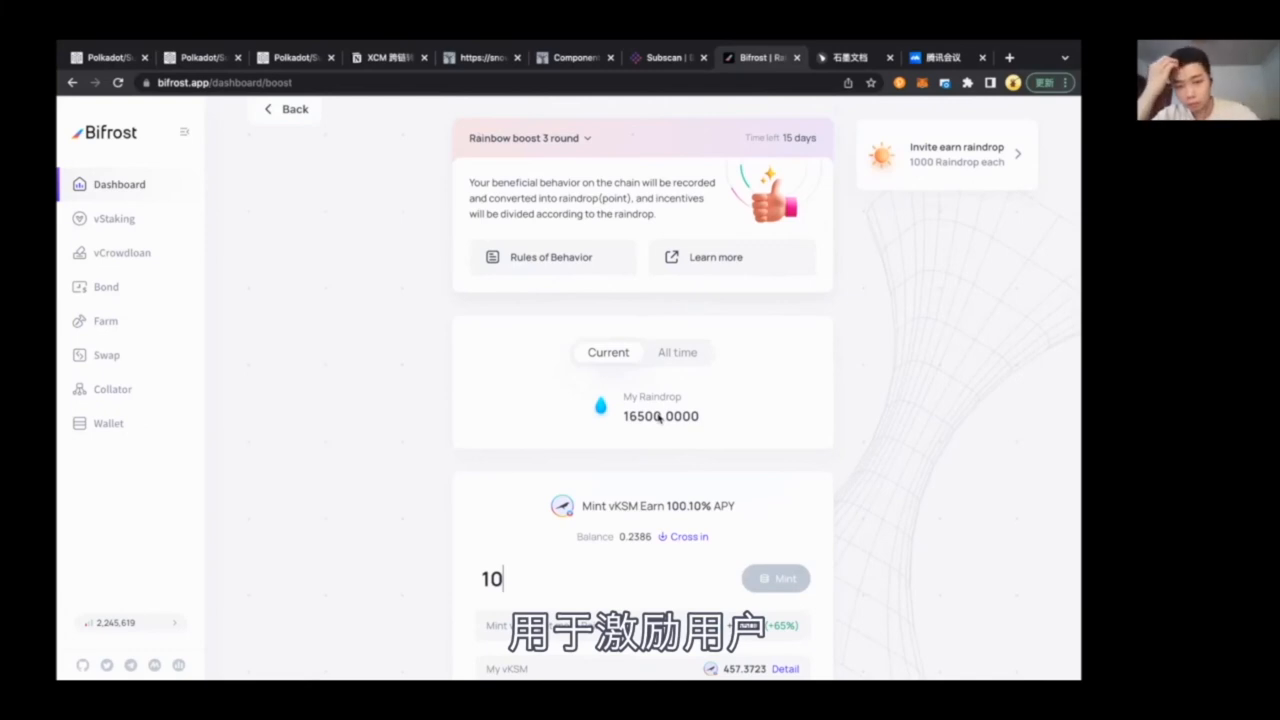
scroll(up, 3)
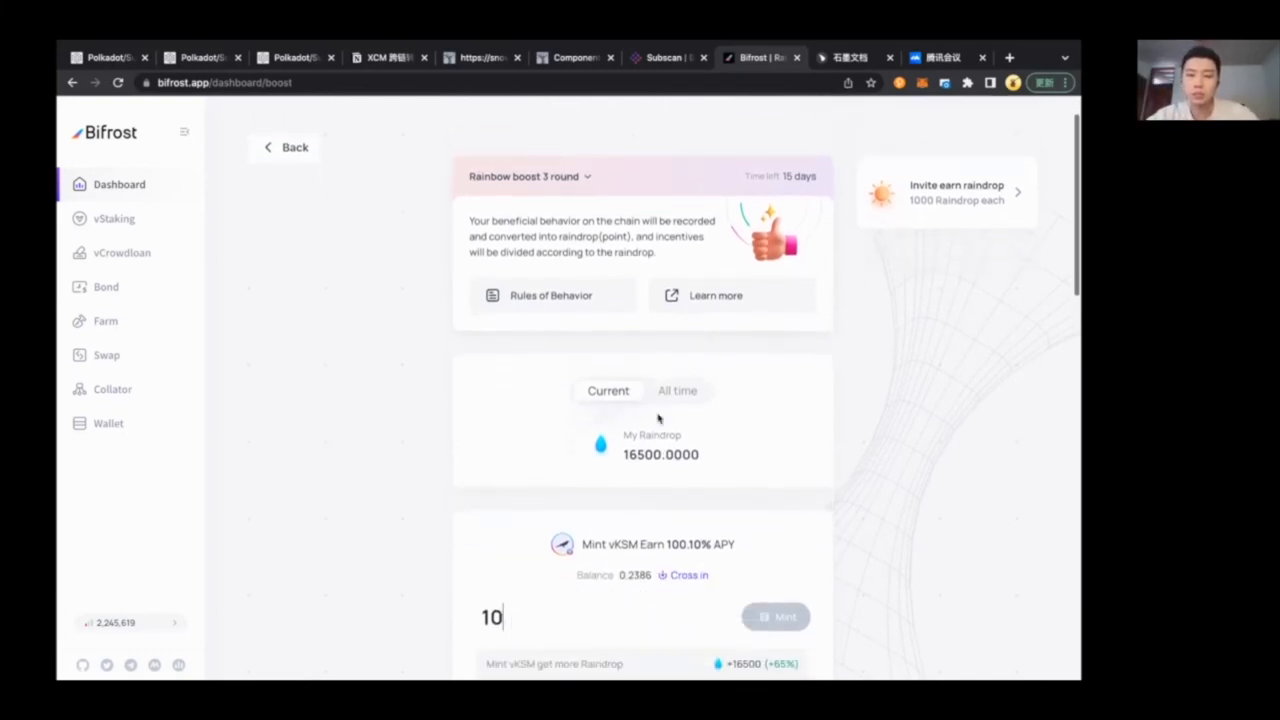
scroll(up, 3)
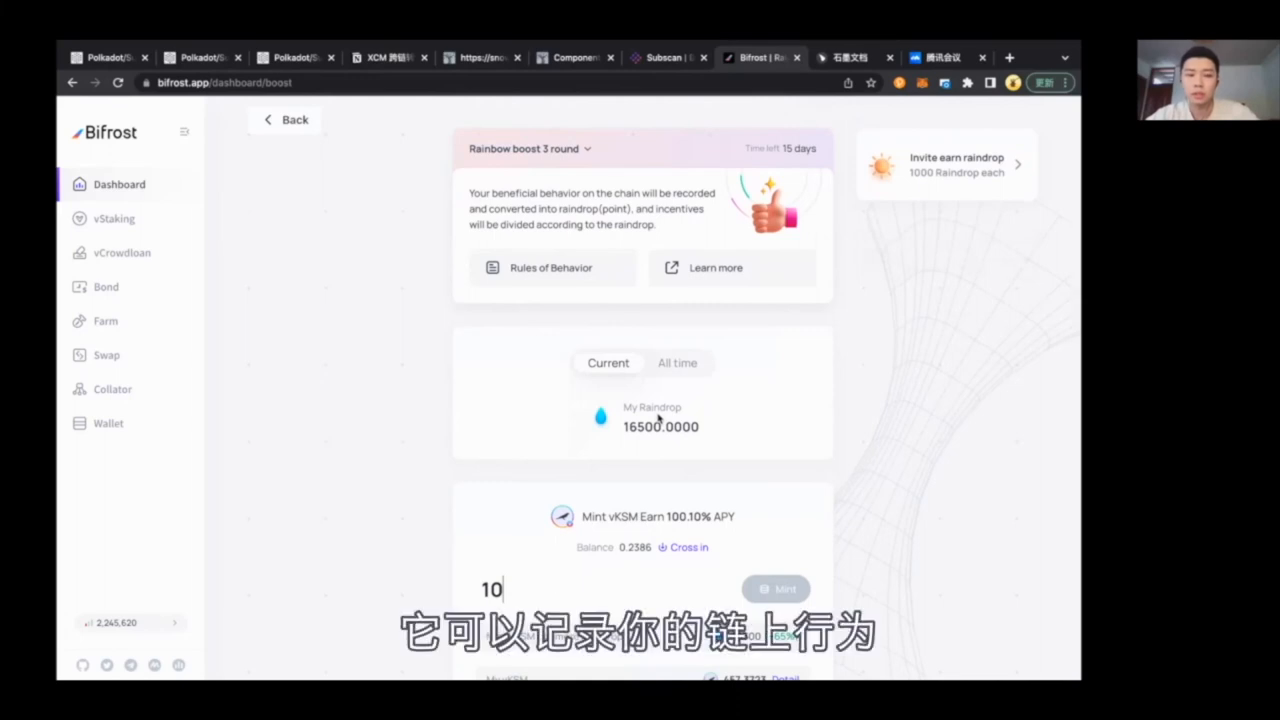